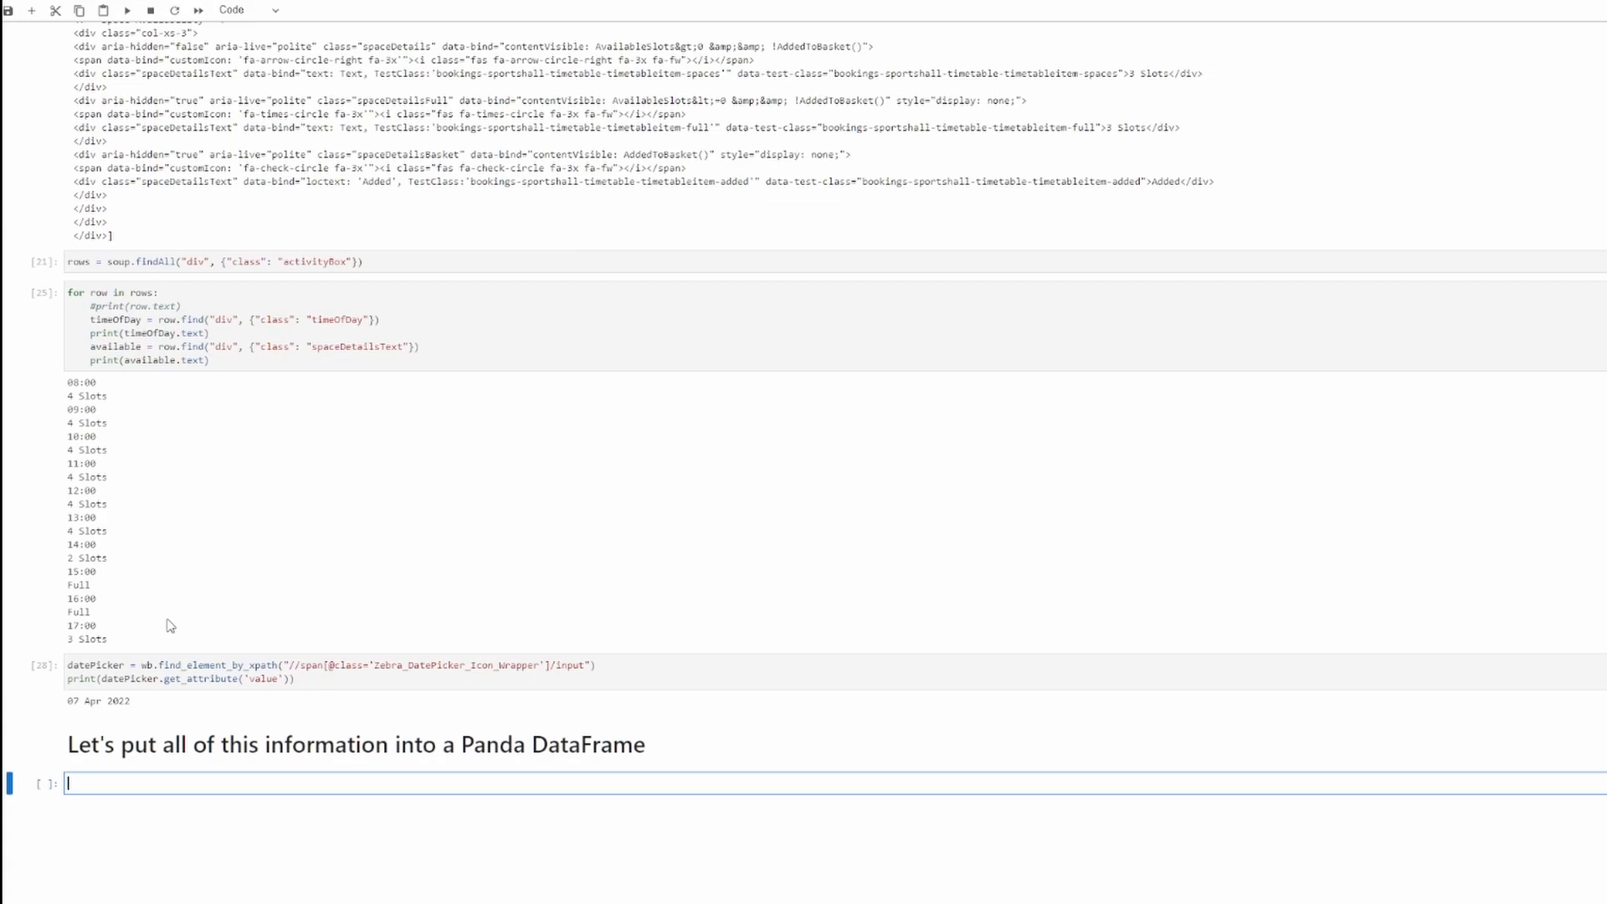
- Import pandas as pd and begin df = pd.DataFrame([], columns=...)
type("import pa")
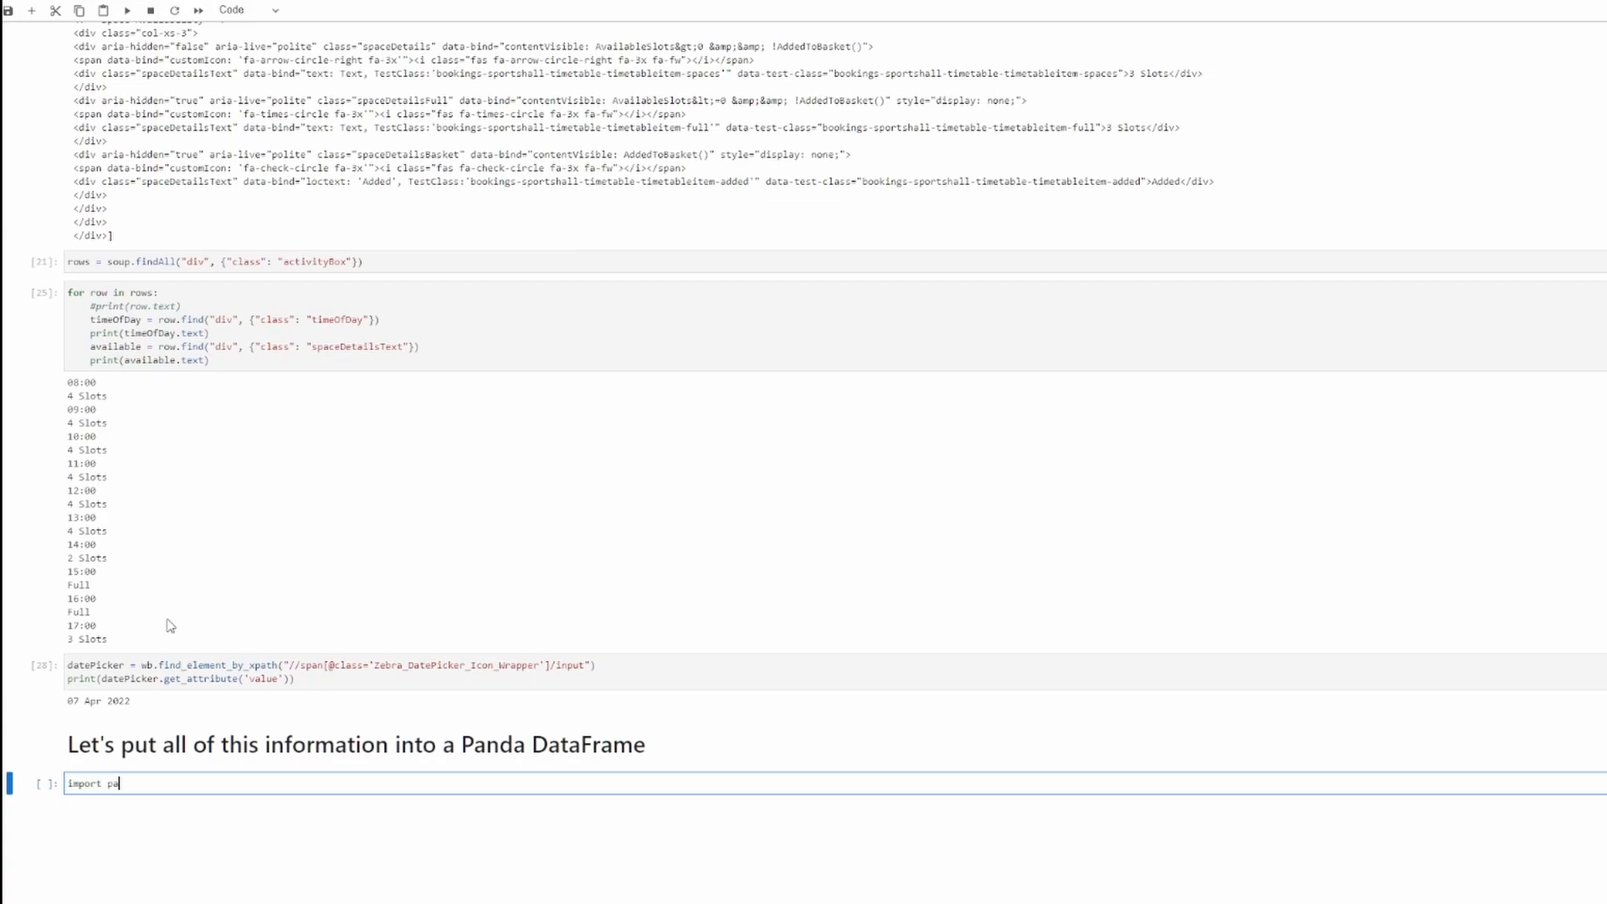
type("ndas as")
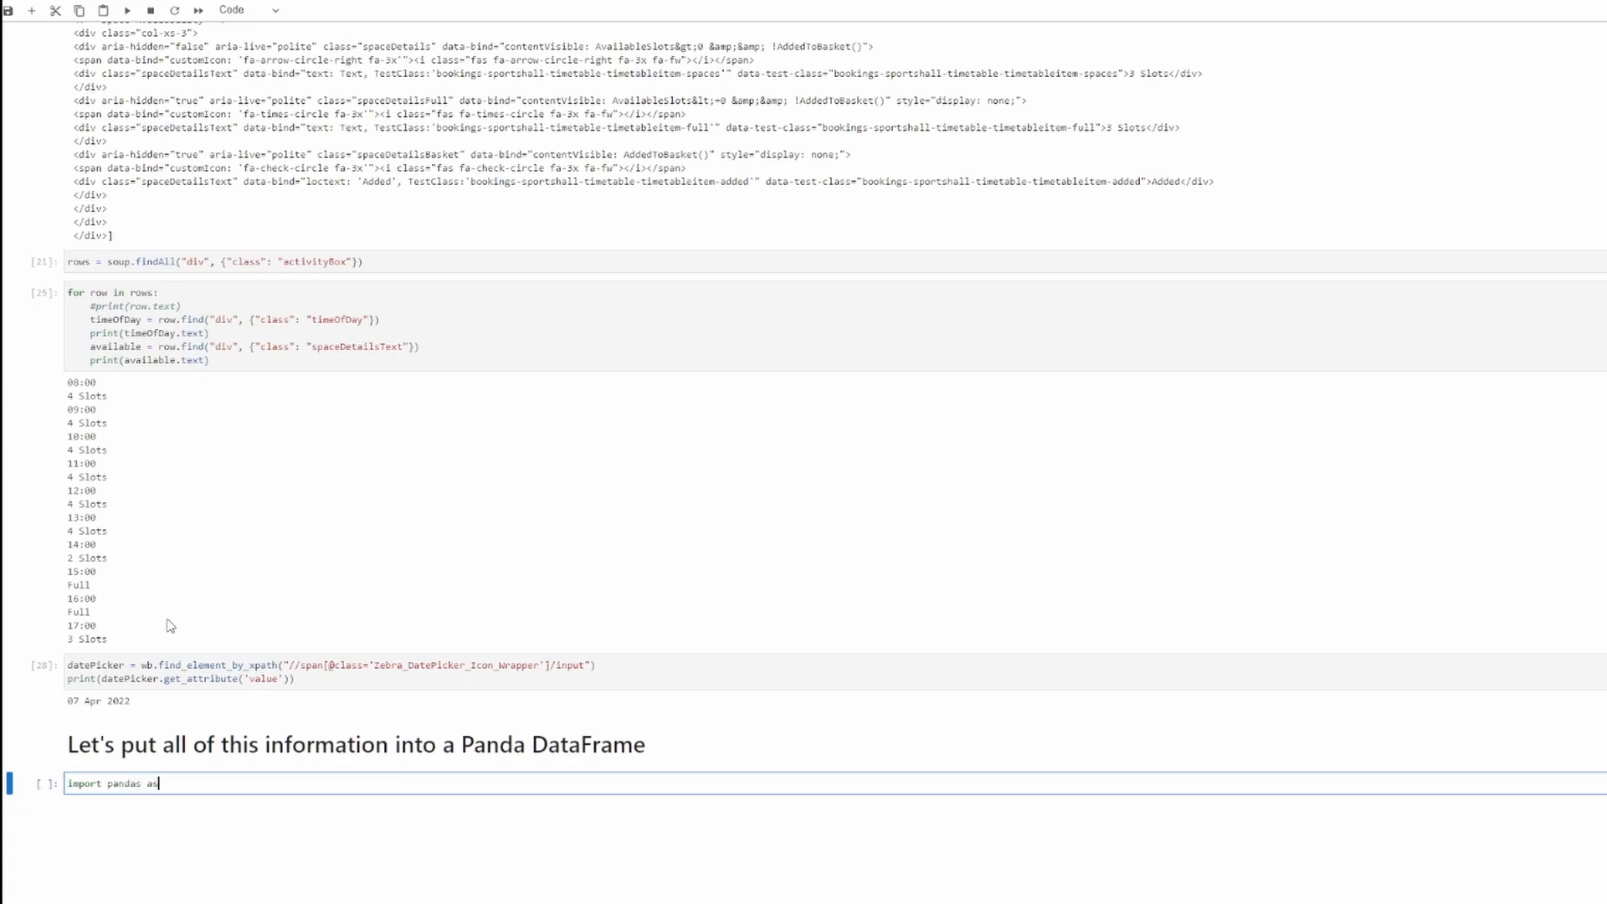
type("pd")
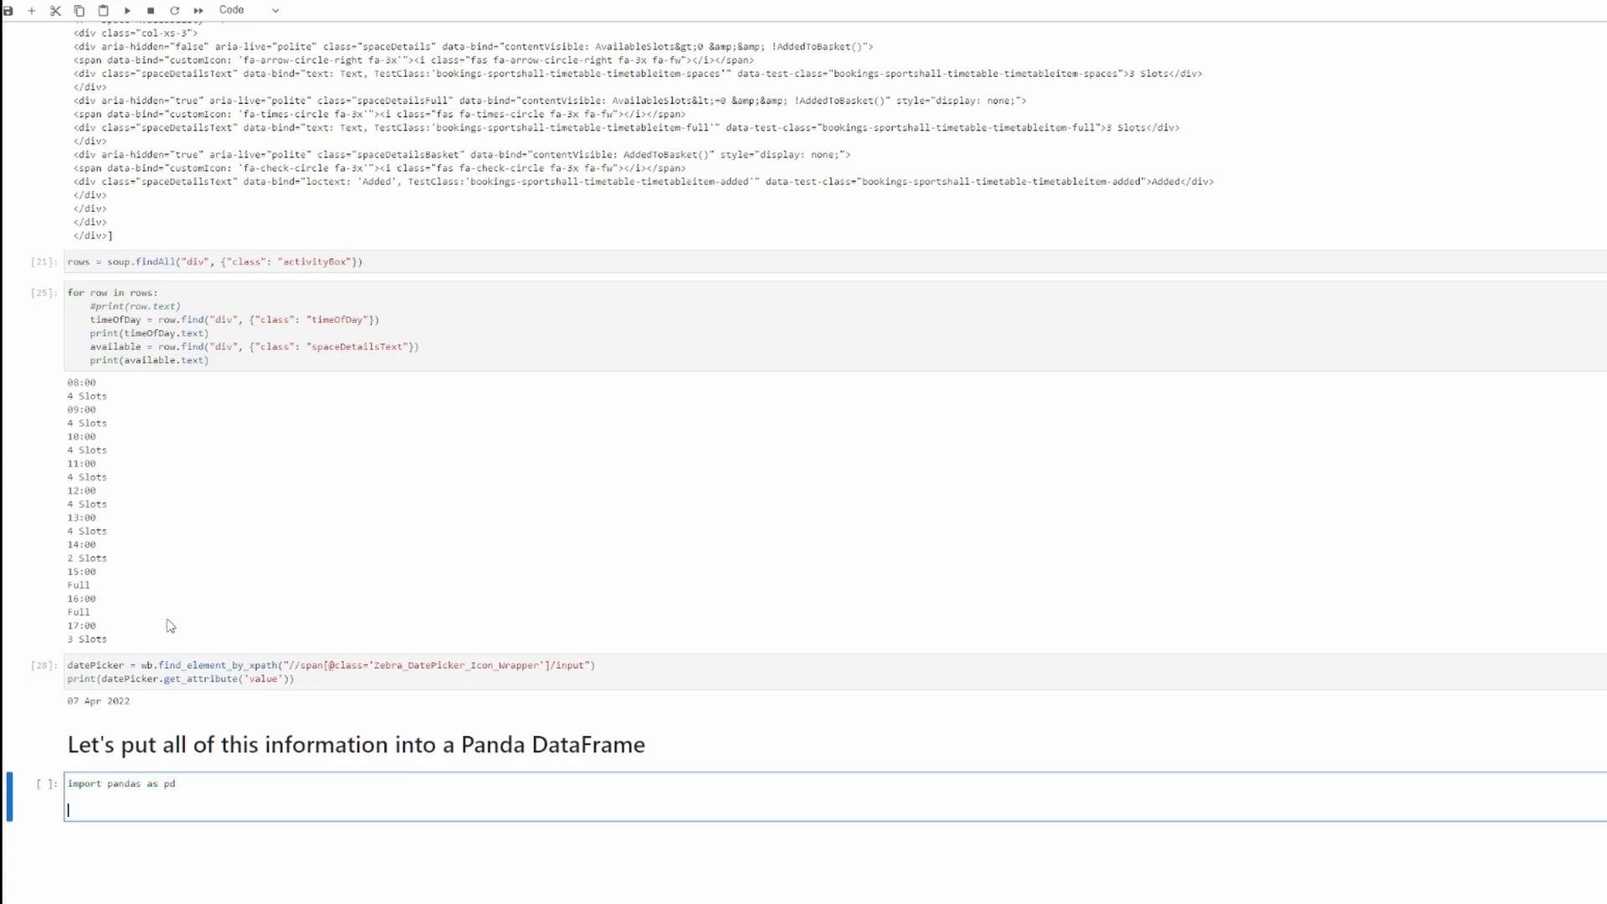
type("df = p")
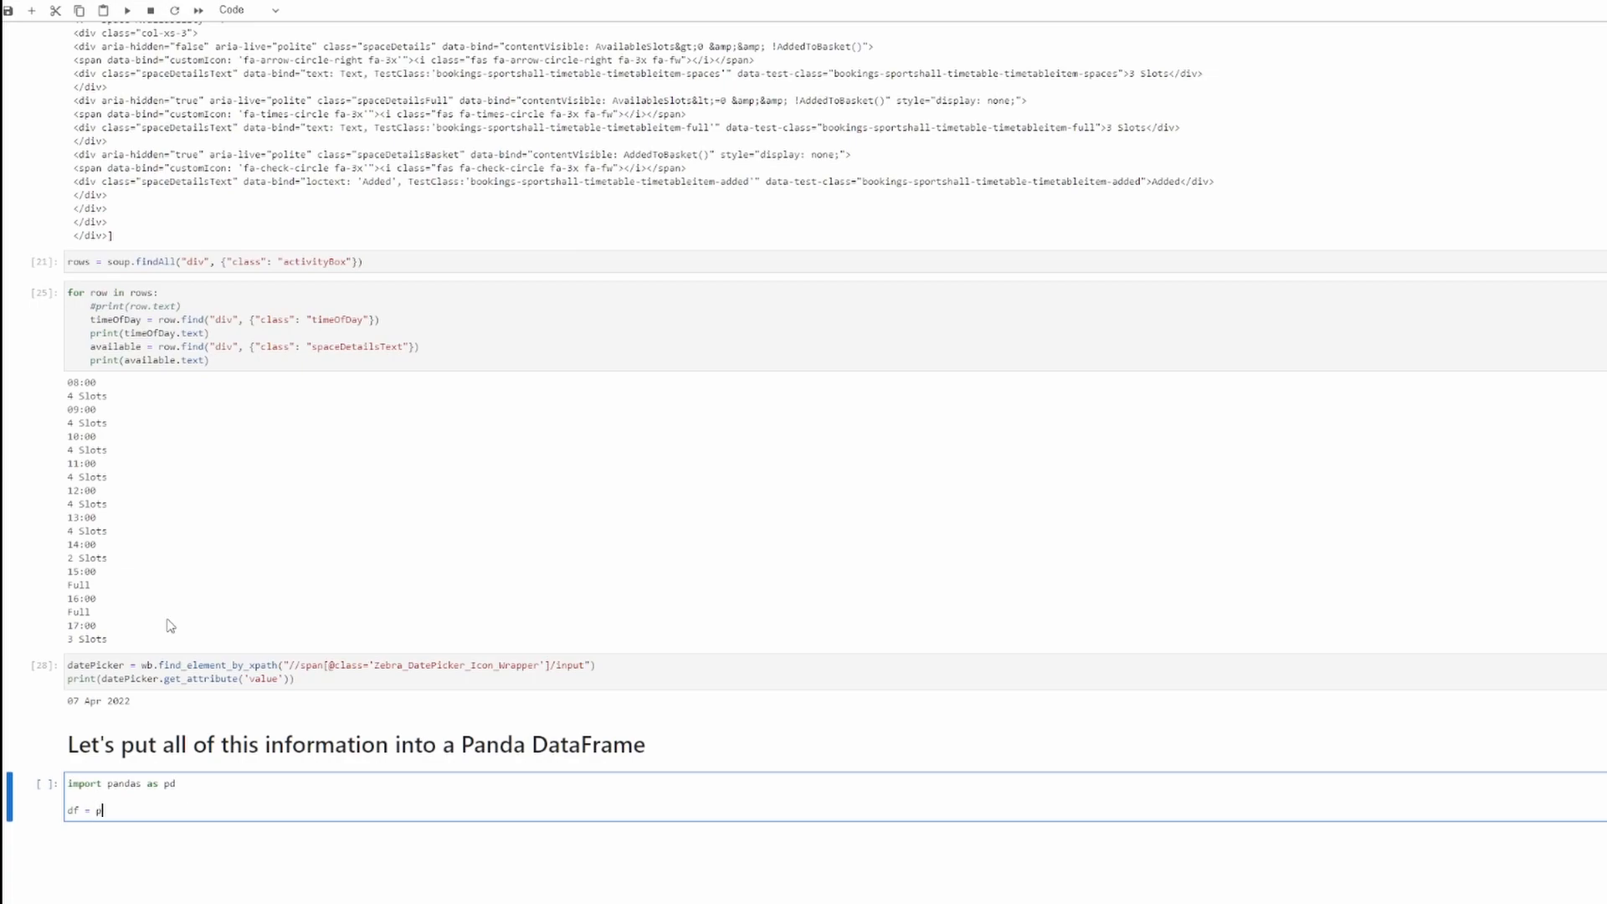
type("DataFra")
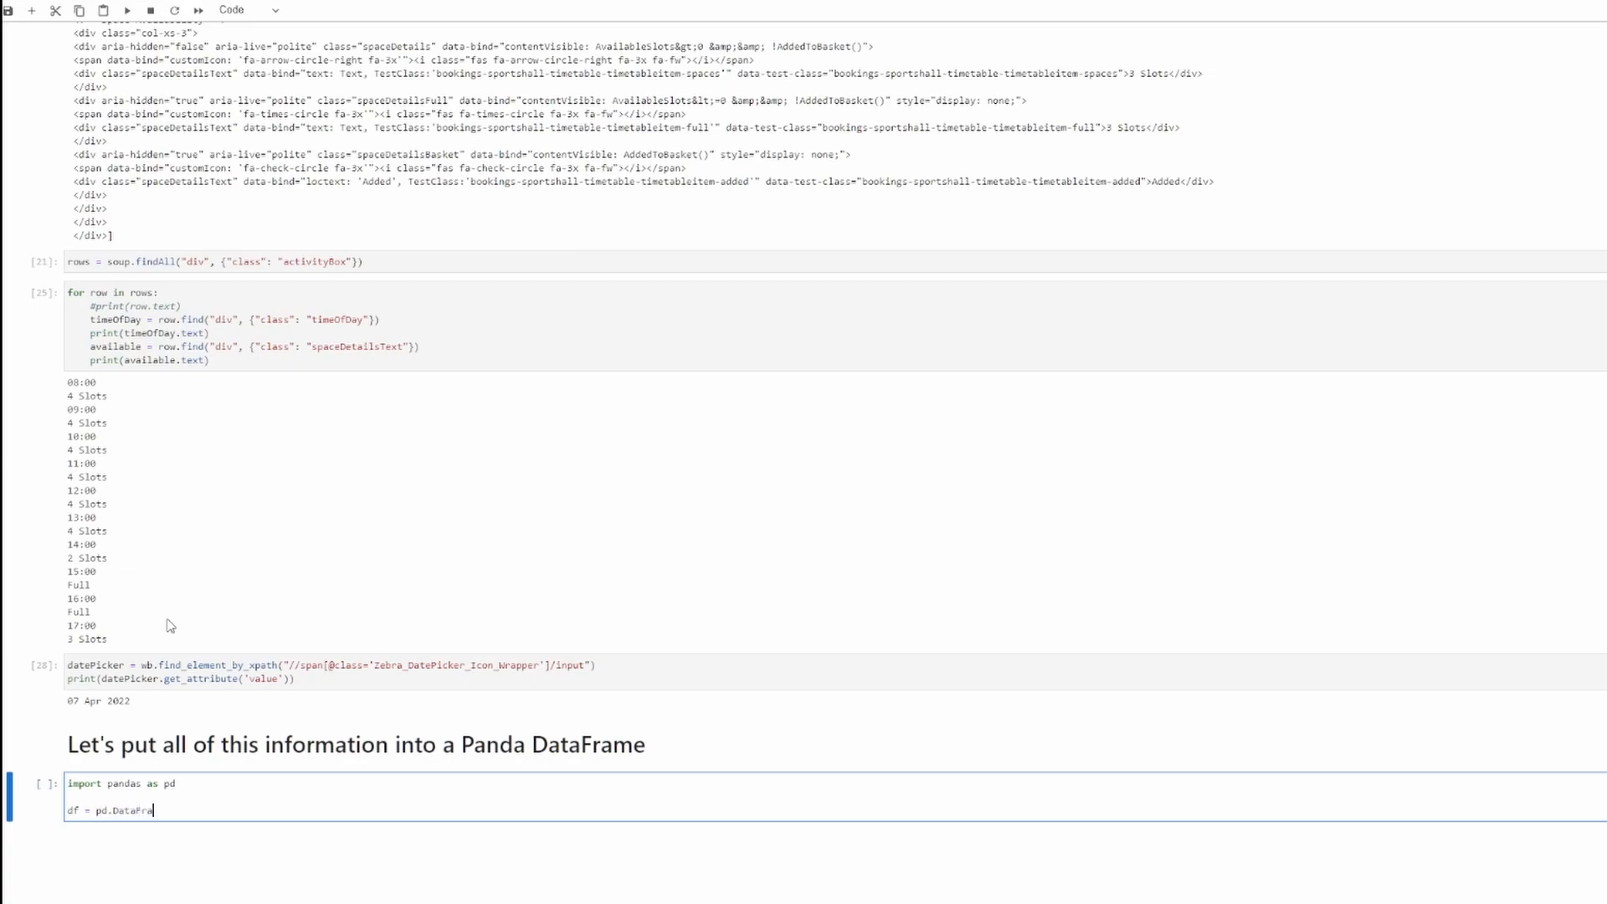
type("9")
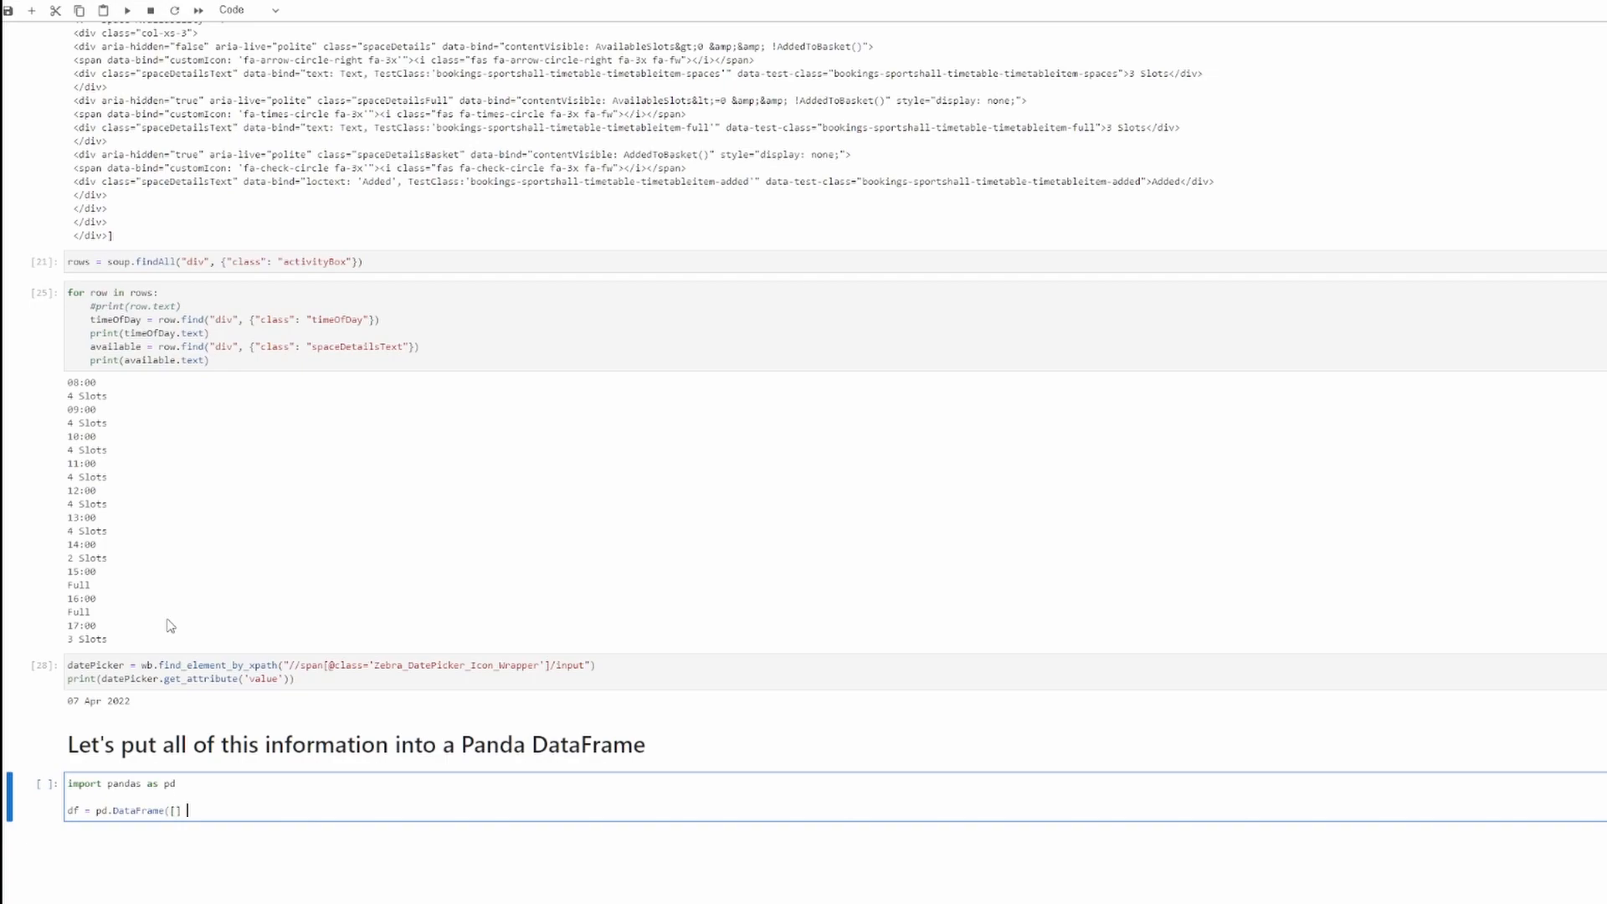
type(", col")
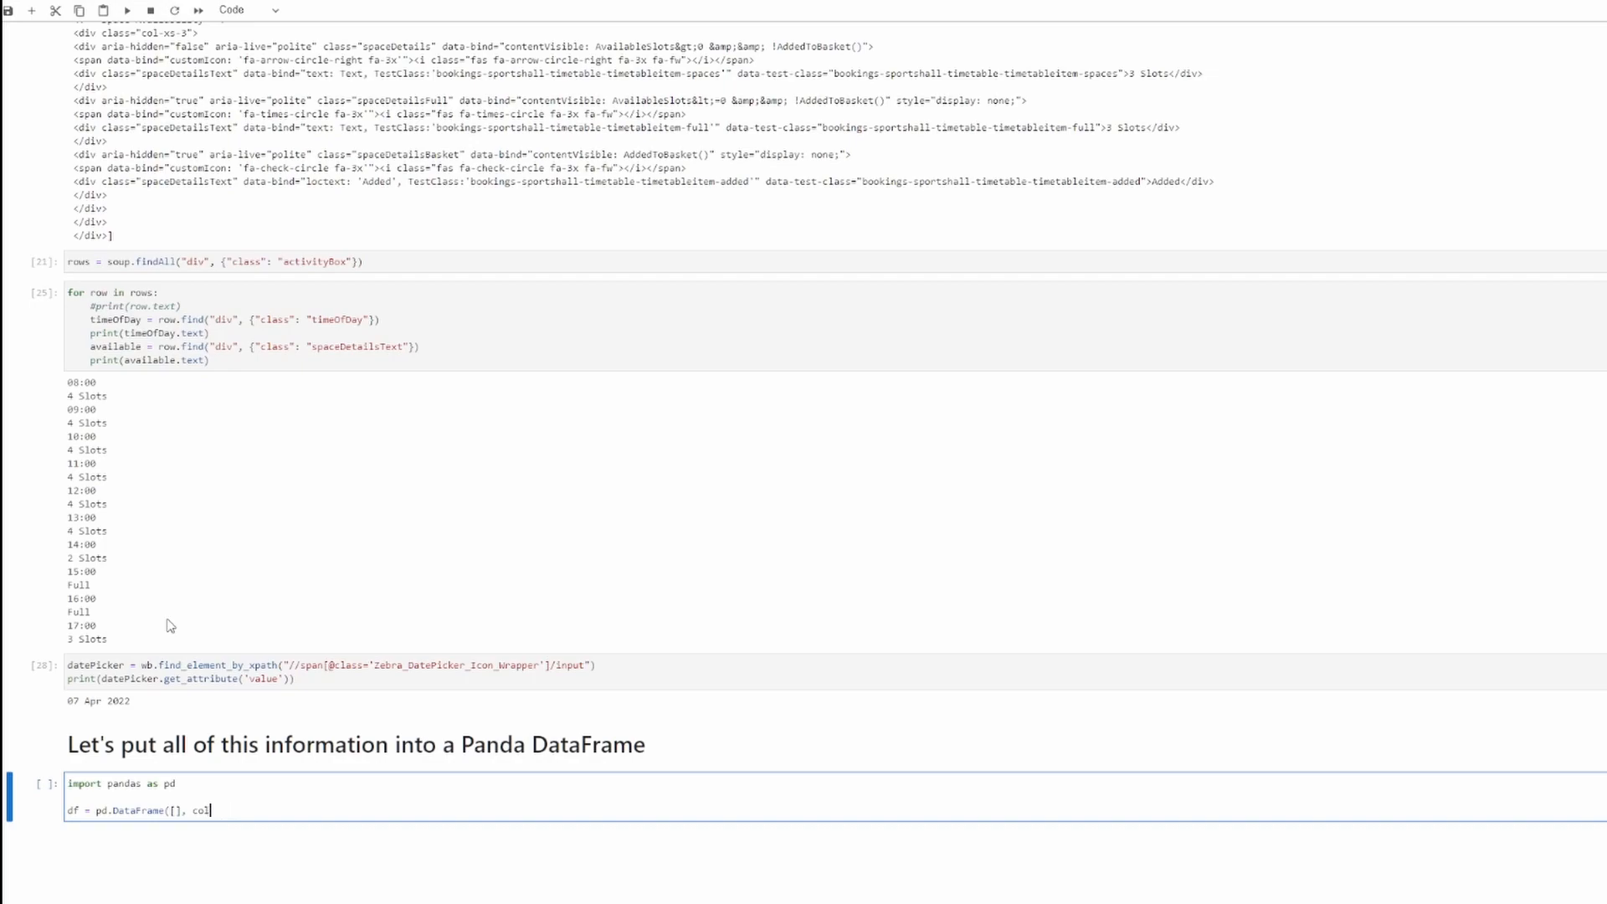
type("umns=\"")
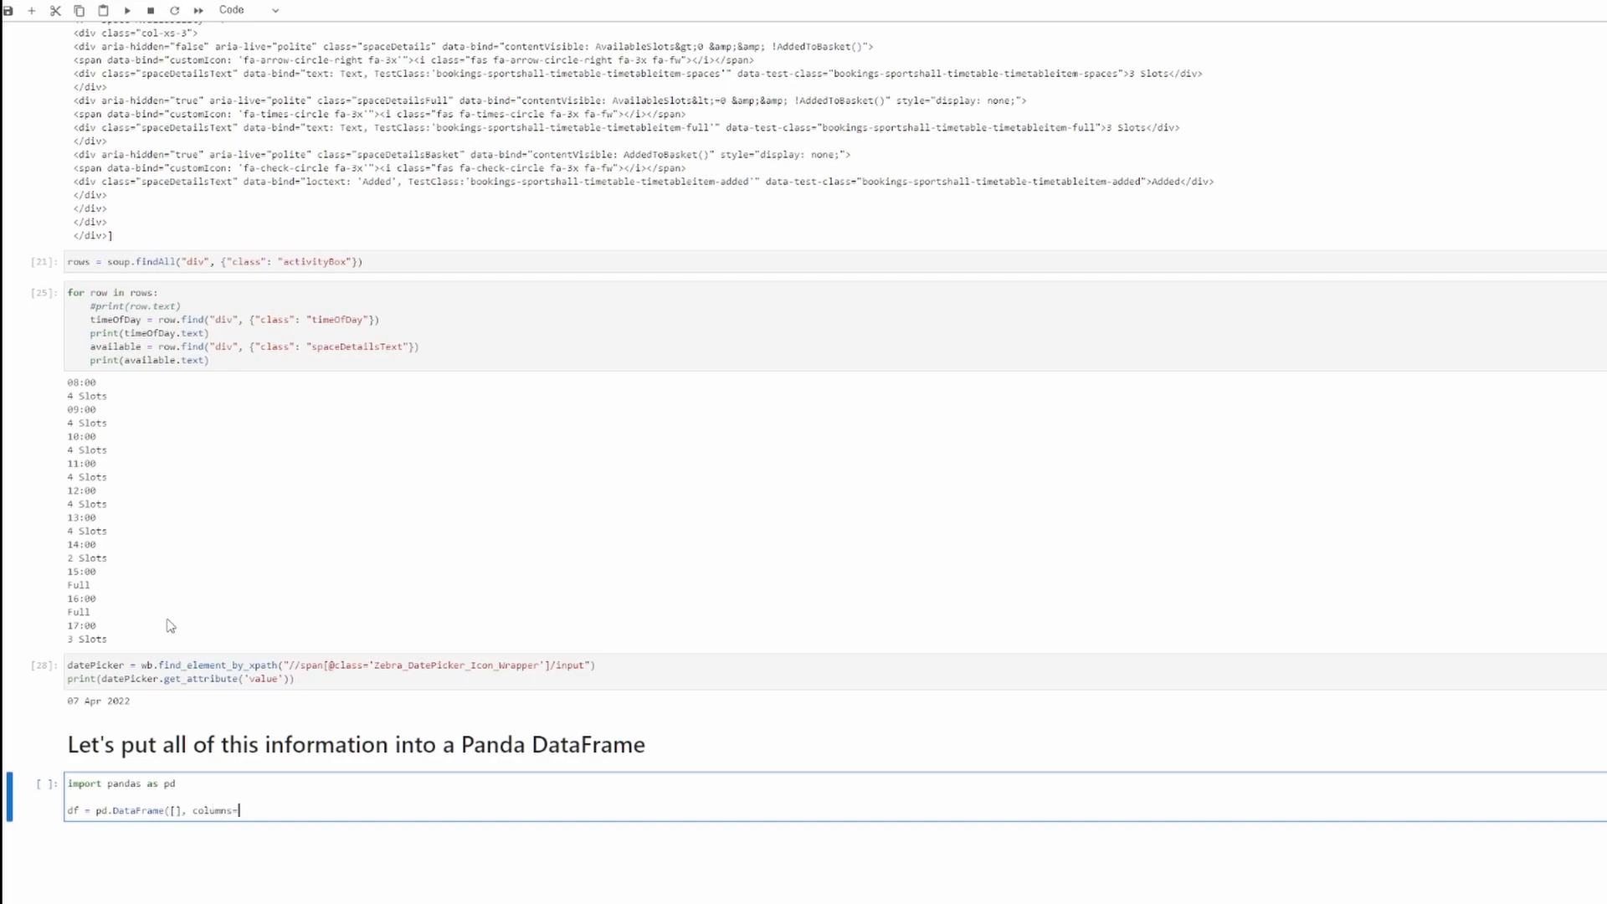
- List the columns Location, Date, Time and Availability and close the DataFrame call
type("[")
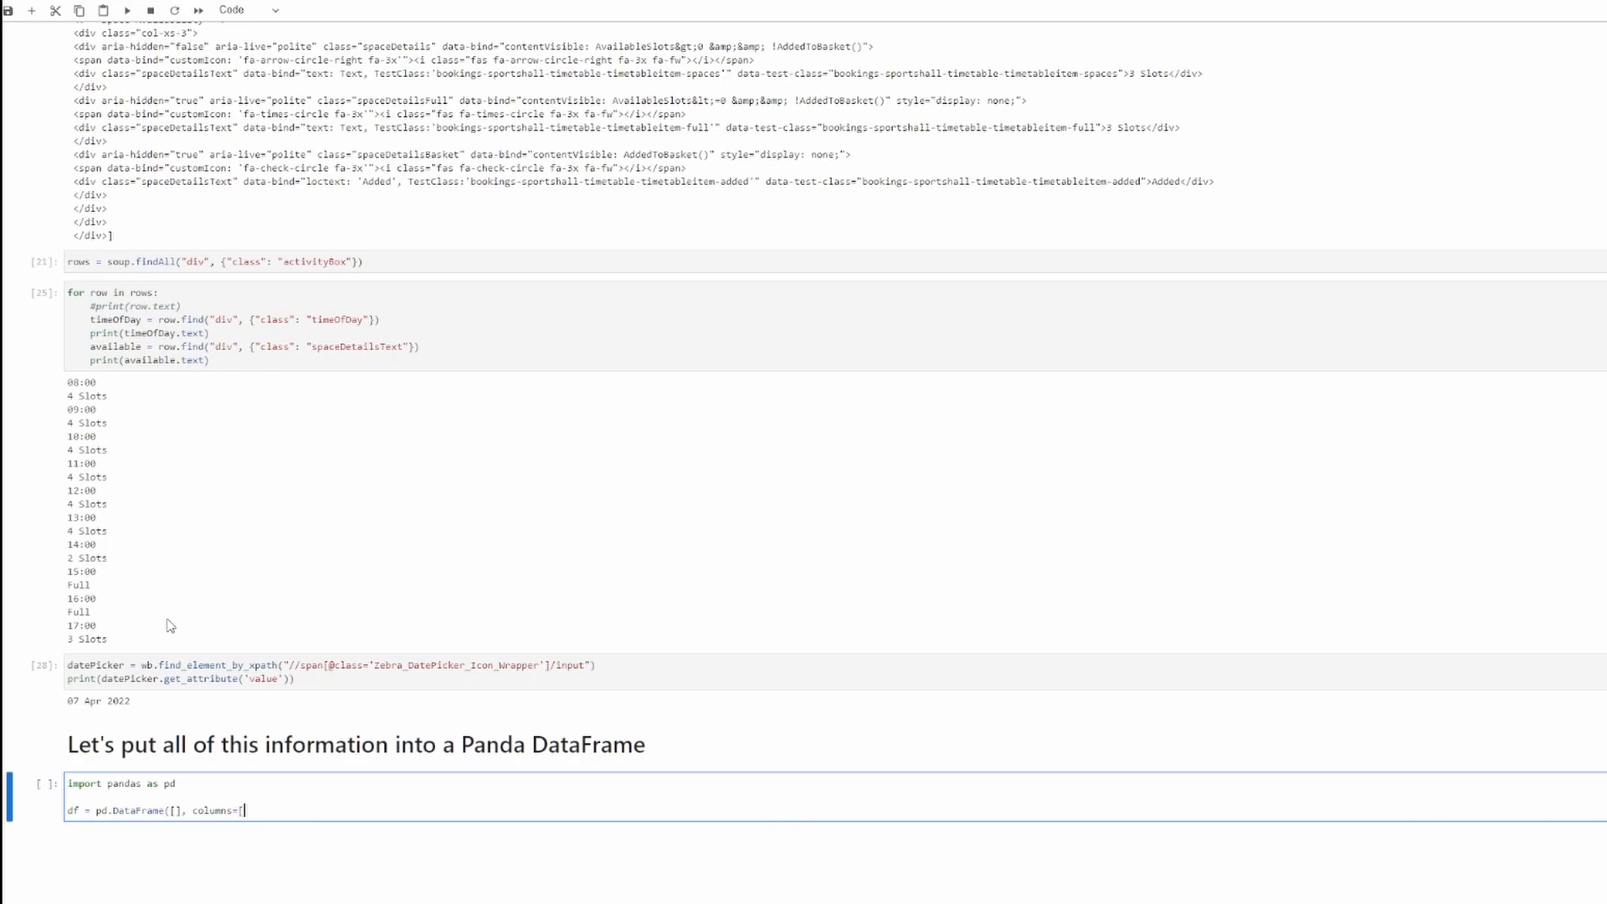
type("\"")
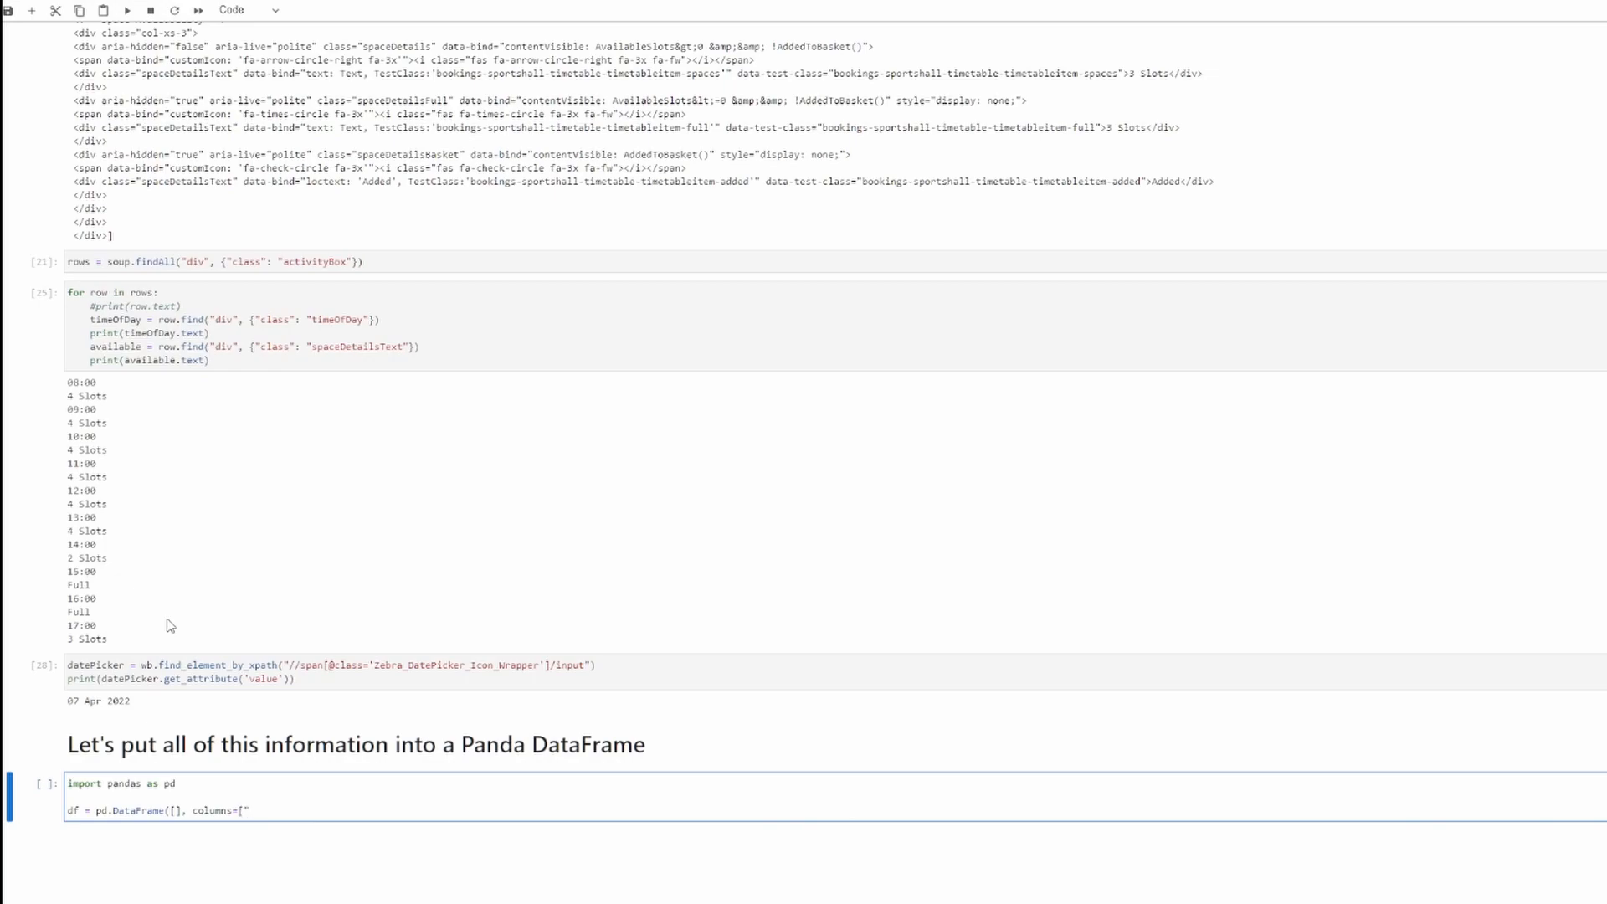
type("Location")
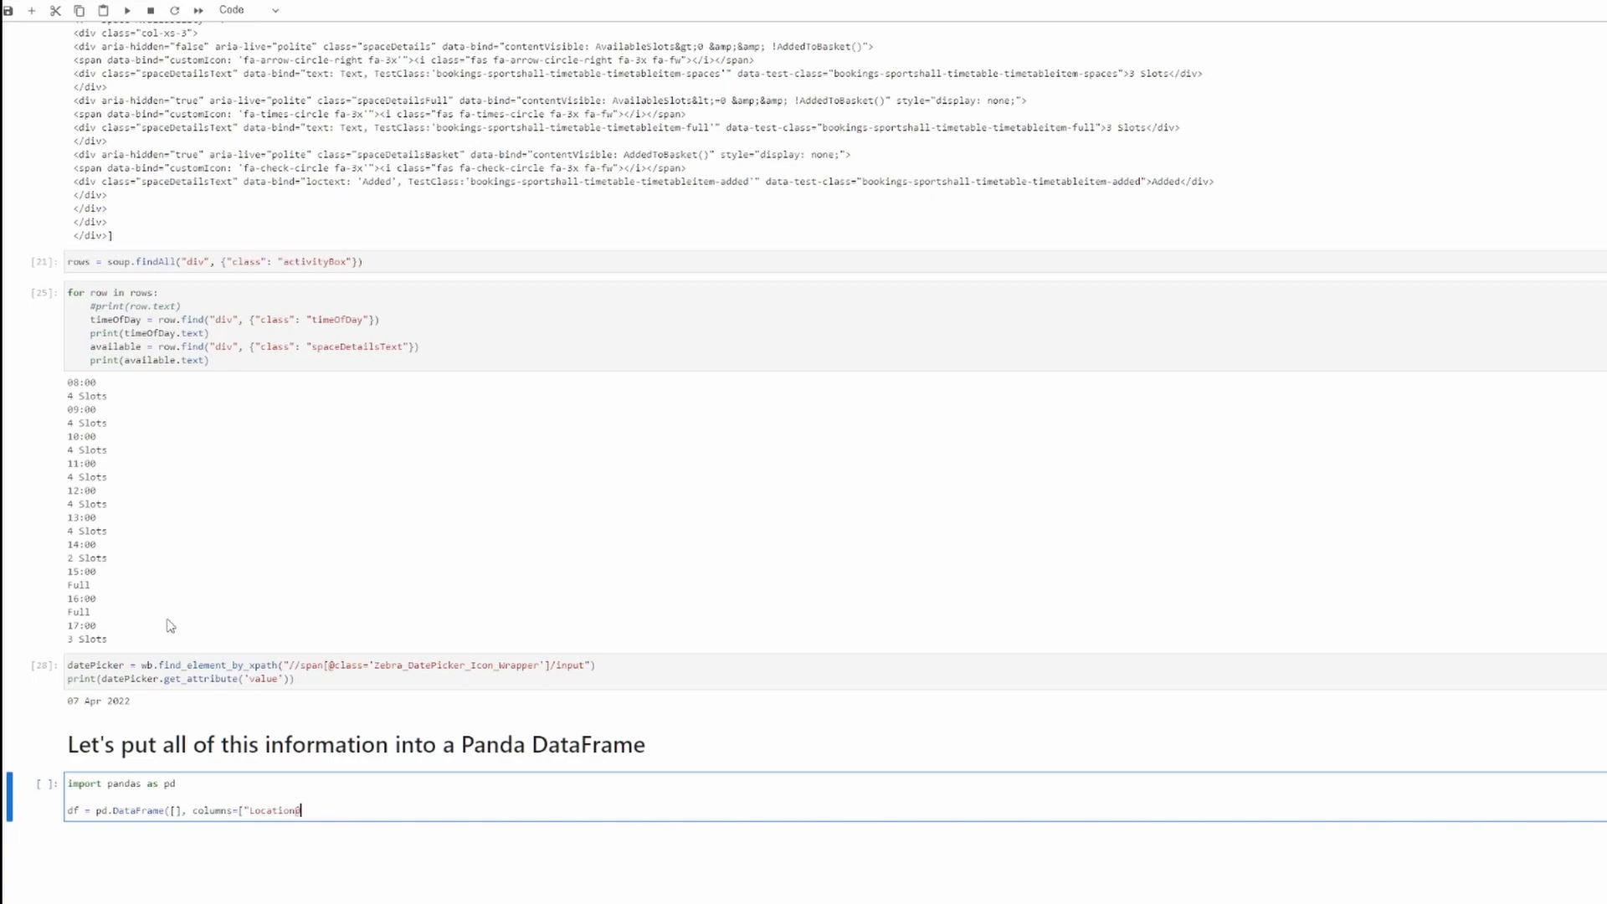
type("\", \"")
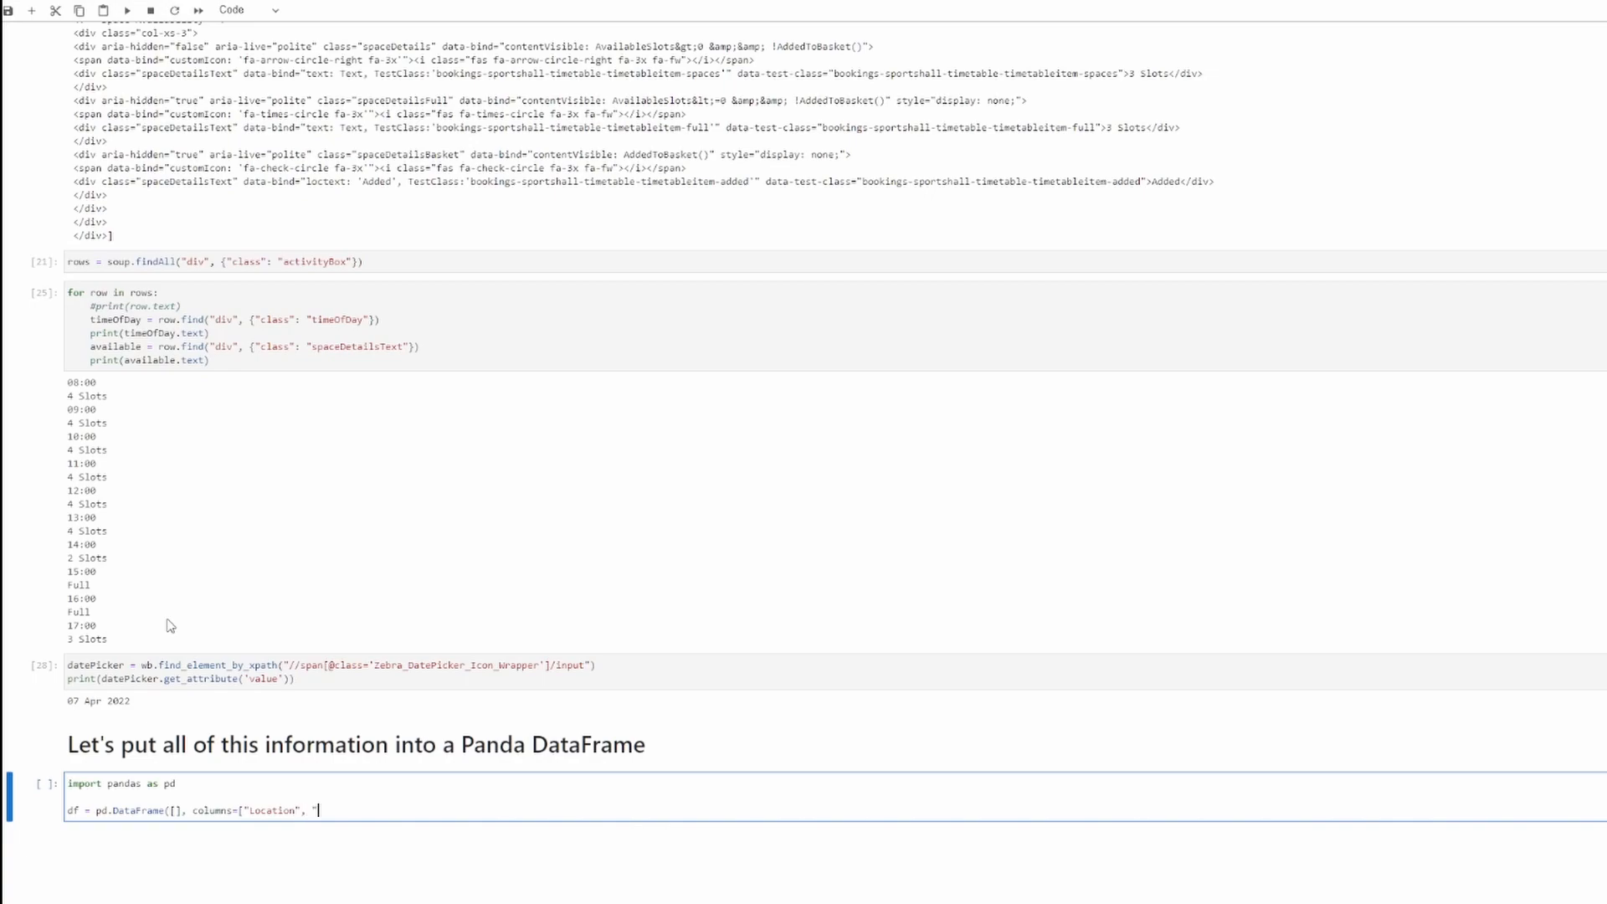
type("Date")
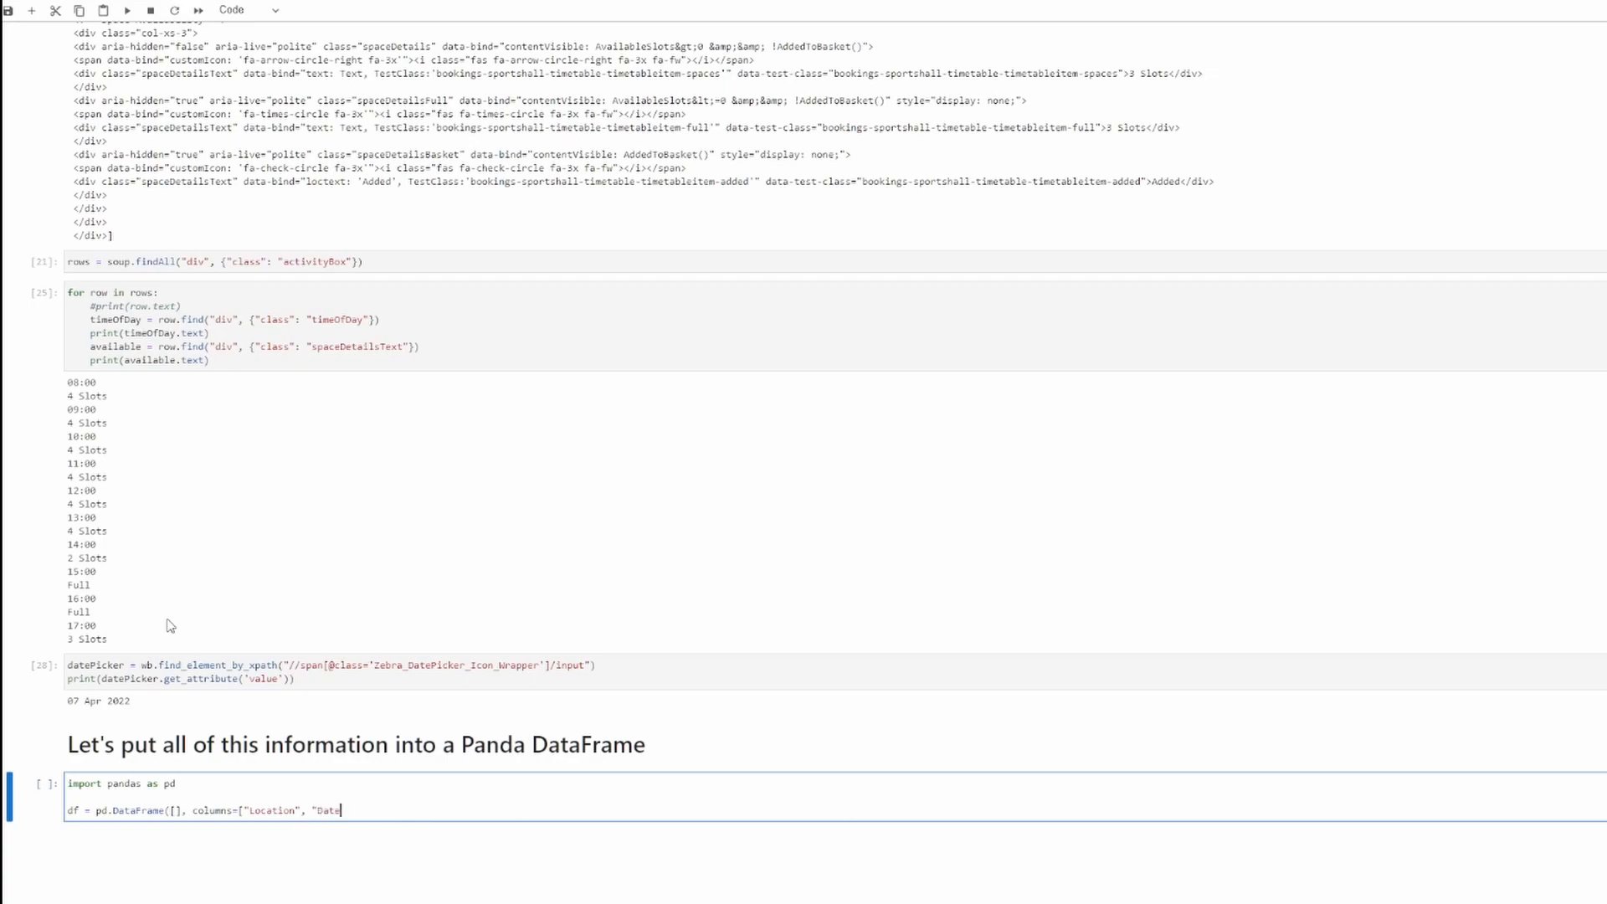
type(", \"")
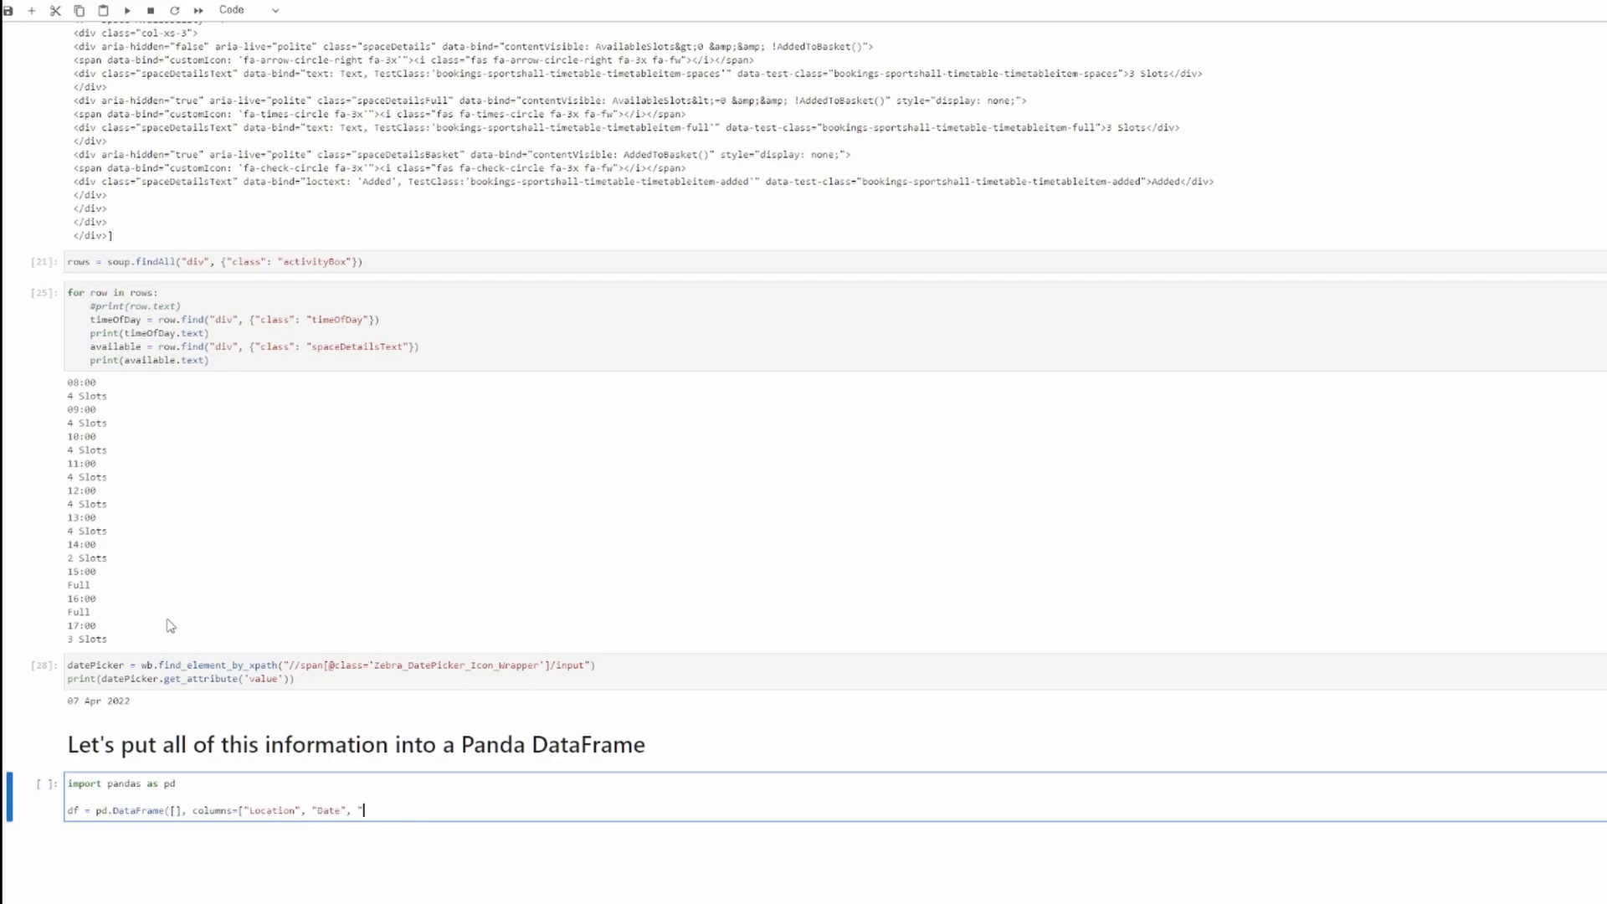
type("TIme\", \"")
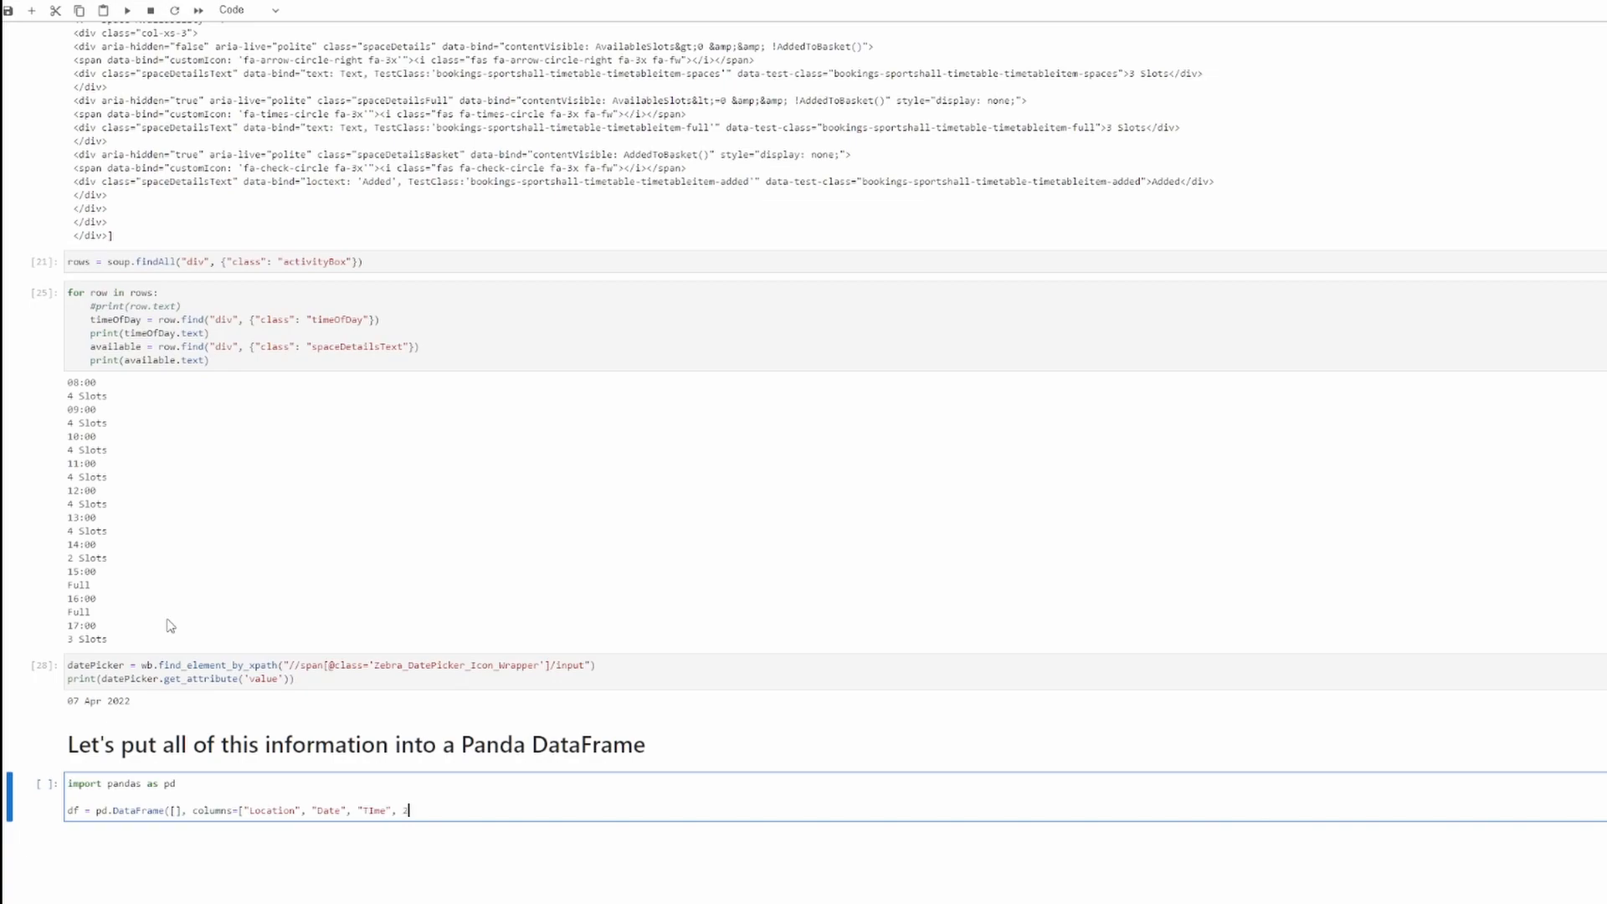
type("Availability")
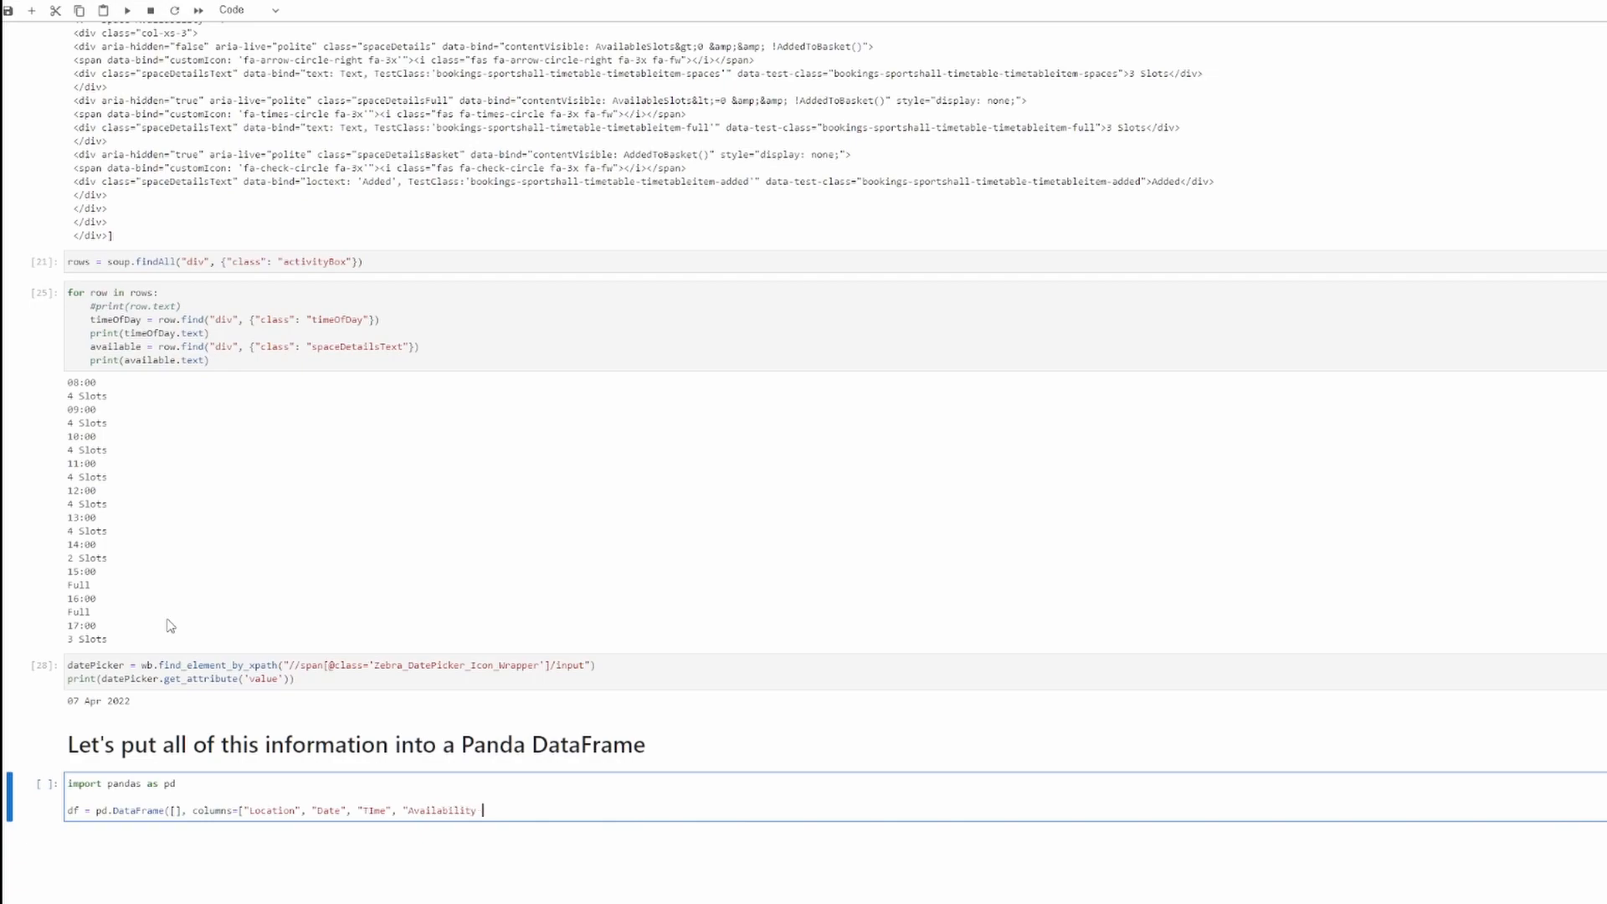
type("])")
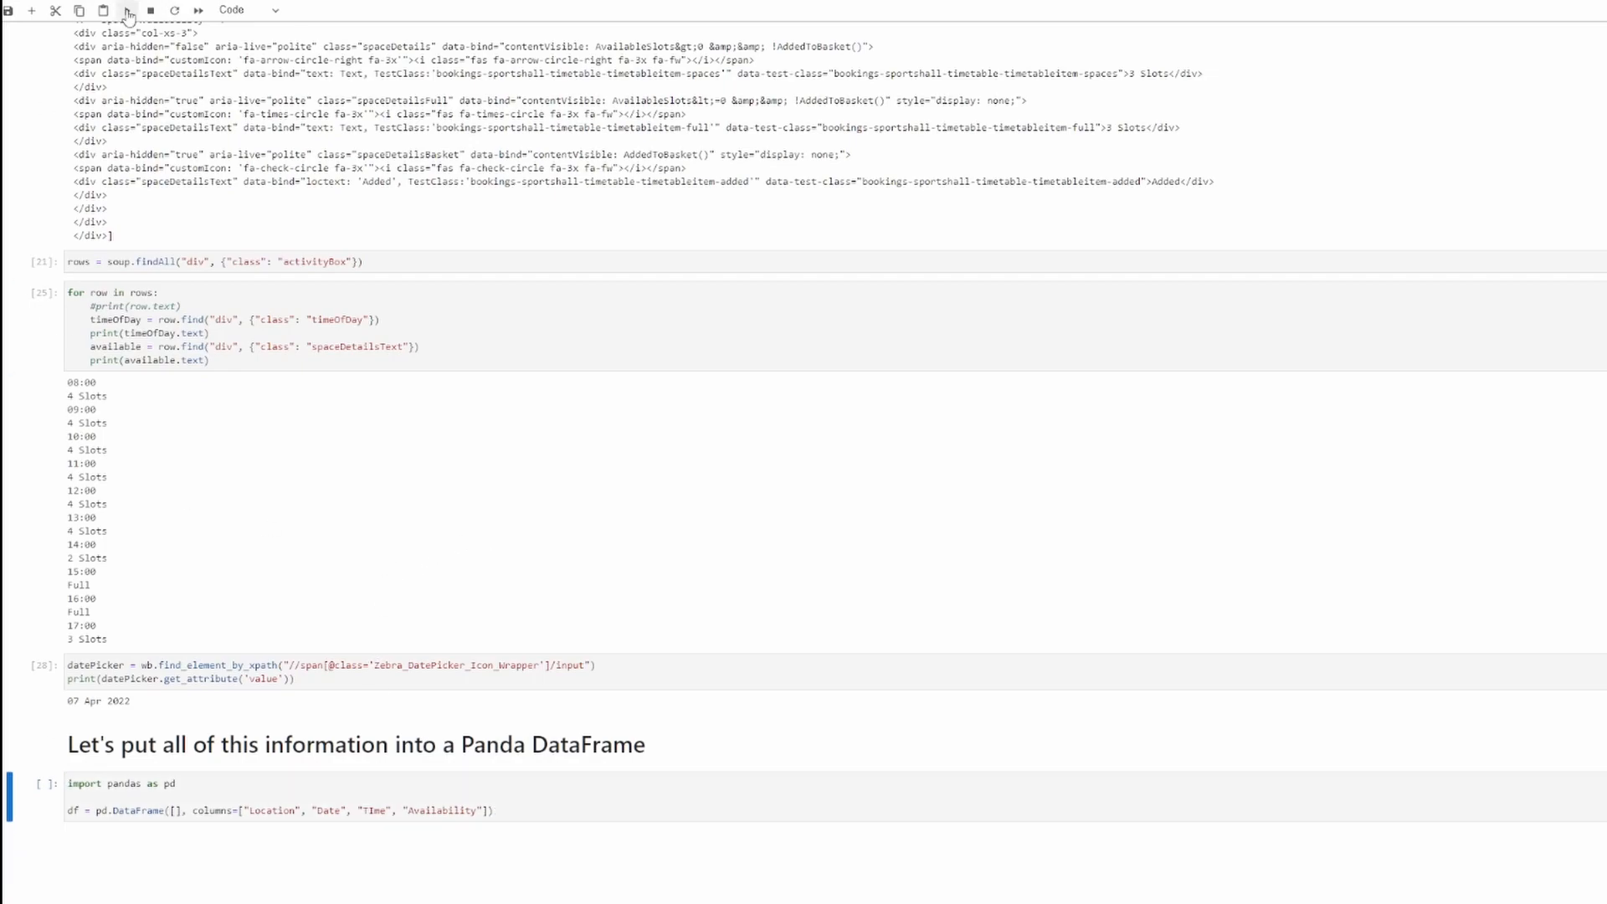
type("df")
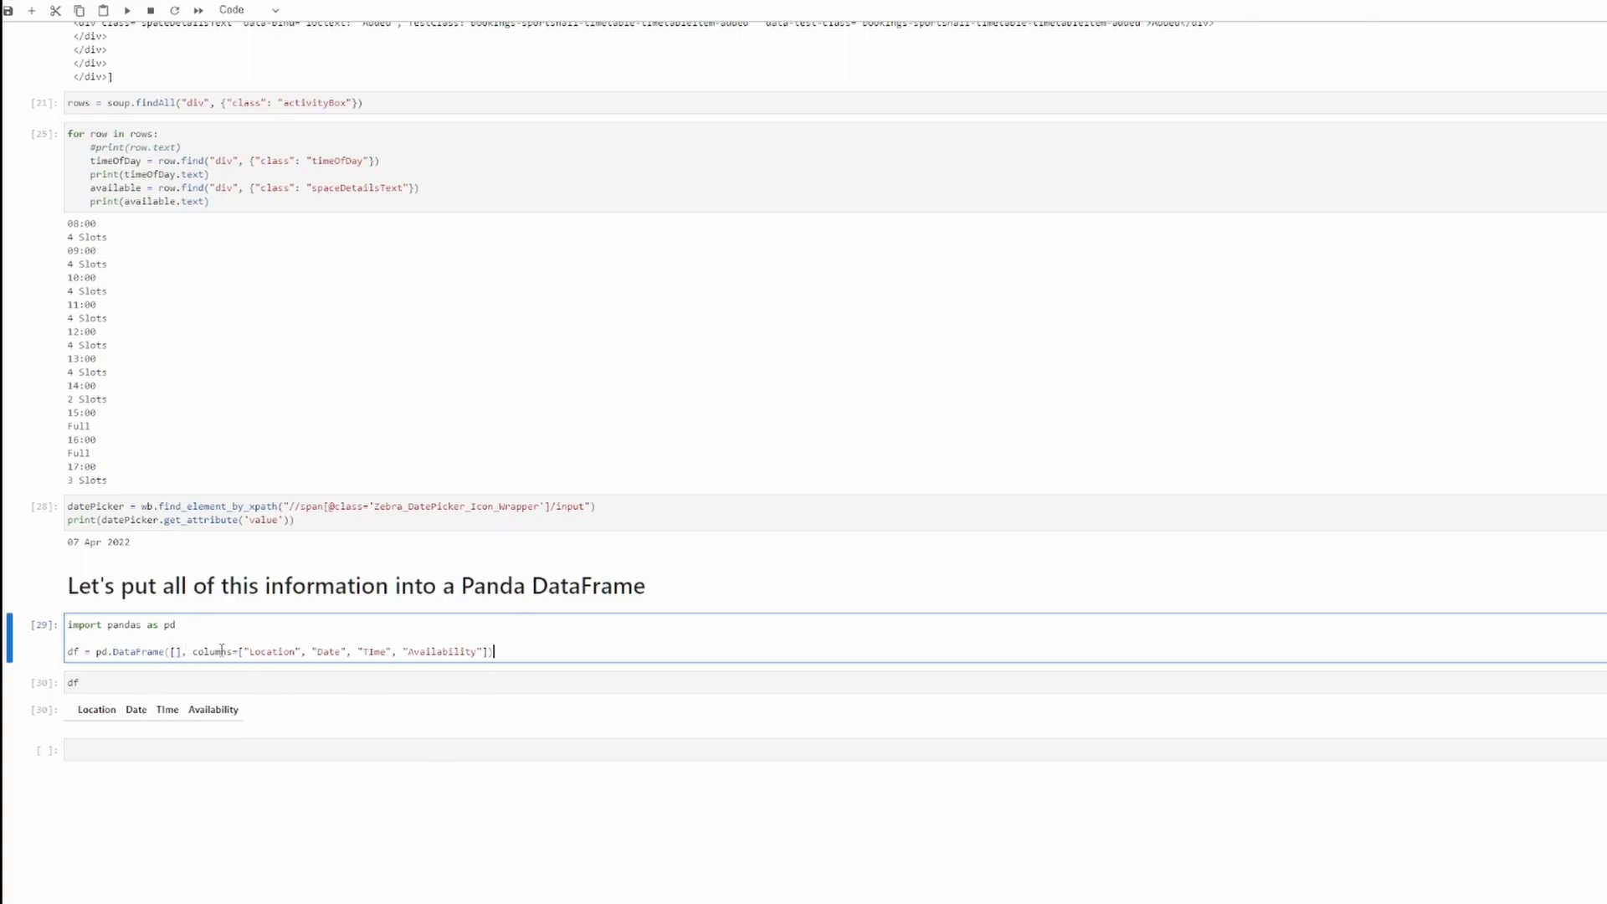
- Select the list of column names in the DataFrame cell
double_click(270, 651)
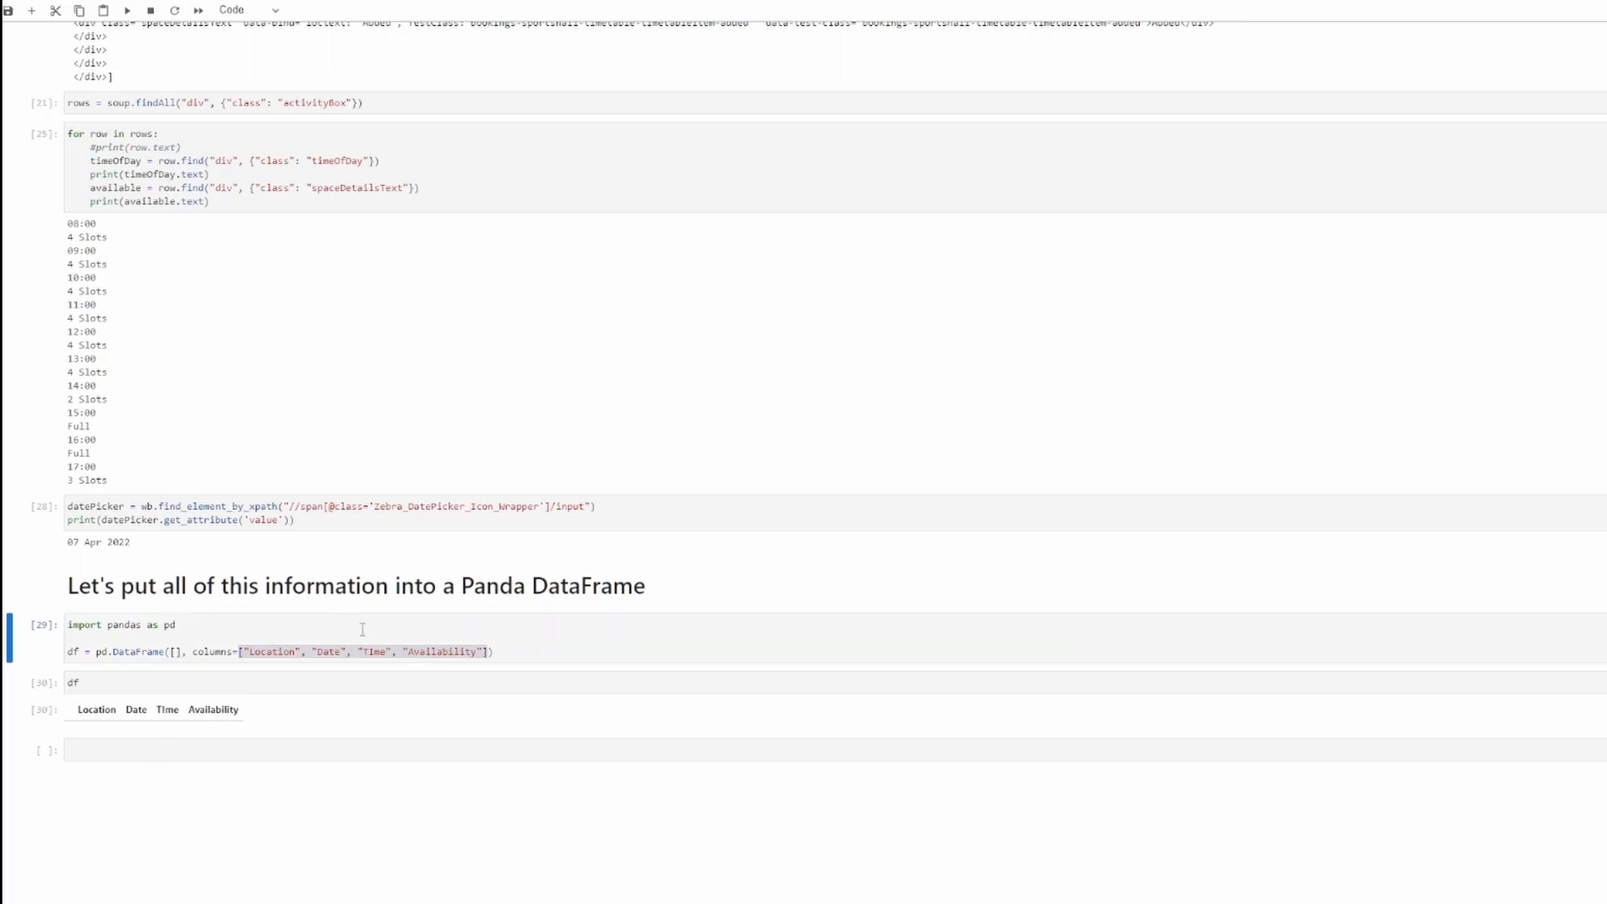
- Add result = [] above the pasted loop and start a df_row assignment in the bottom cell
left_click(180, 188)
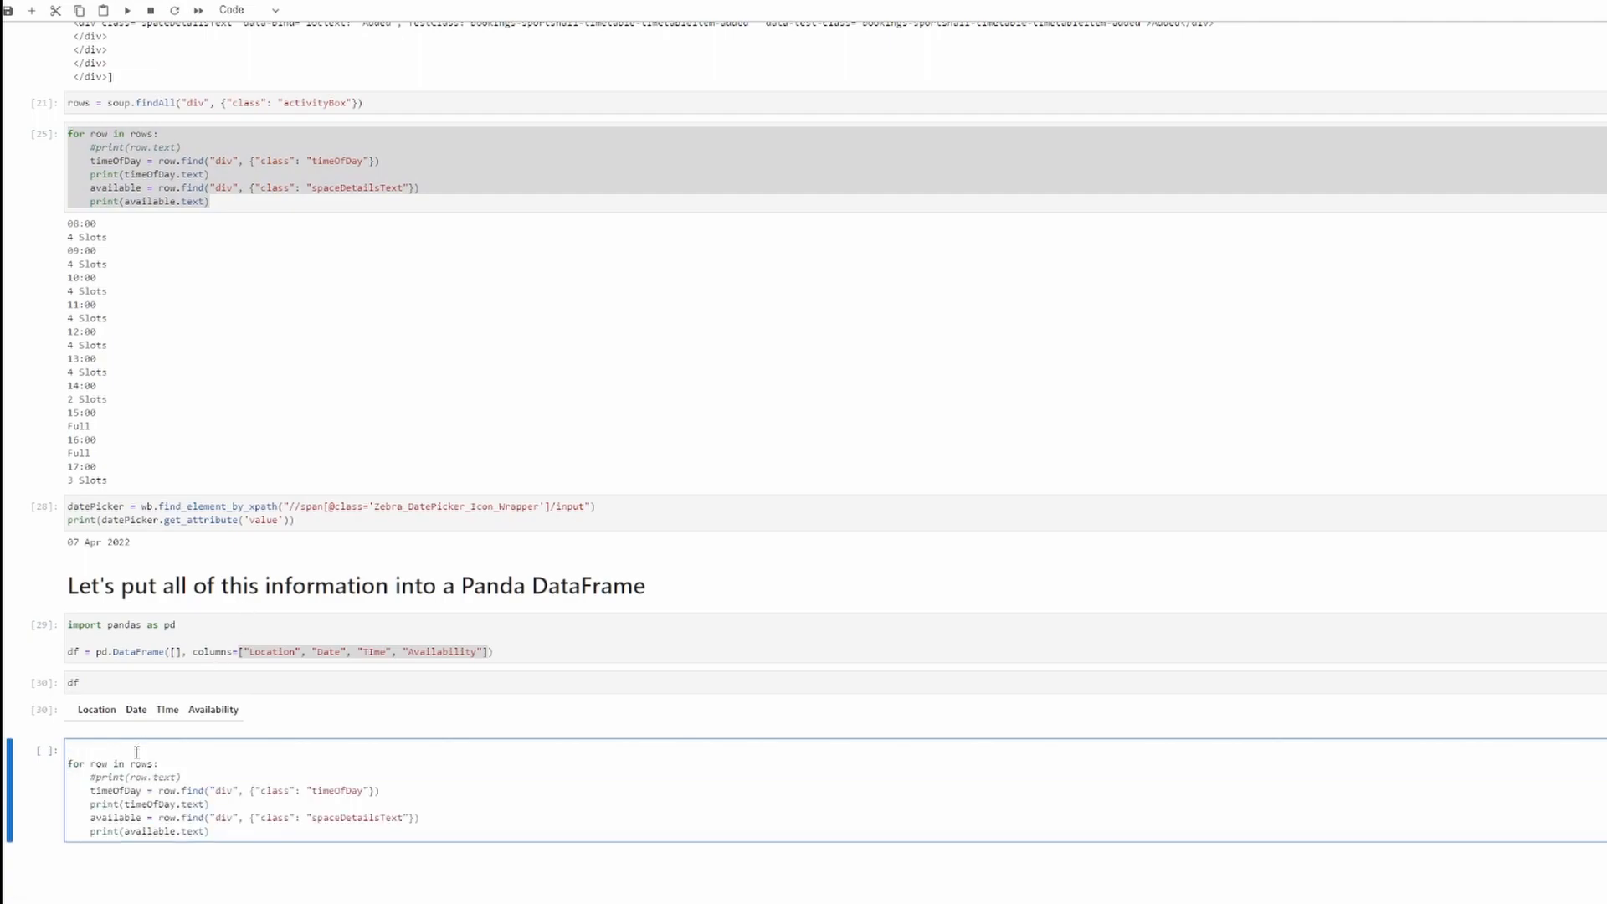
type("result =")
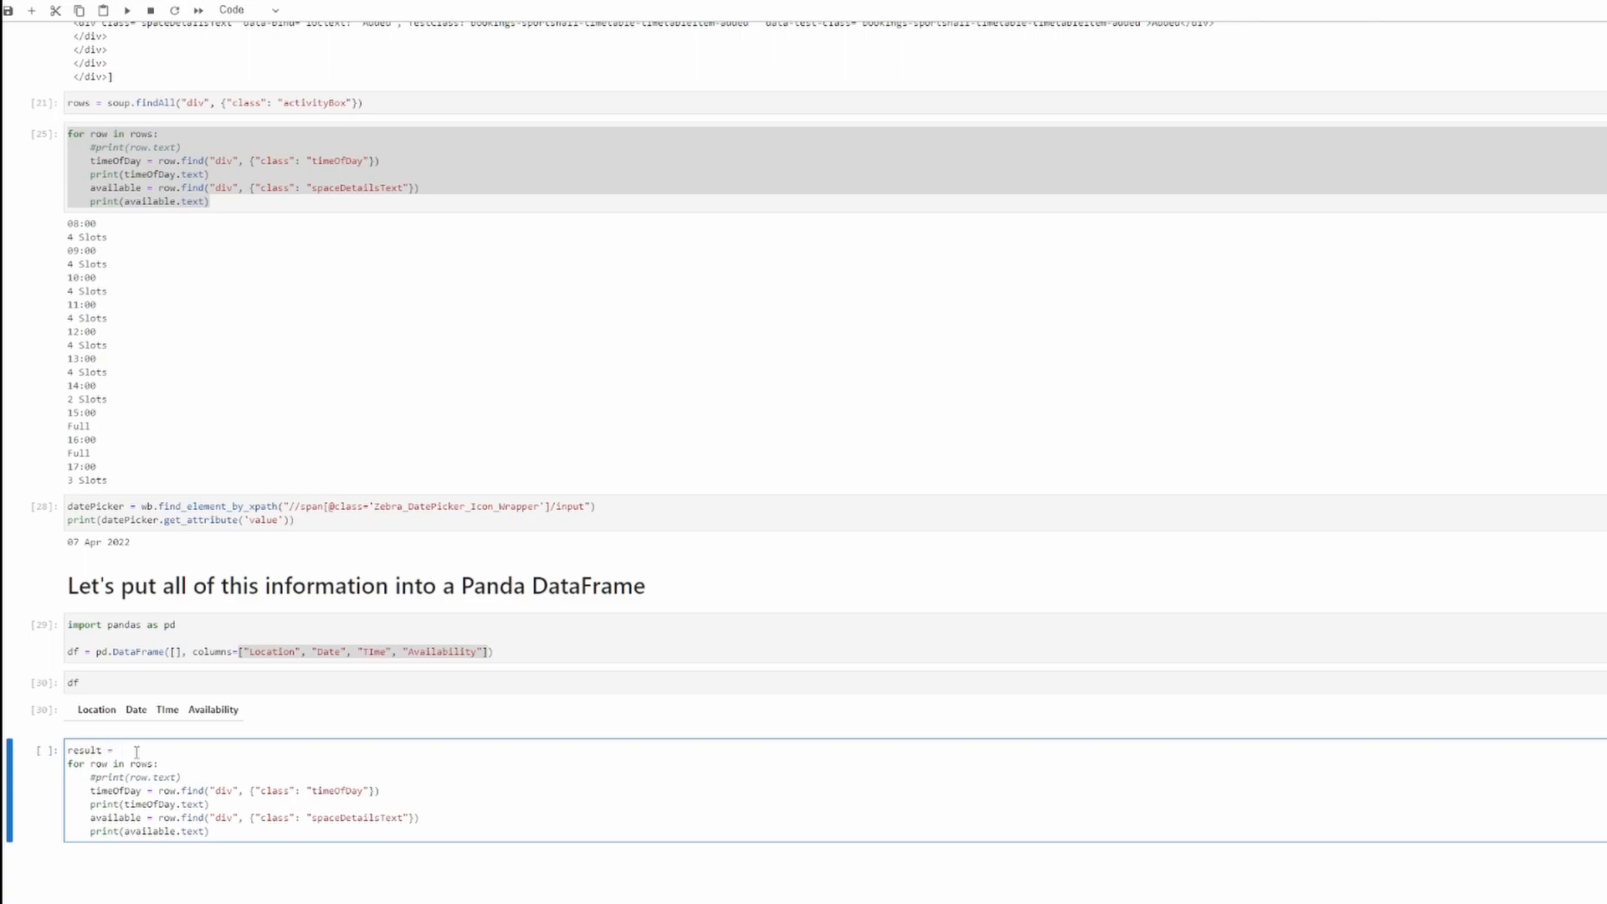
type("[")
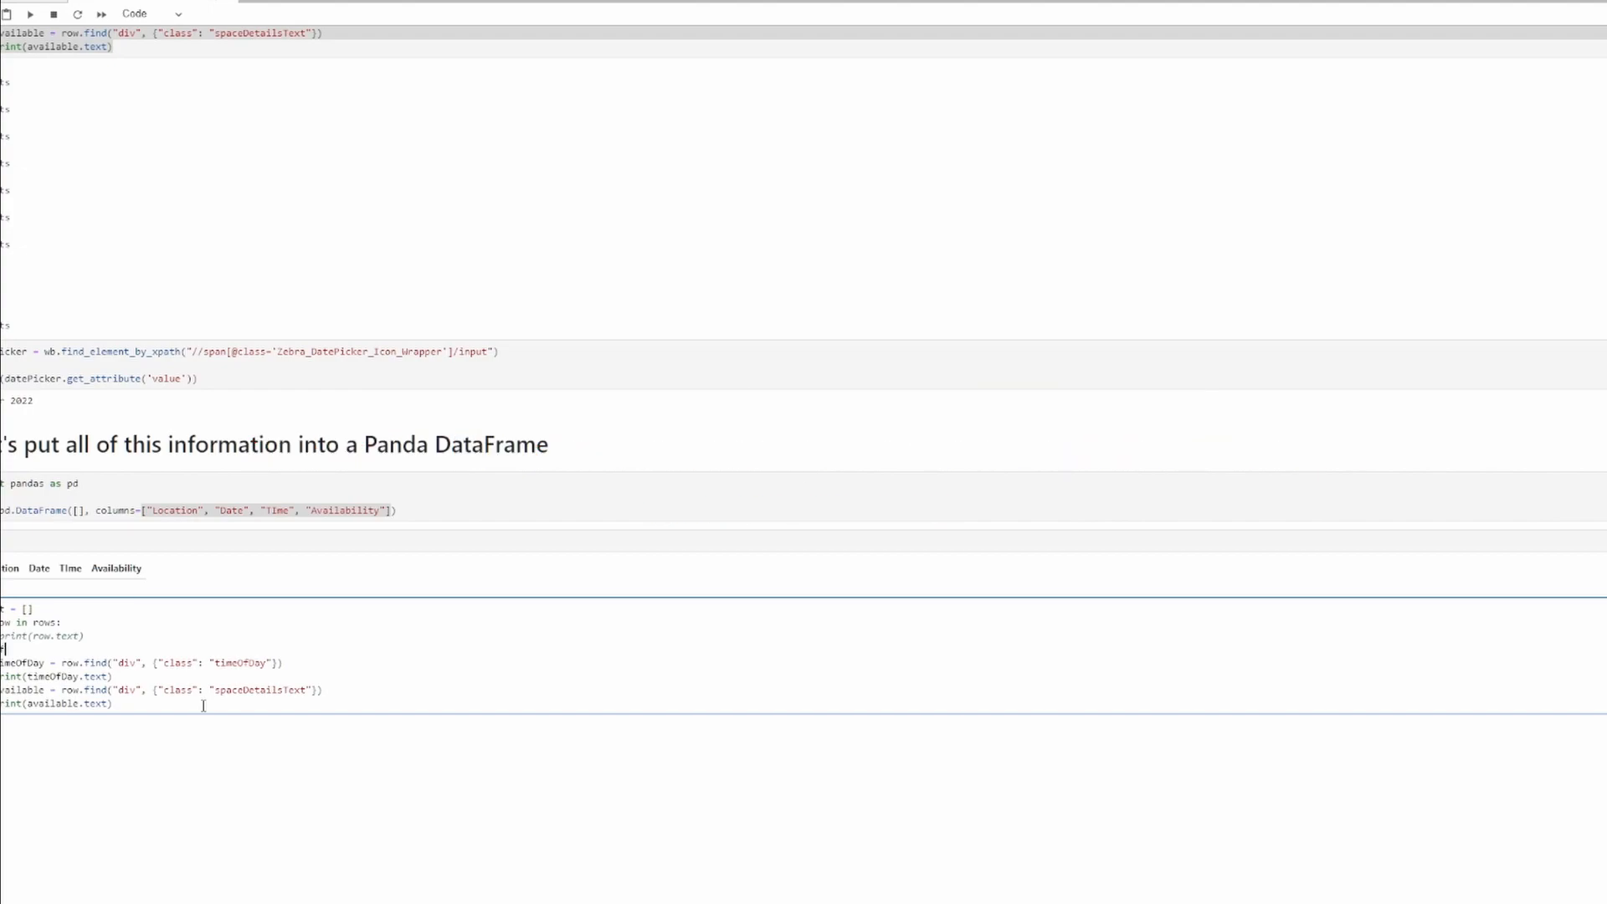
type("_row =")
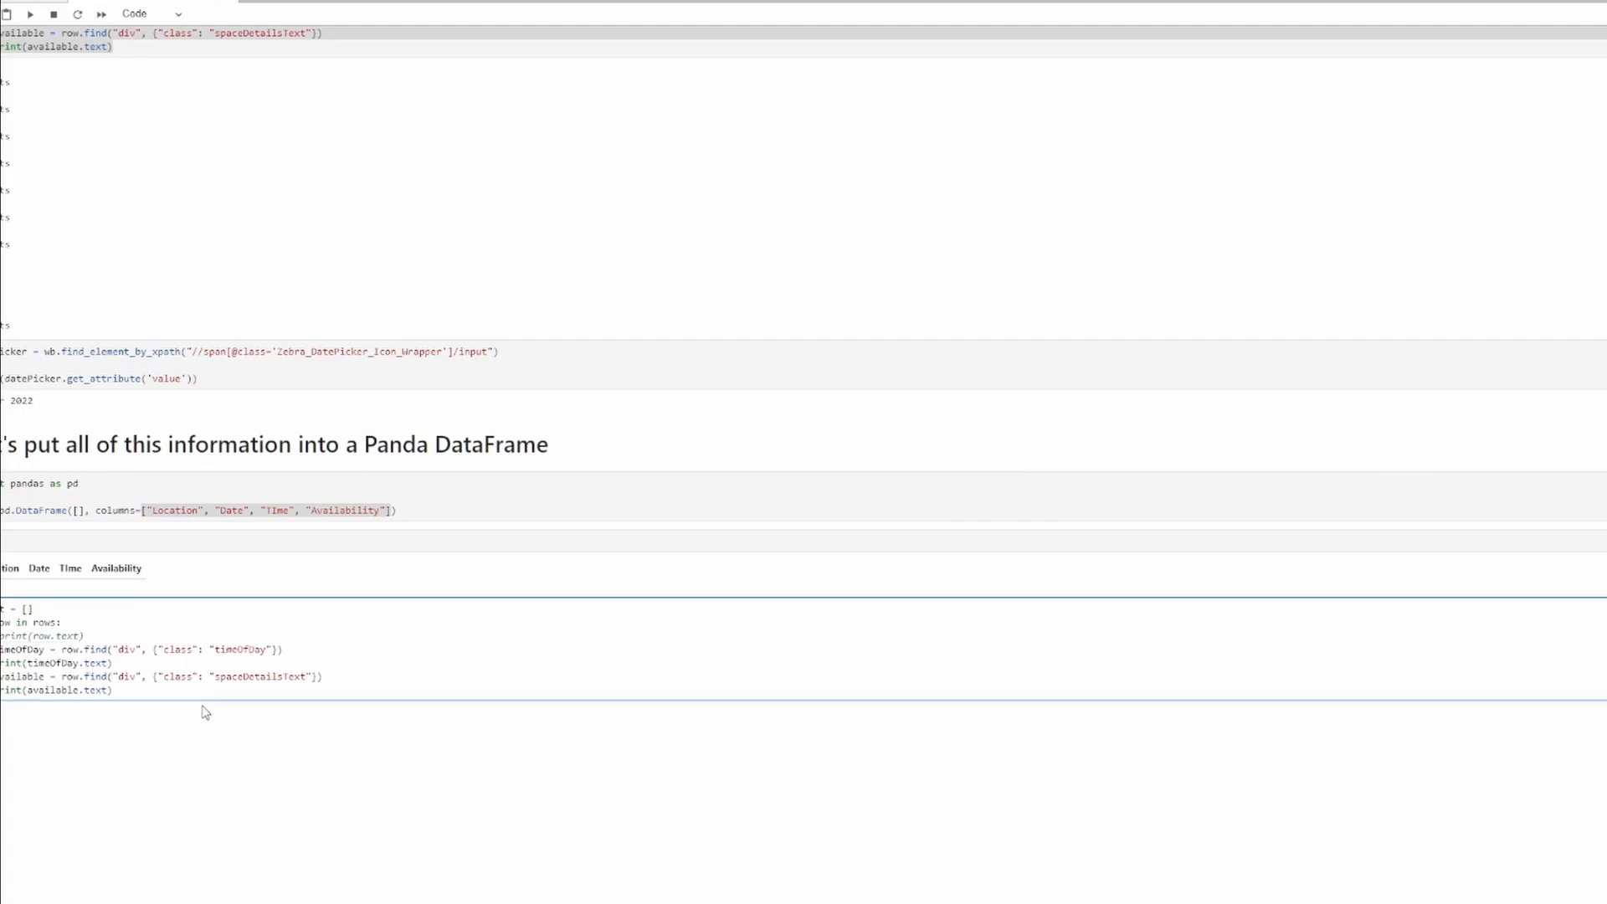
type("df_row = [")
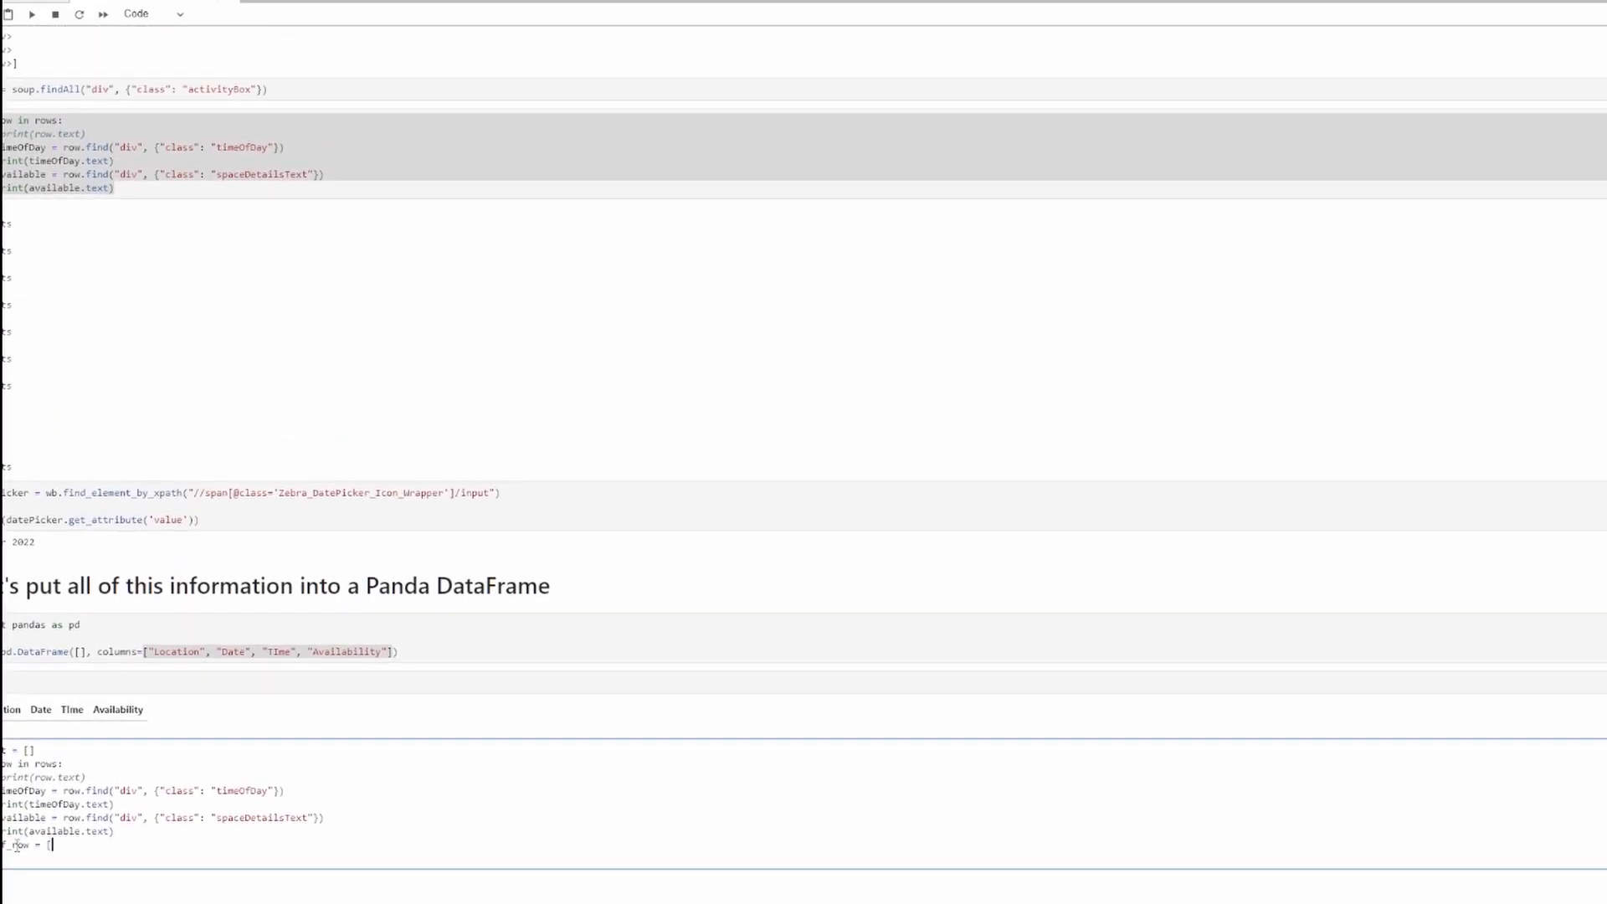
- Fill df_row with location, current_date, time and available
type("location, current_date,")
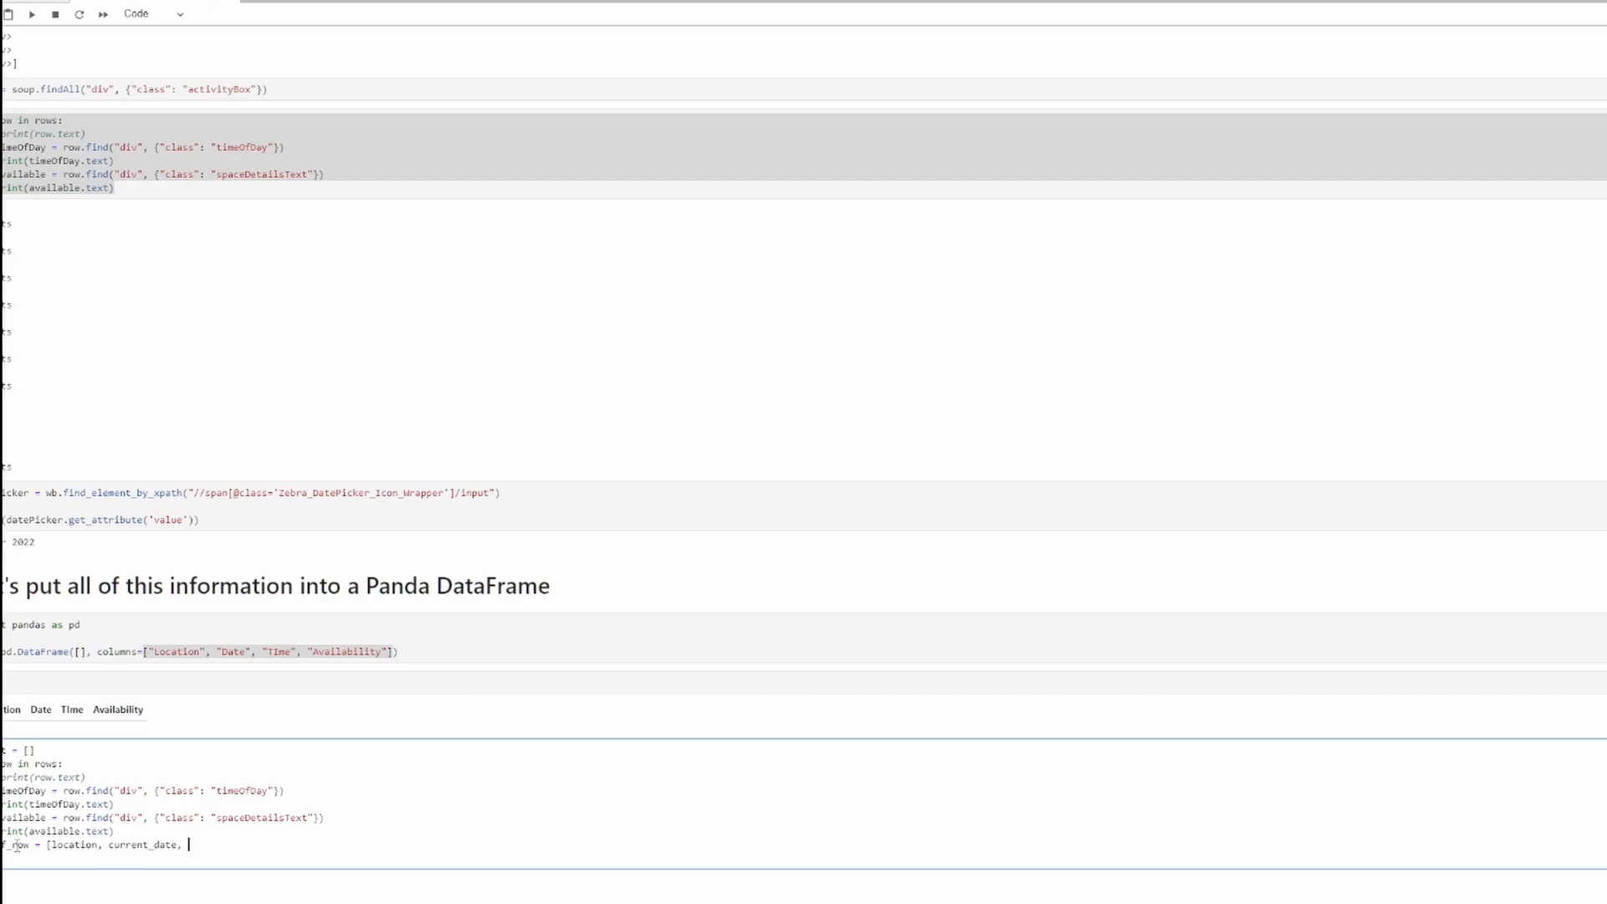
type("availa")
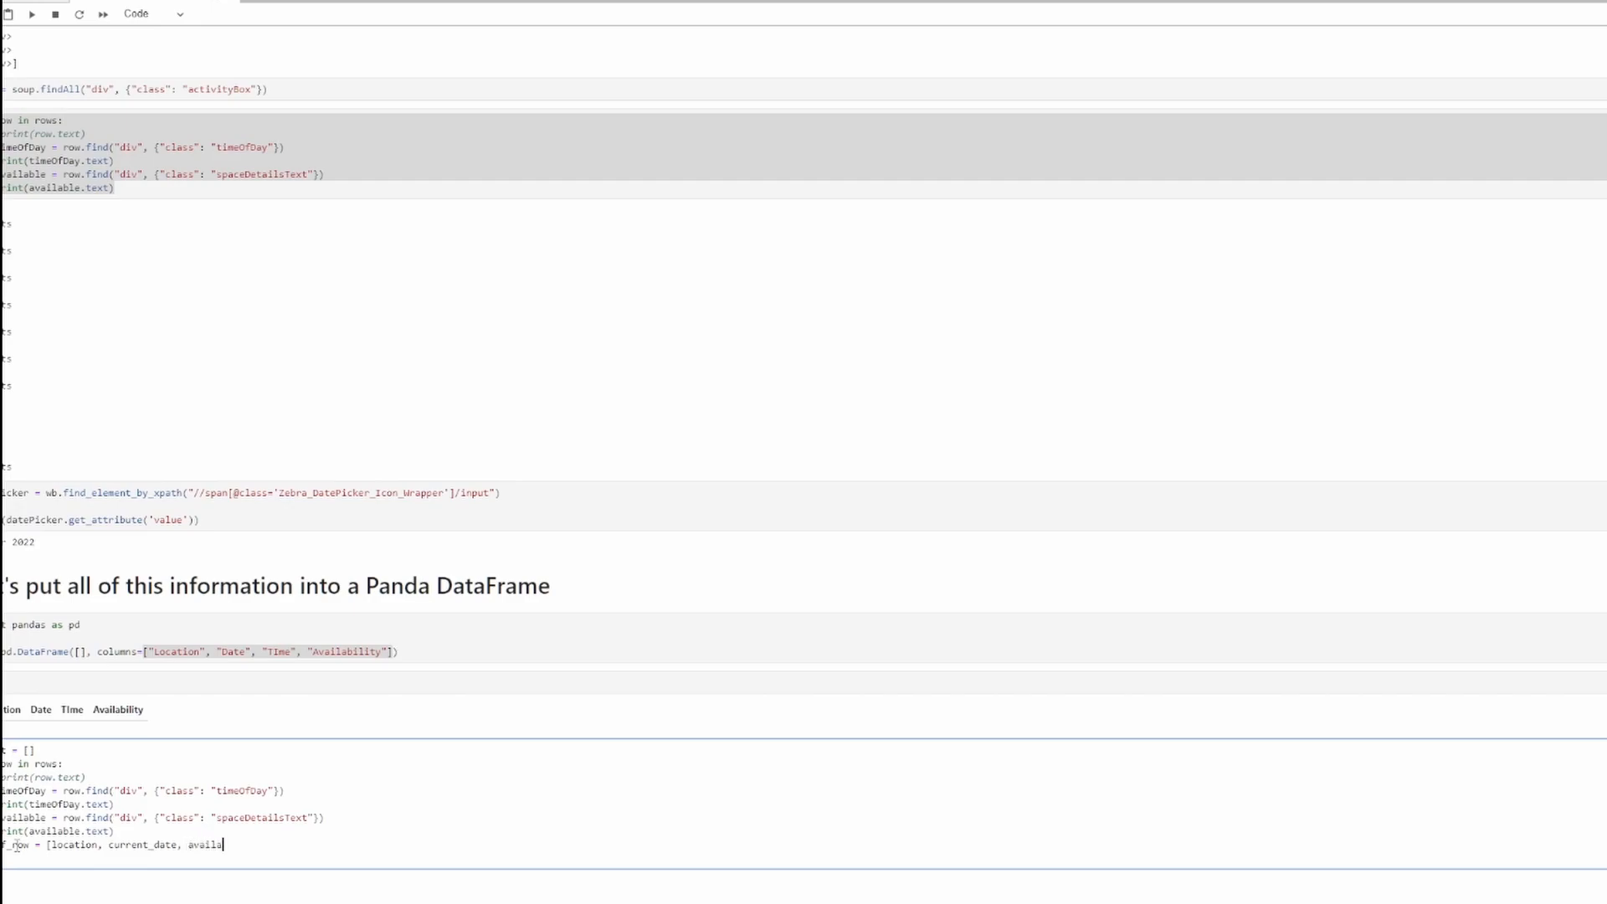
type("ble")
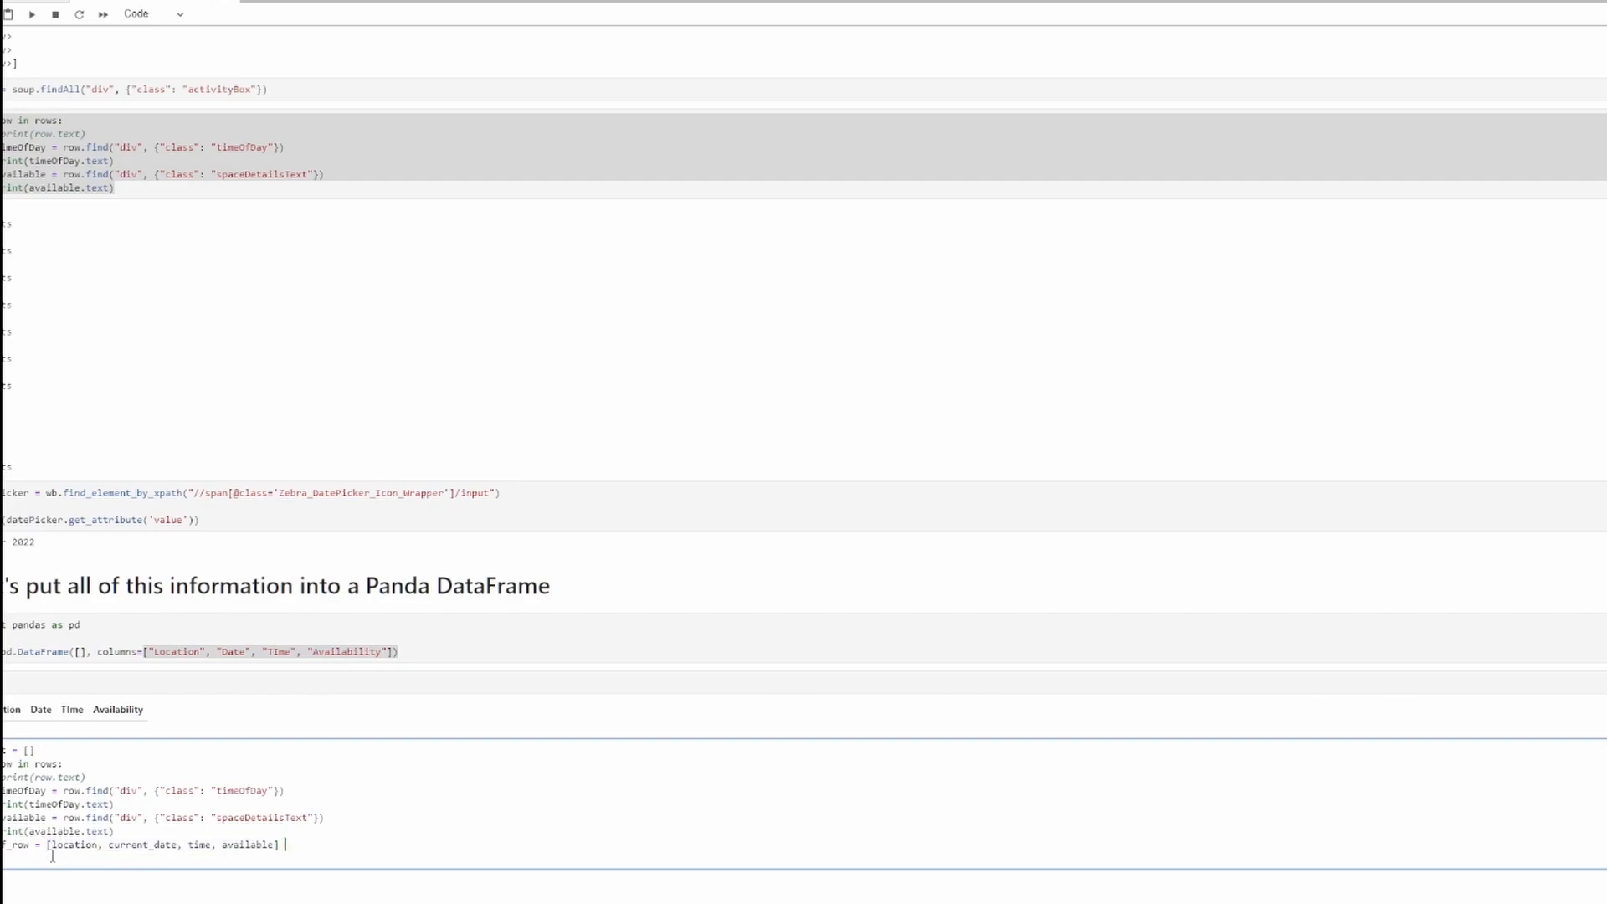
double_click(74, 844)
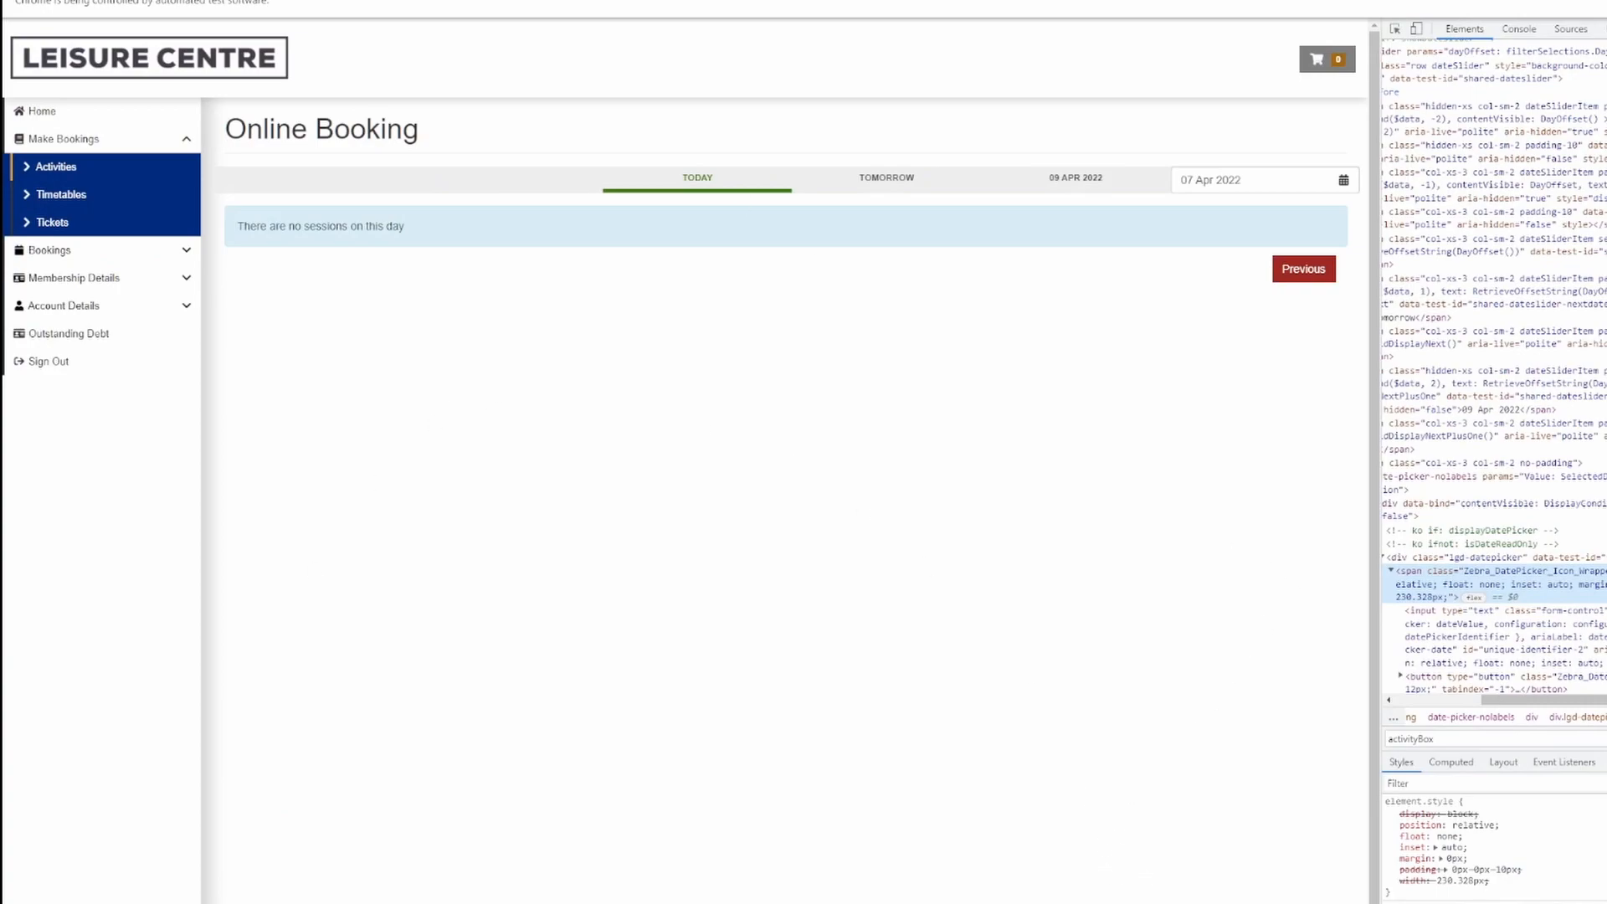
- Show tomorrow's sessions and inspect the first session's facility name in DevTools
left_click(696, 177)
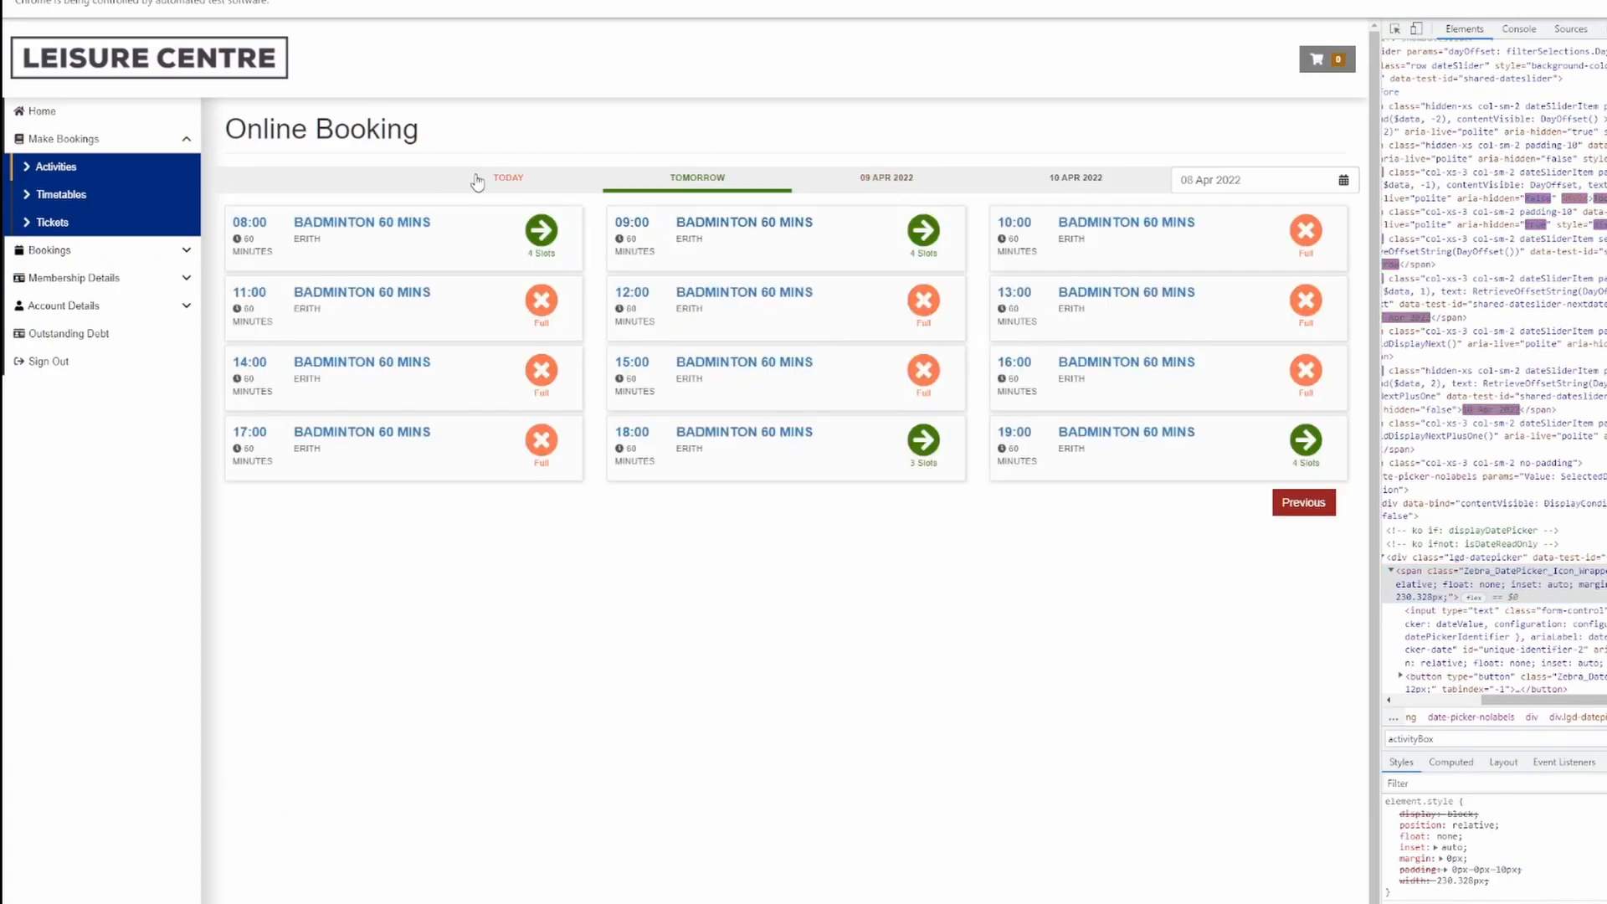
right_click(308, 239)
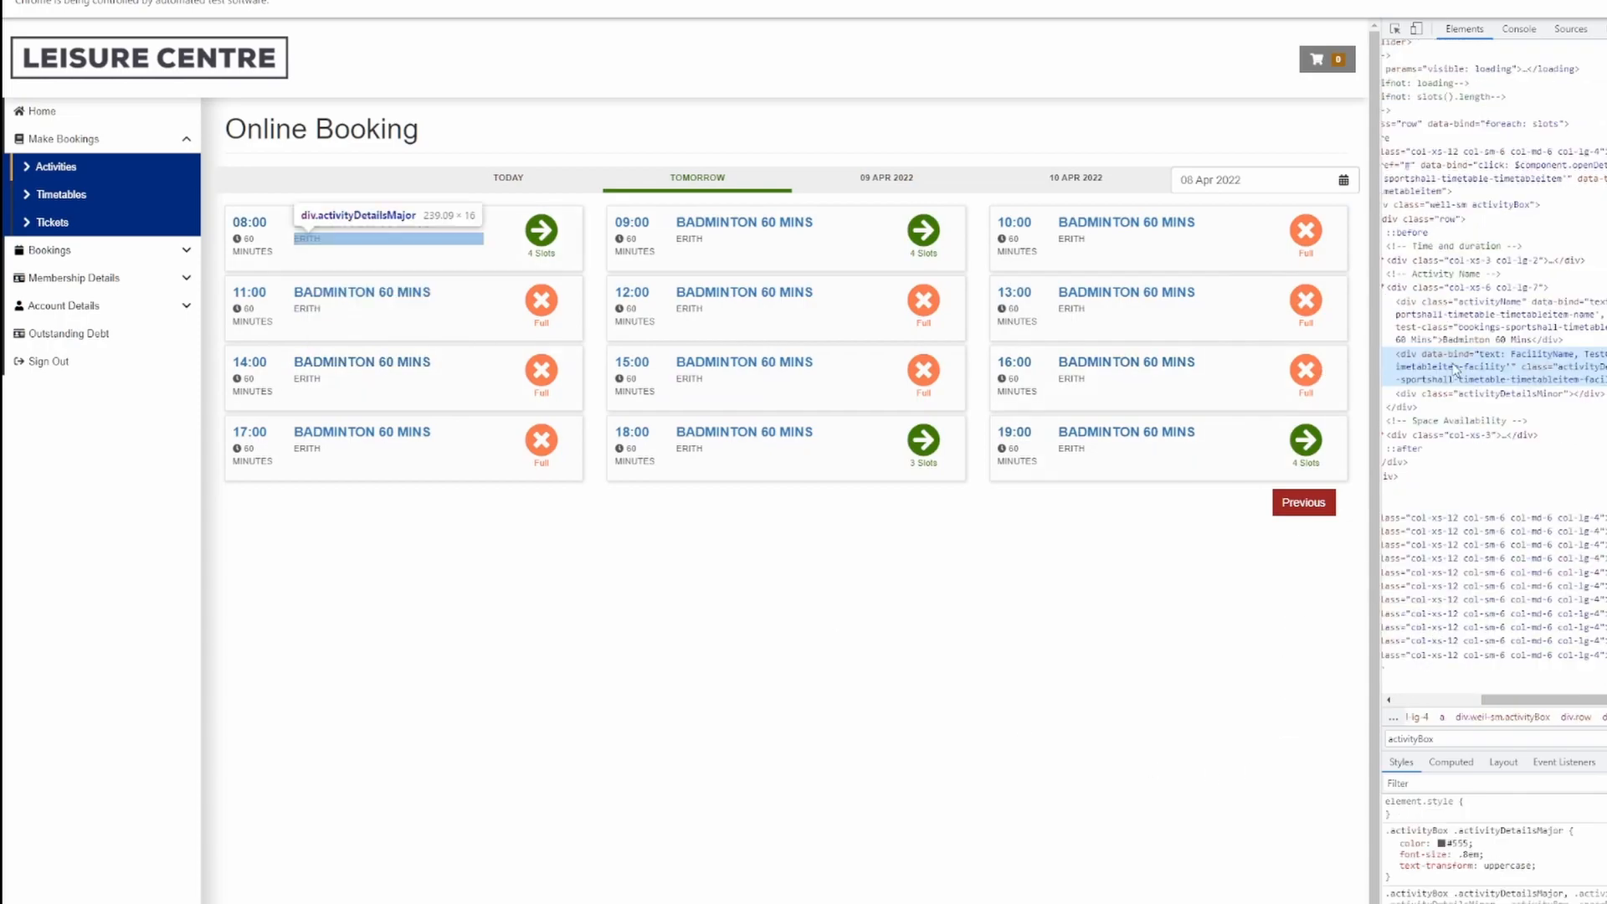
mouse_move(1453, 372)
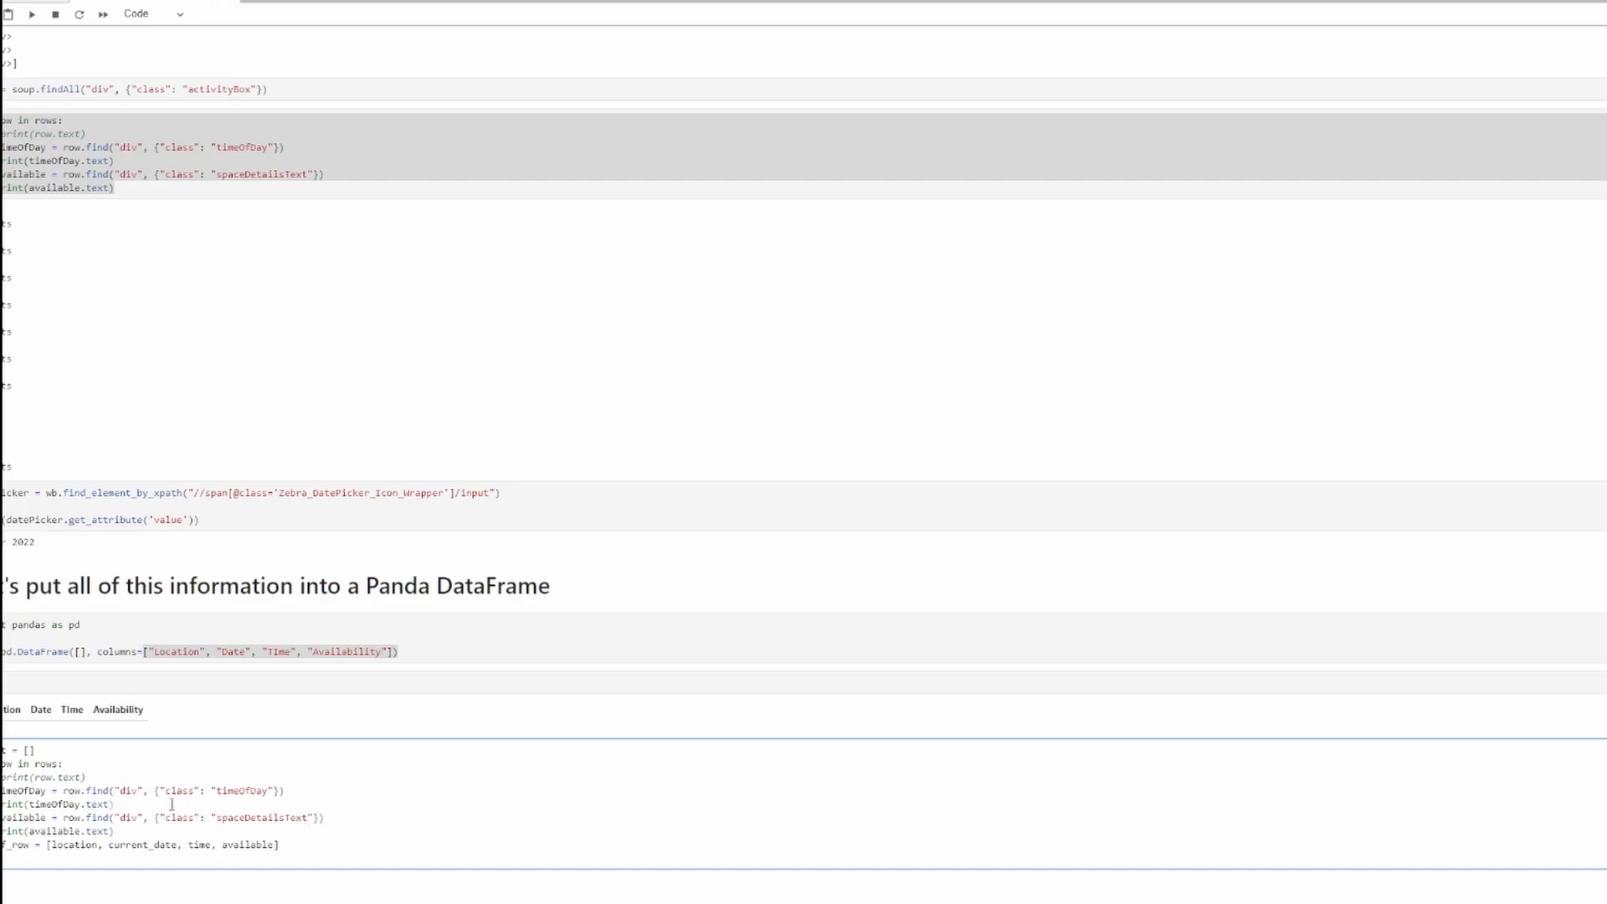
- Find each row's facility div by data-test-class bookings-sportshall-timetable-timetableitem-facility as location
type("location =")
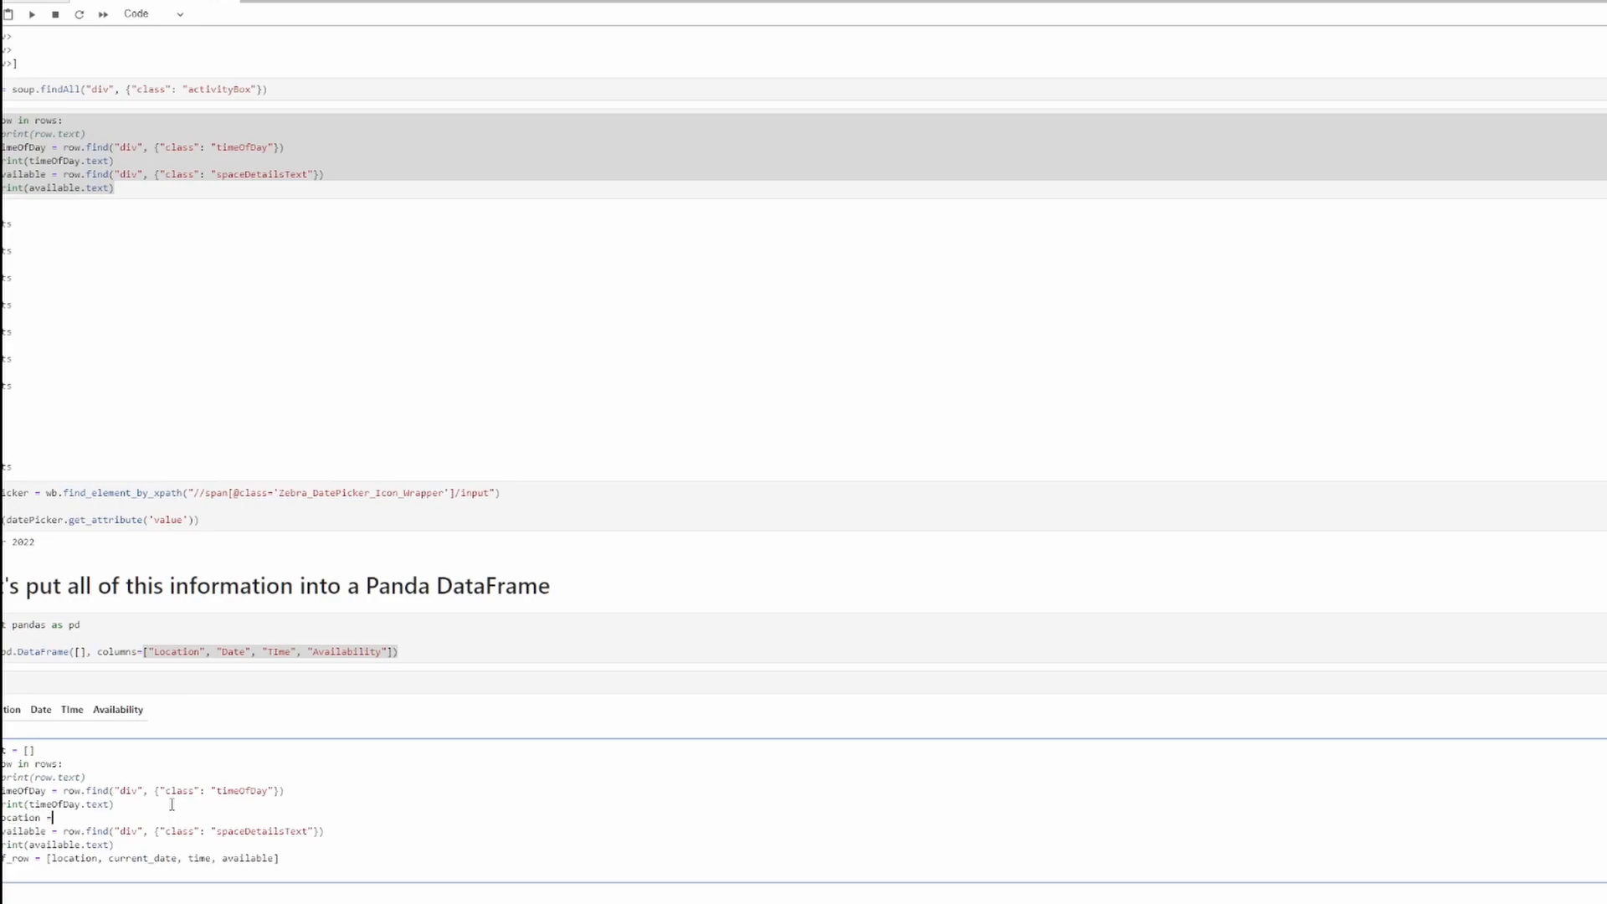
type("row.find(")
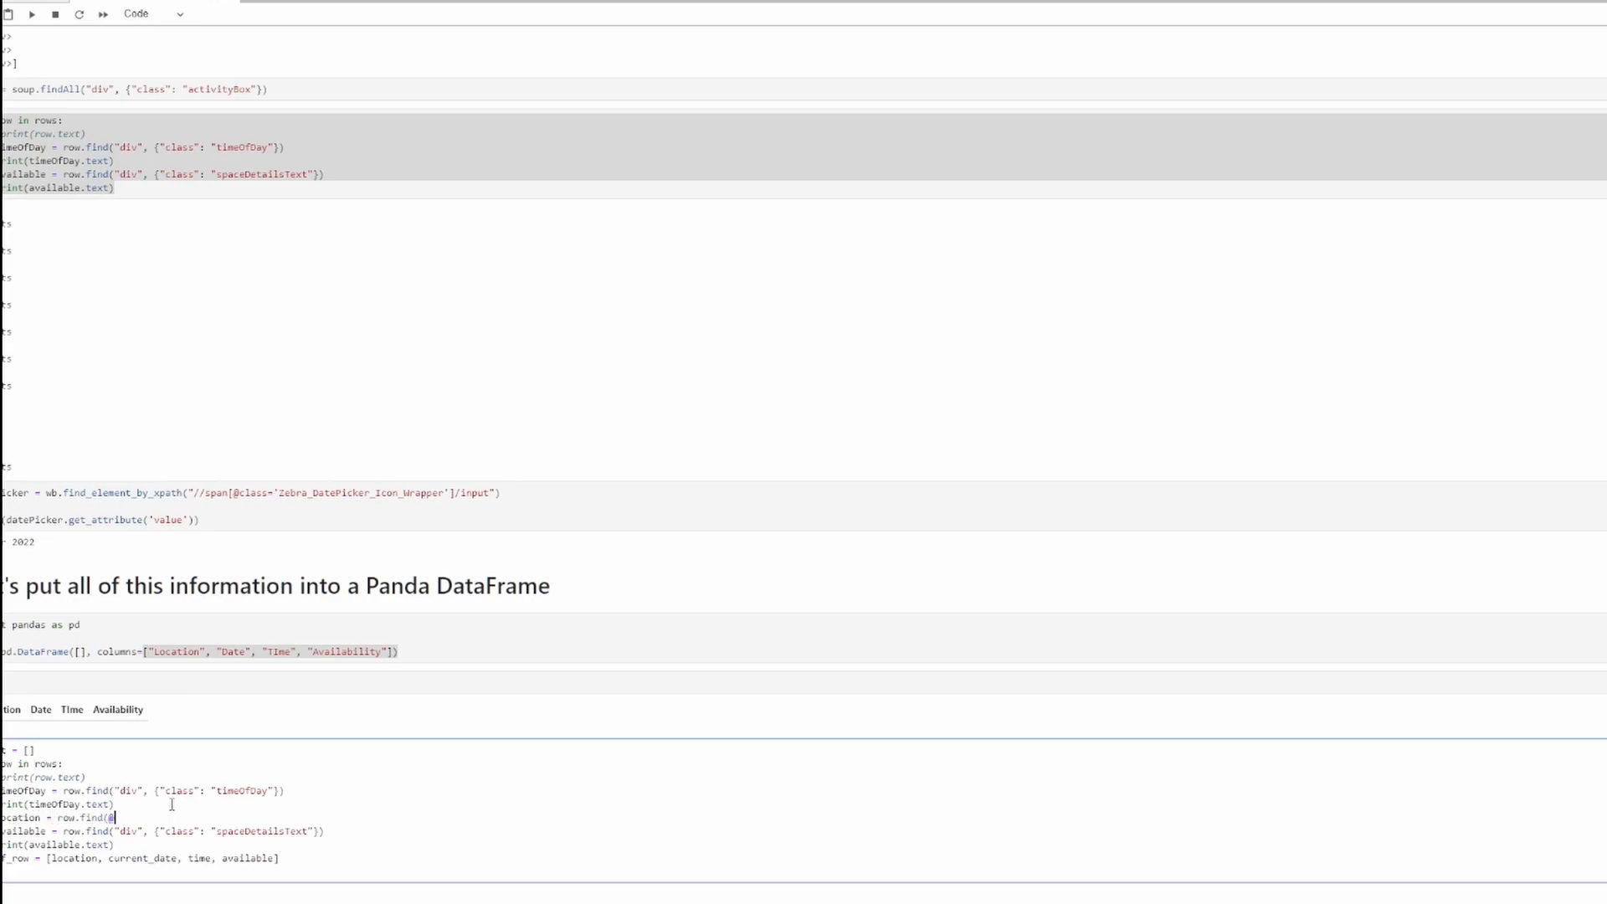
type("\"f")
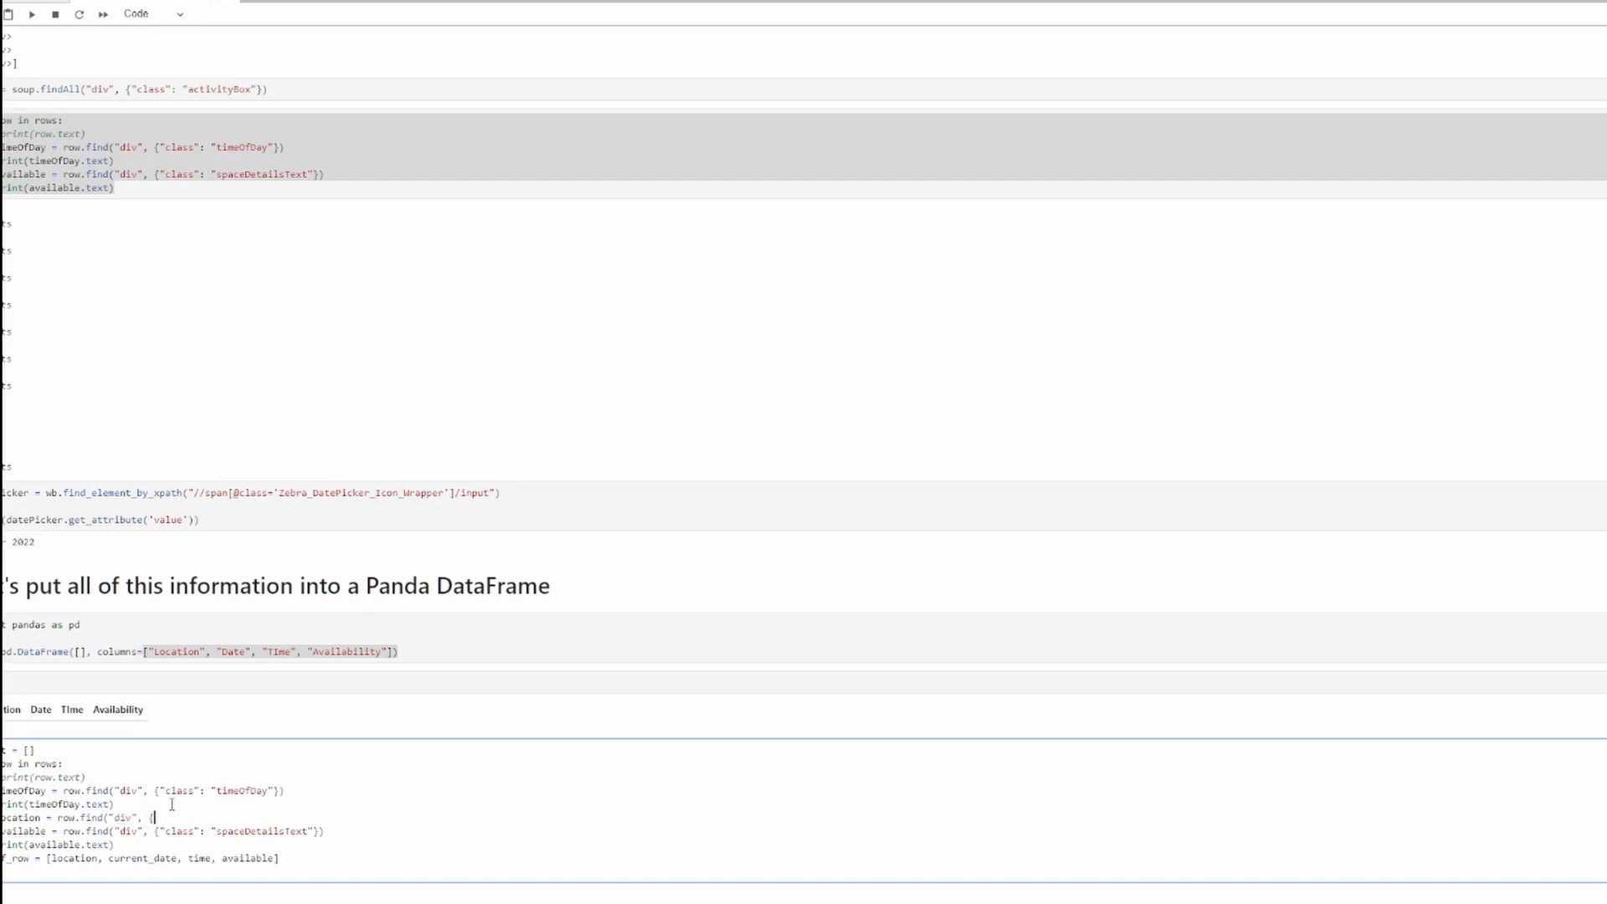
type("\"class")
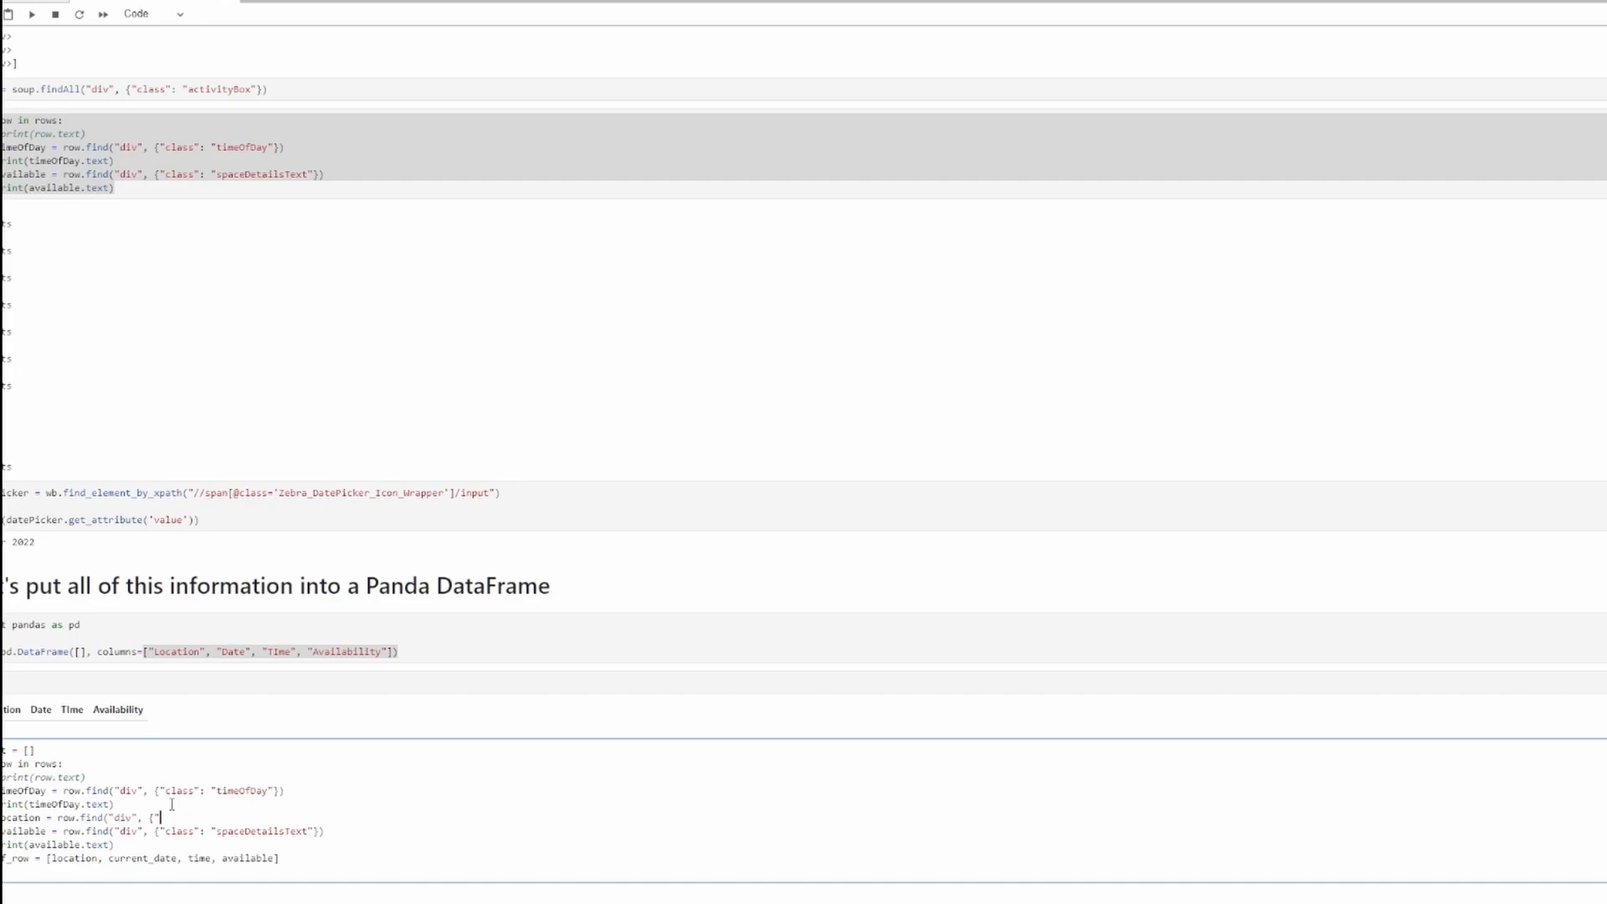
type("date-")
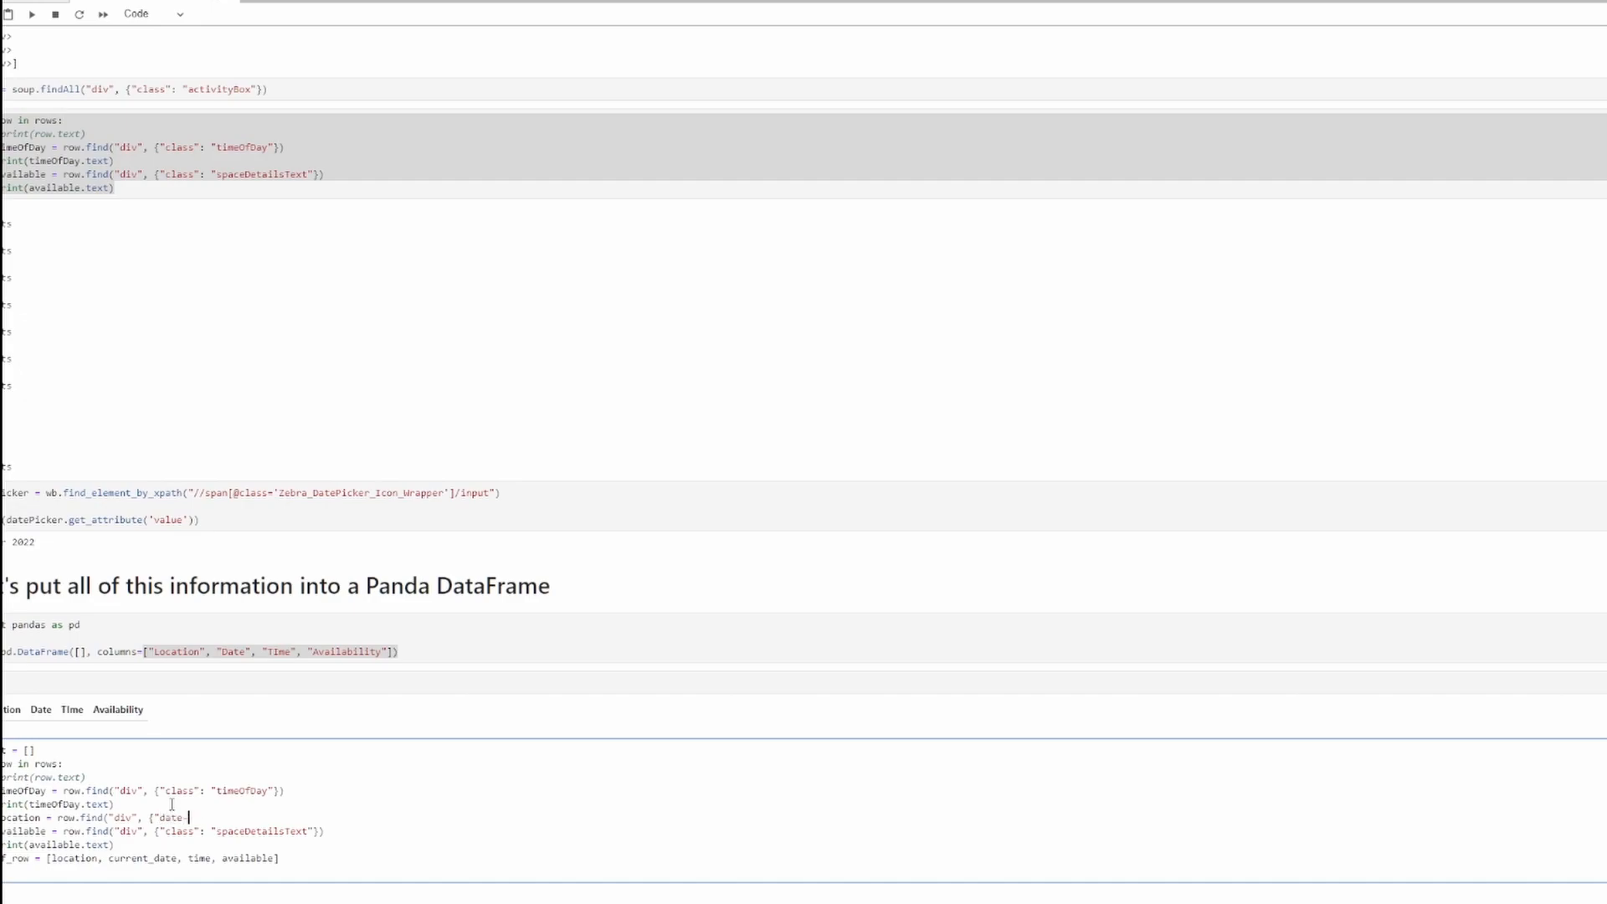
type("test-id\"")
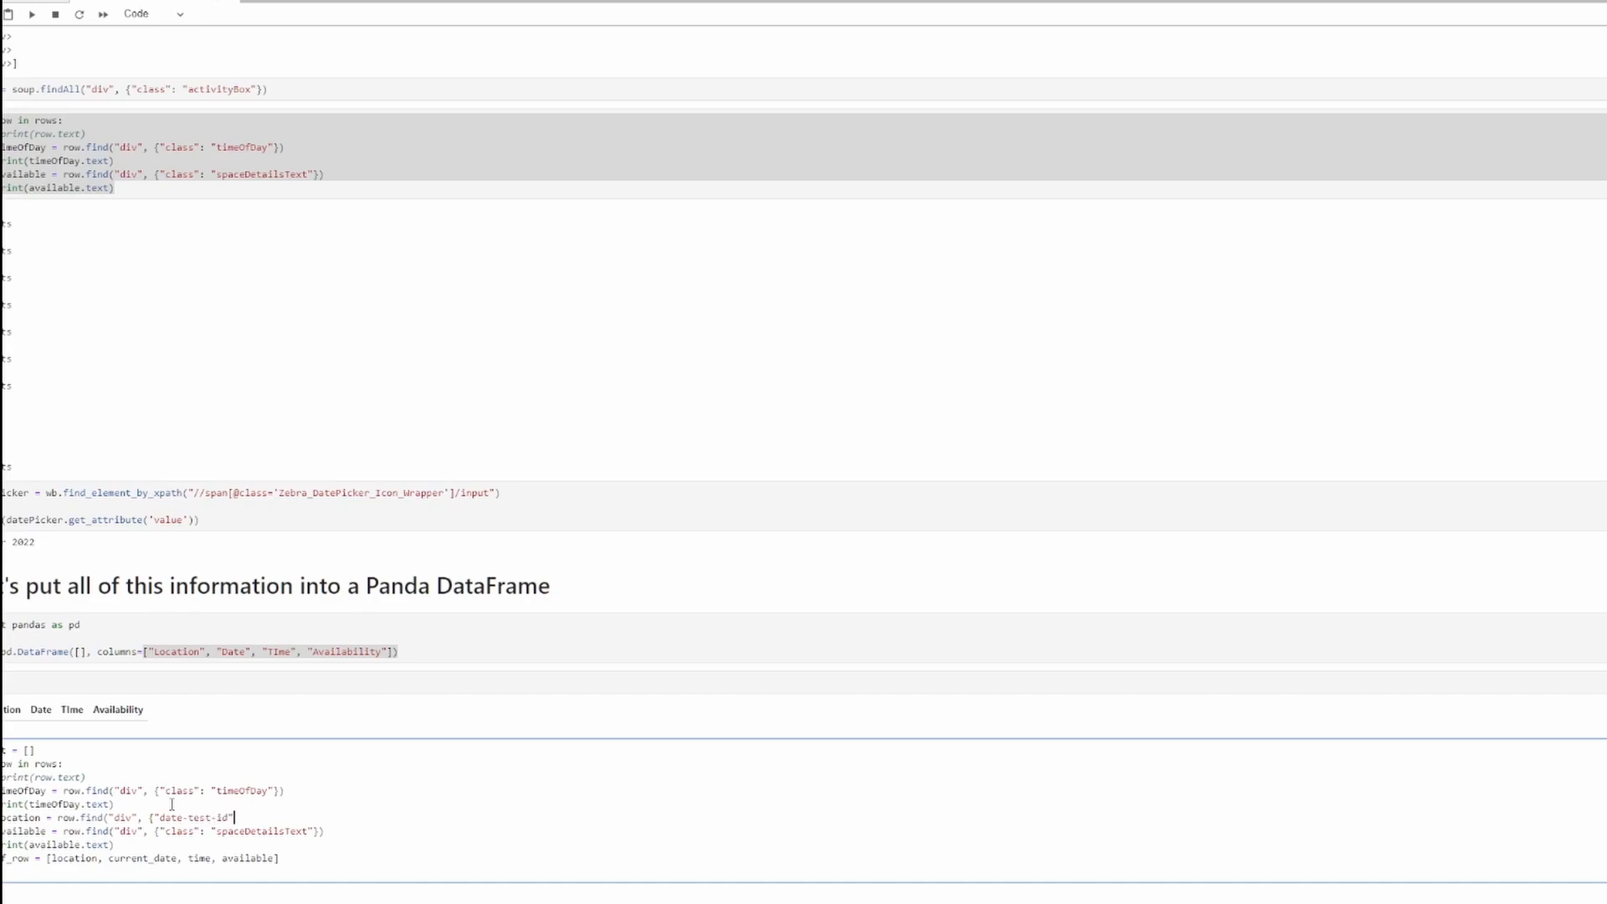
type(": \"")
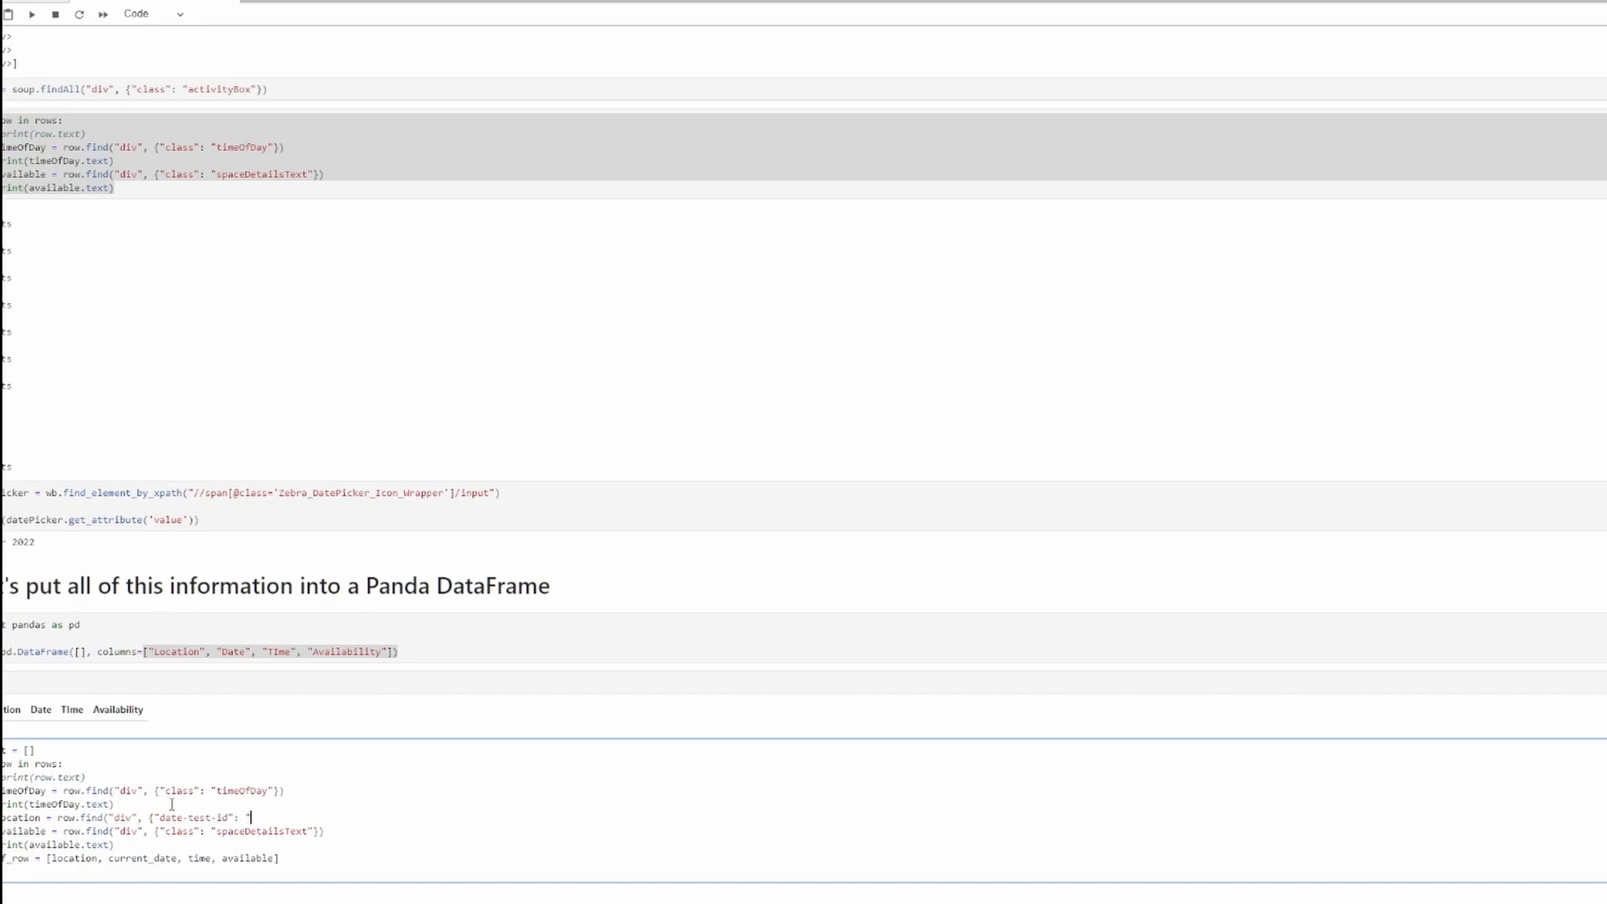
type("bookings-sportshall-timetable-timetableitem-facility\"}")
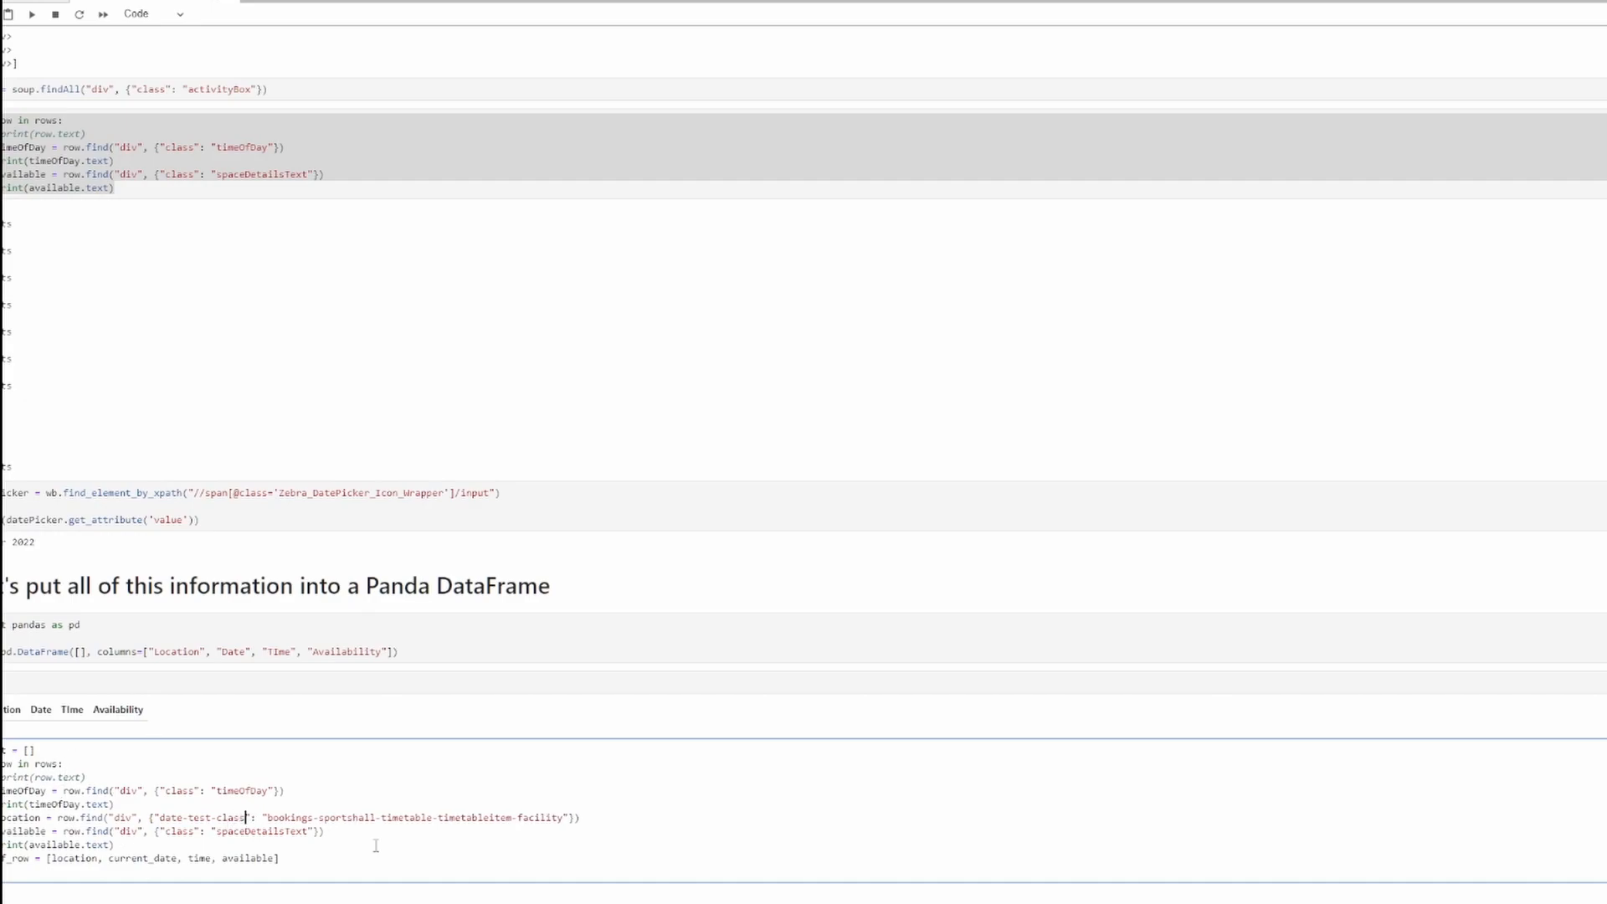
key("Enter")
type("rint(location.text)")
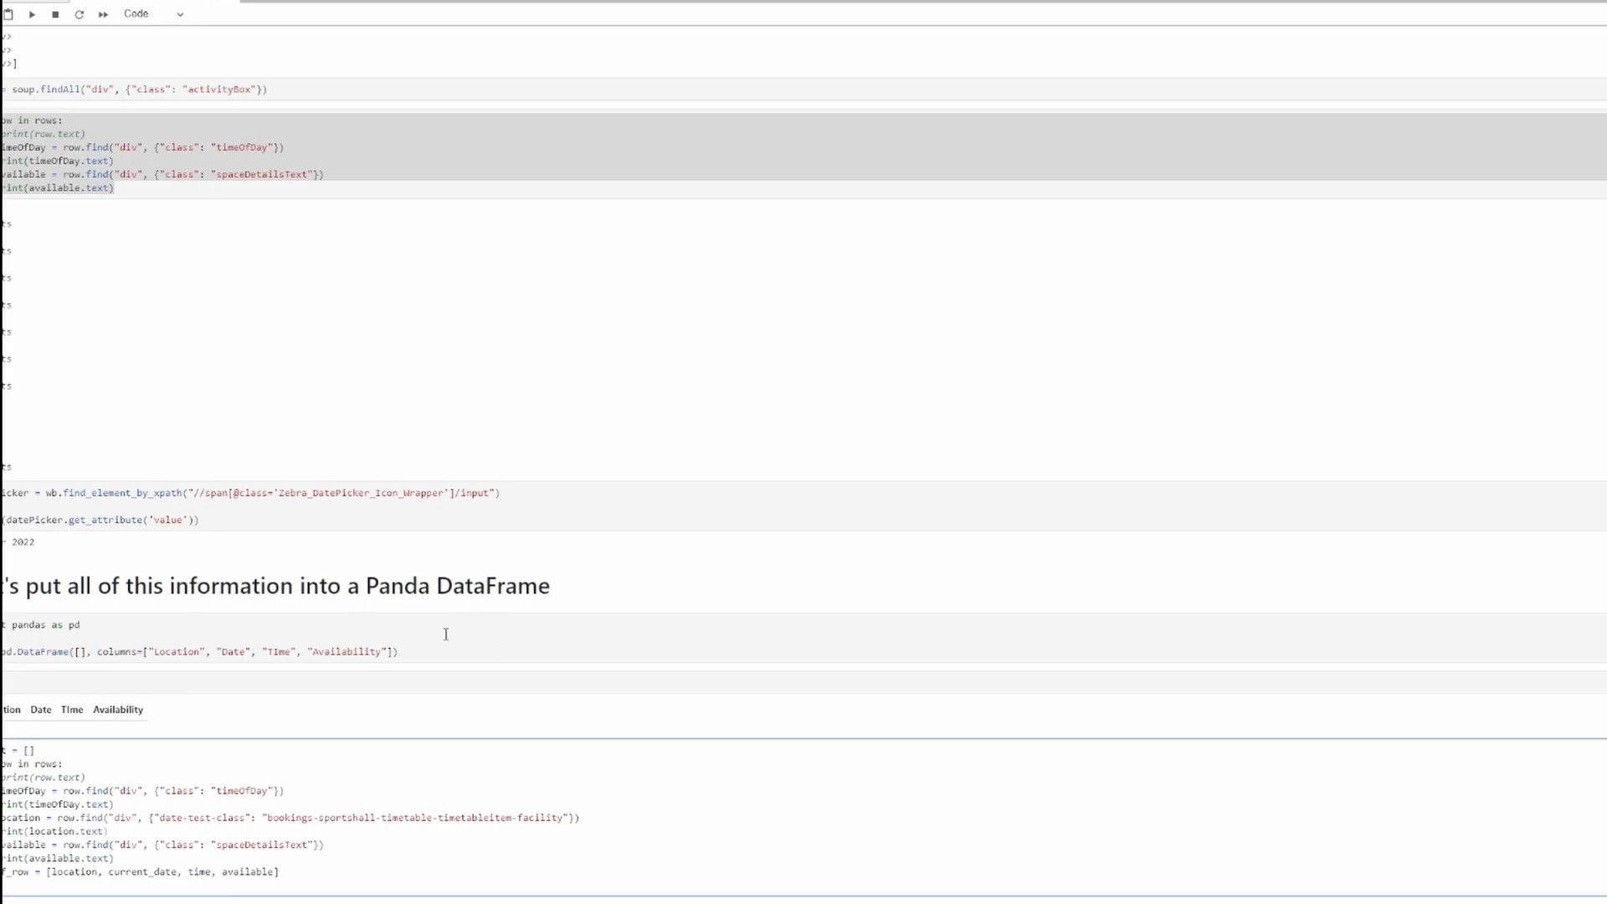
mouse_move(87, 449)
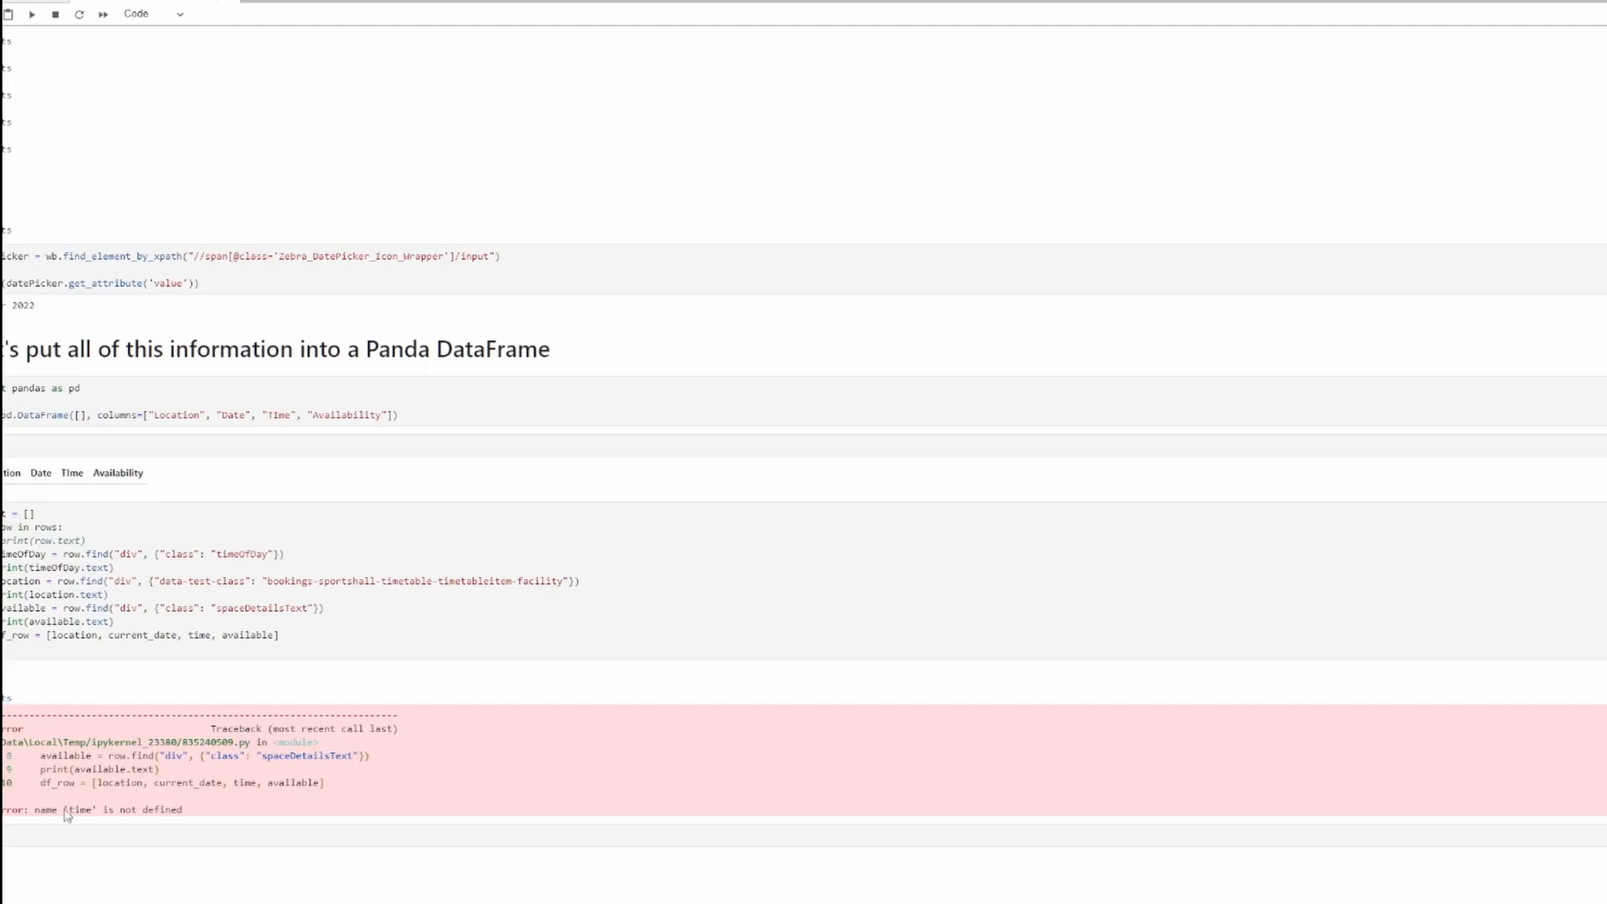
mouse_move(94, 807)
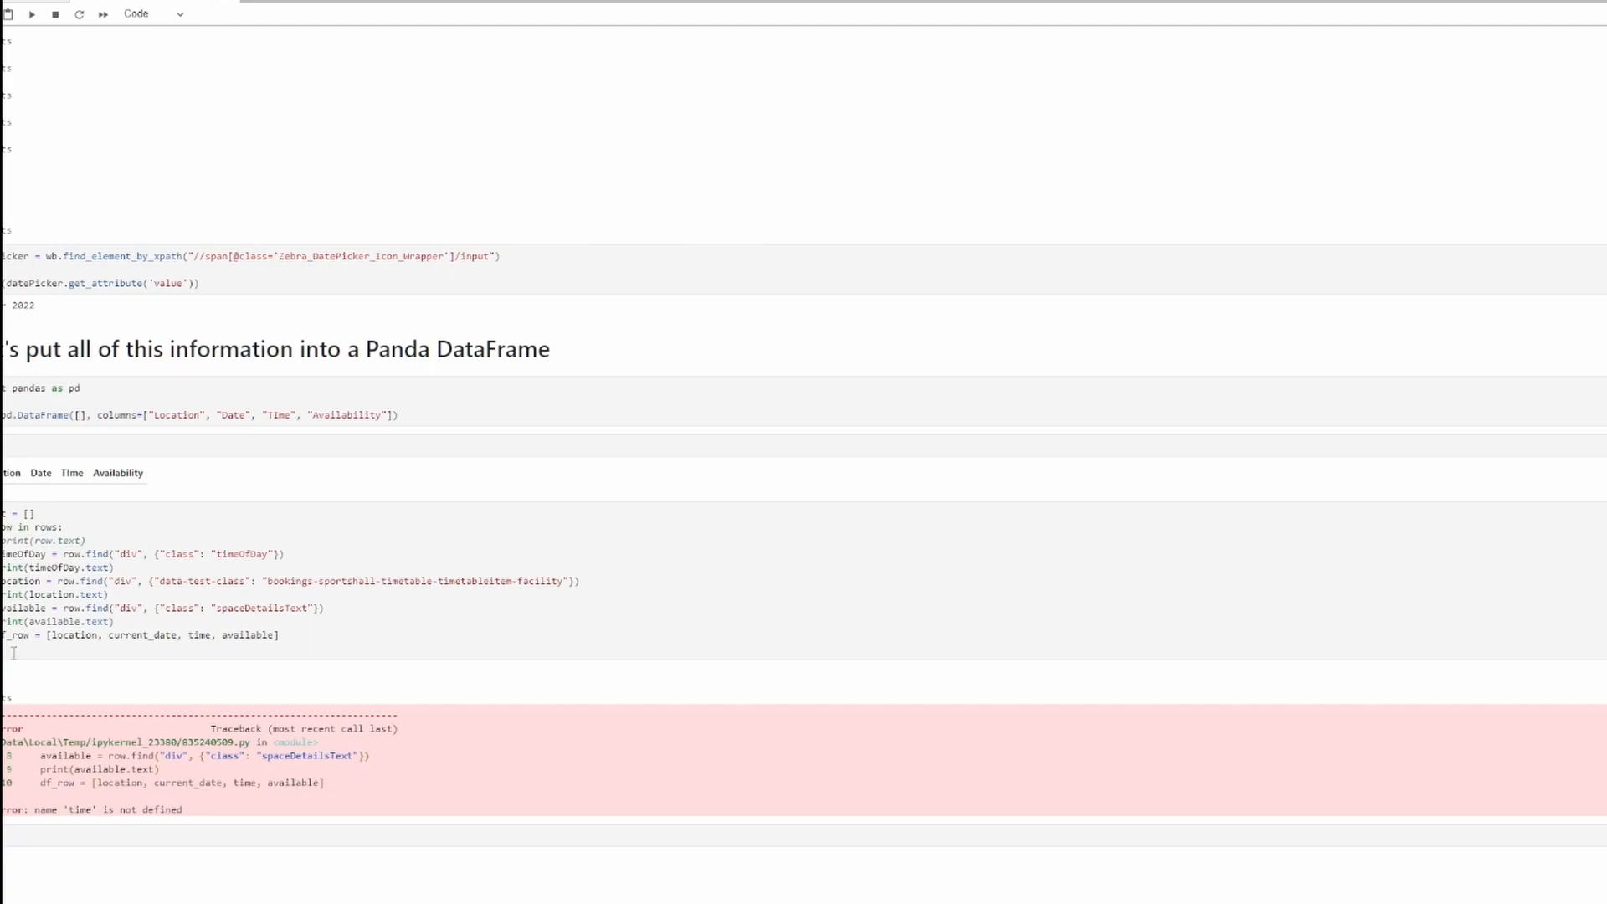
- Rename time to timeOfDay, set current_date from datePicker.get_attribute('value') and rerun the loop cell
double_click(20, 554)
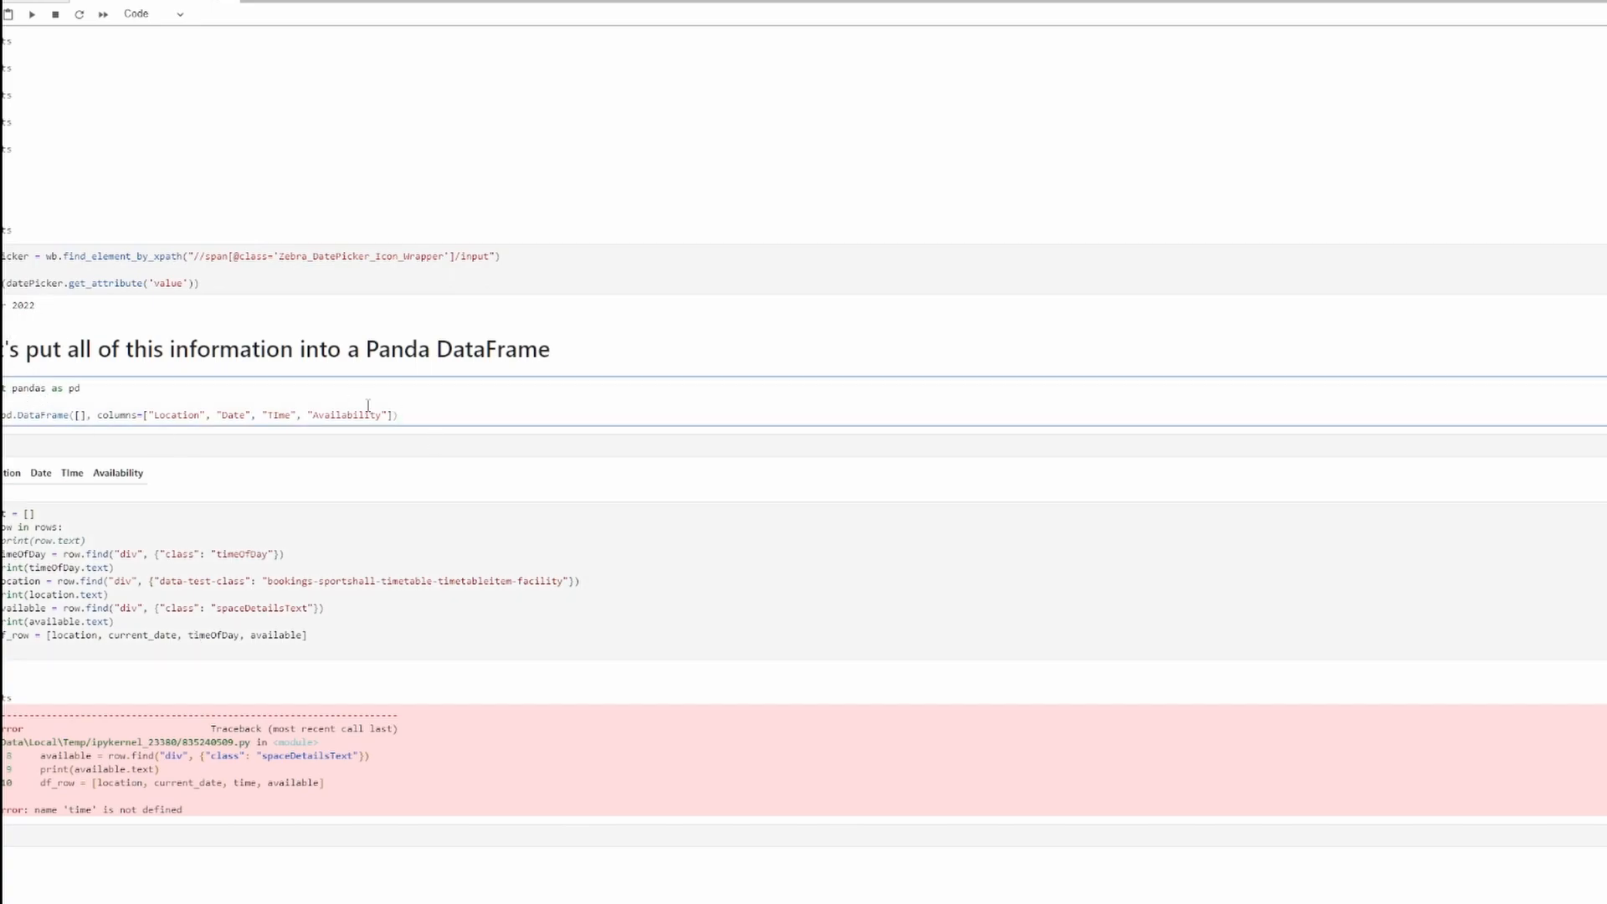
mouse_move(218, 315)
type("nt_date =")
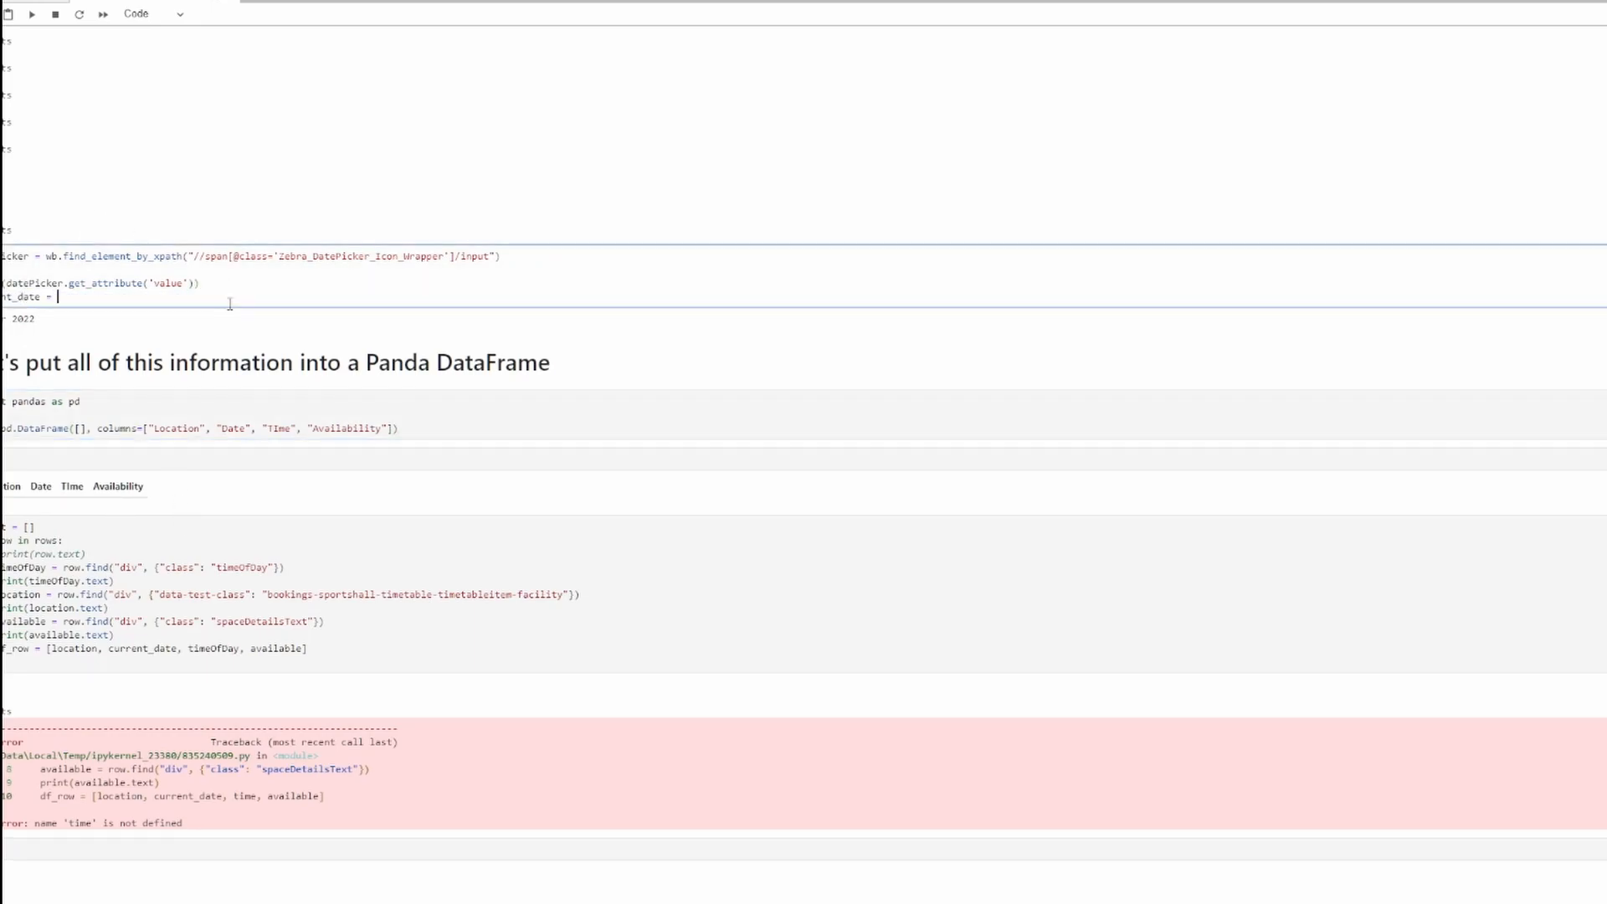
type("datePicker.get_attribute('value')")
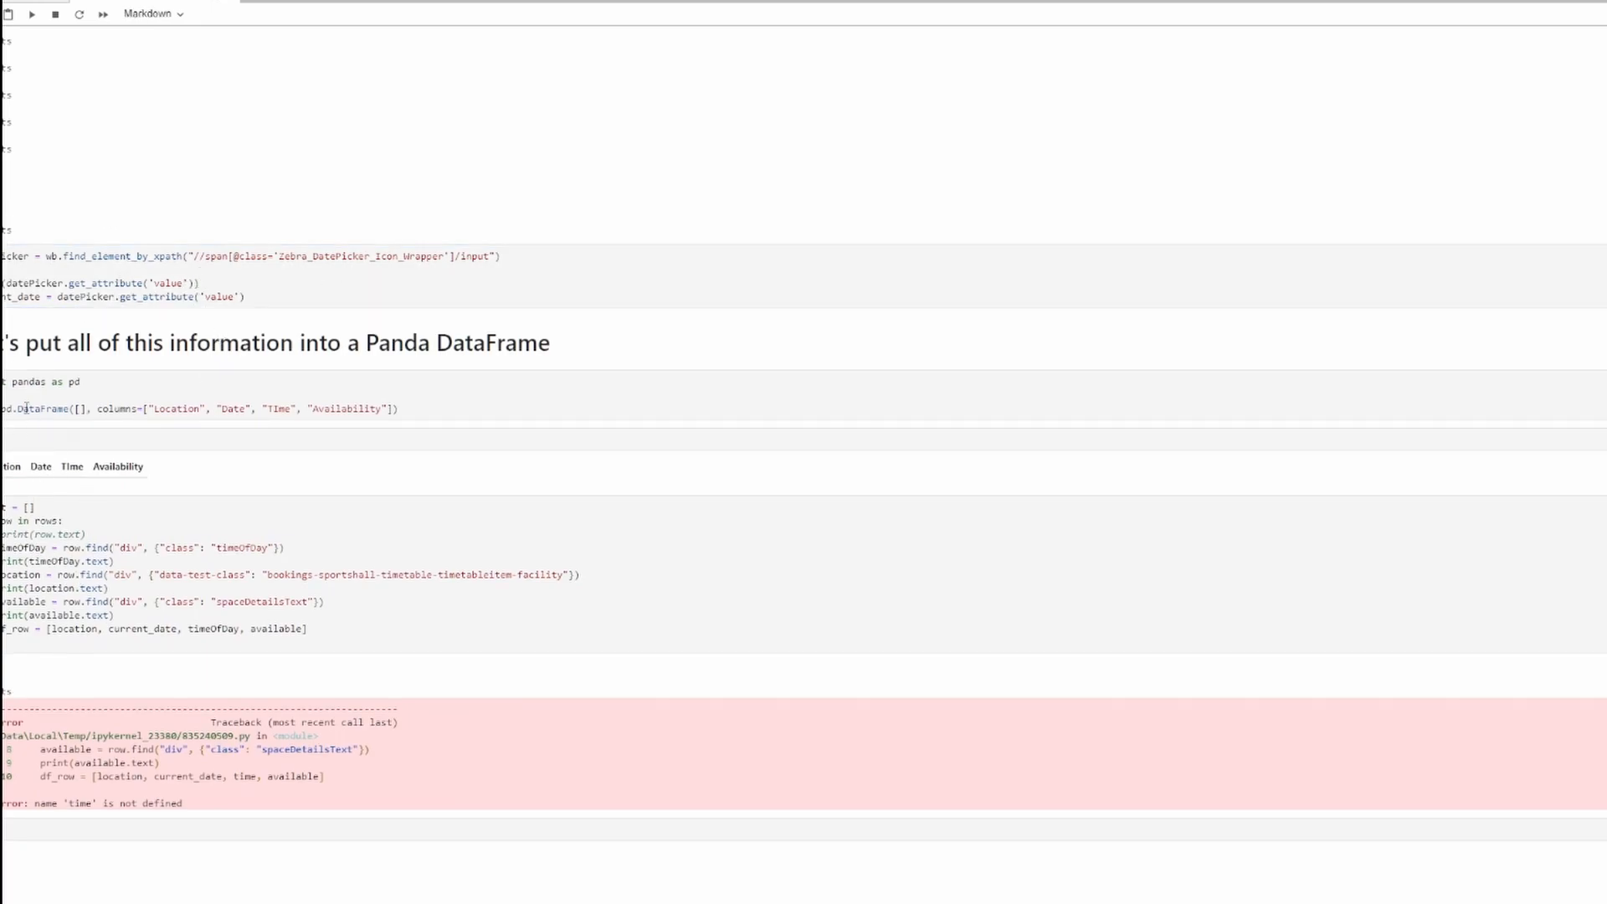
left_click(30, 14)
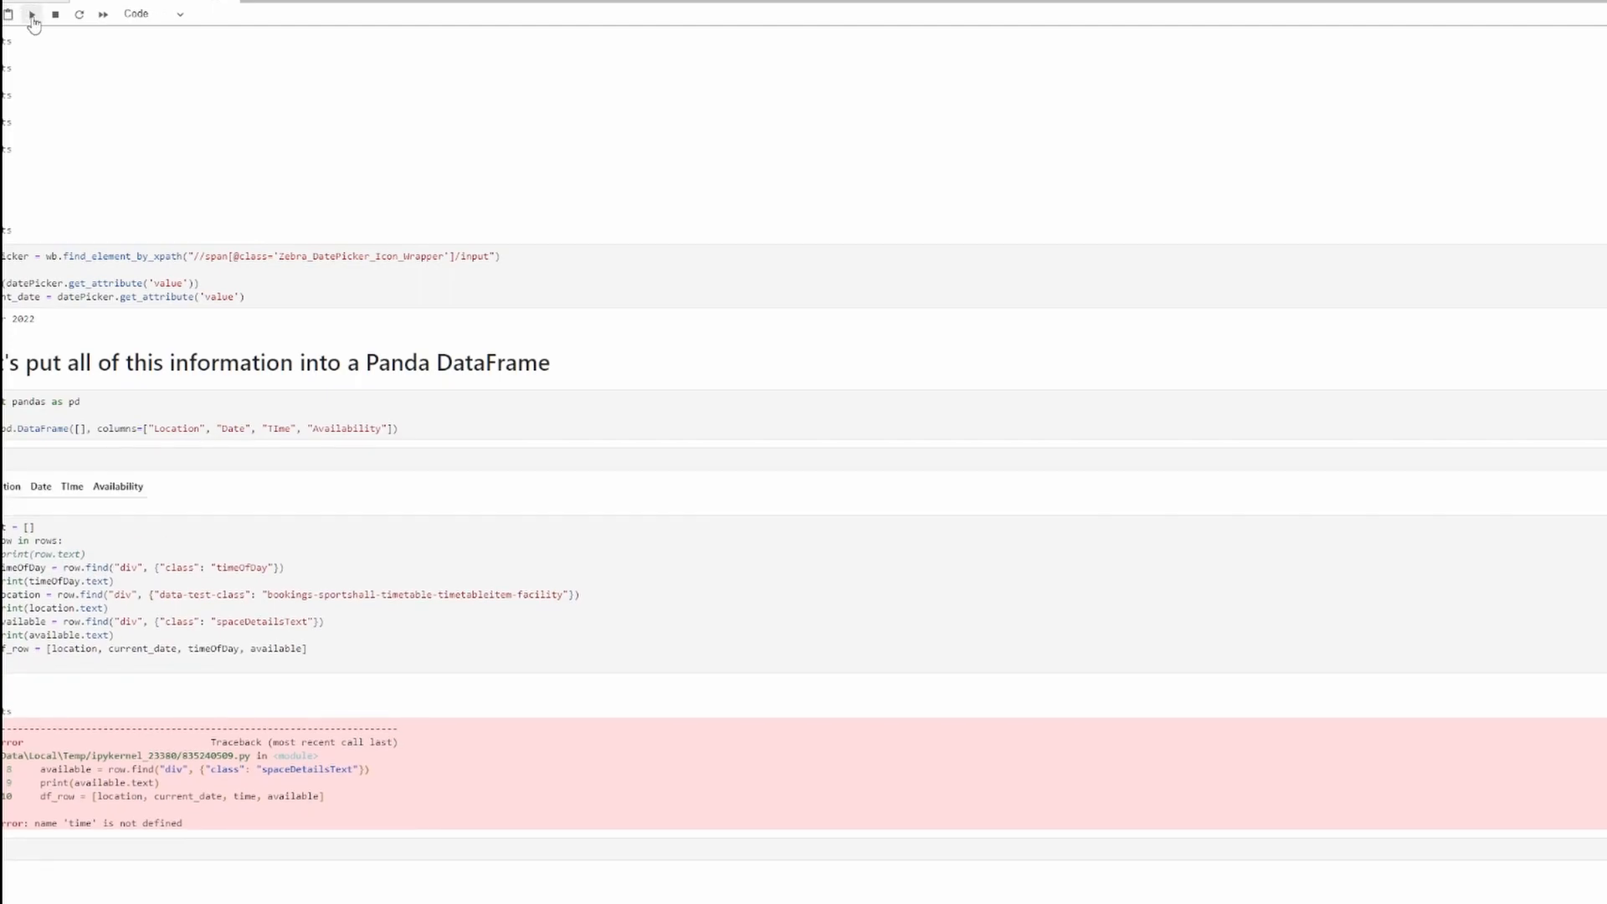
left_click(30, 13)
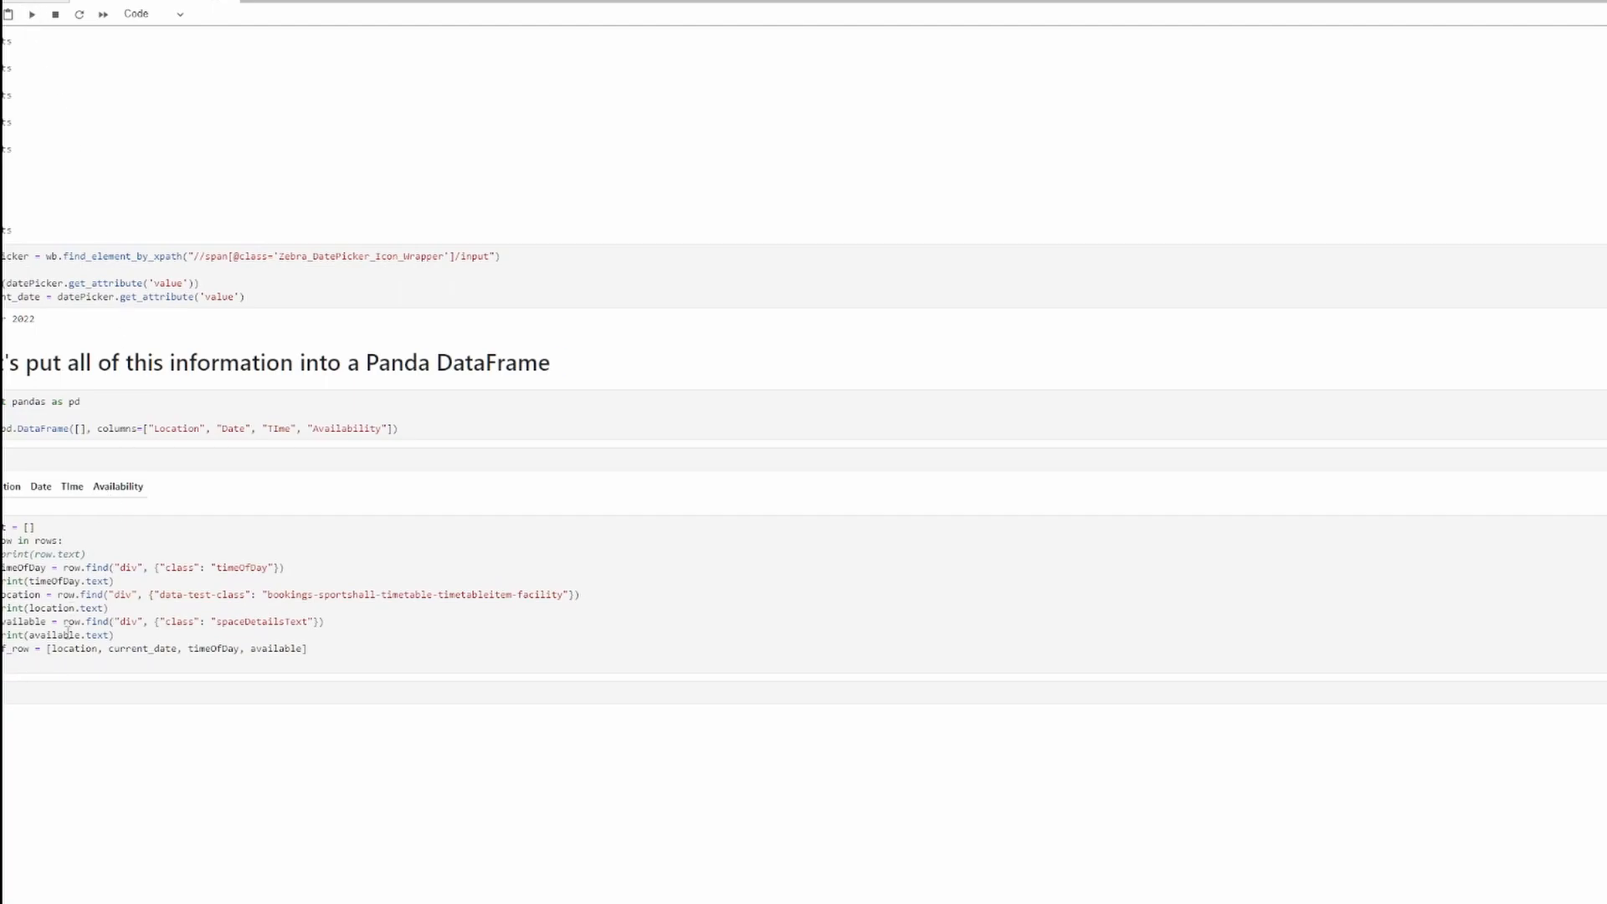
left_click(31, 14)
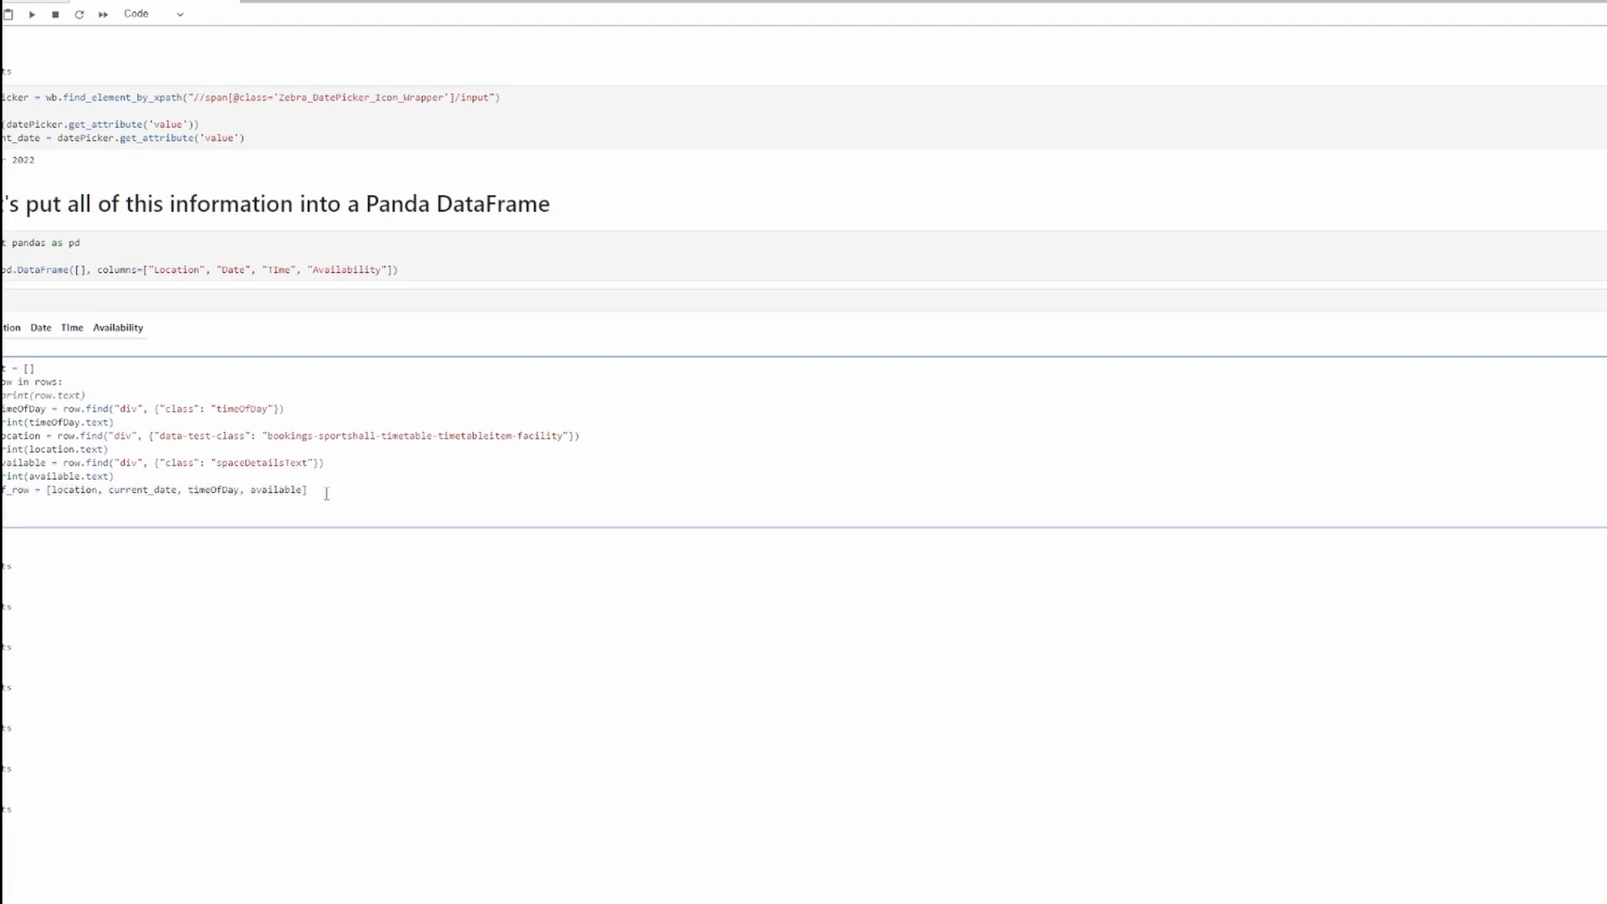
- Append df_row to result inside the loop and run the cell to print result
type("result.")
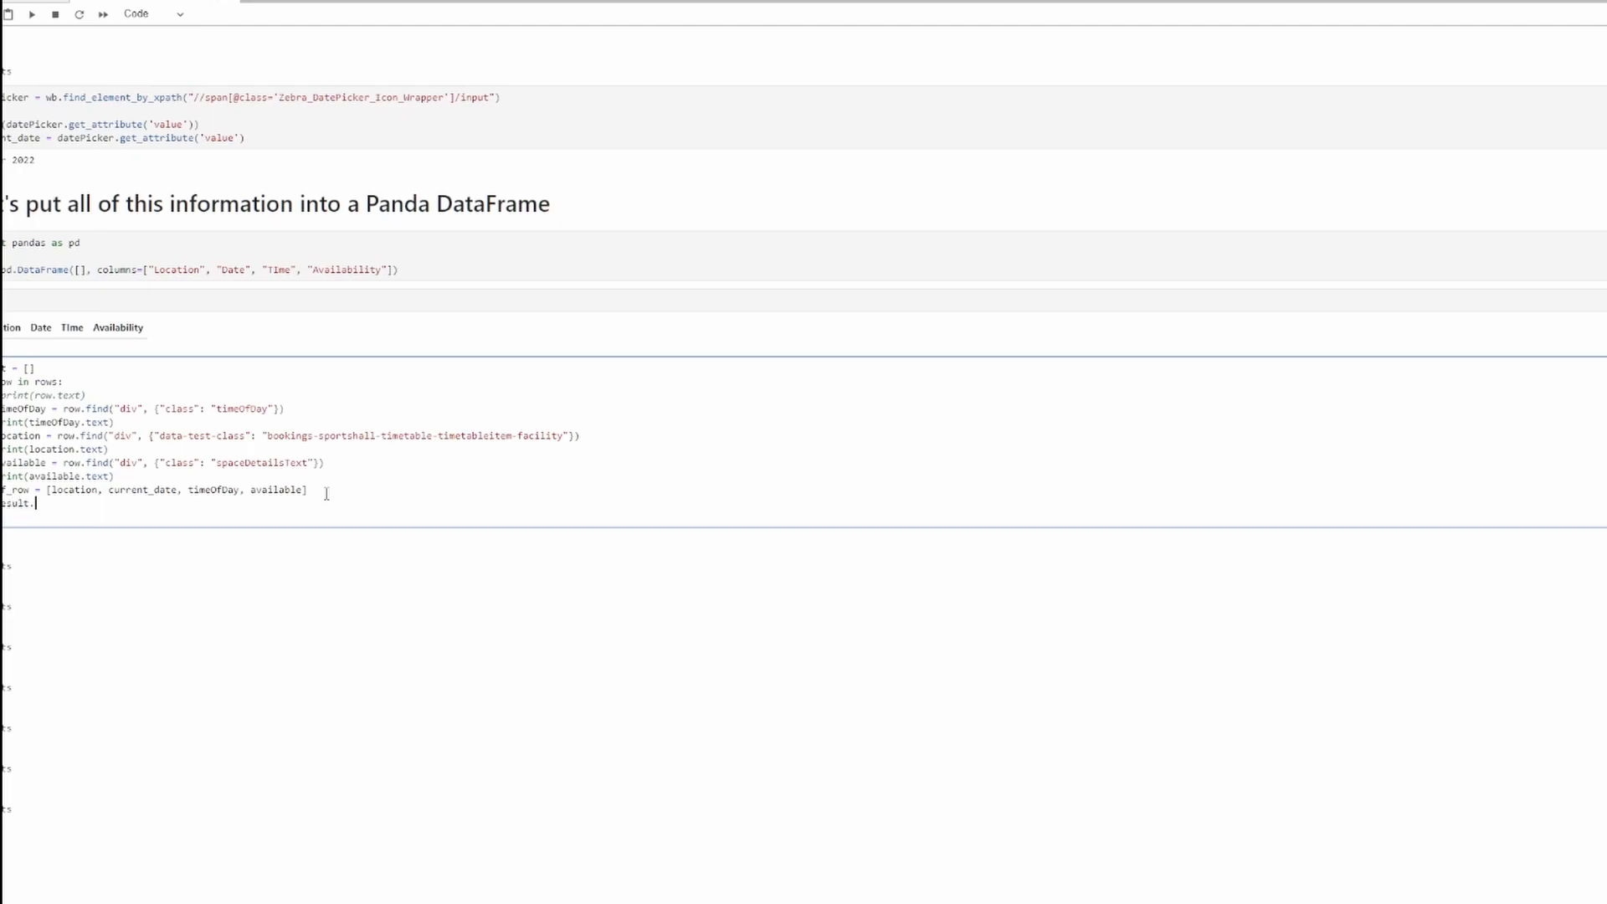
type("add")
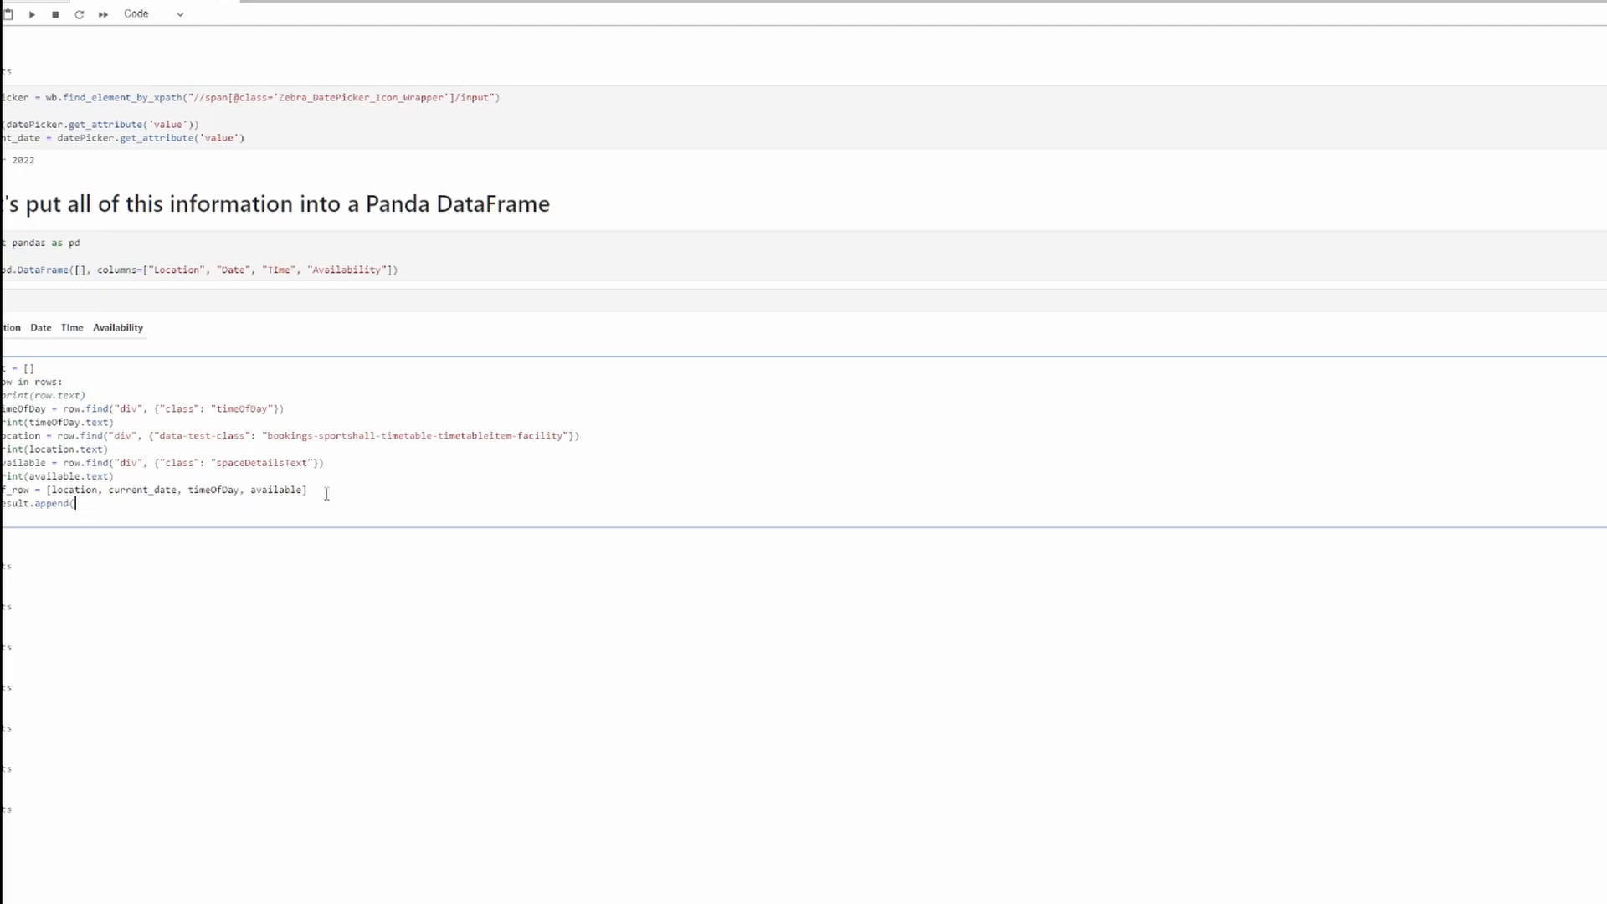
type("df")
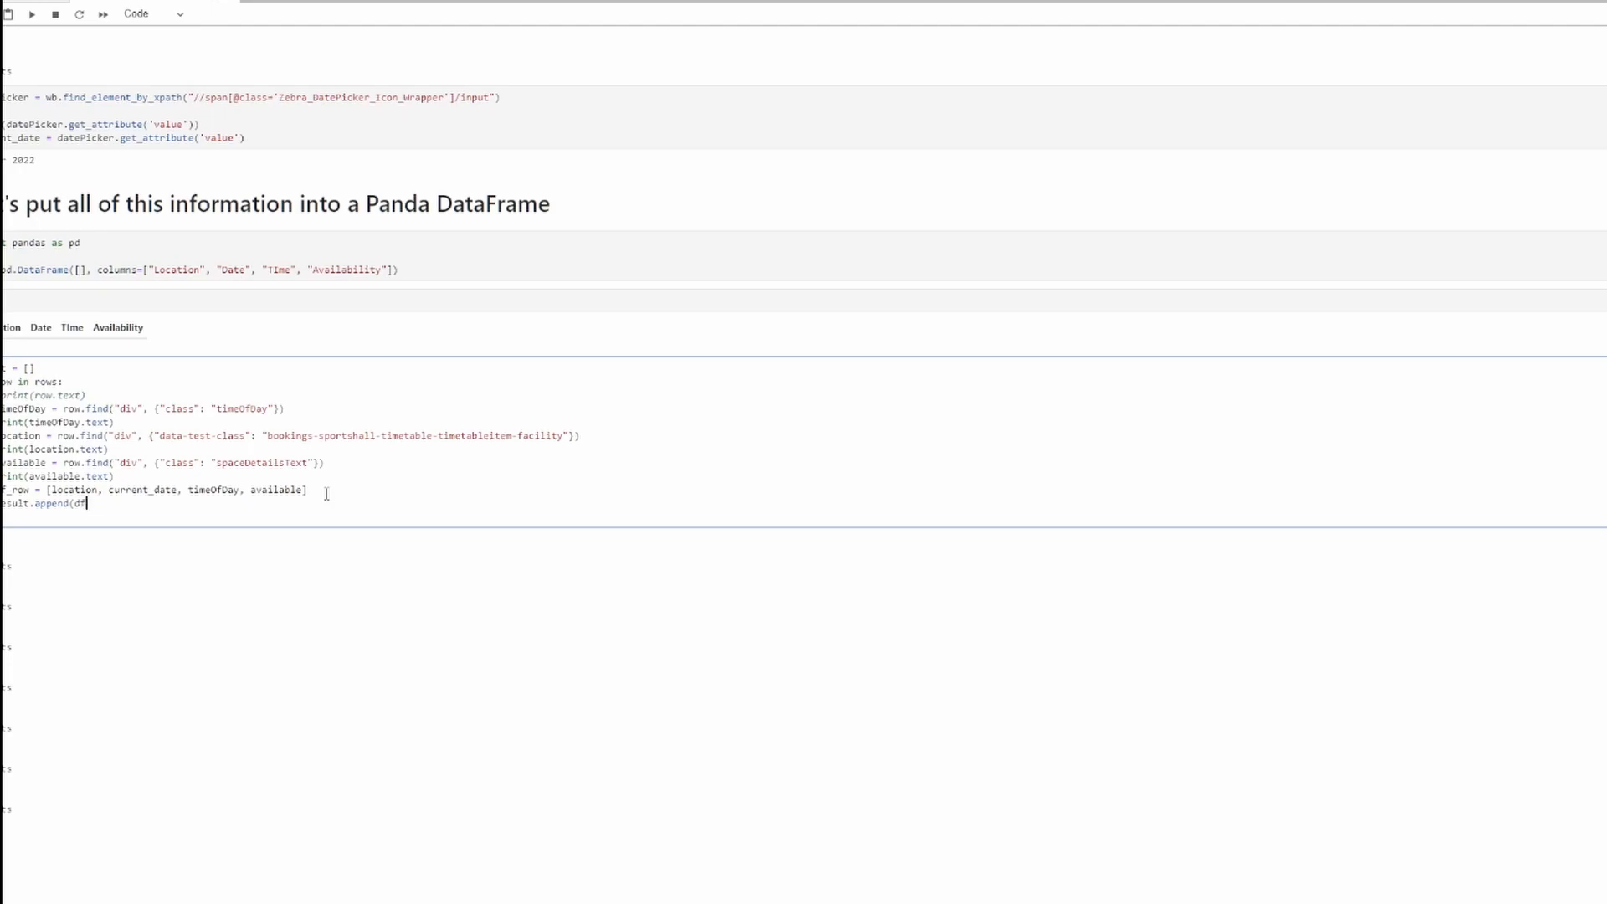
type("_row)")
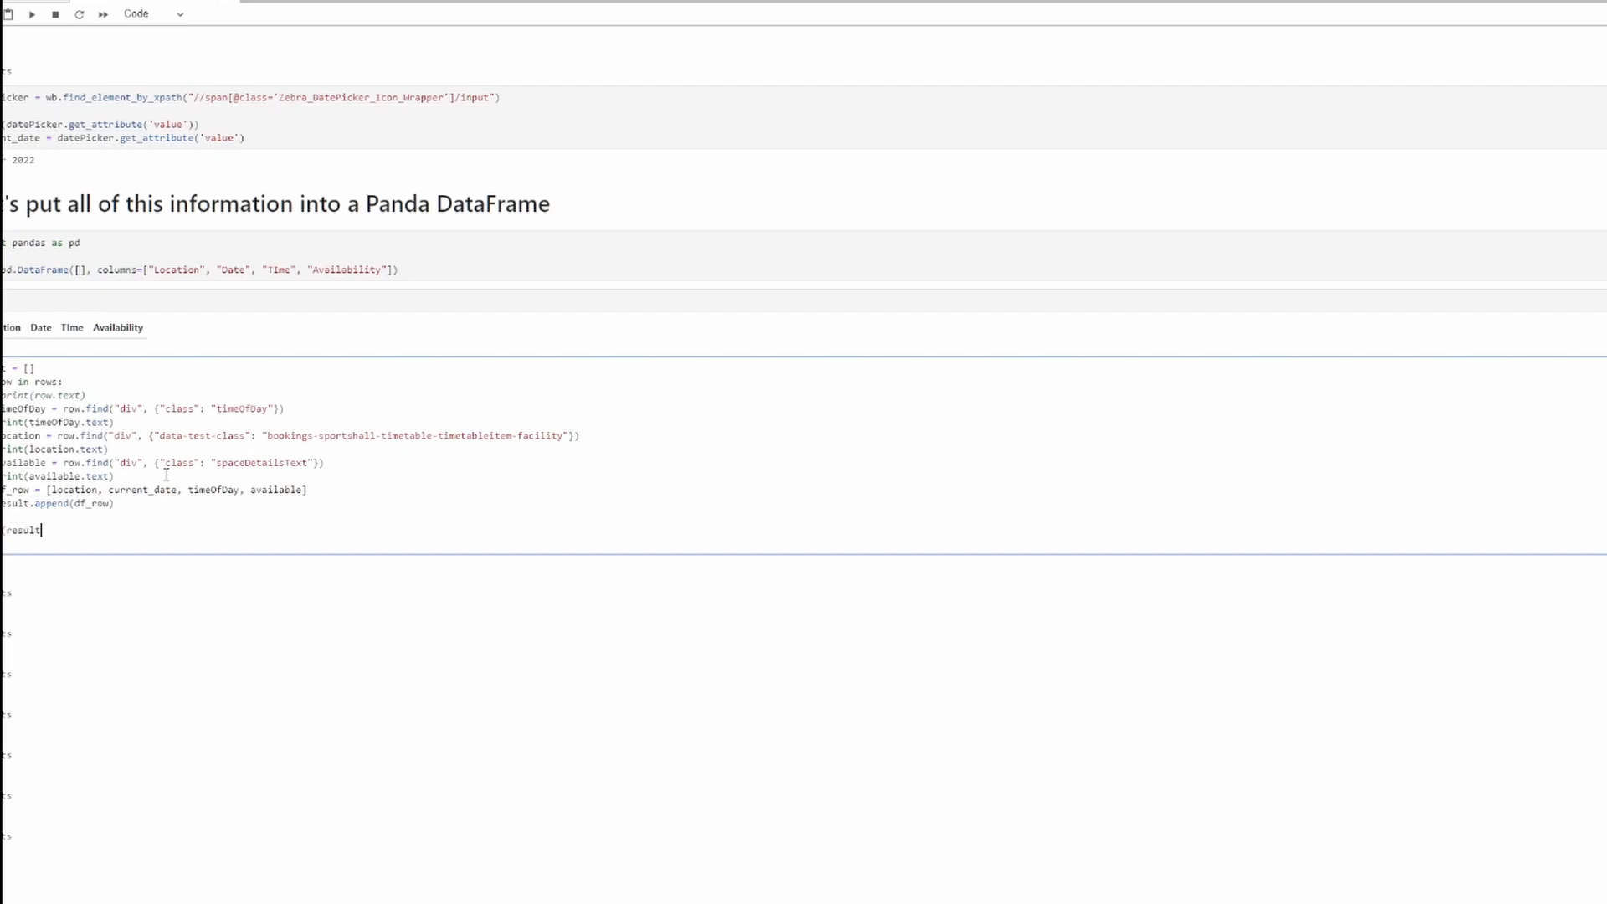
left_click(30, 15)
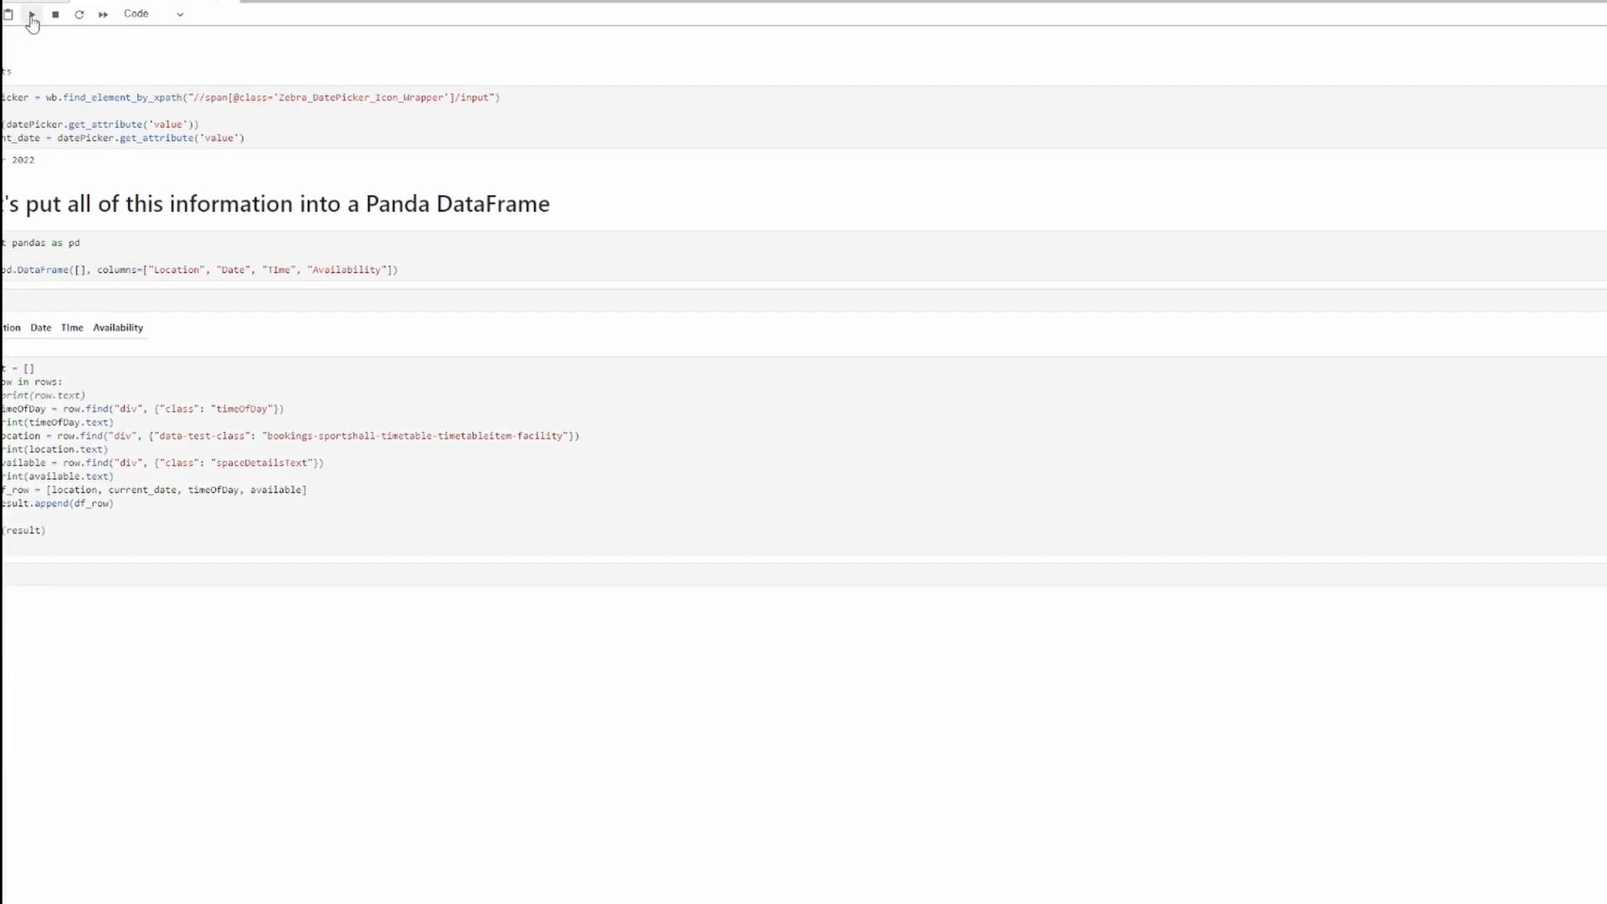
left_click(30, 14)
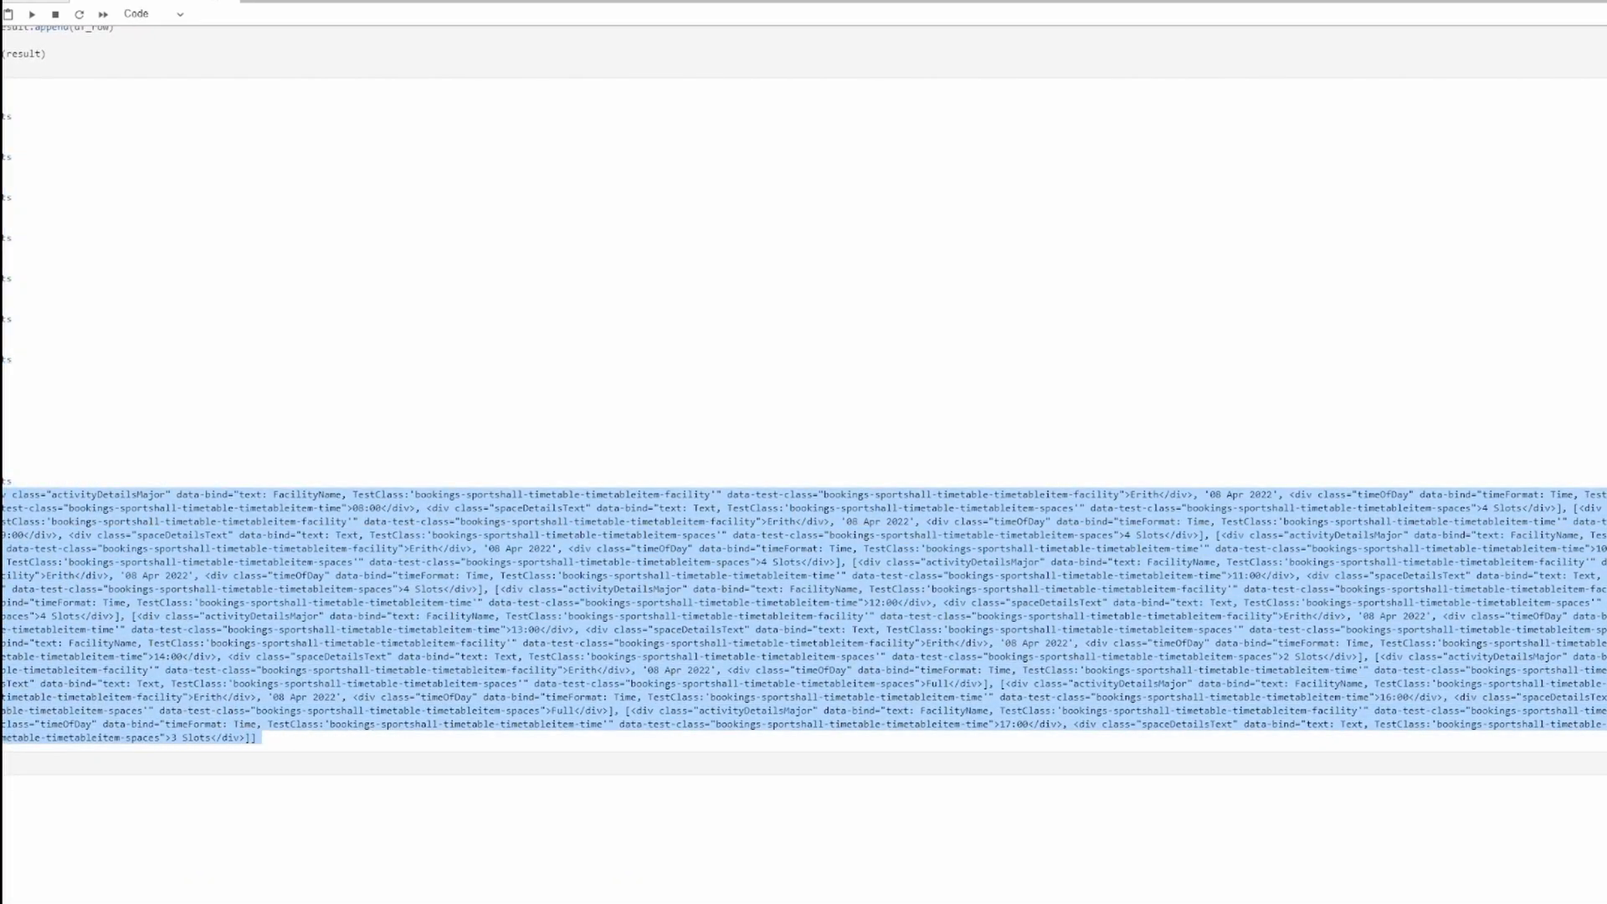
scroll("down", 3)
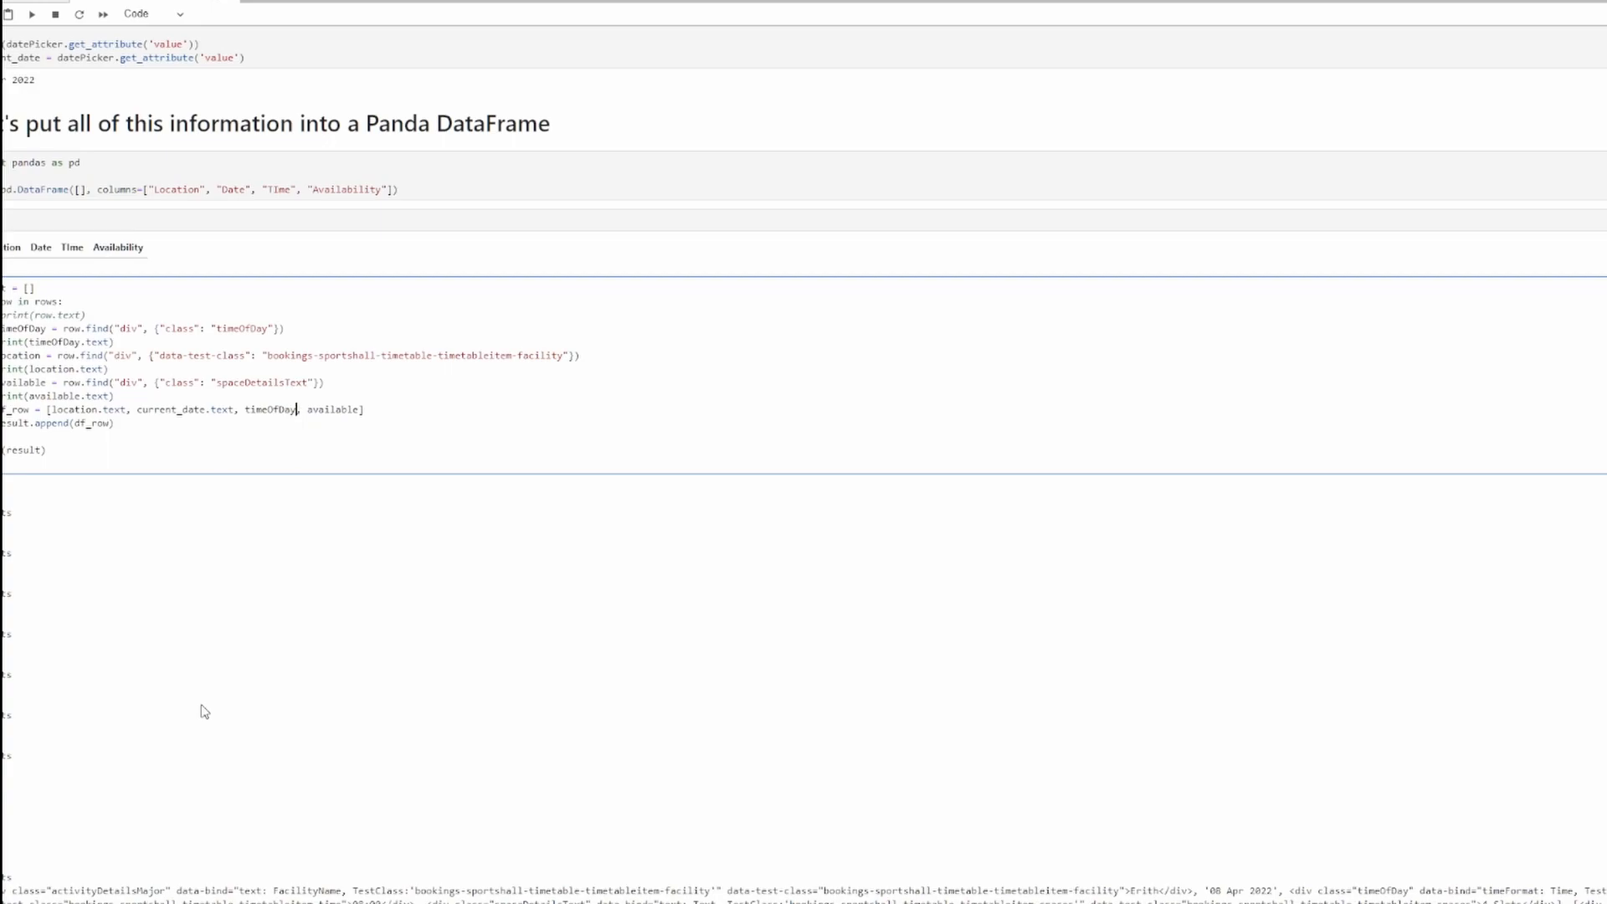
- Use current_date and available.text in df_row and rerun to print clean Erith slot lists
type(".text")
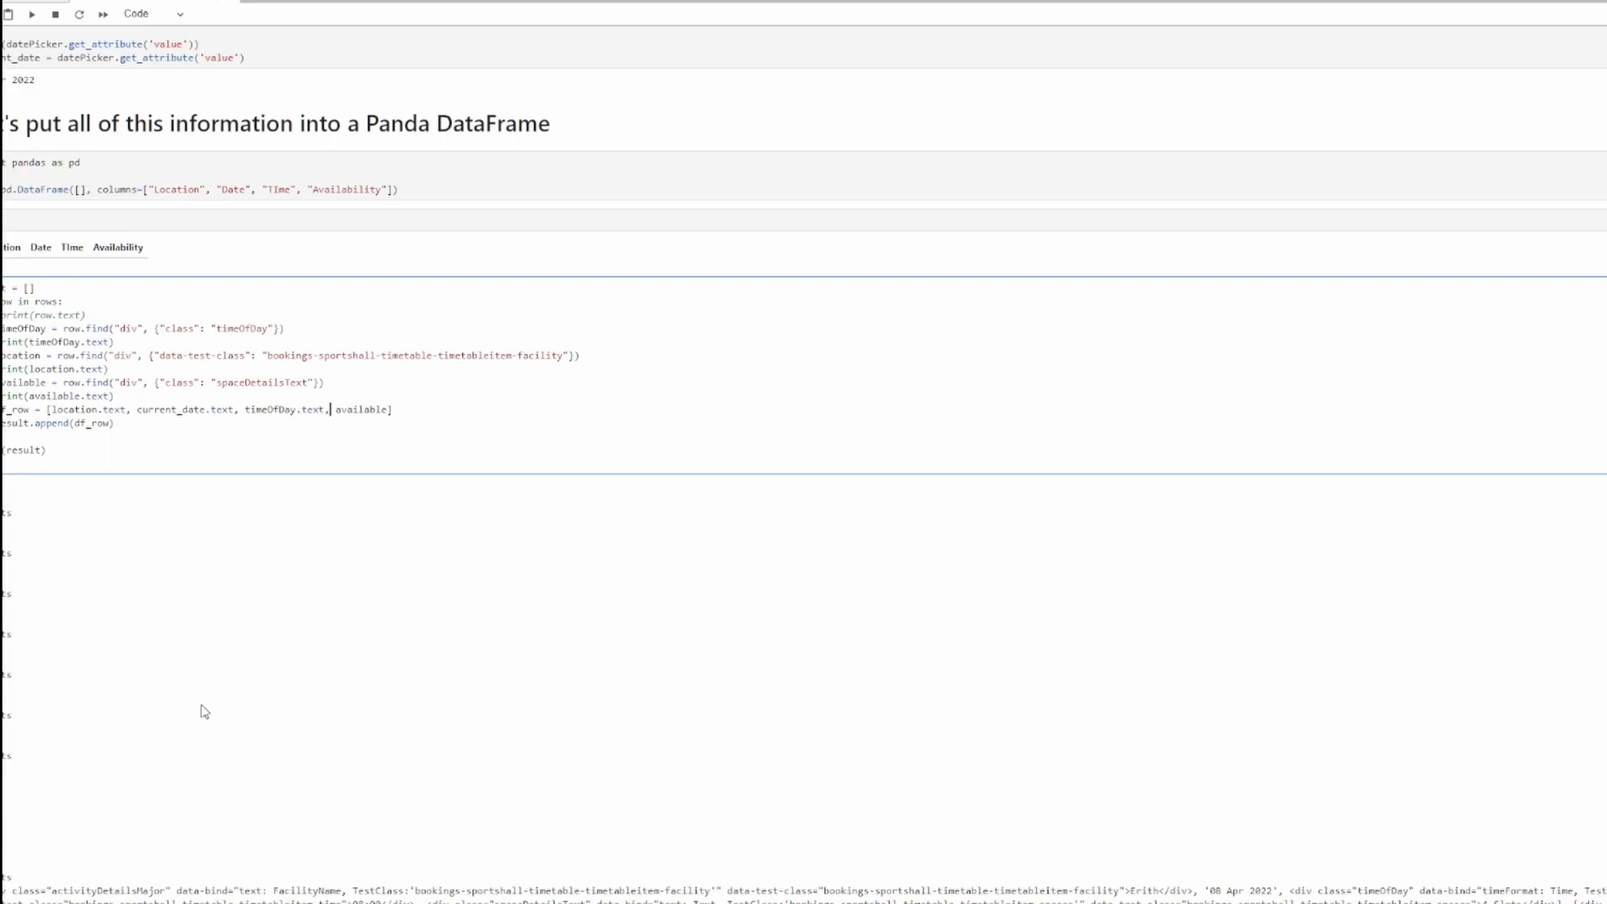
type(".text")
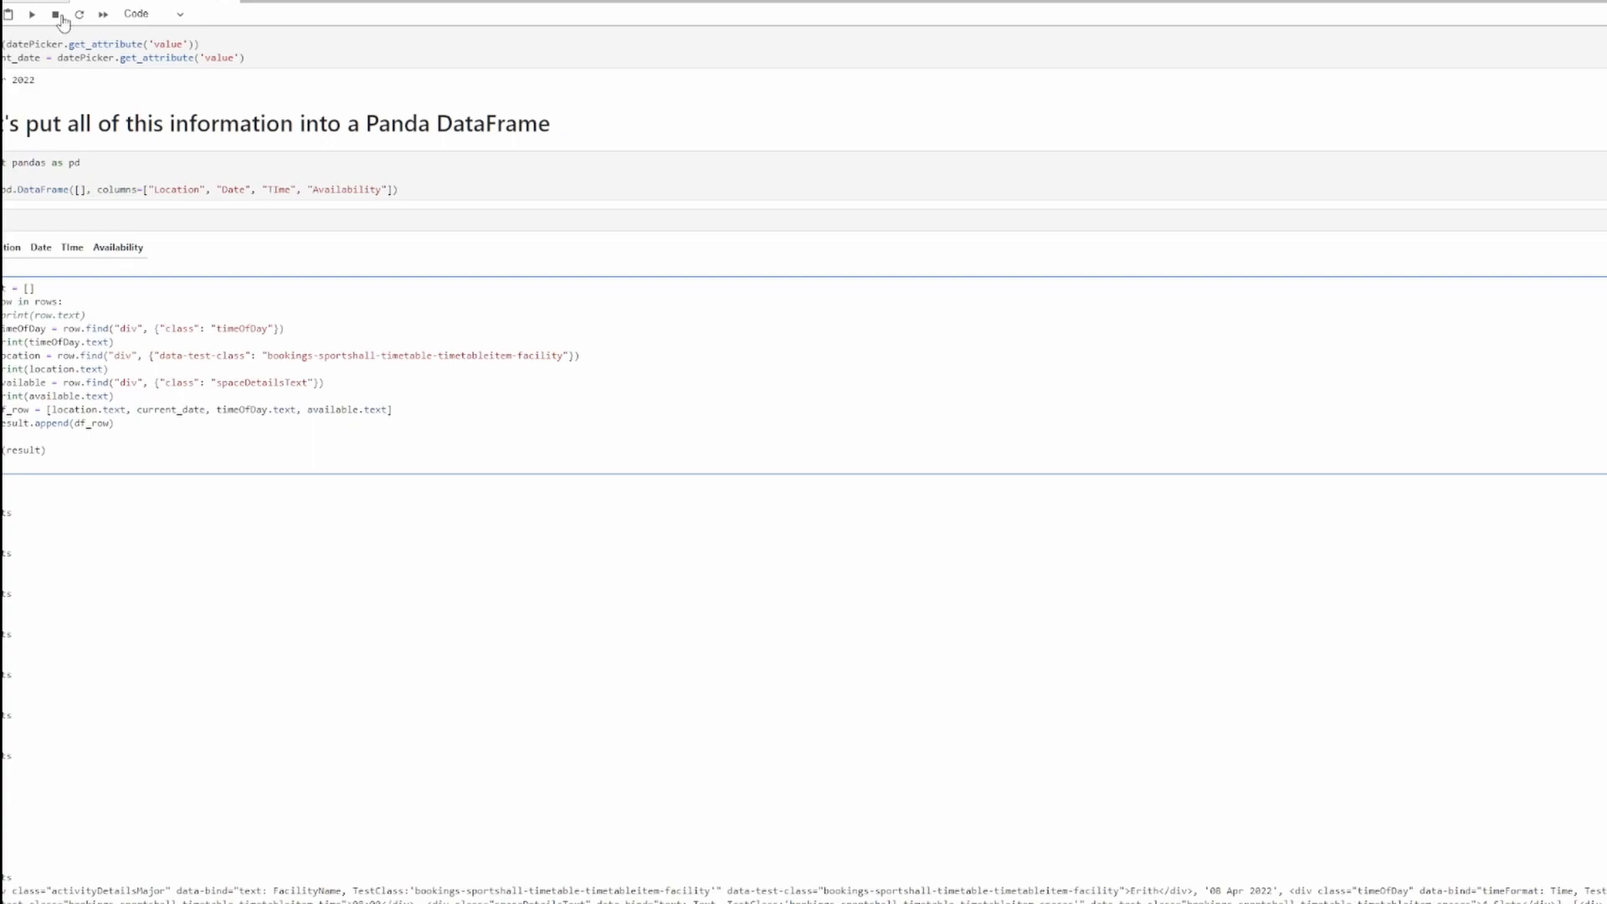
left_click(30, 13)
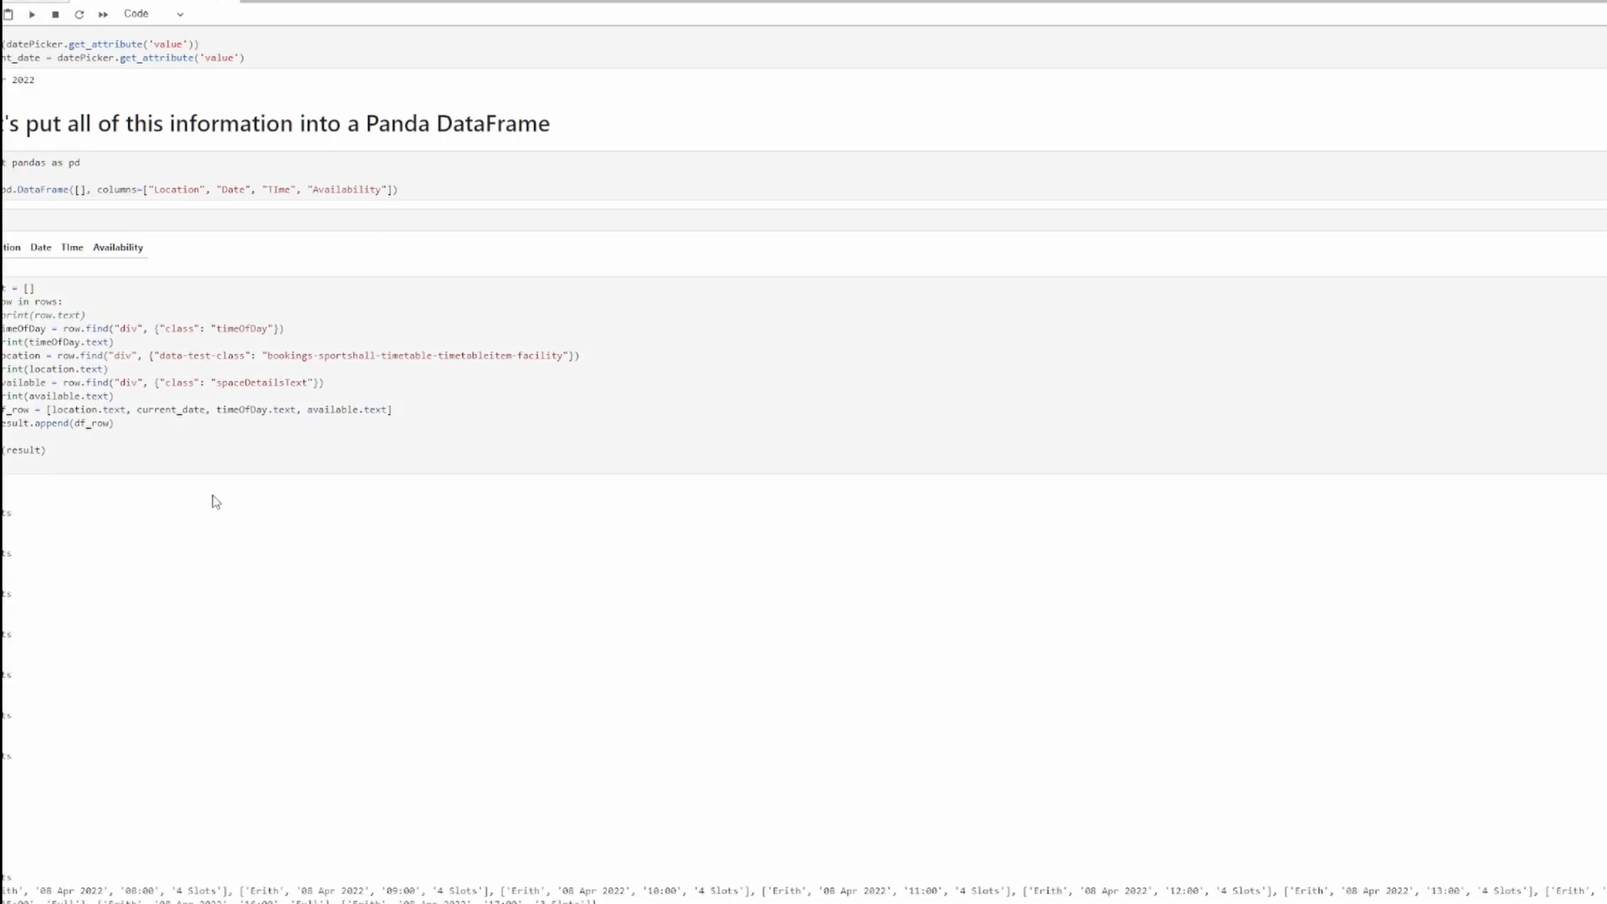
left_click(30, 13)
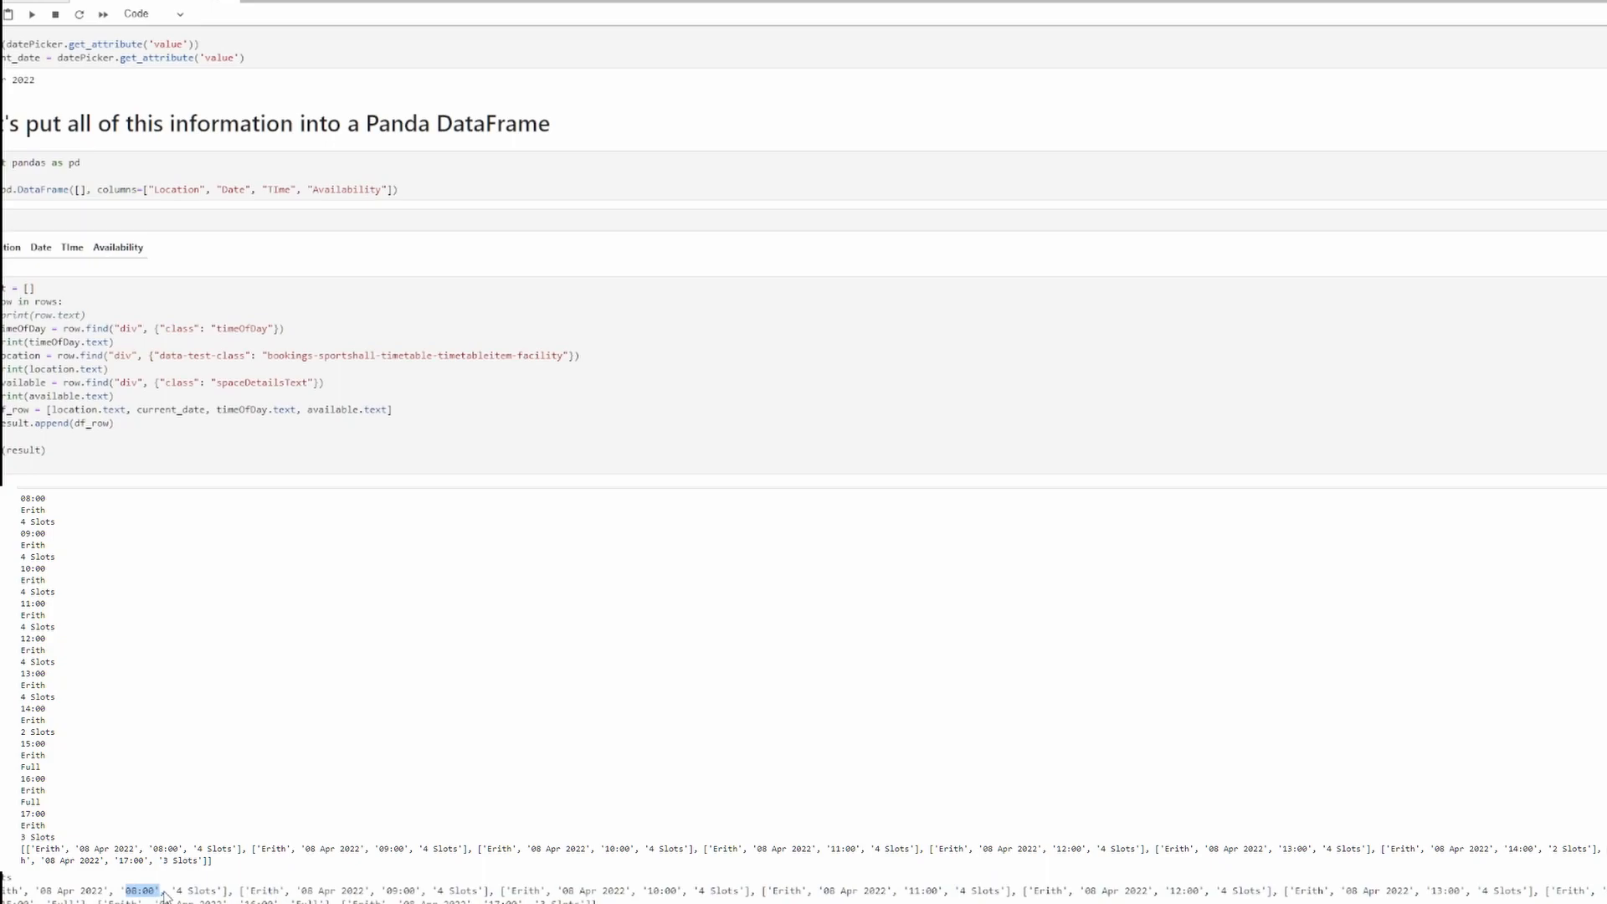
scroll("down", 3)
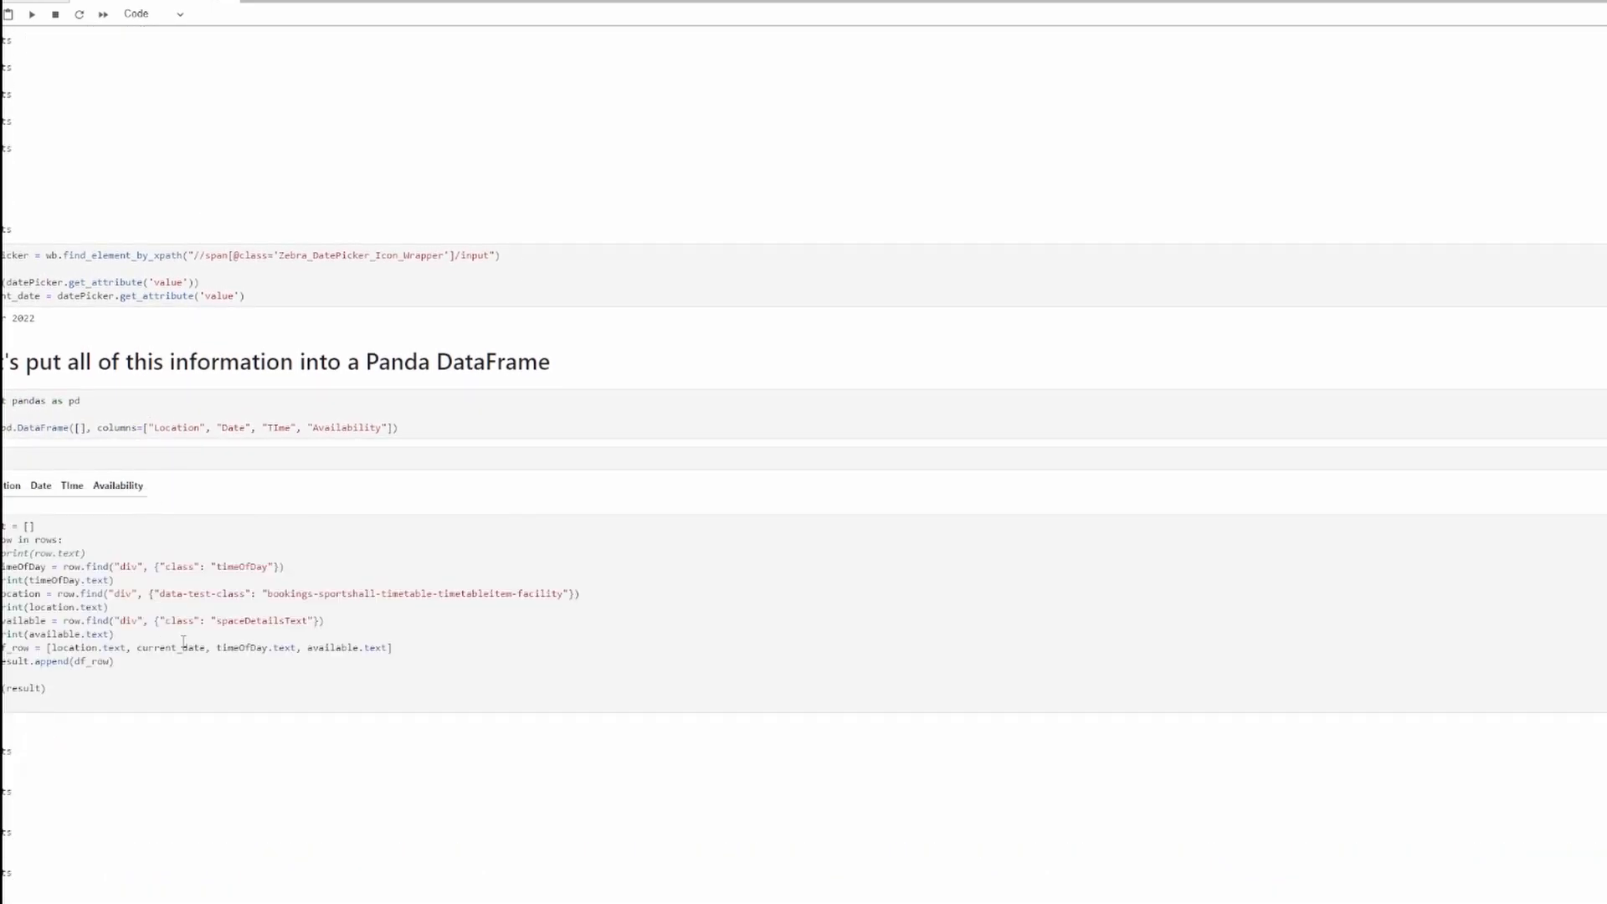
left_click(92, 646)
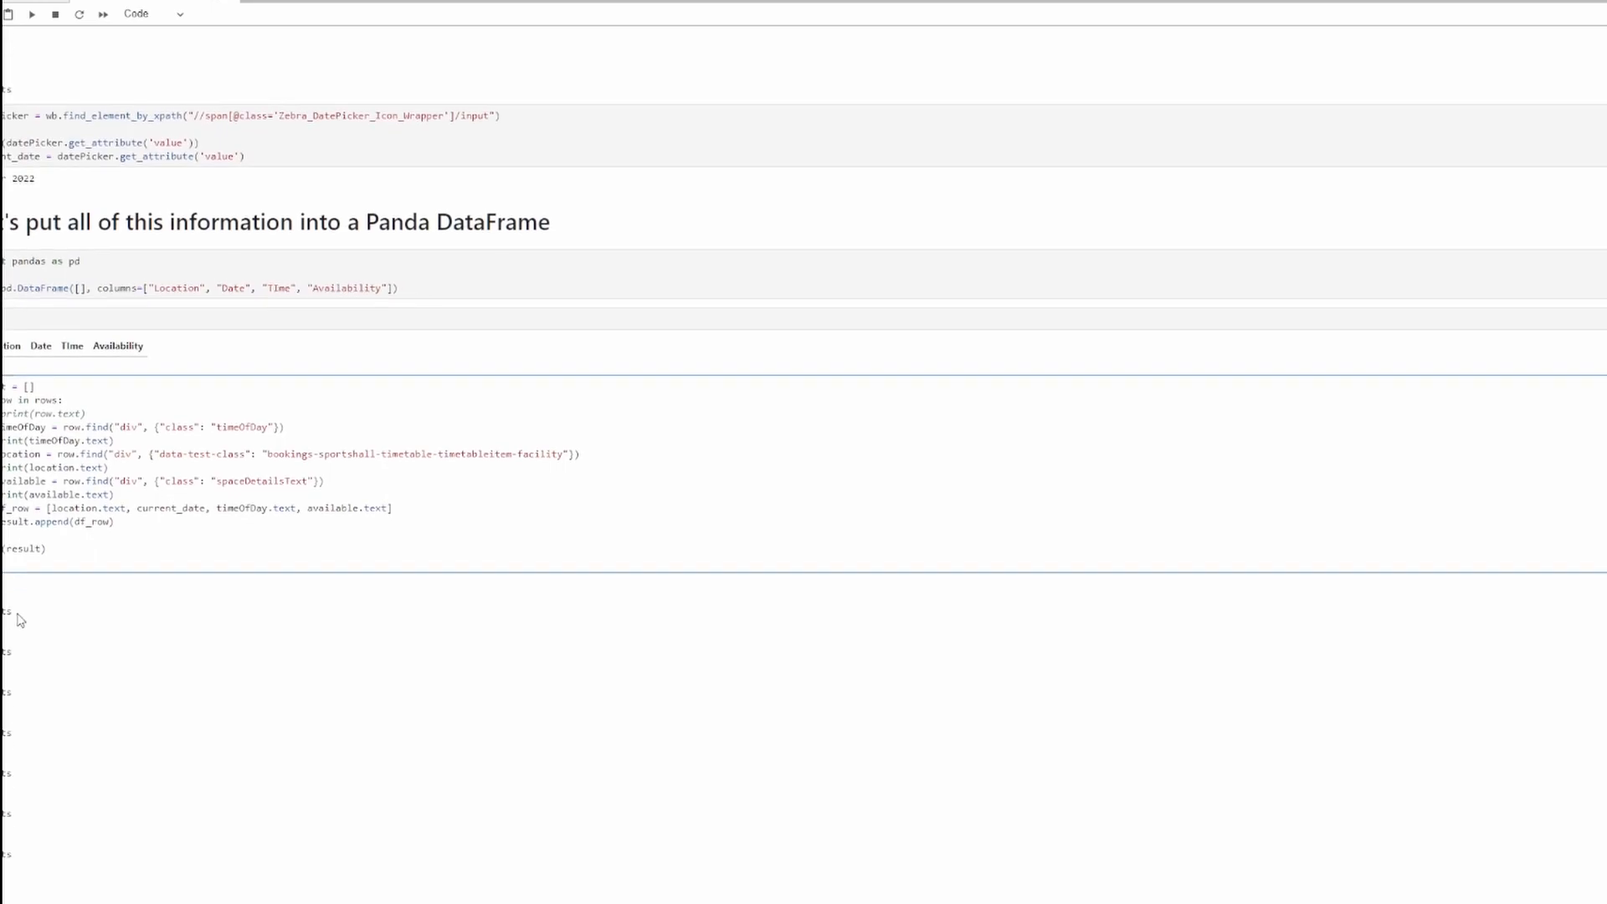
scroll("down", 3)
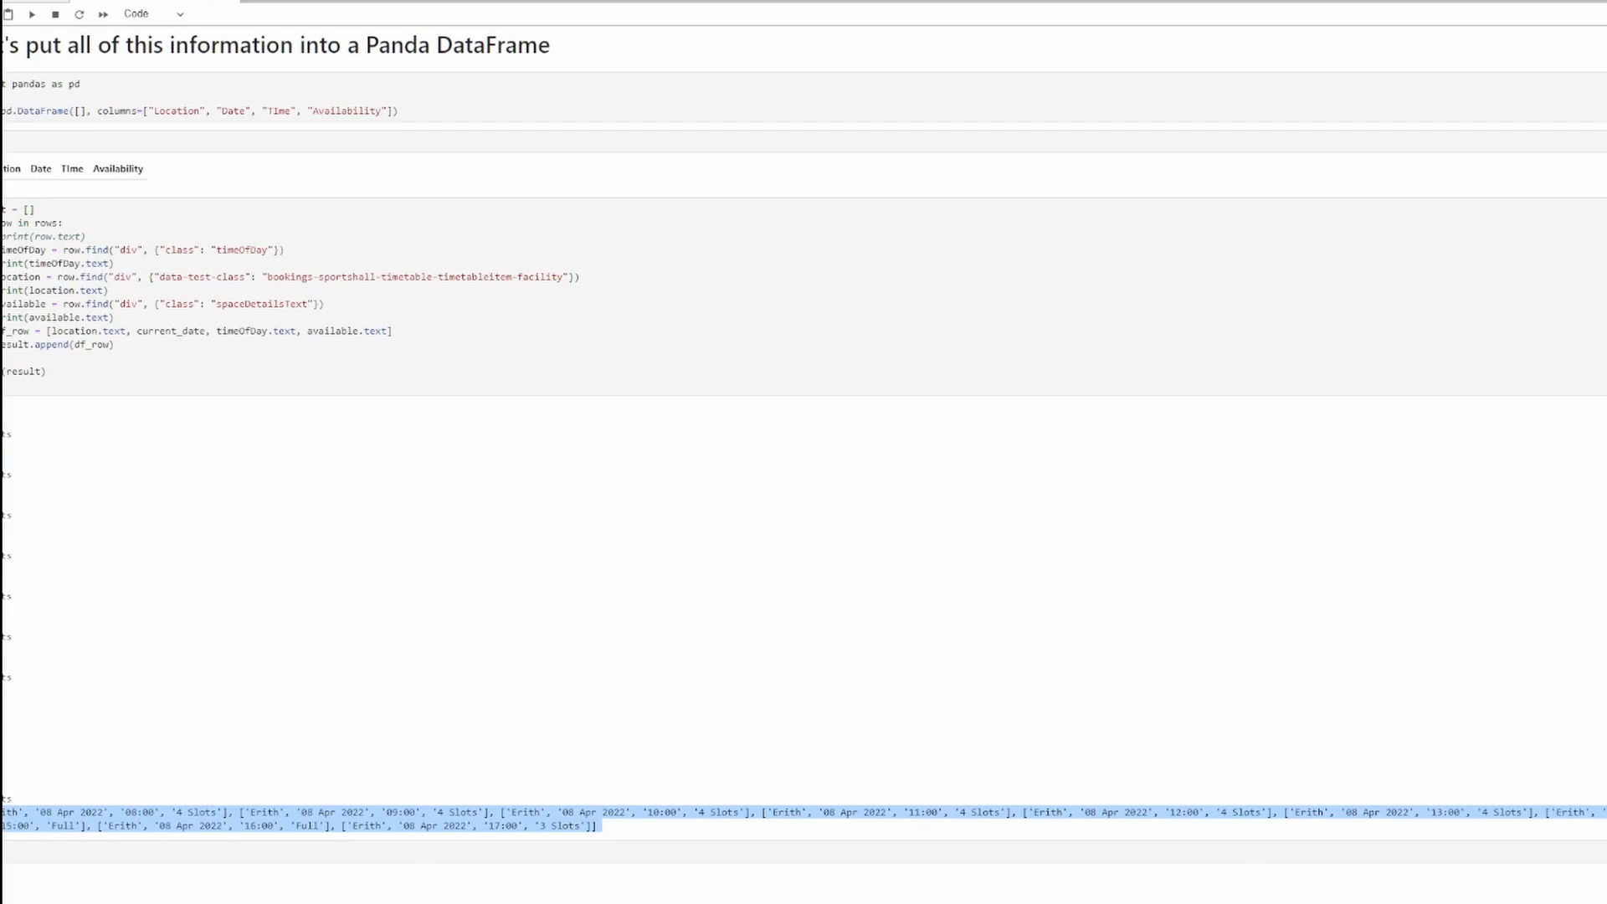
mouse_move(63, 418)
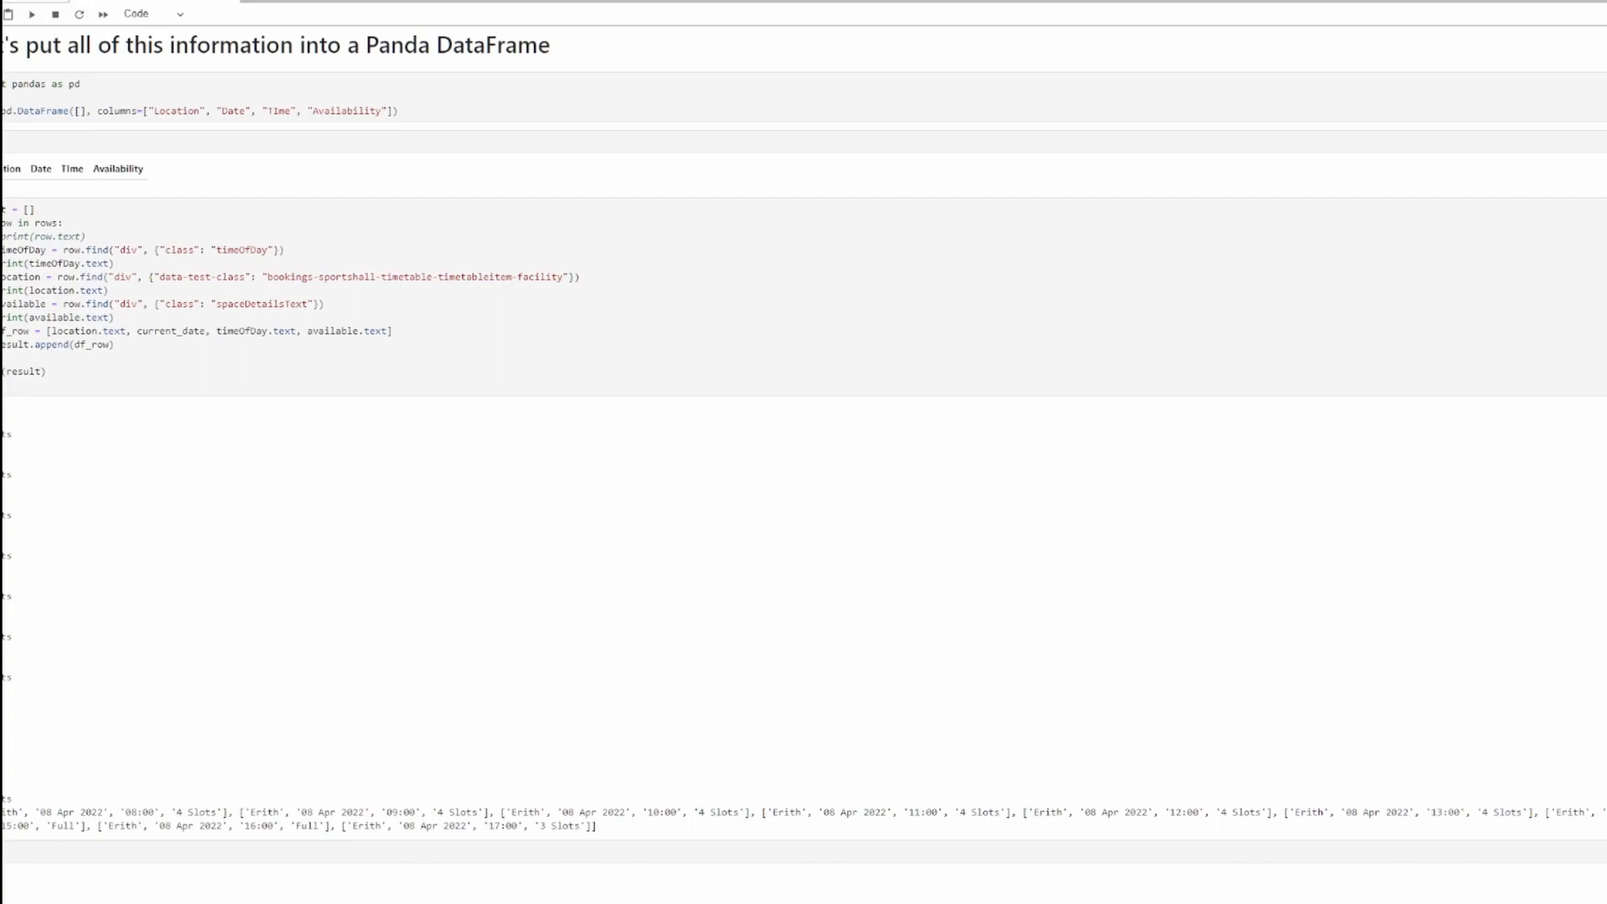
mouse_move(64, 802)
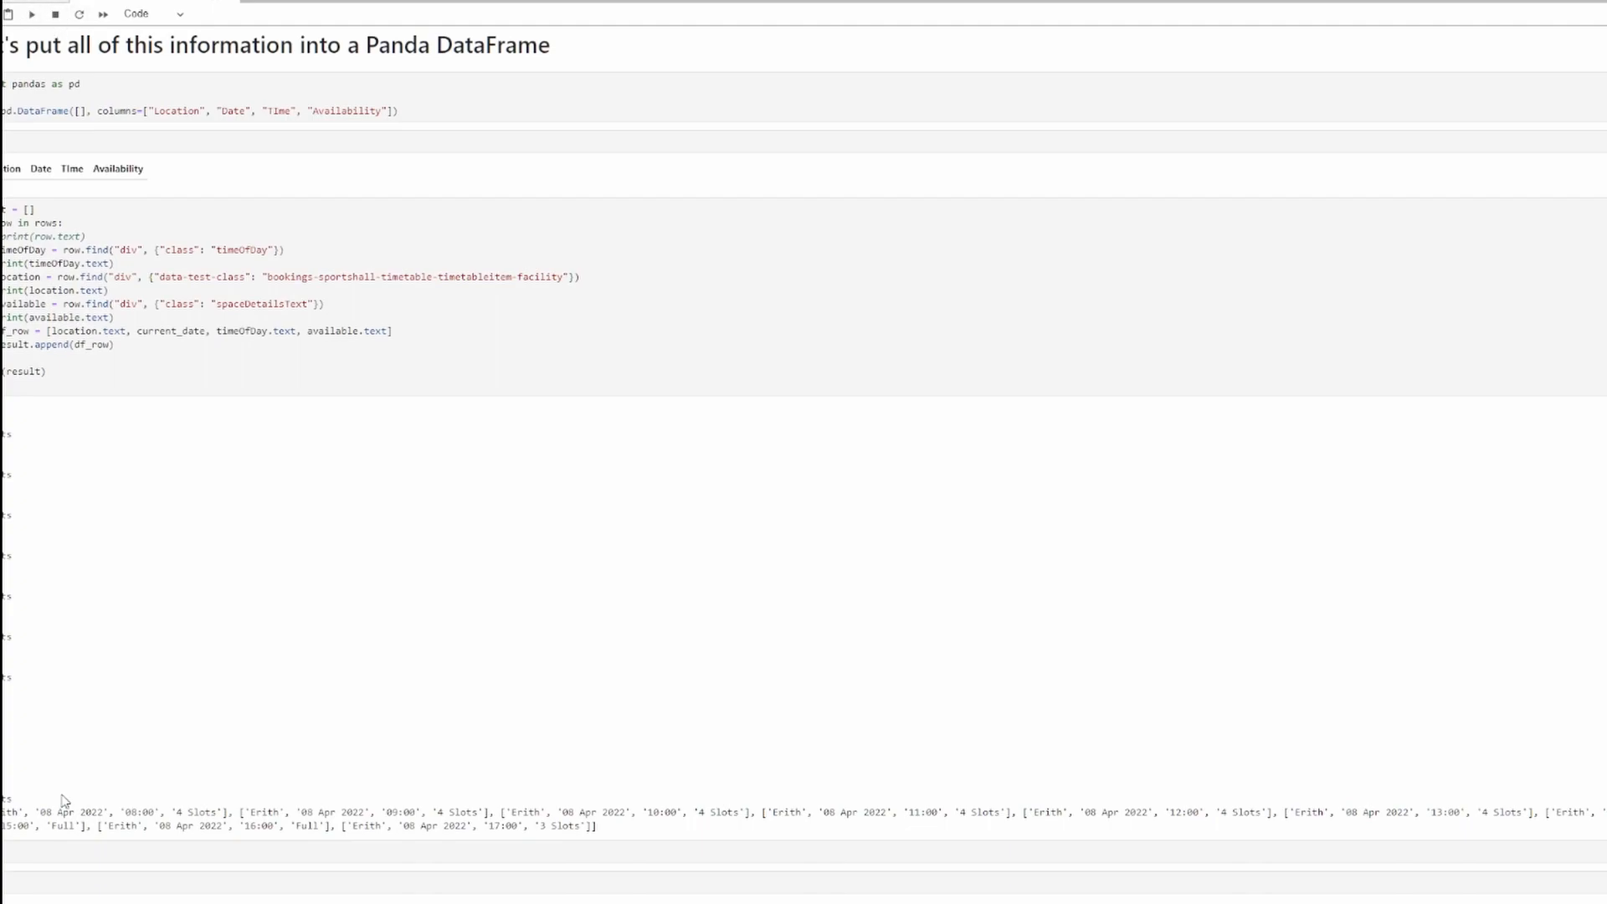
- Build pd.DataFrame(result, columns=["Location", "Date", "Time", "Availability"]) in a new cell
type("pd.Data")
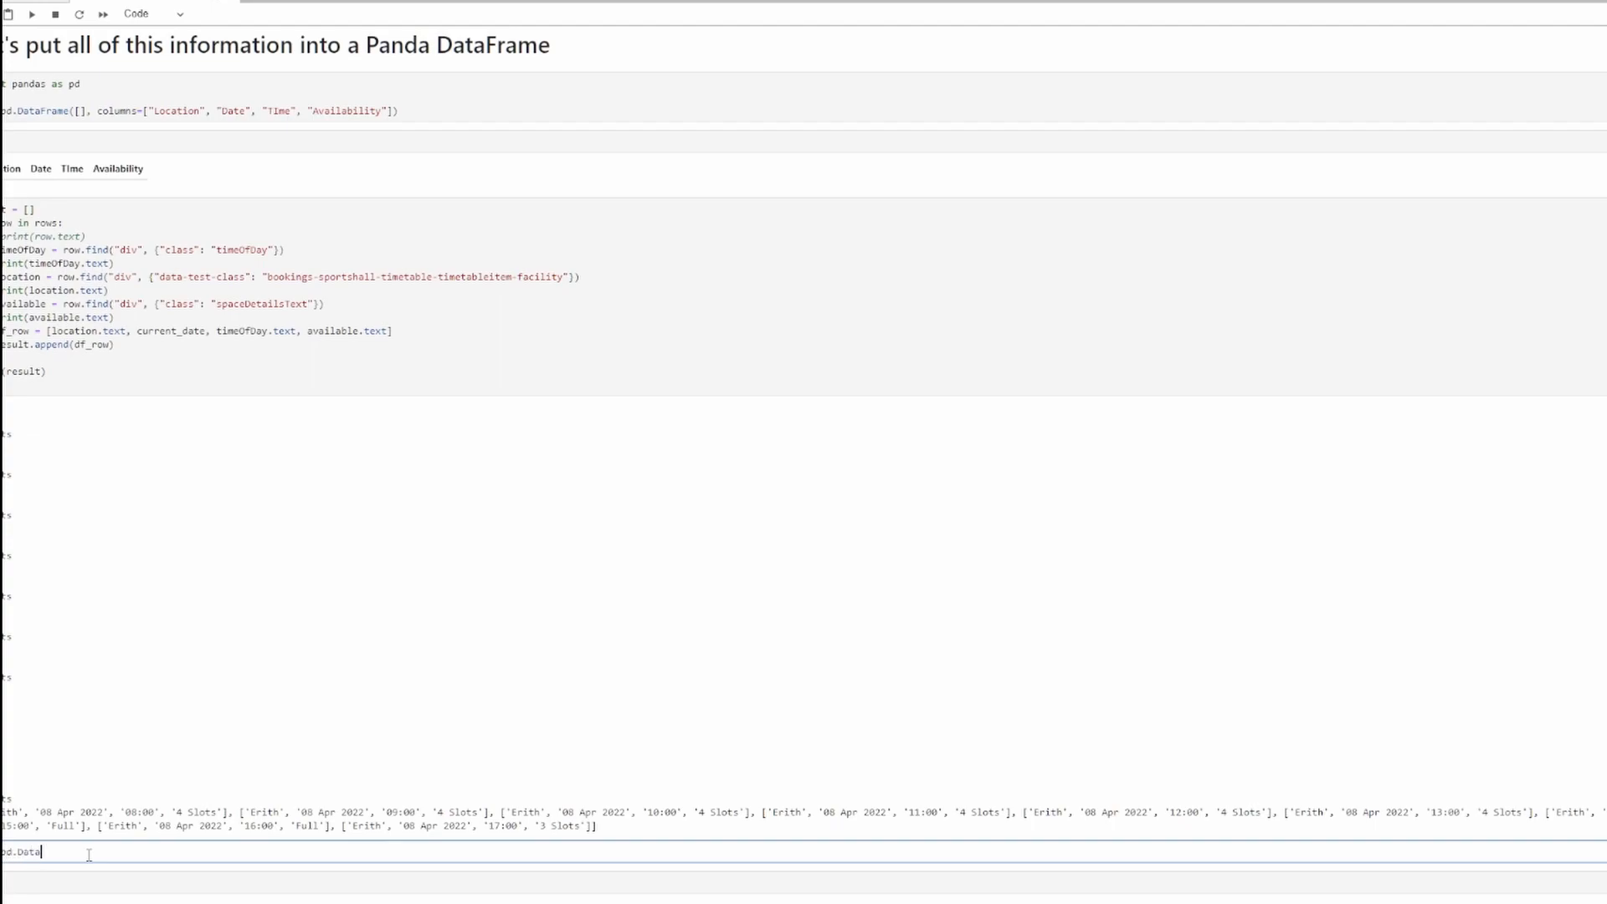
type("Frame(")
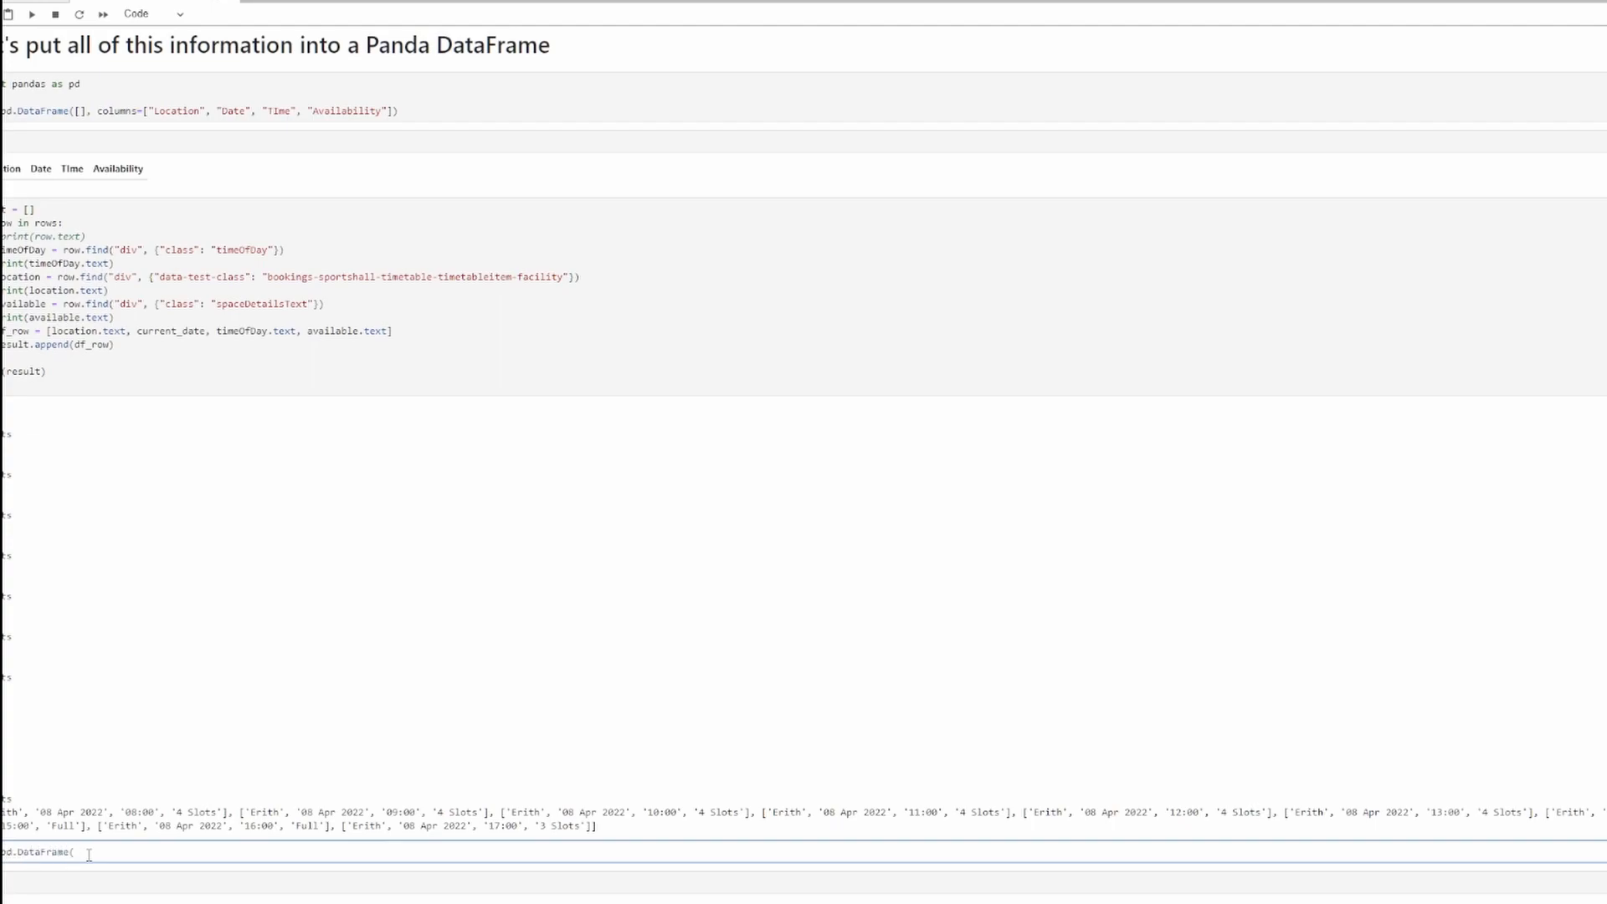
type("result")
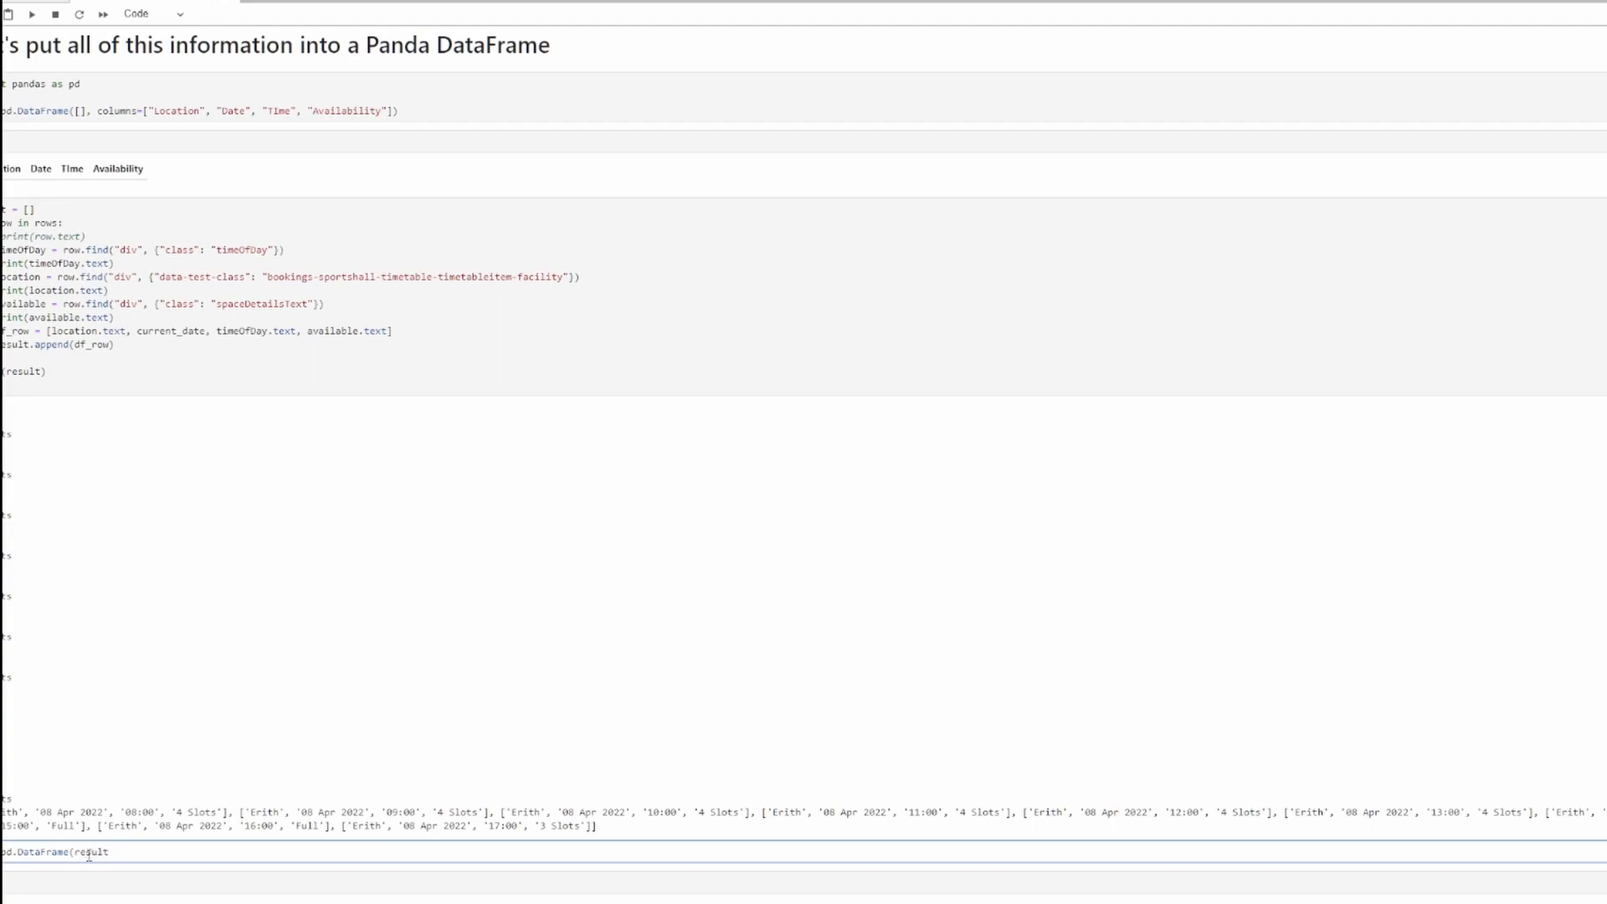
type(", columns=")
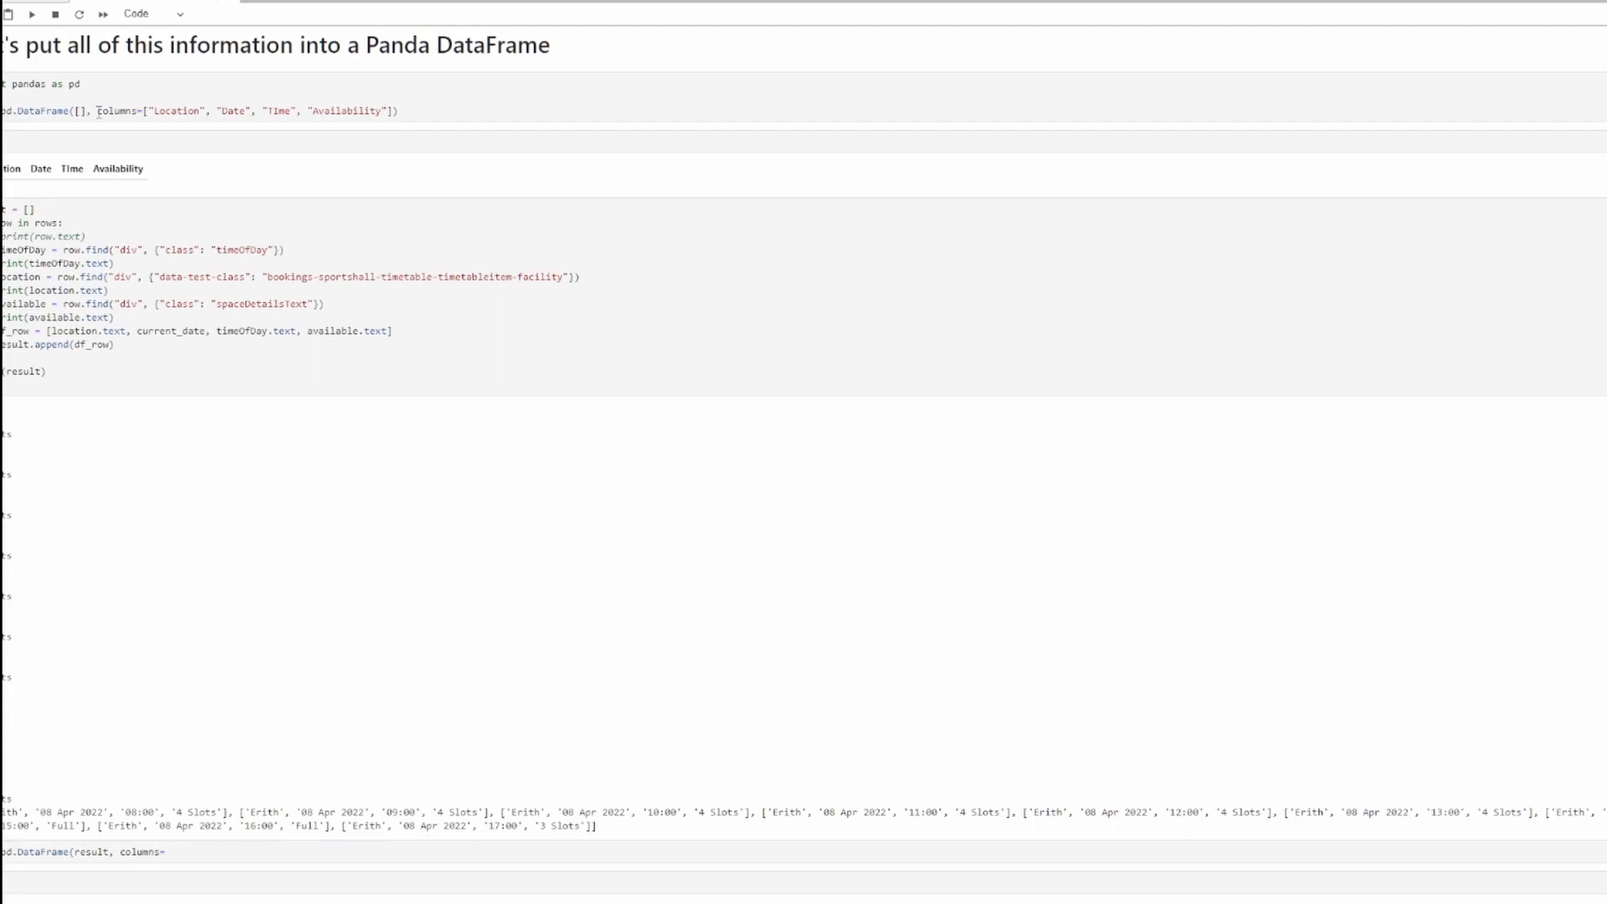
left_click_drag(97, 111, 395, 111)
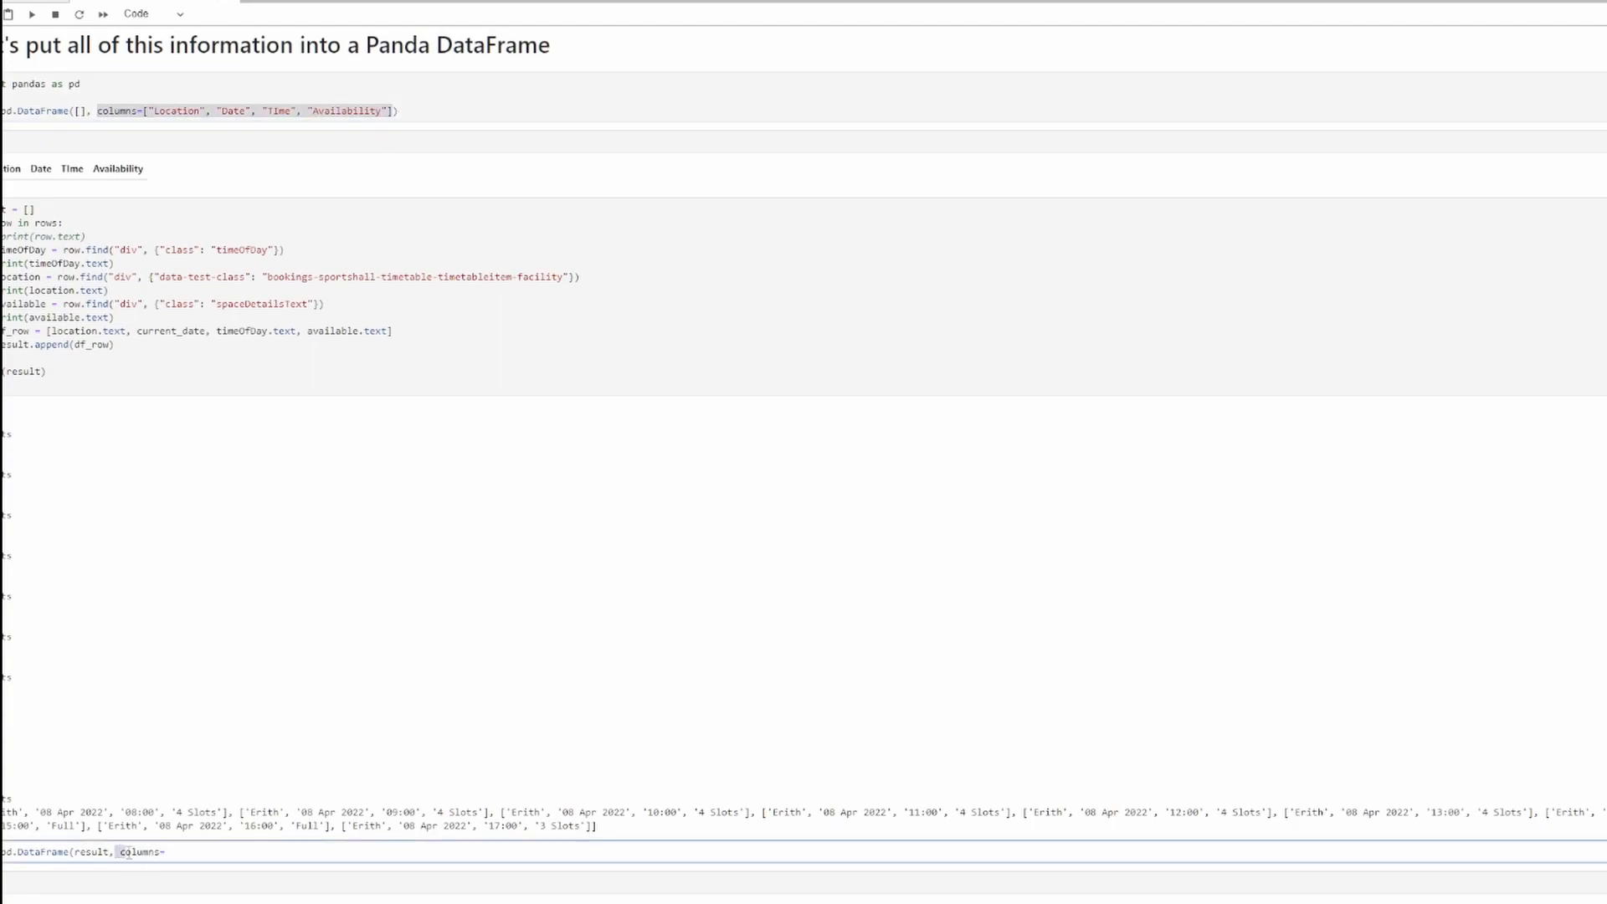
type("[\"Location\", \"Date\", \"Time\", \"Availability\"])")
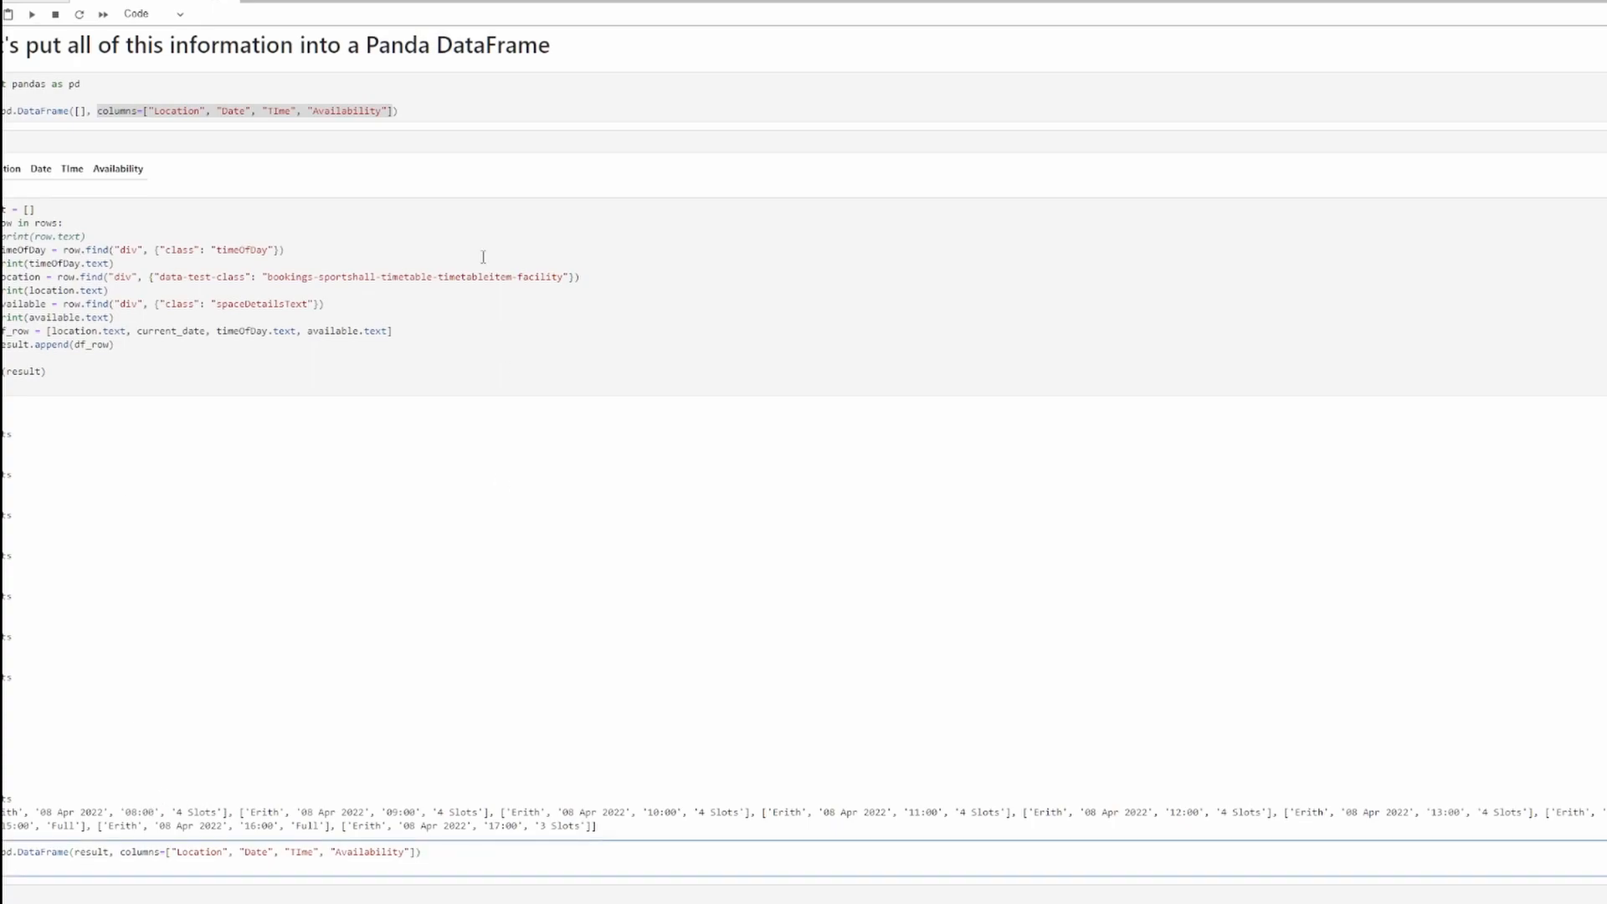
- Run it and scroll through the table of ten Erith sessions on 08 Apr 2022
scroll("down", 3)
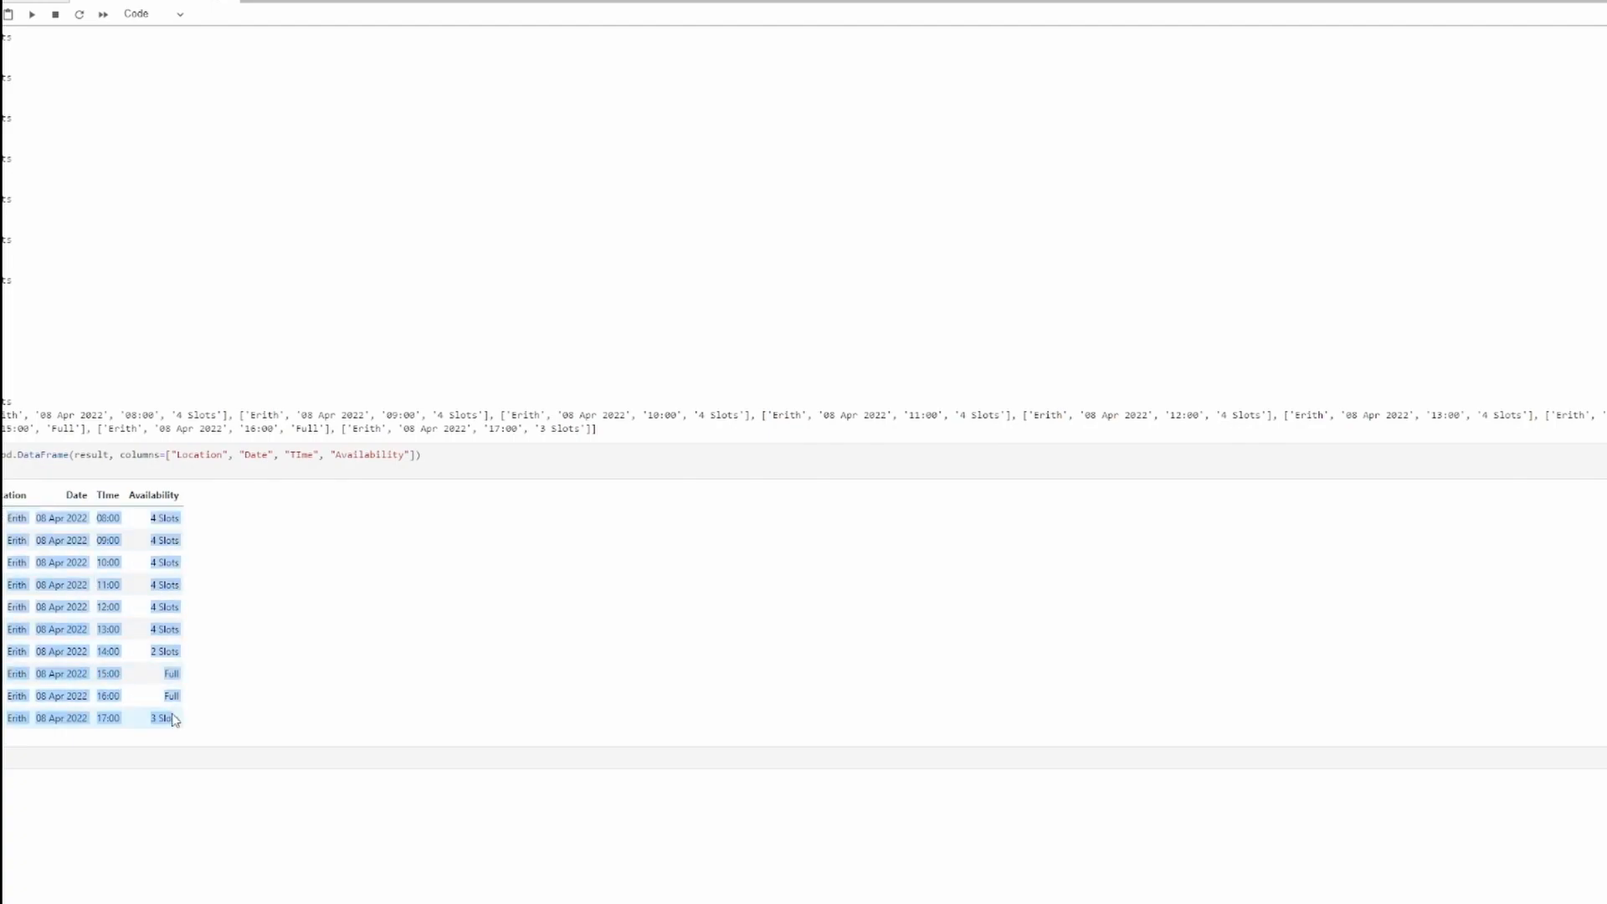
left_click(35, 455)
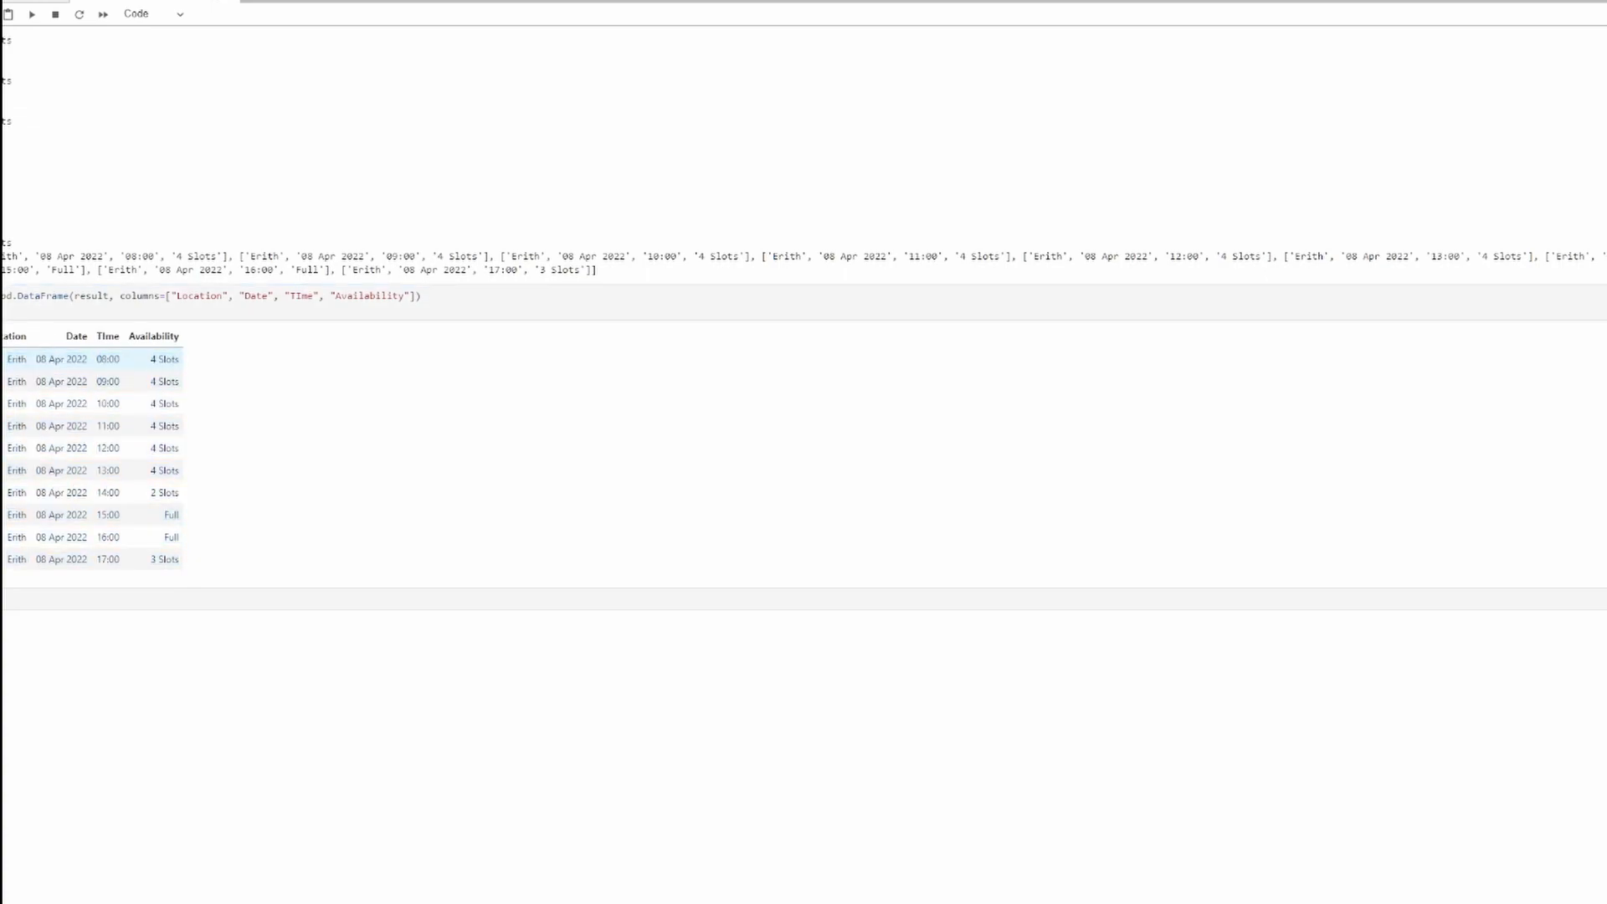
mouse_move(117, 448)
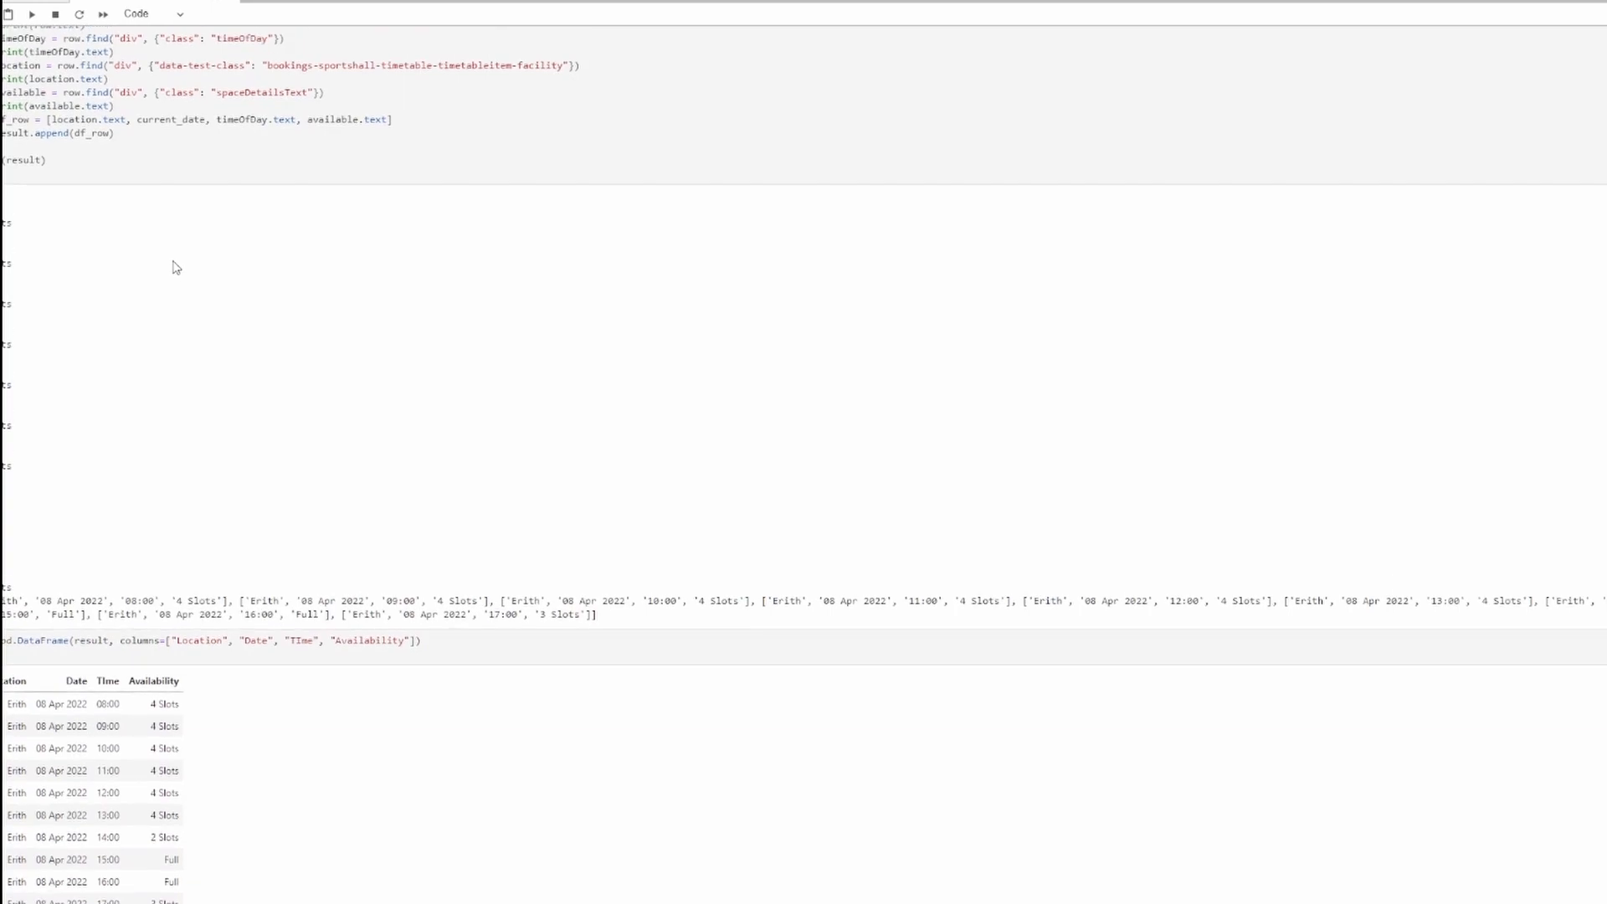
scroll("down", 3)
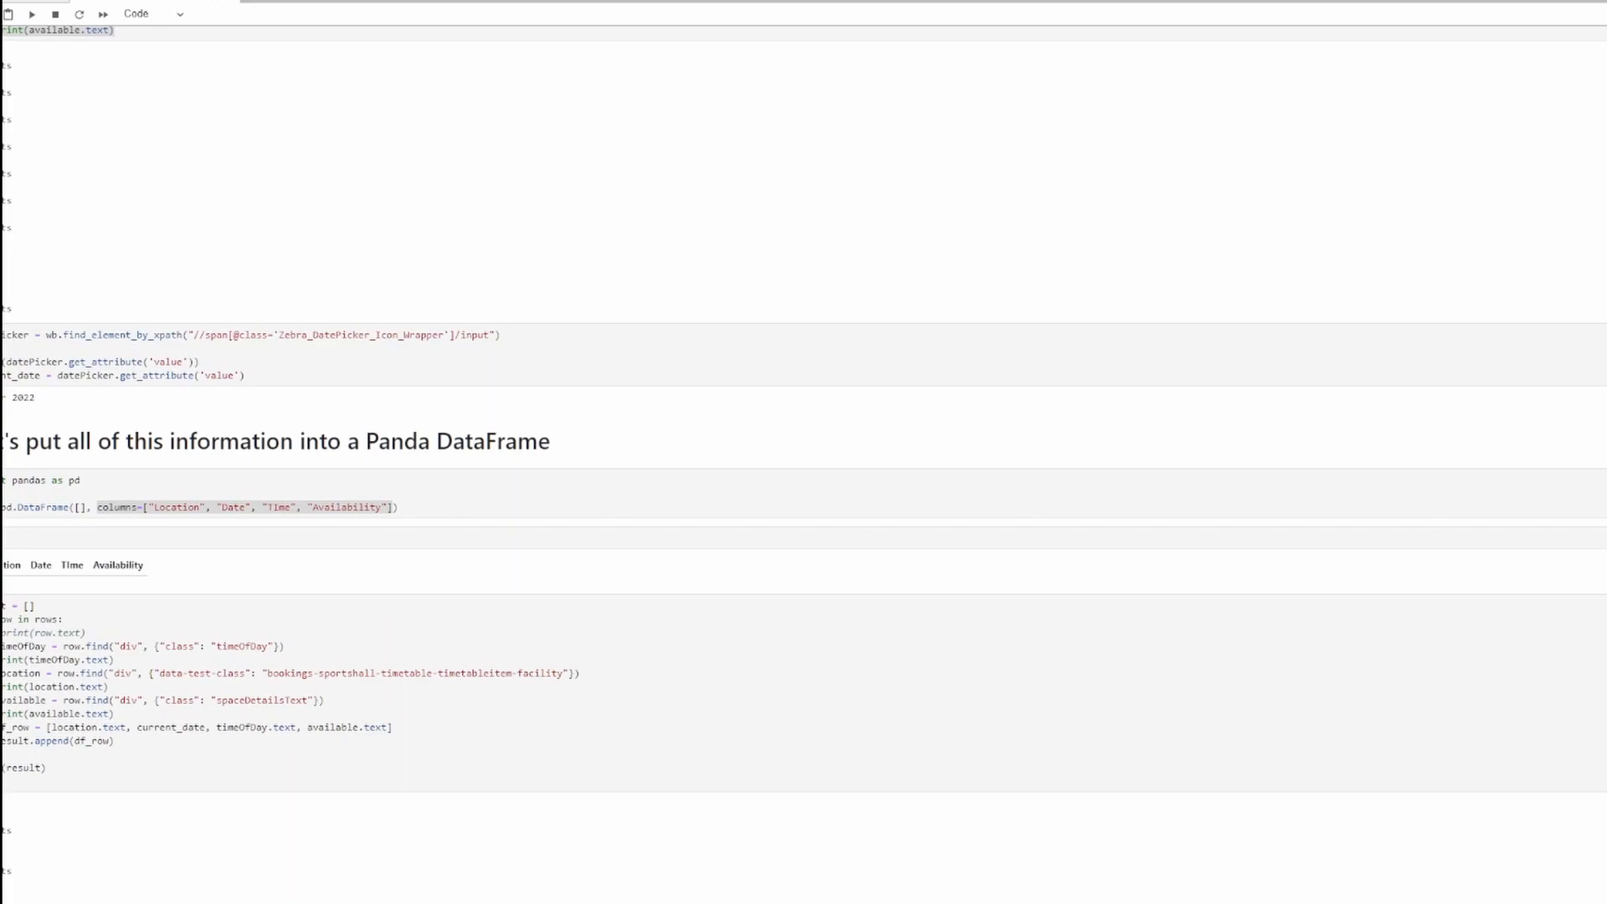
scroll("down", 3)
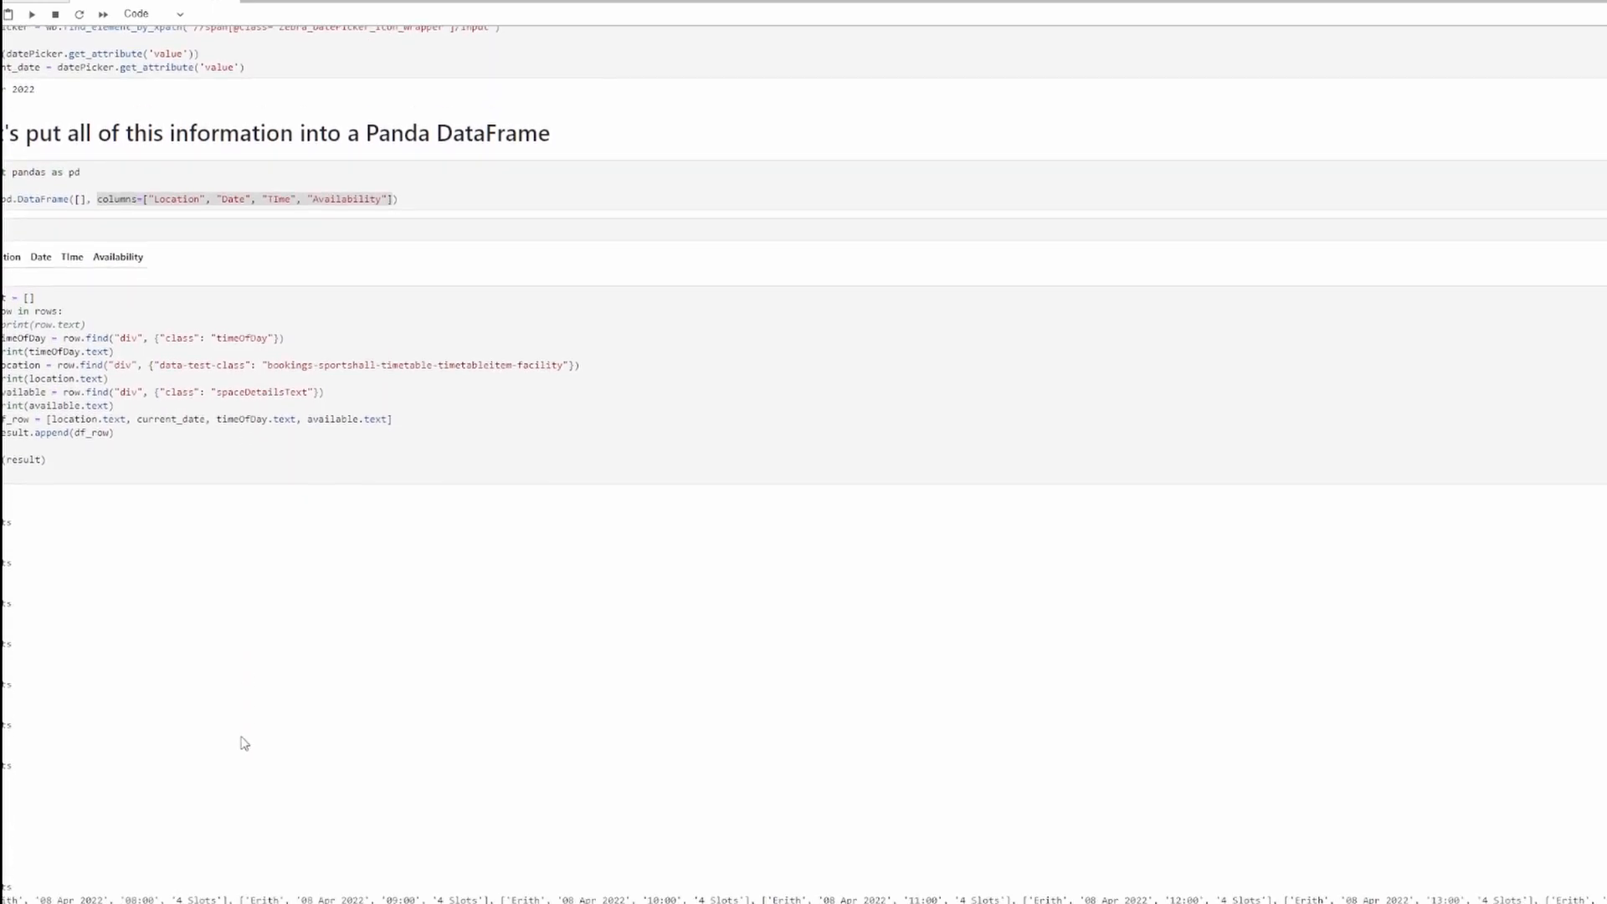
scroll("down", 3)
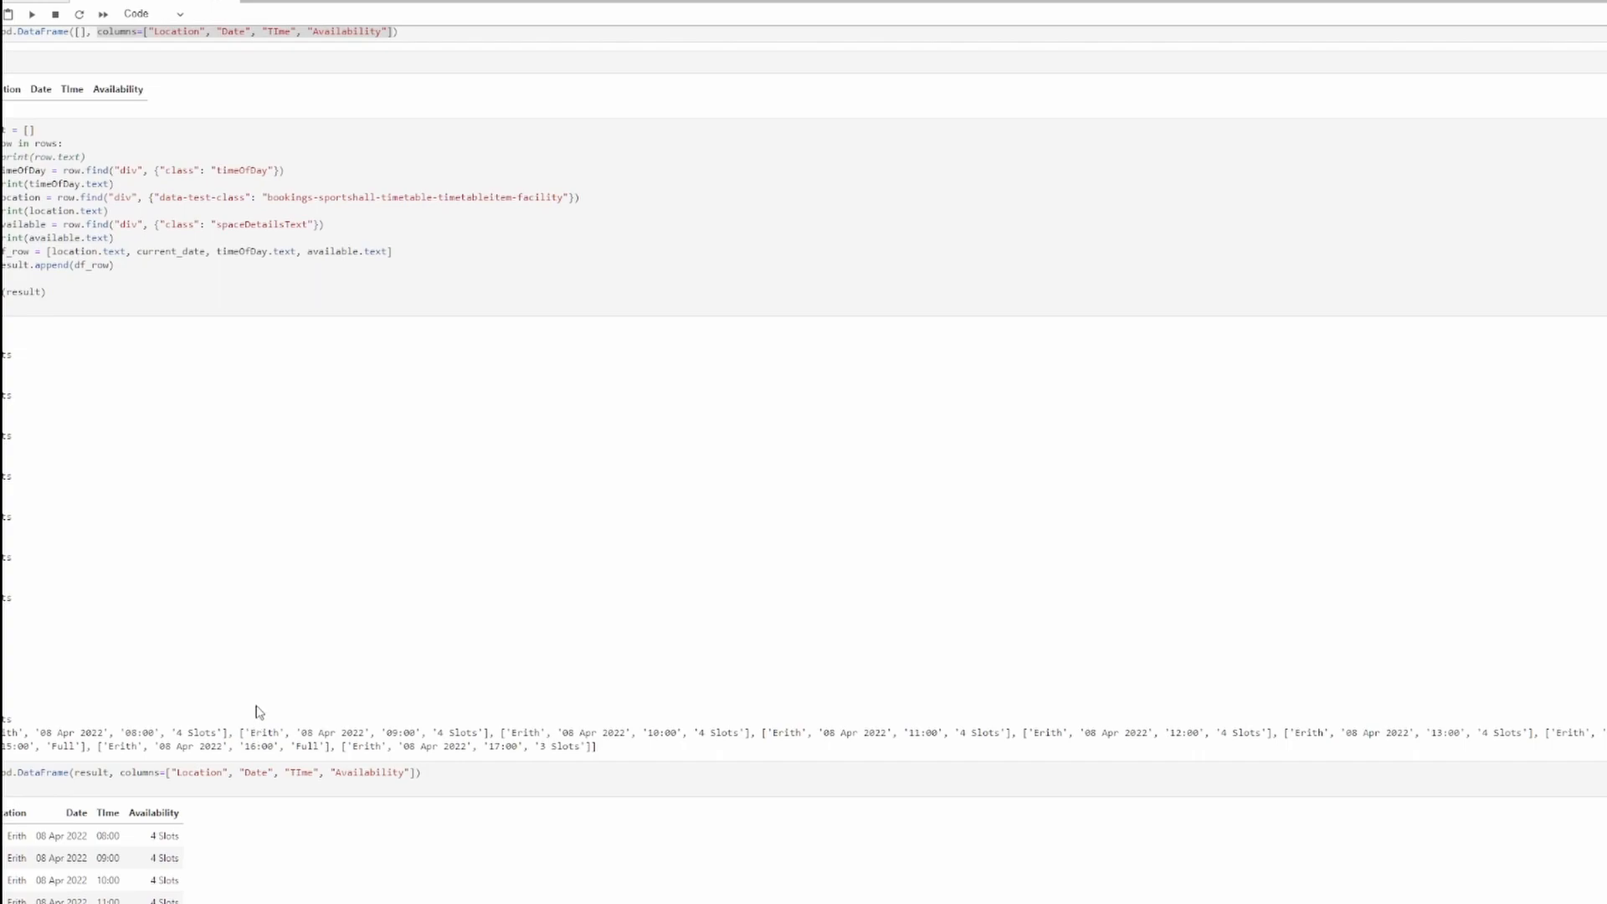
scroll("down", 3)
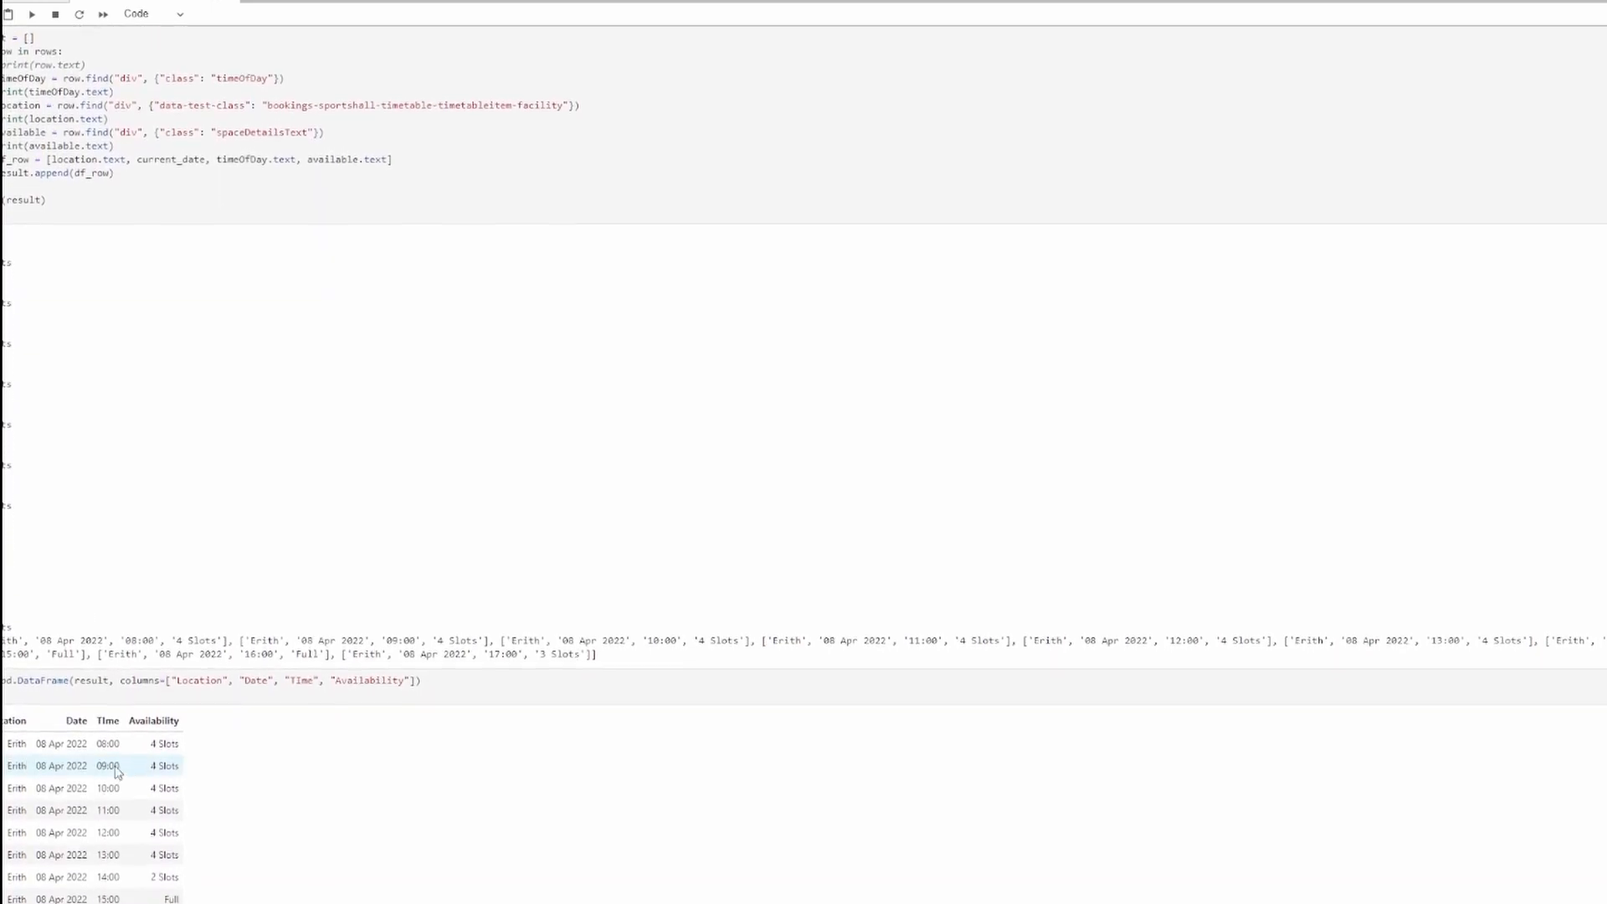
scroll("down", 3)
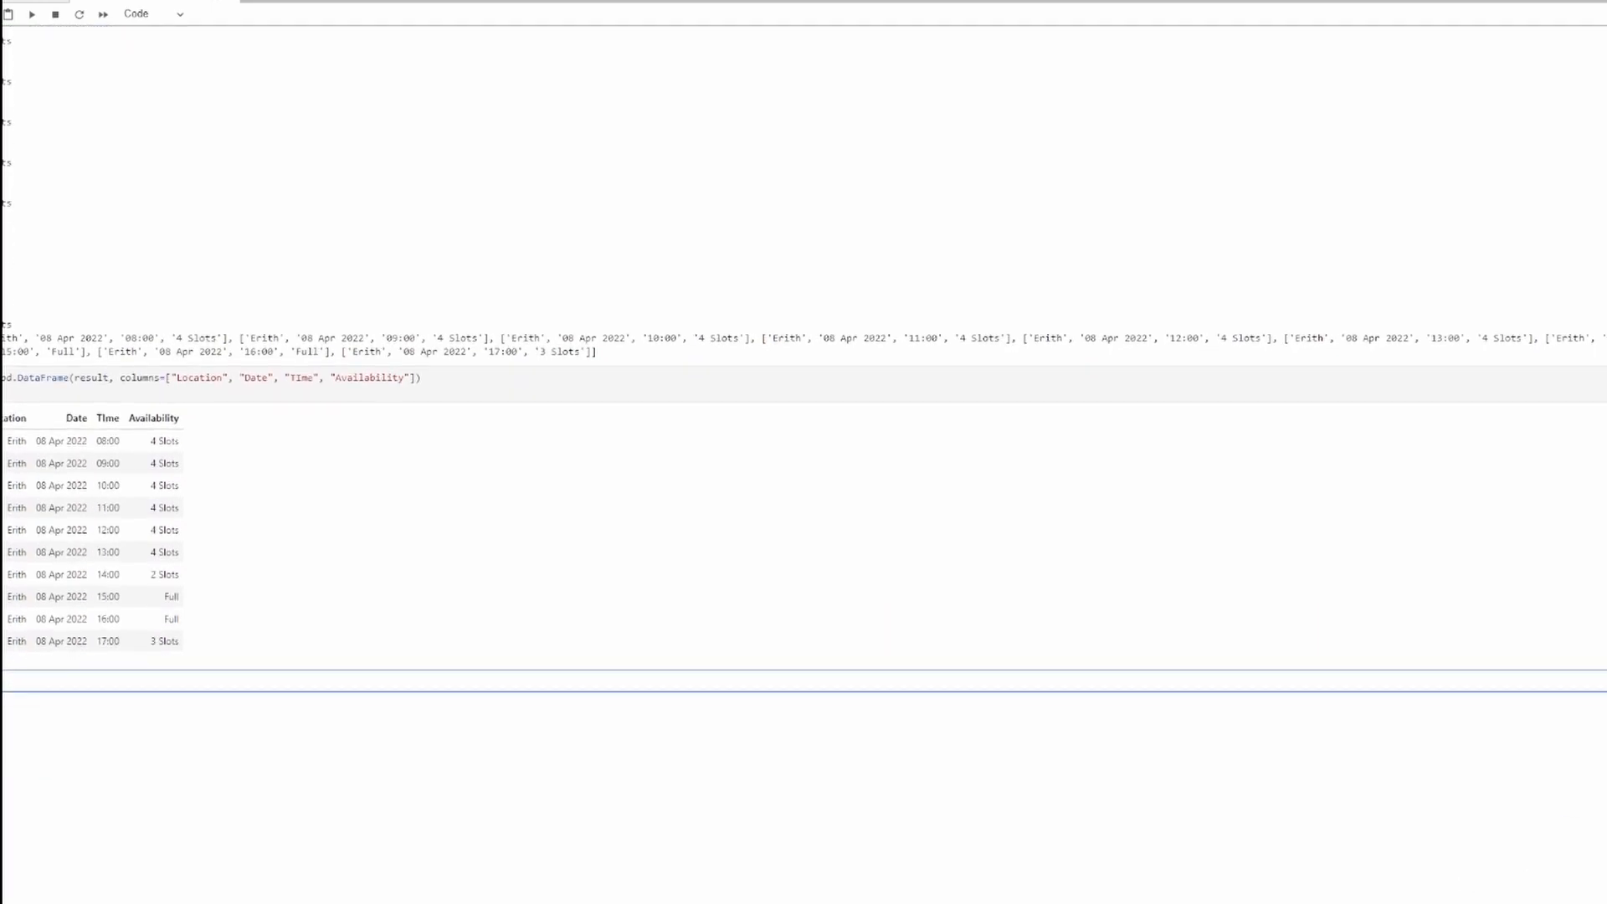
mouse_move(1024, 714)
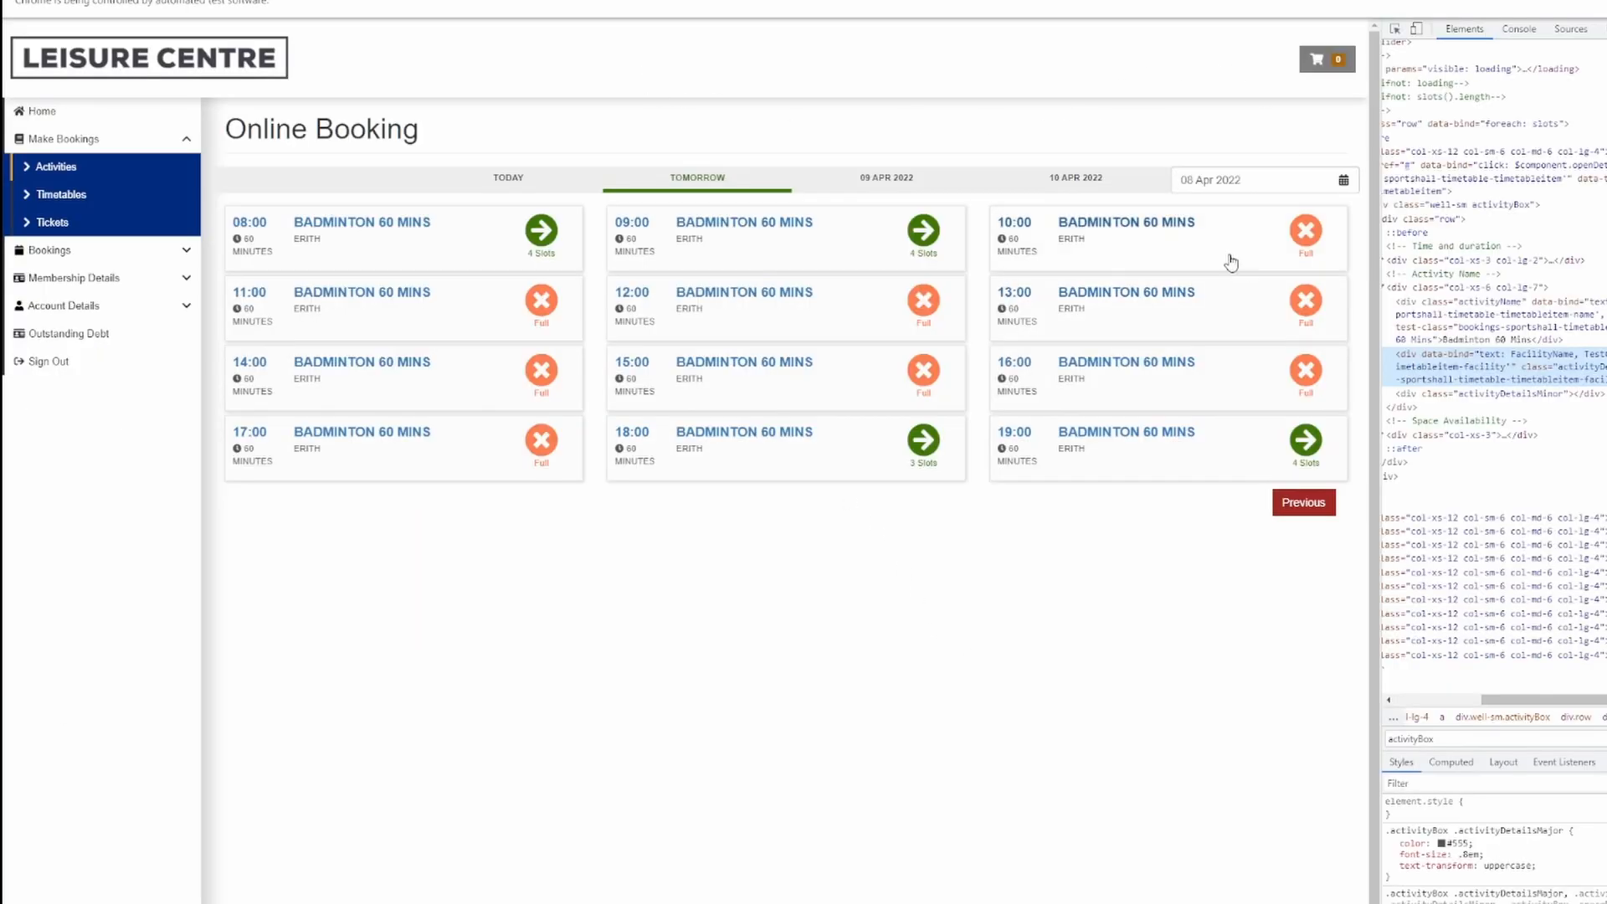
left_click(1262, 179)
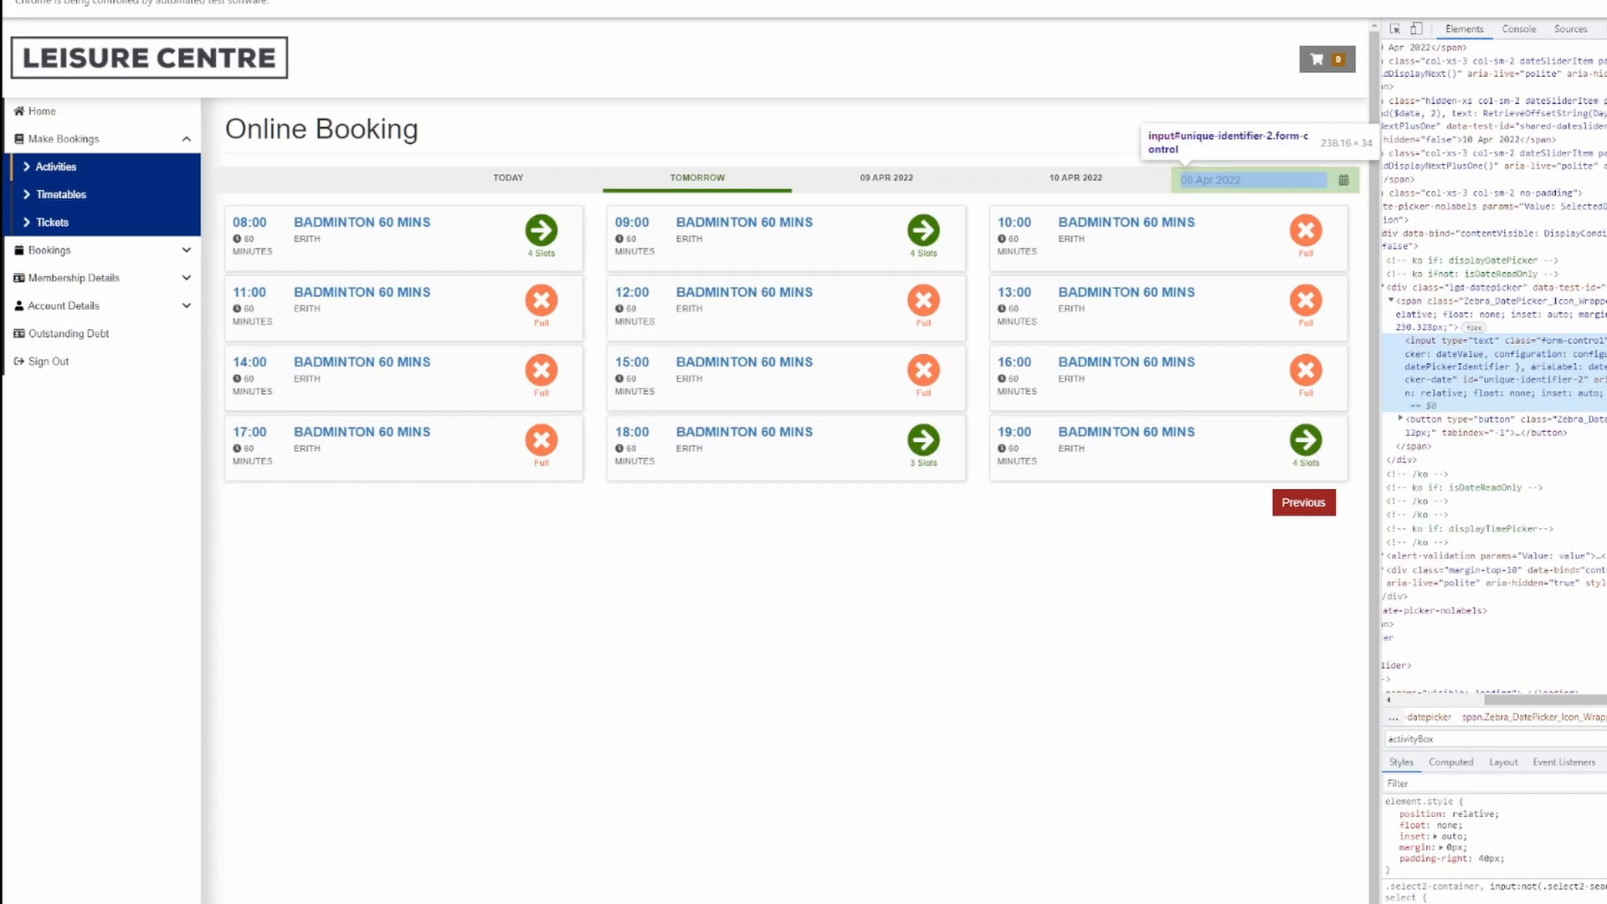
mouse_move(1550, 358)
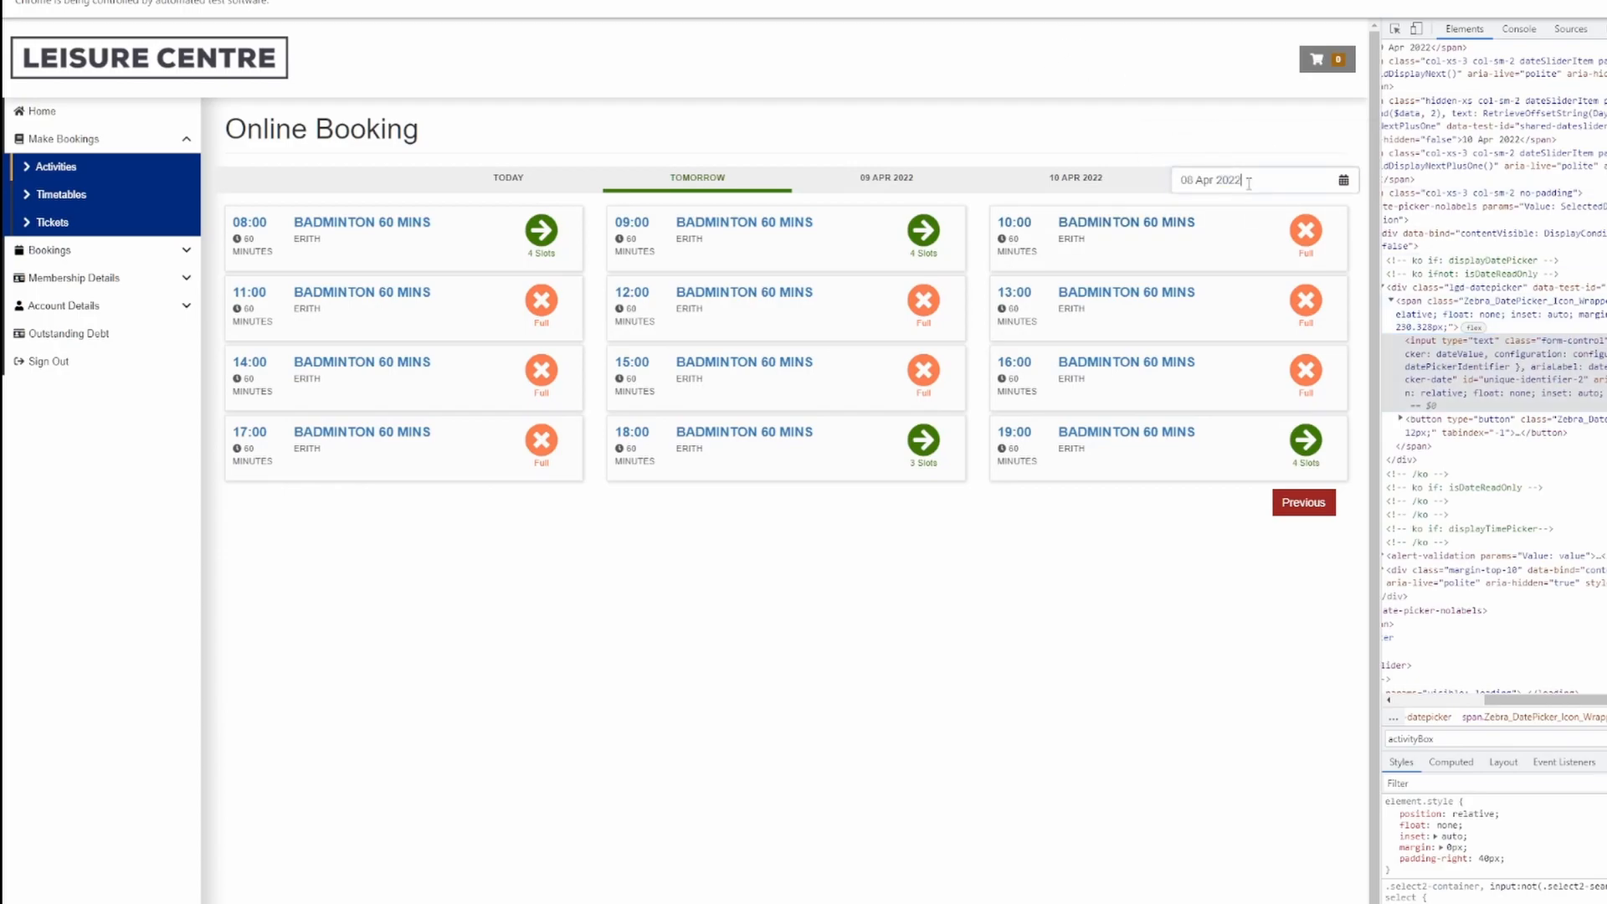
left_click(1215, 180)
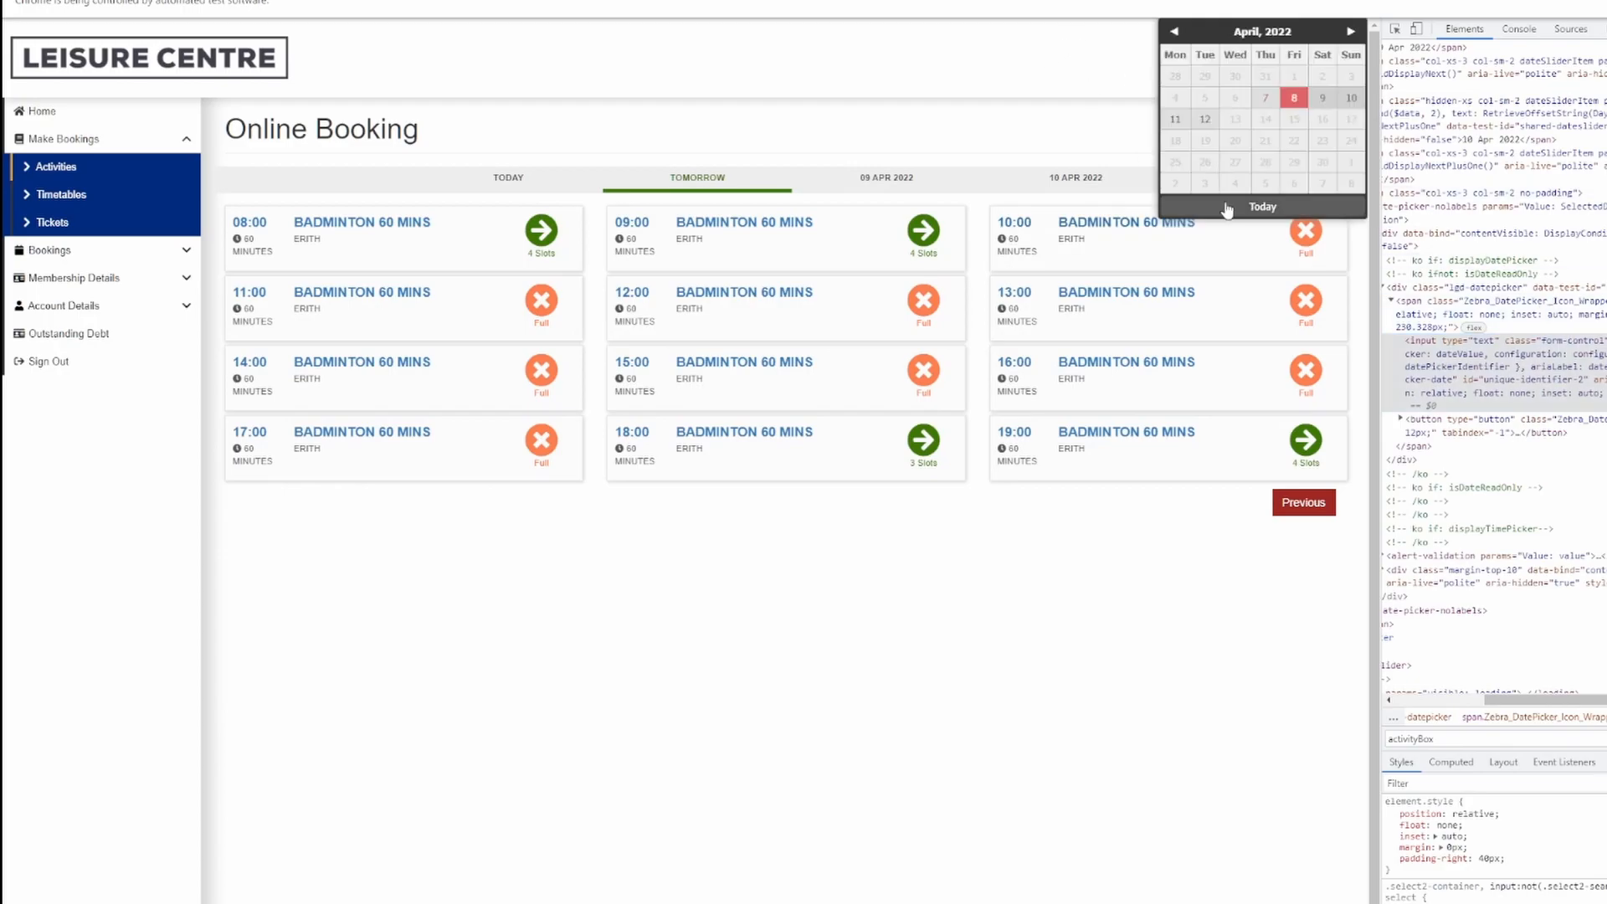
left_click(1294, 98)
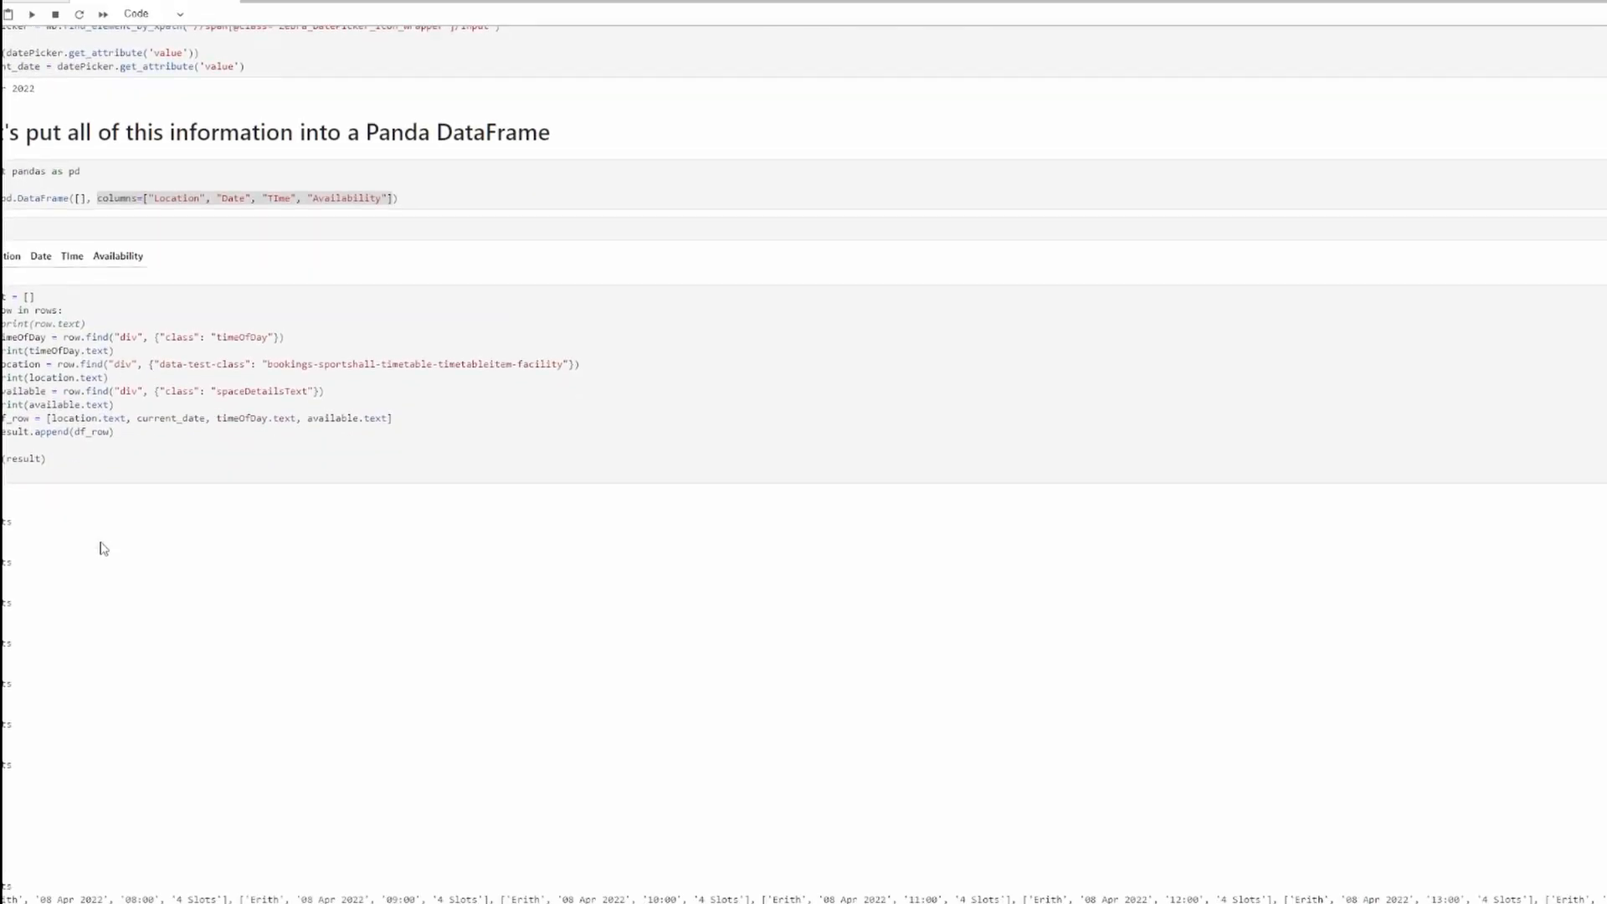
- Send "10 Apr 2022" to the date picker with datePicker.send_keys and run the cell
scroll("down", 3)
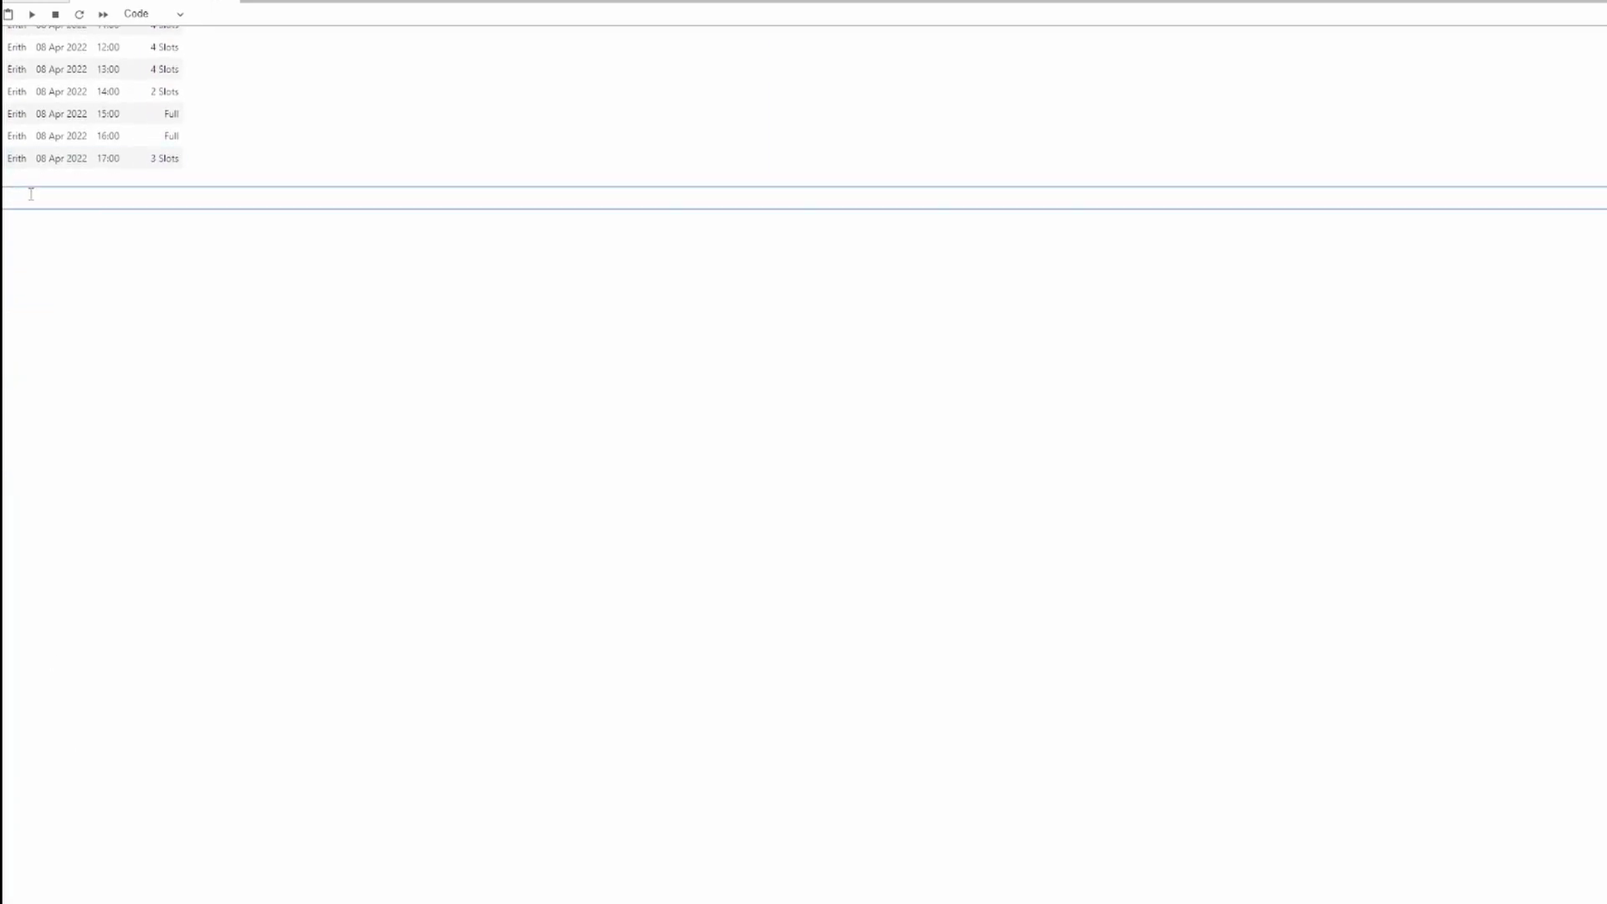
type("icker.send_key")
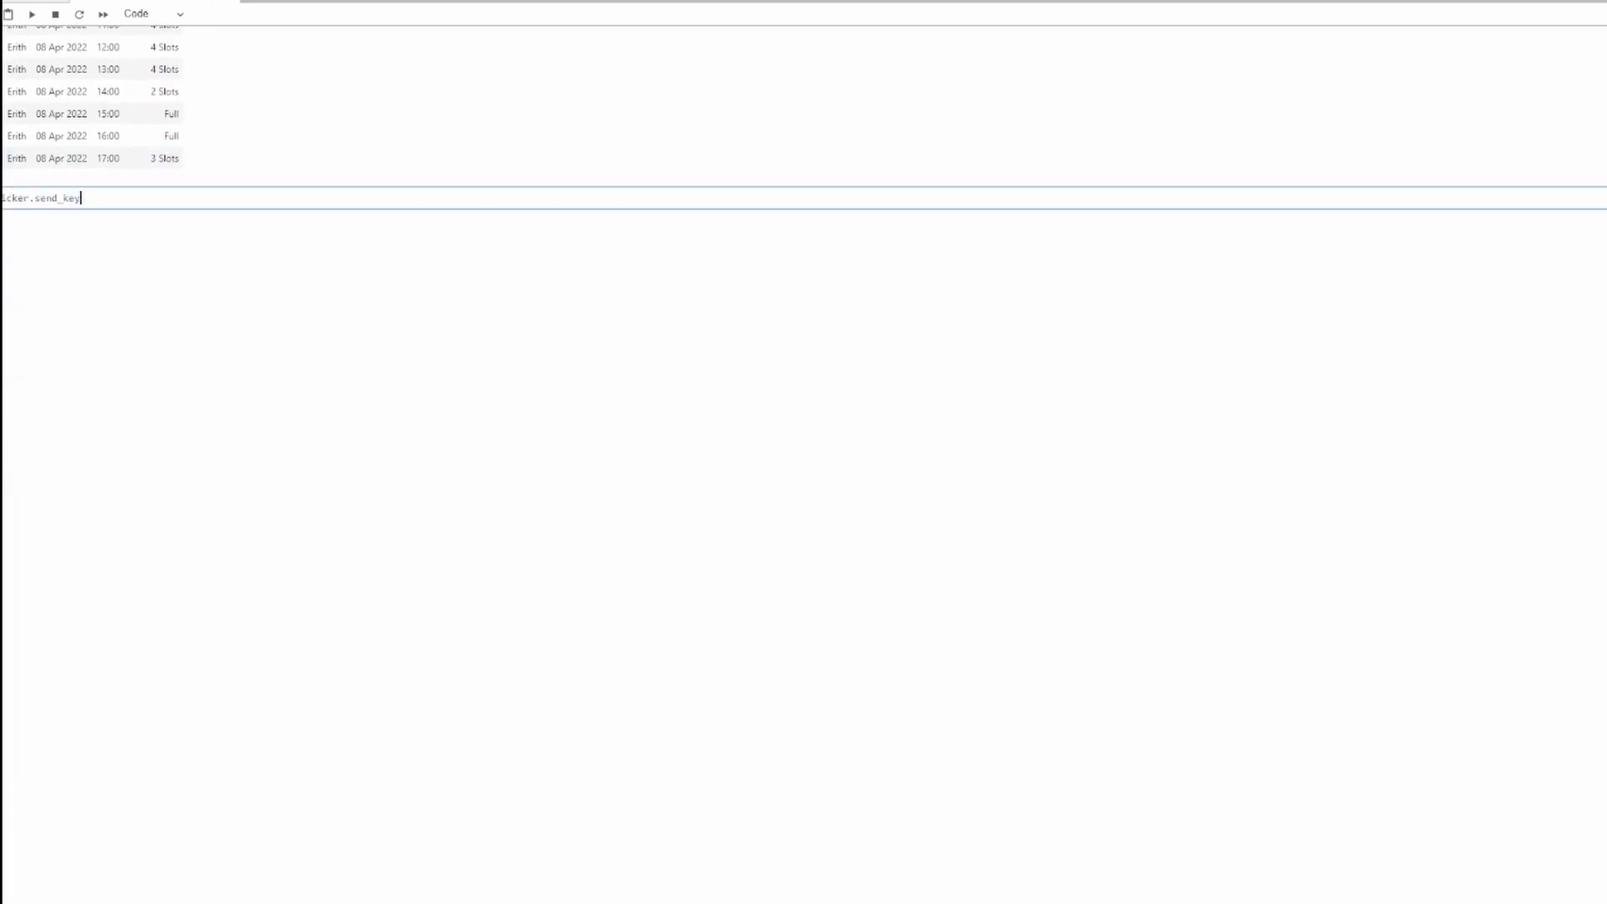
type("s")
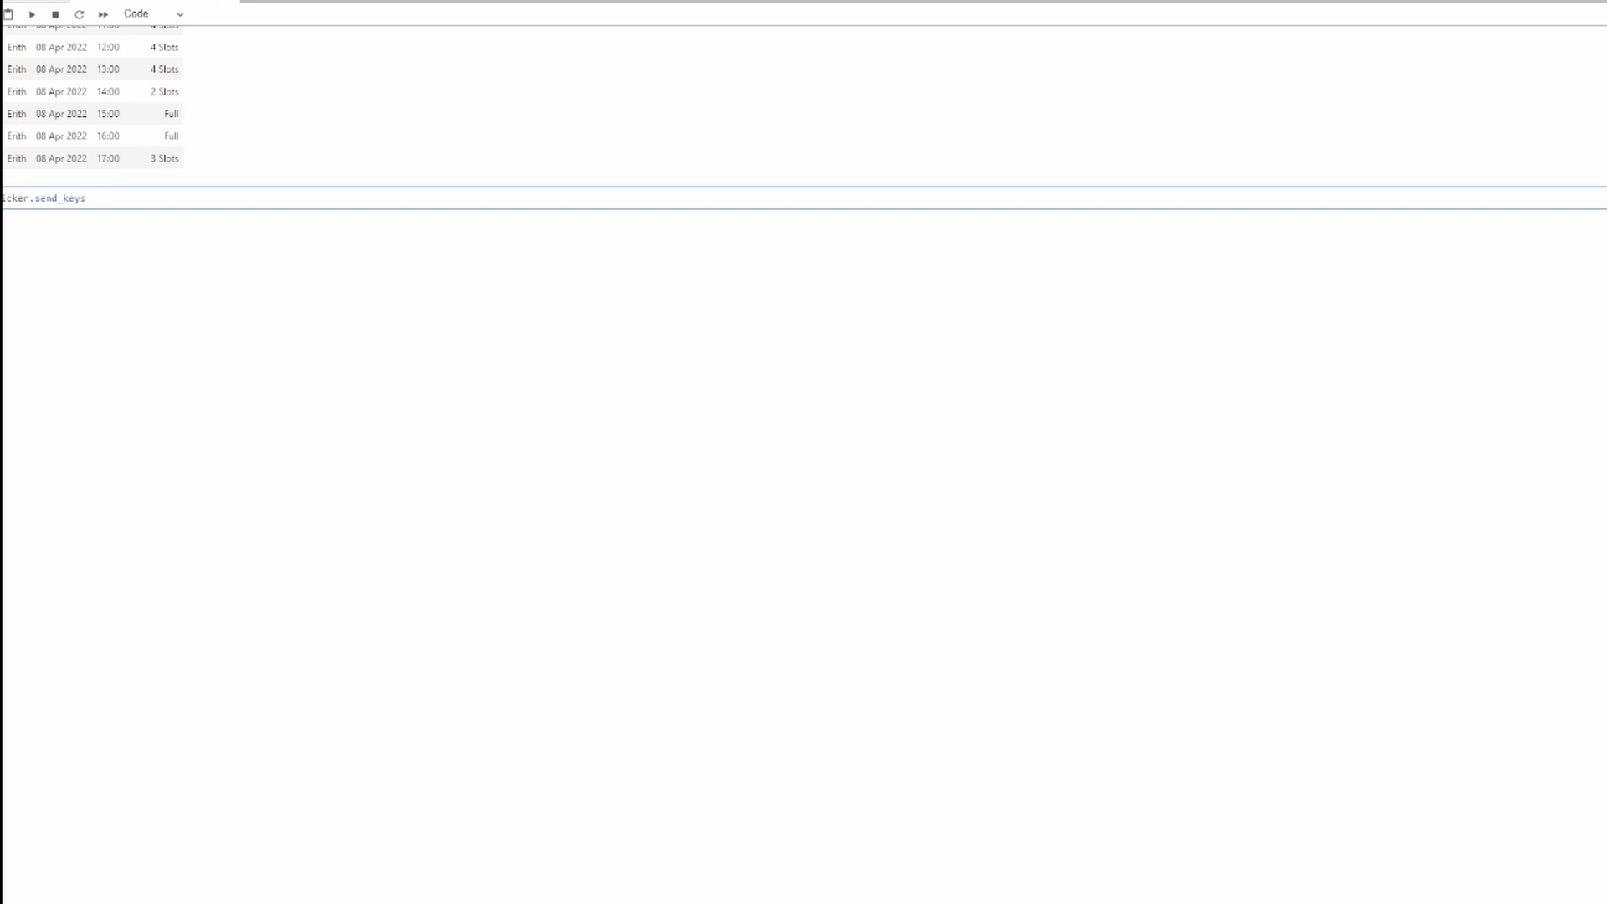
type("(")
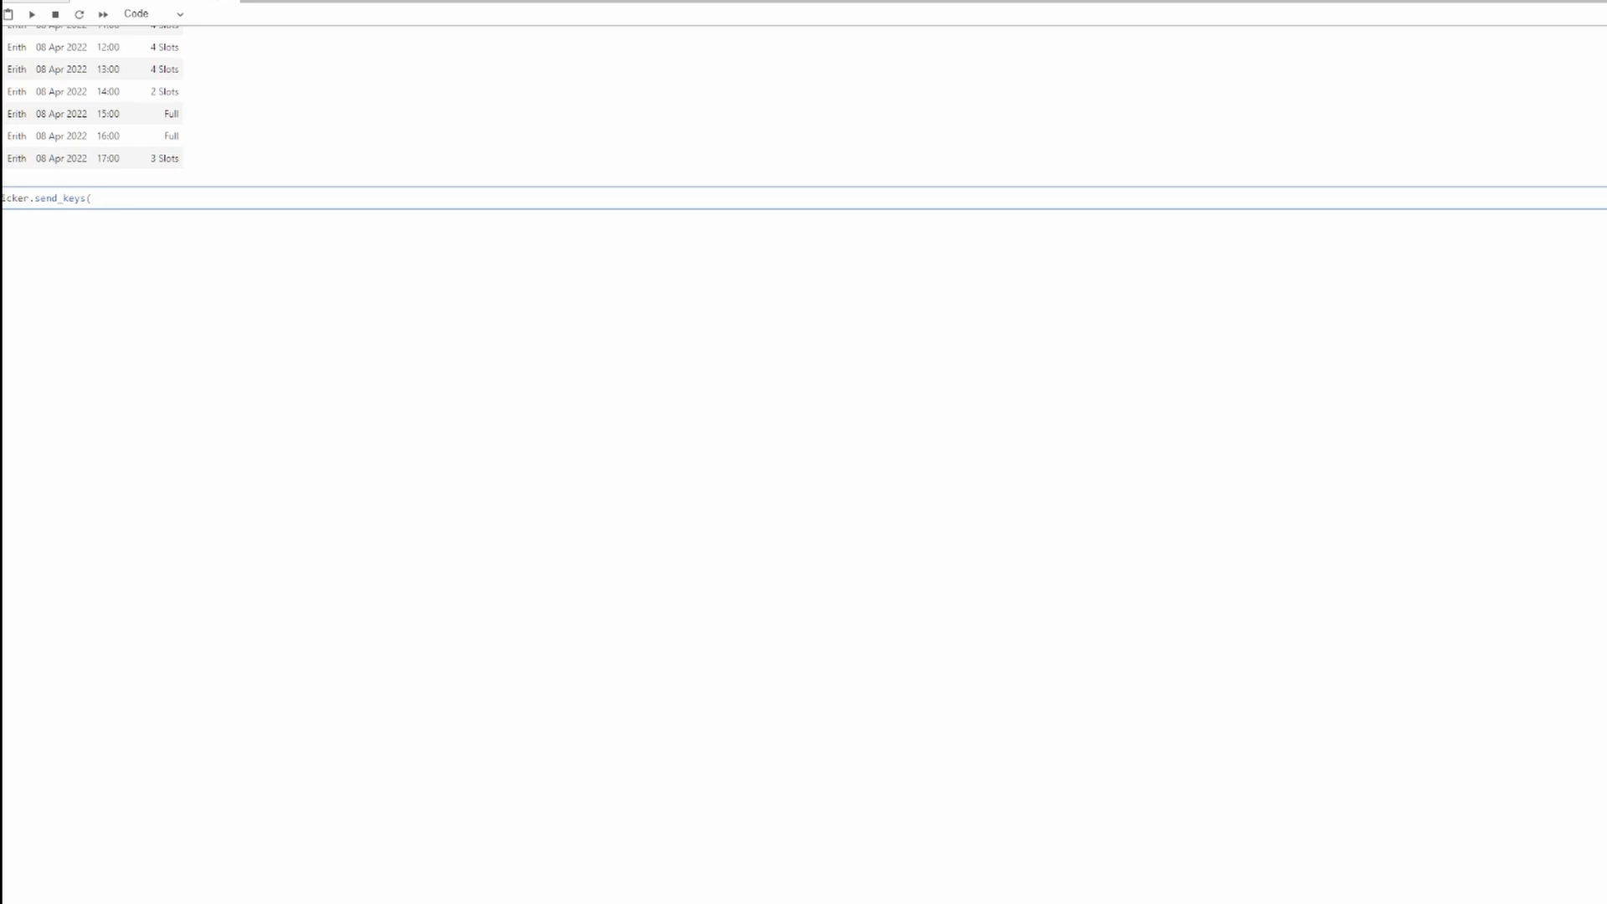
type("\"10 Apr 2022")
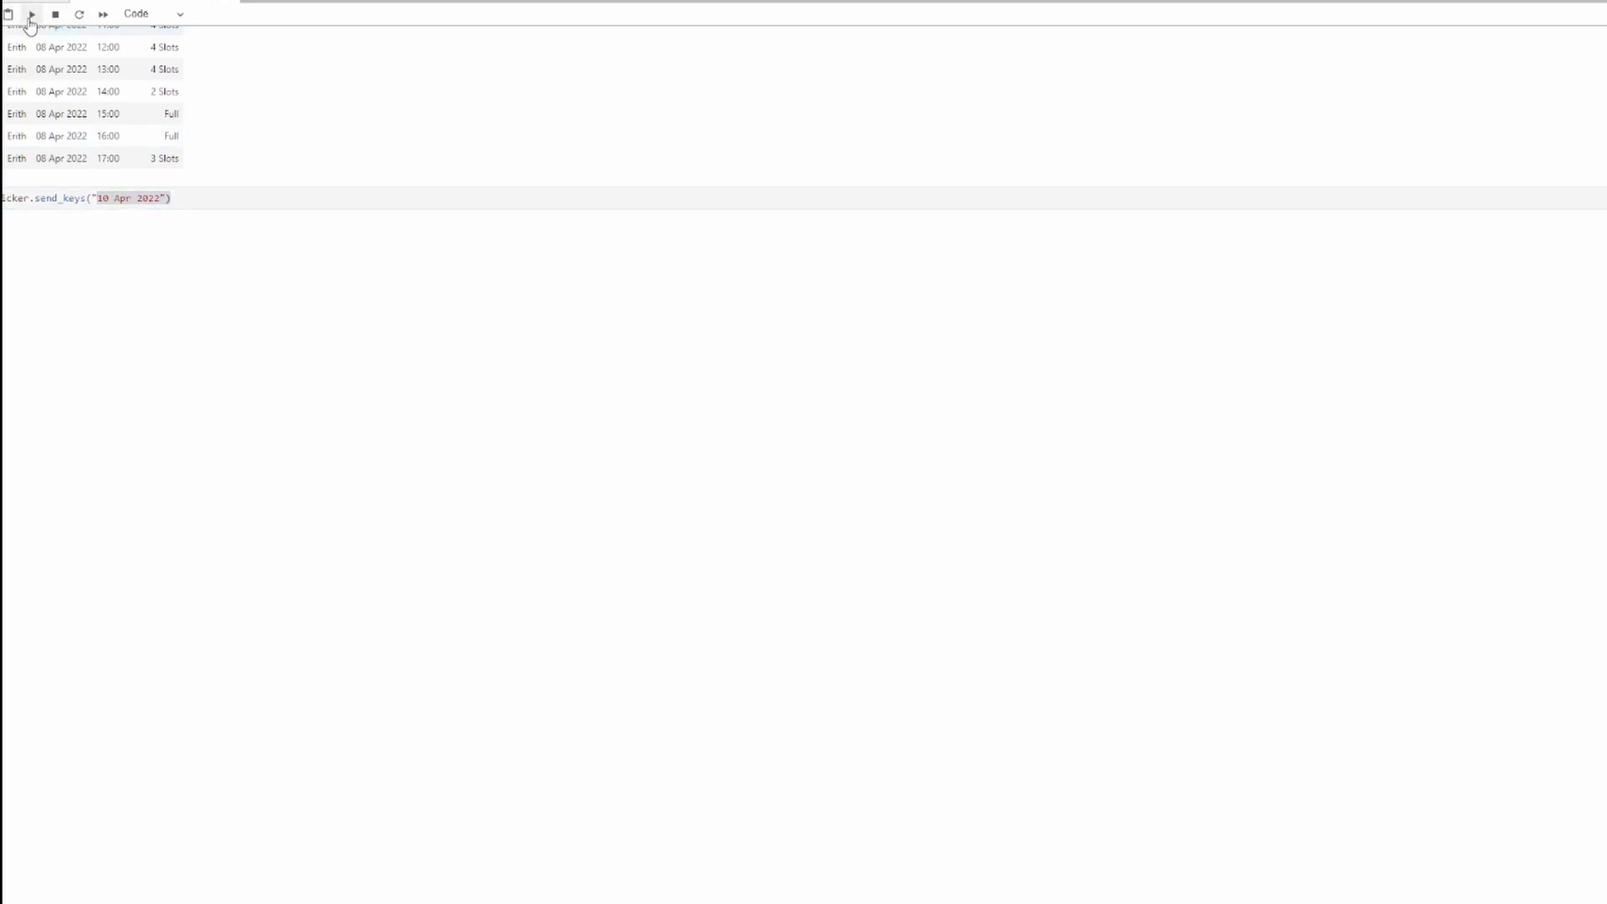
left_click(30, 14)
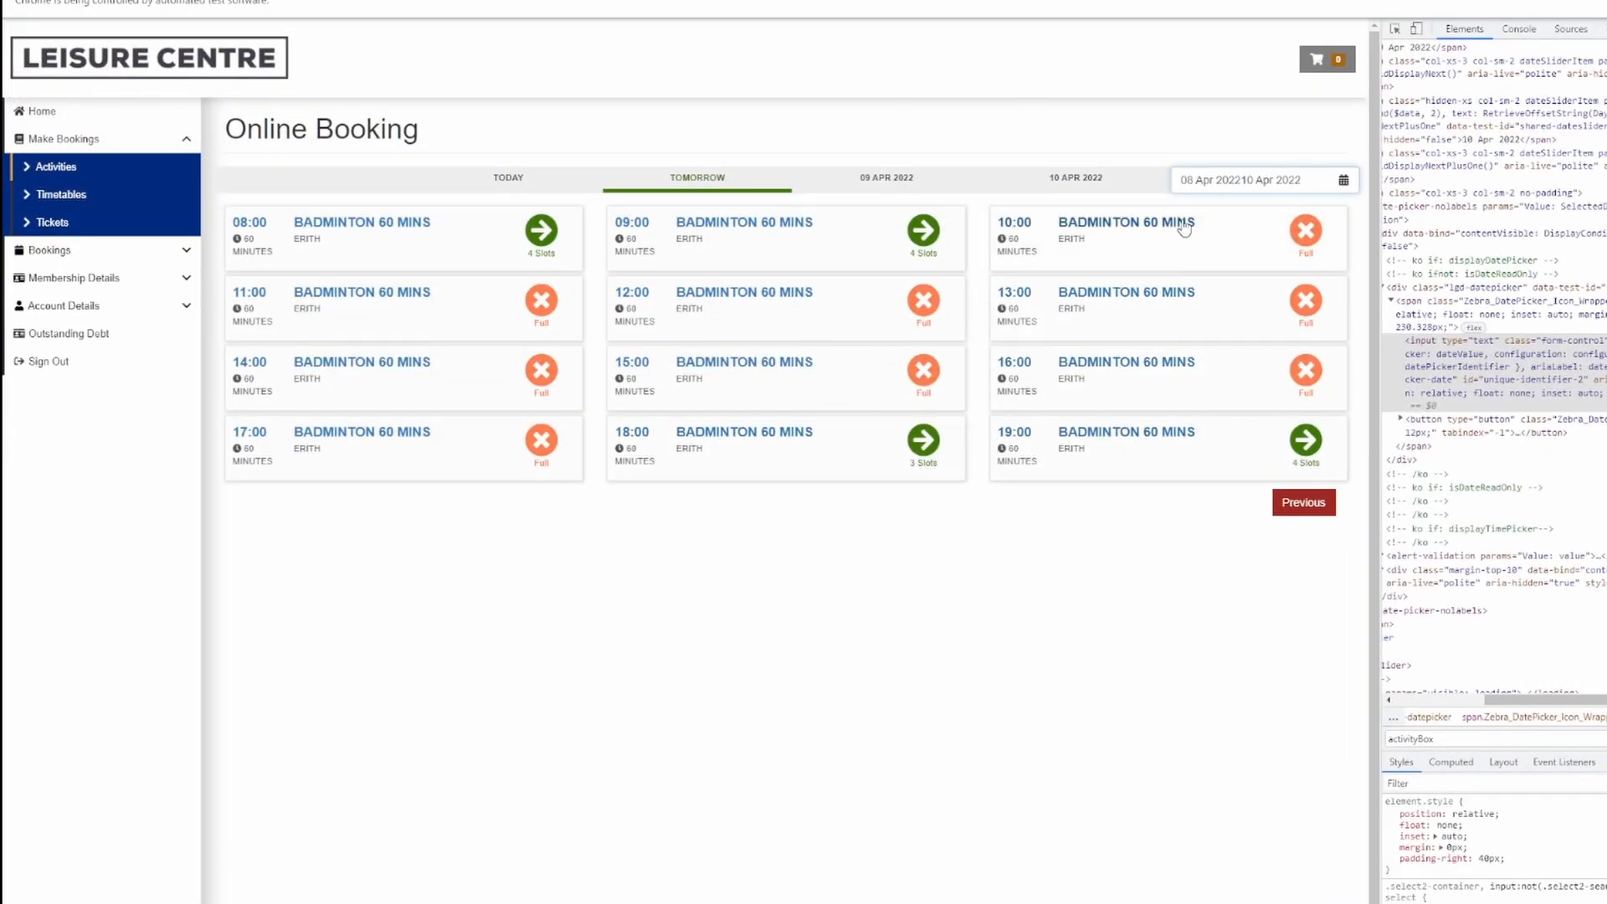
- Inspect the booking date field and its calendar, where 08 Apr 2022 and 10 Apr 2022 run together
left_click(1260, 179)
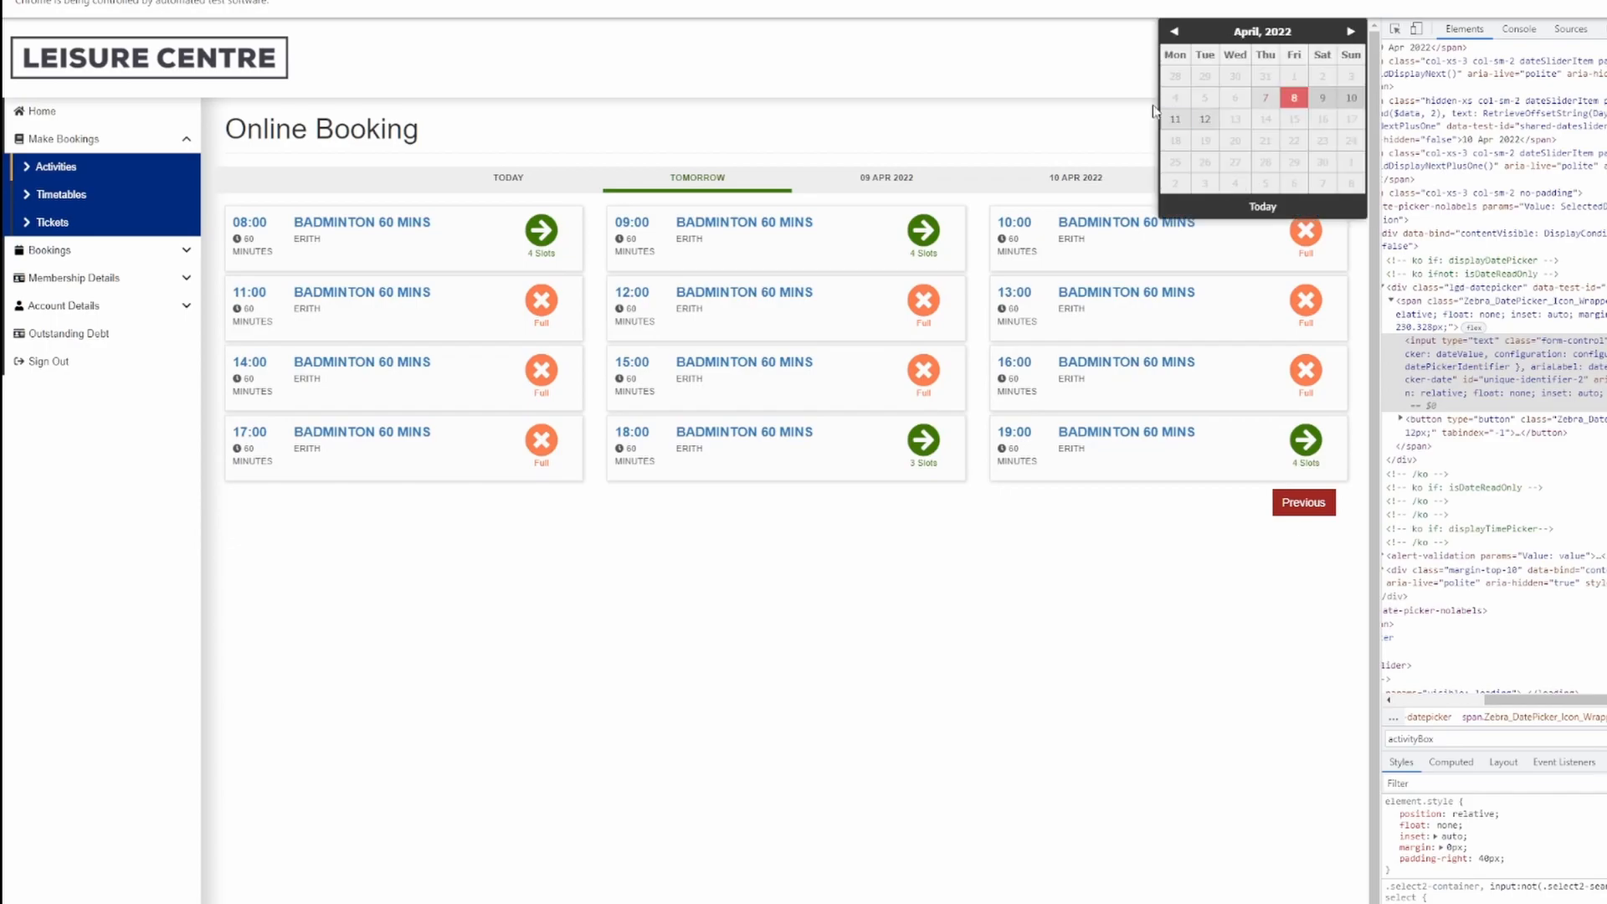
left_click(1294, 98)
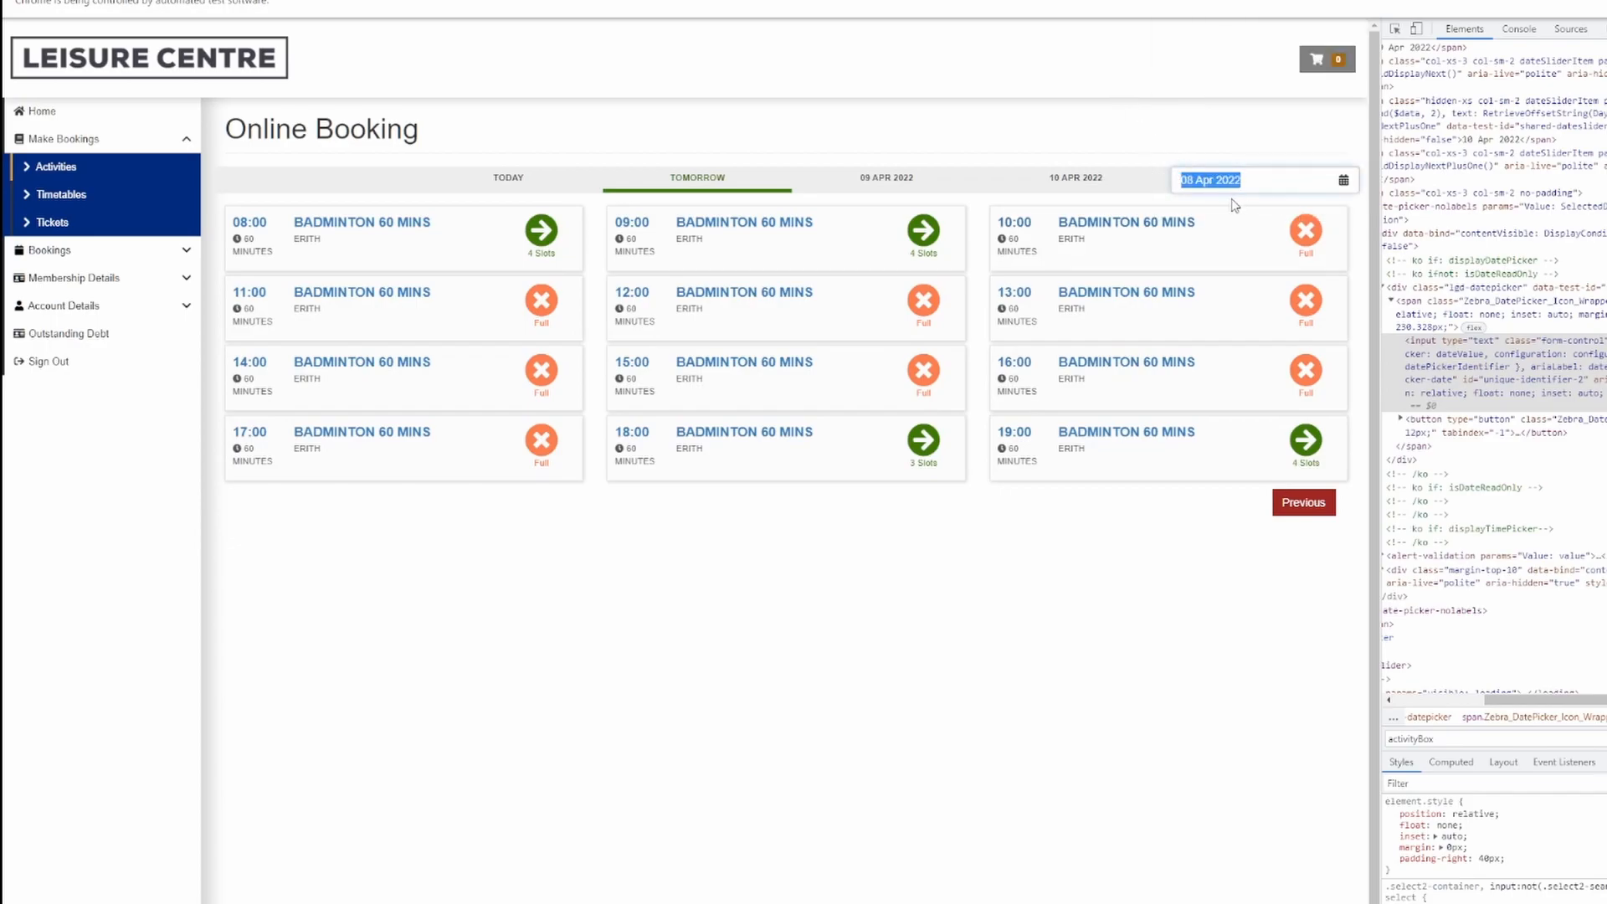
mouse_move(1208, 268)
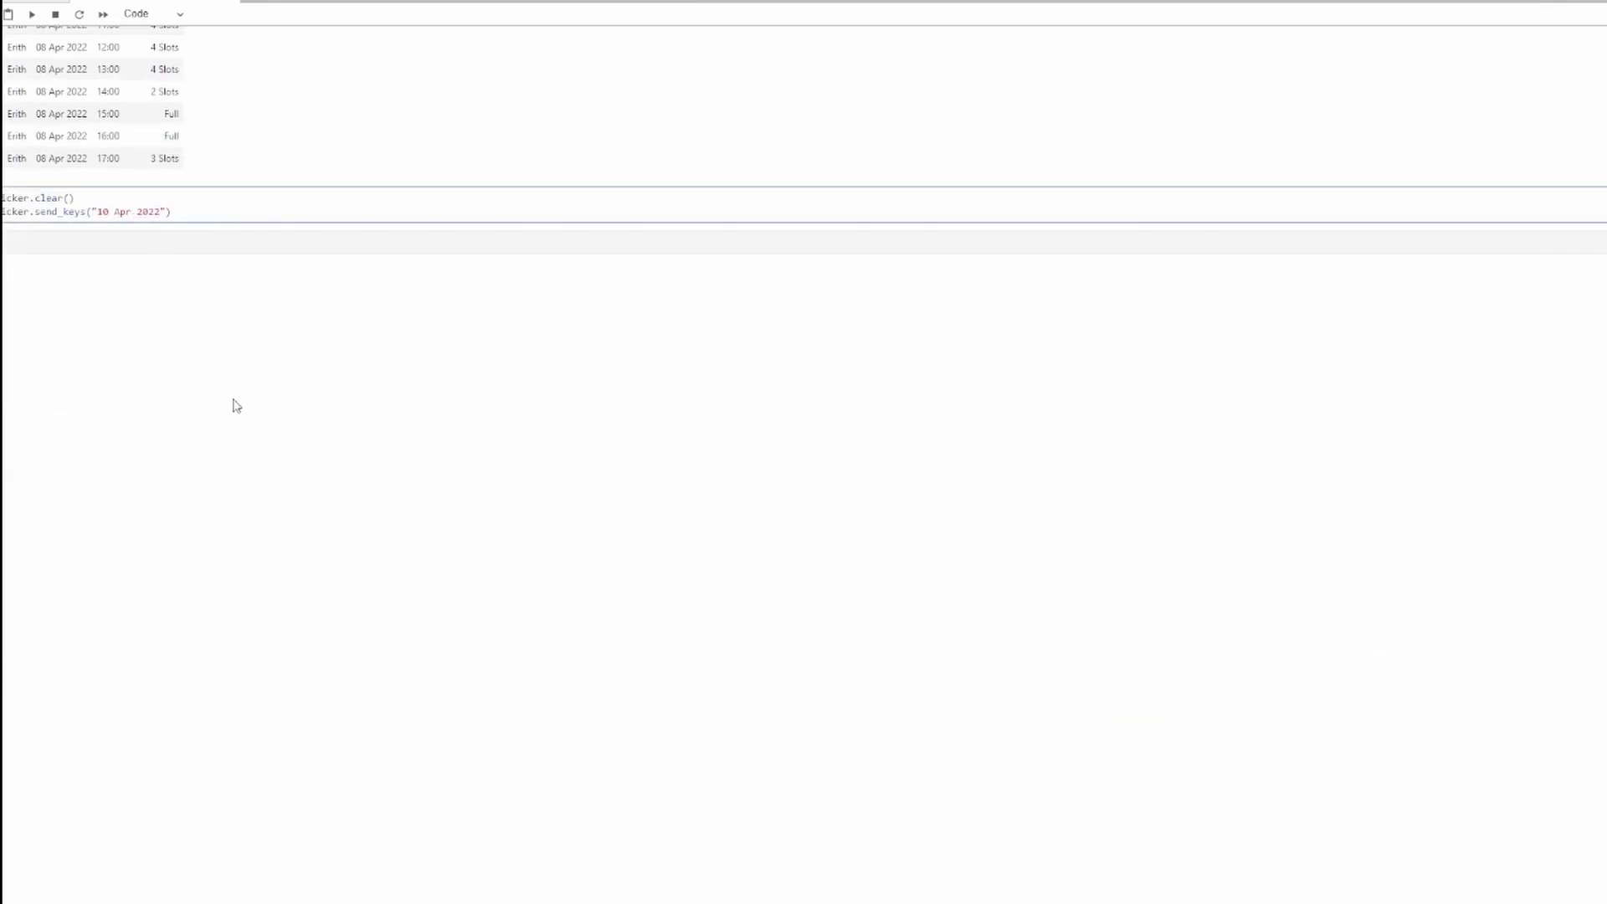
- Have the picker cell clear the field then send 11 Apr 2022, and move to the empty cell below
type("08 Apr 2022")
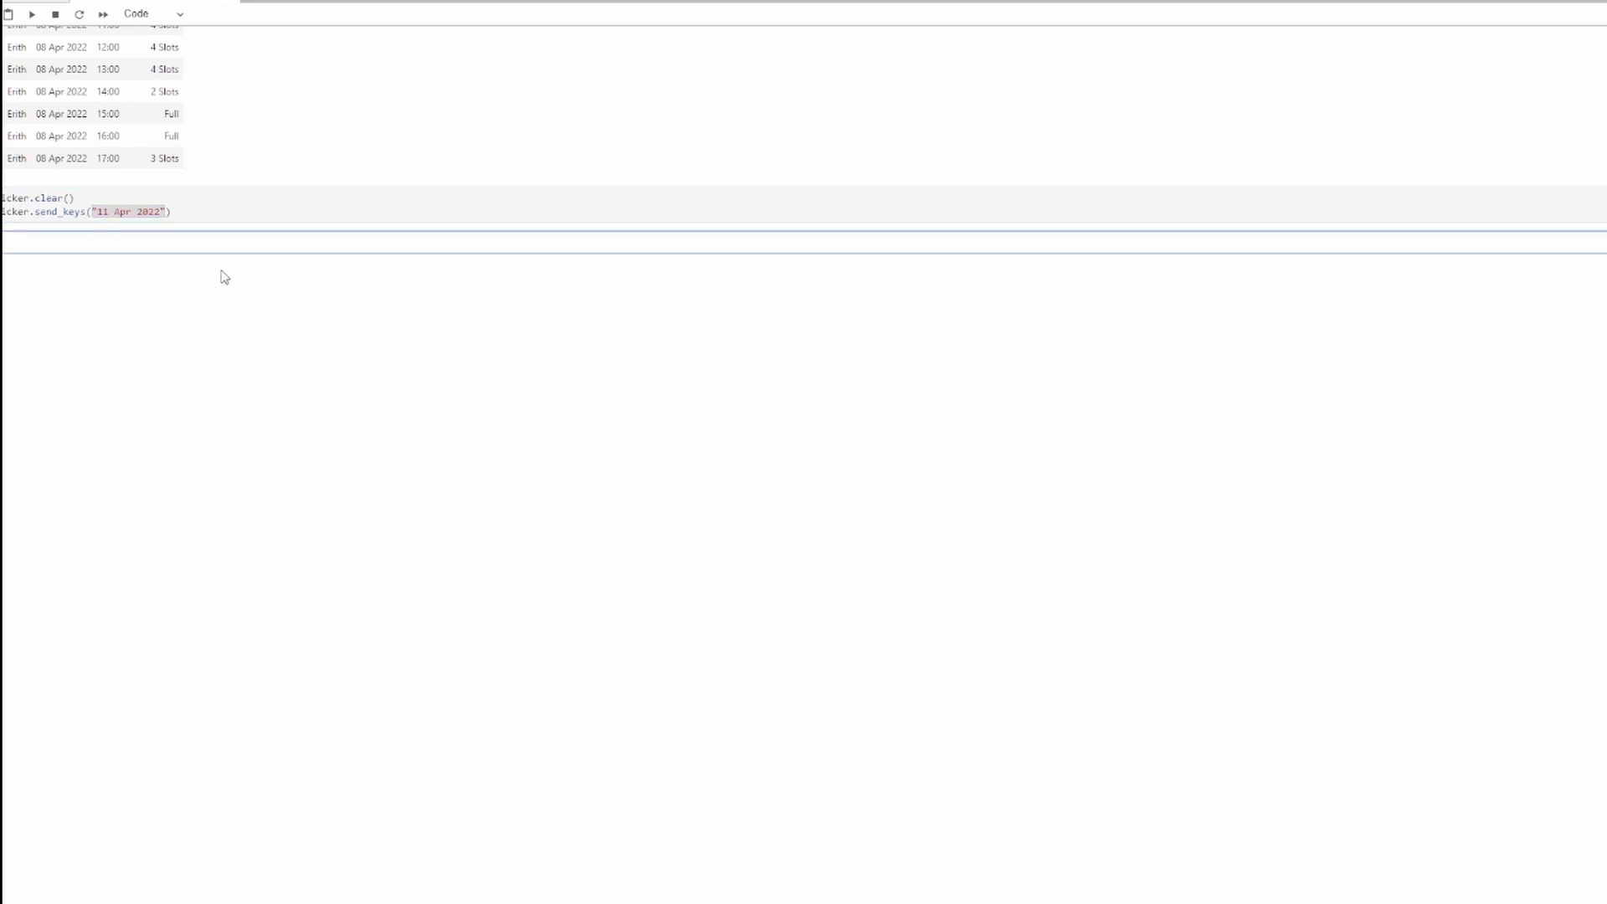
left_click(67, 241)
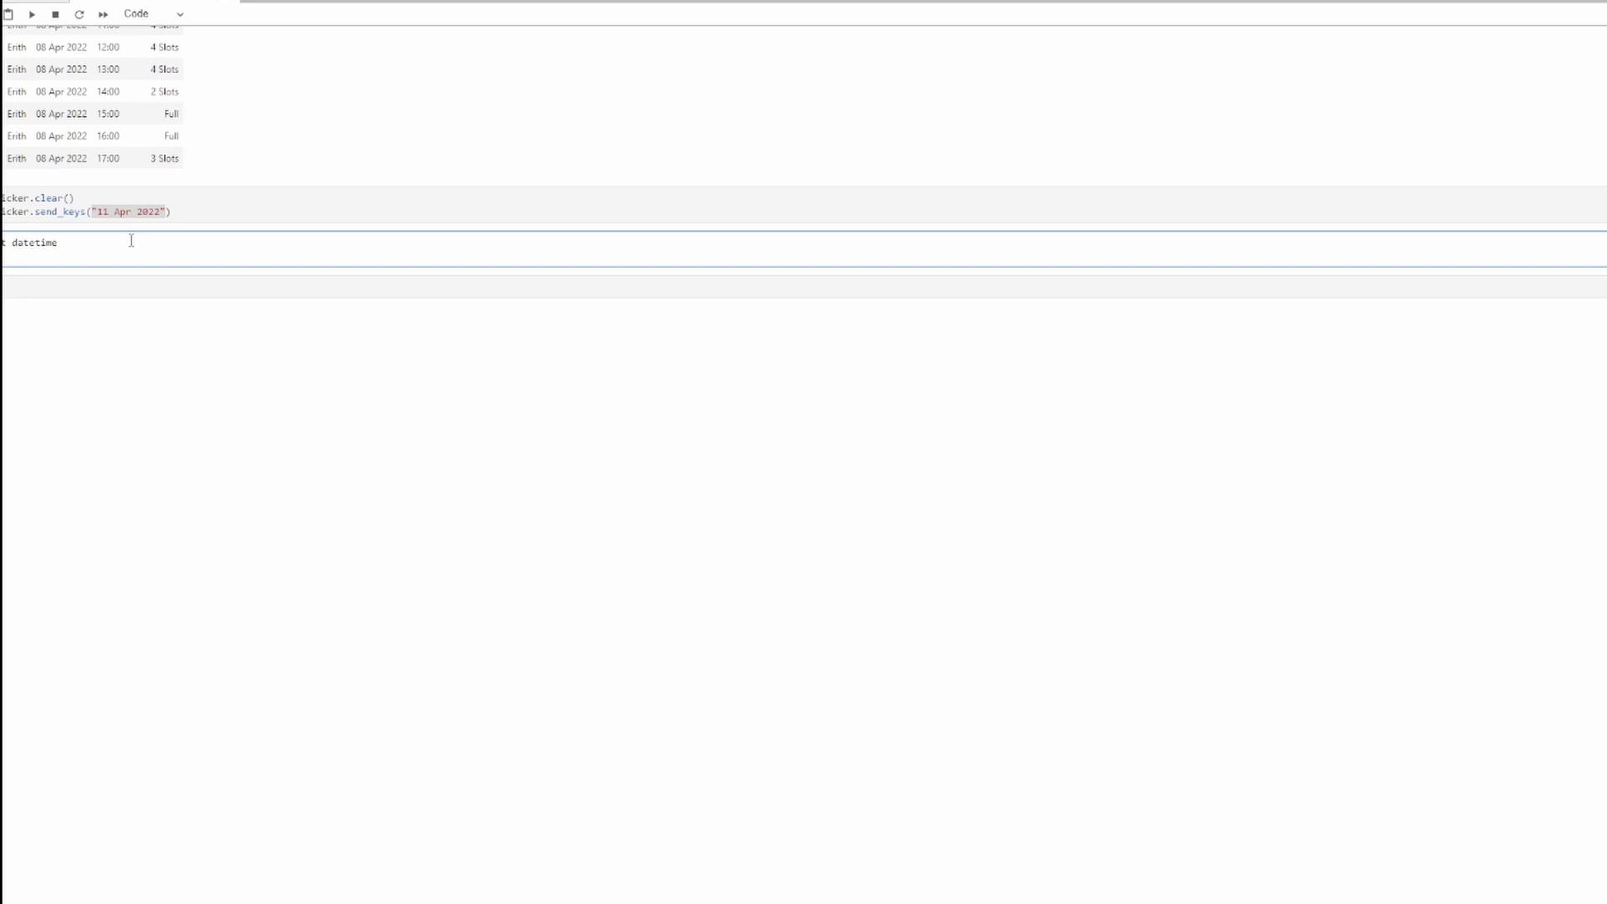
- Import date from datetime, evaluate date.today(), and write date.todau().strftime("%d %b %Y"), which raises AttributeError
type("datre")
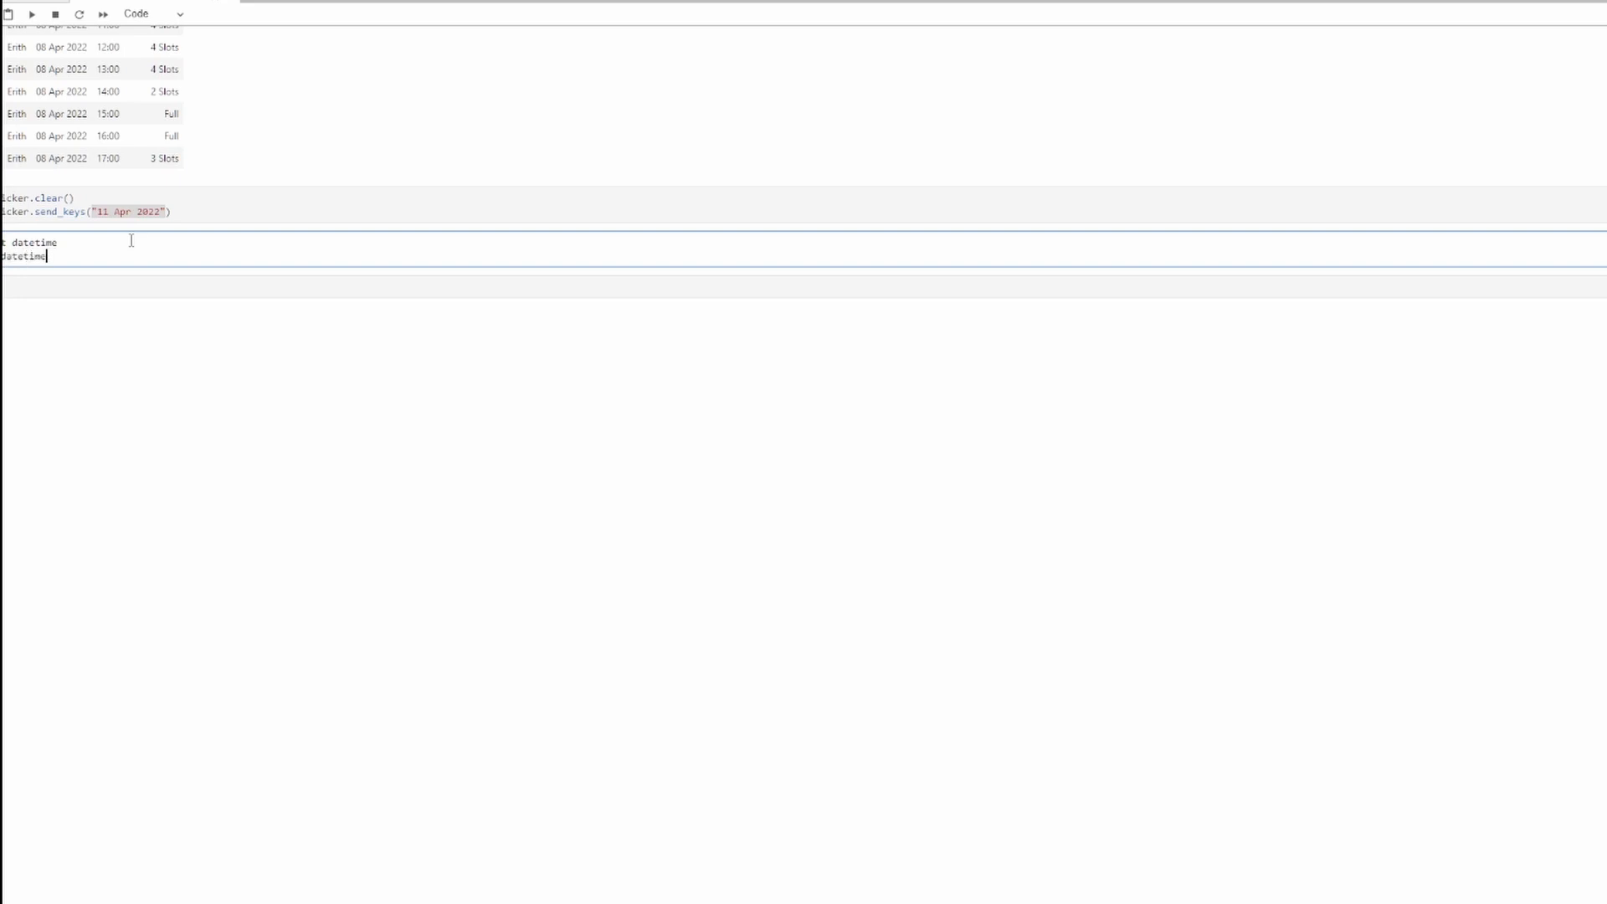
type("import date")
type("date.today()")
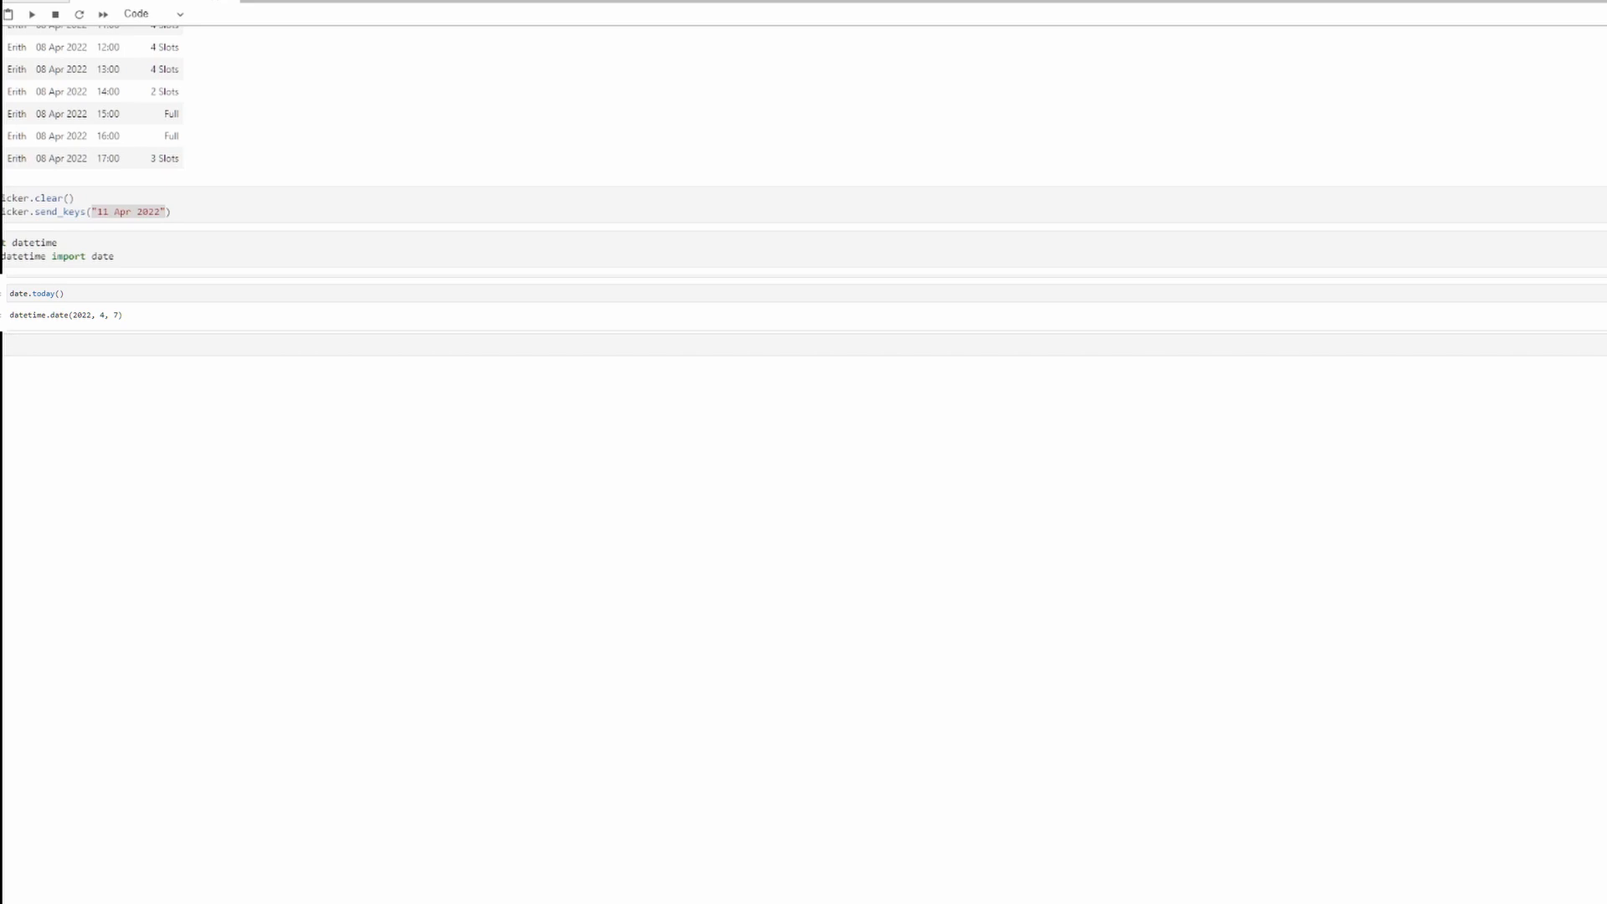
mouse_move(18, 408)
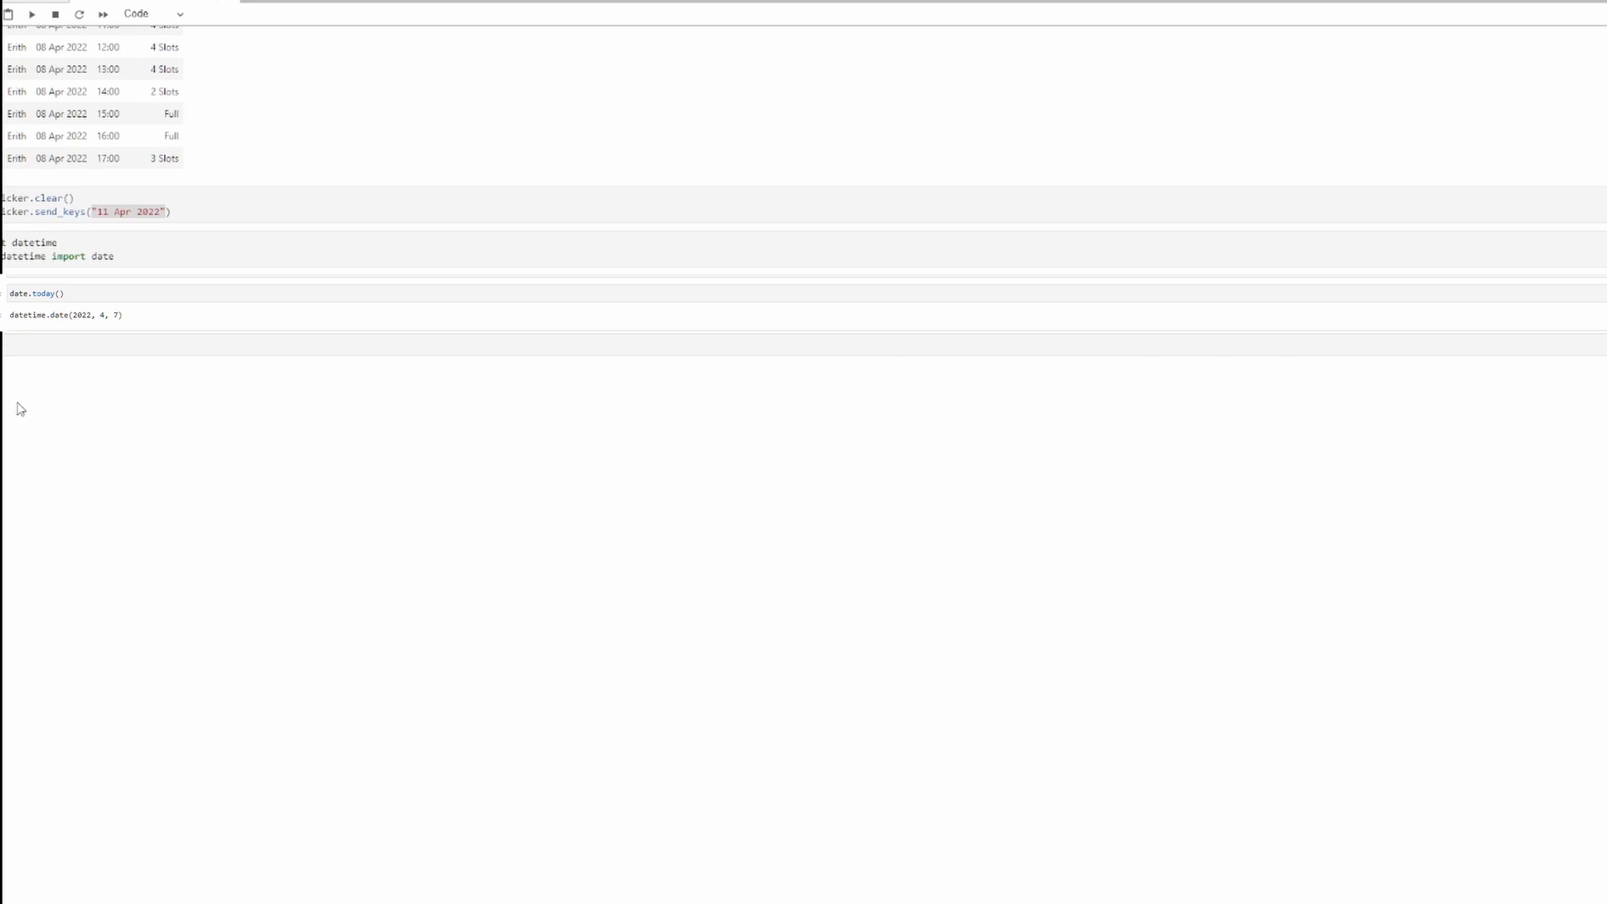
mouse_move(161, 376)
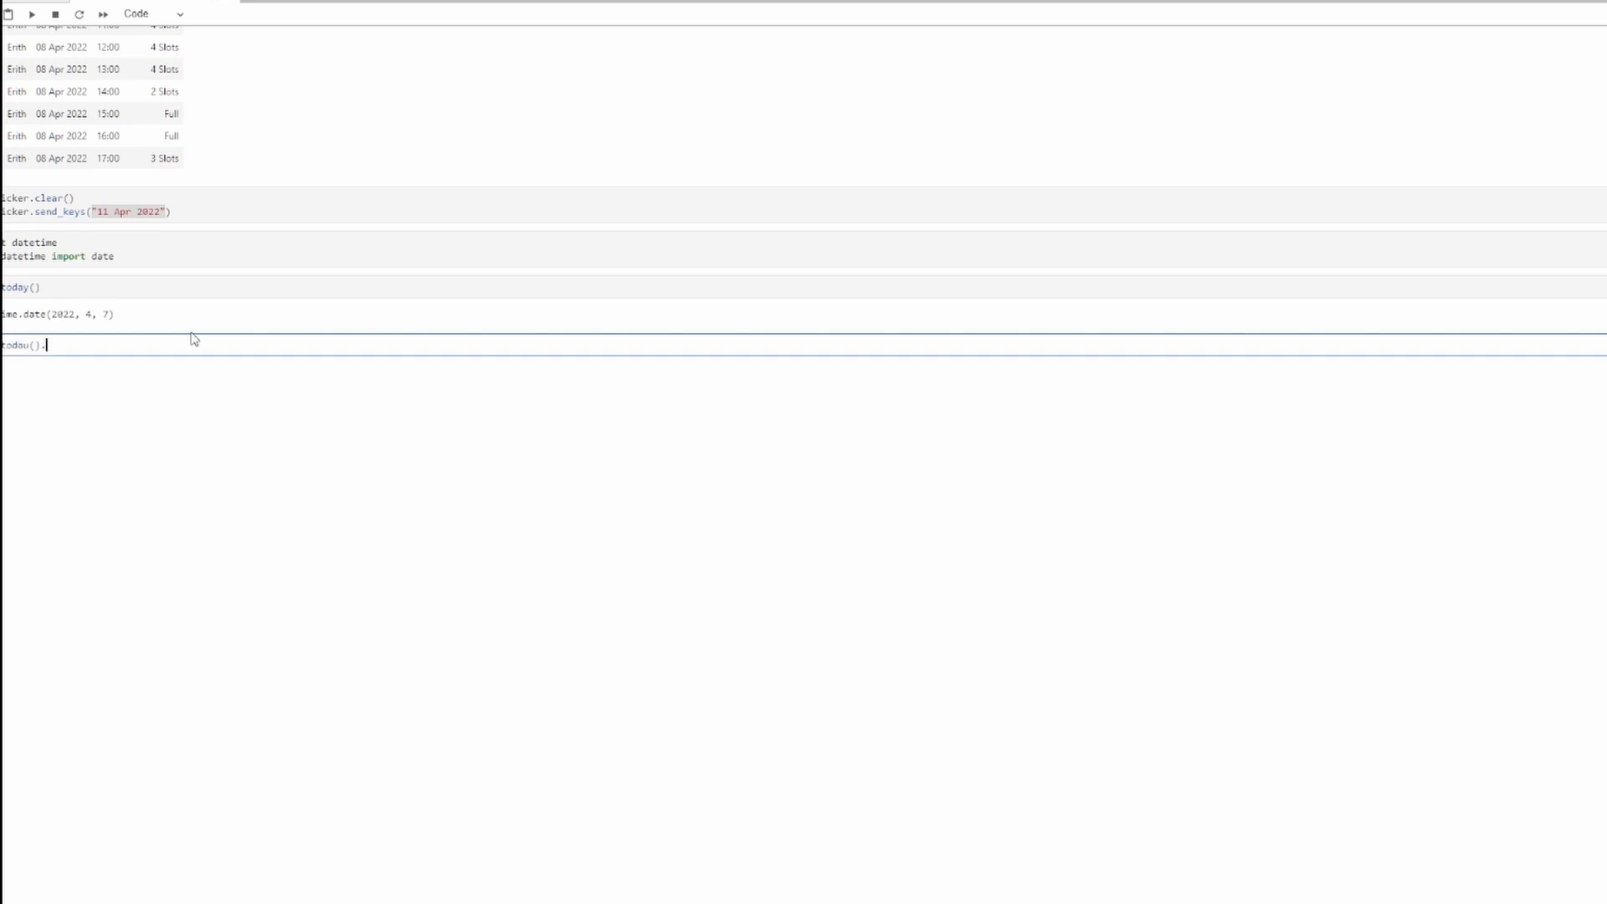
type("strf")
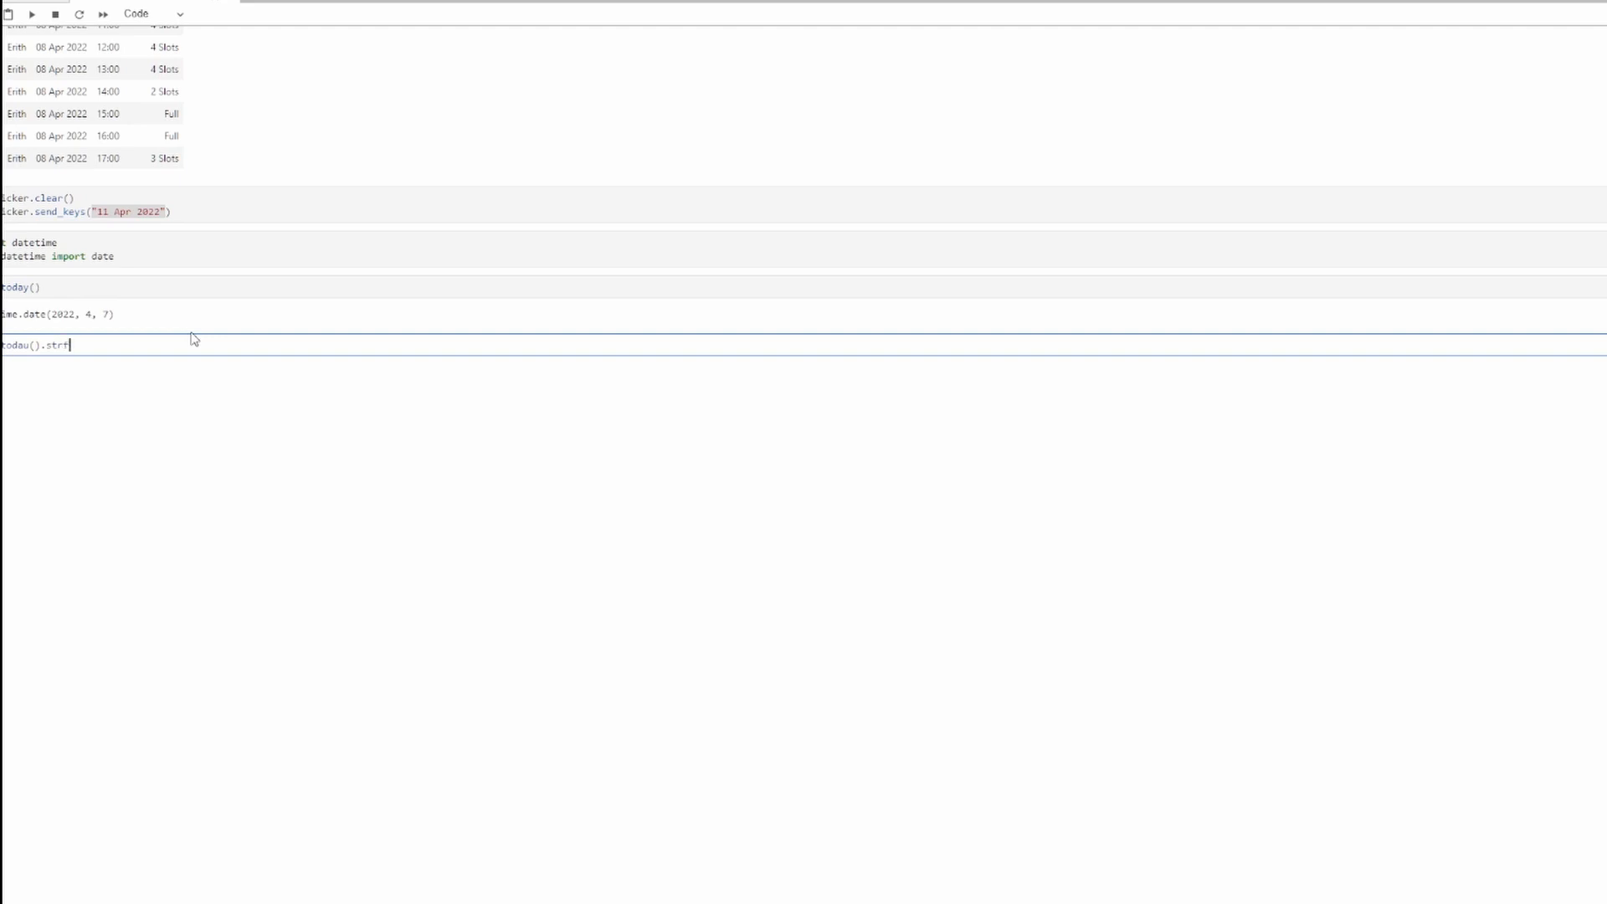
type("time(")
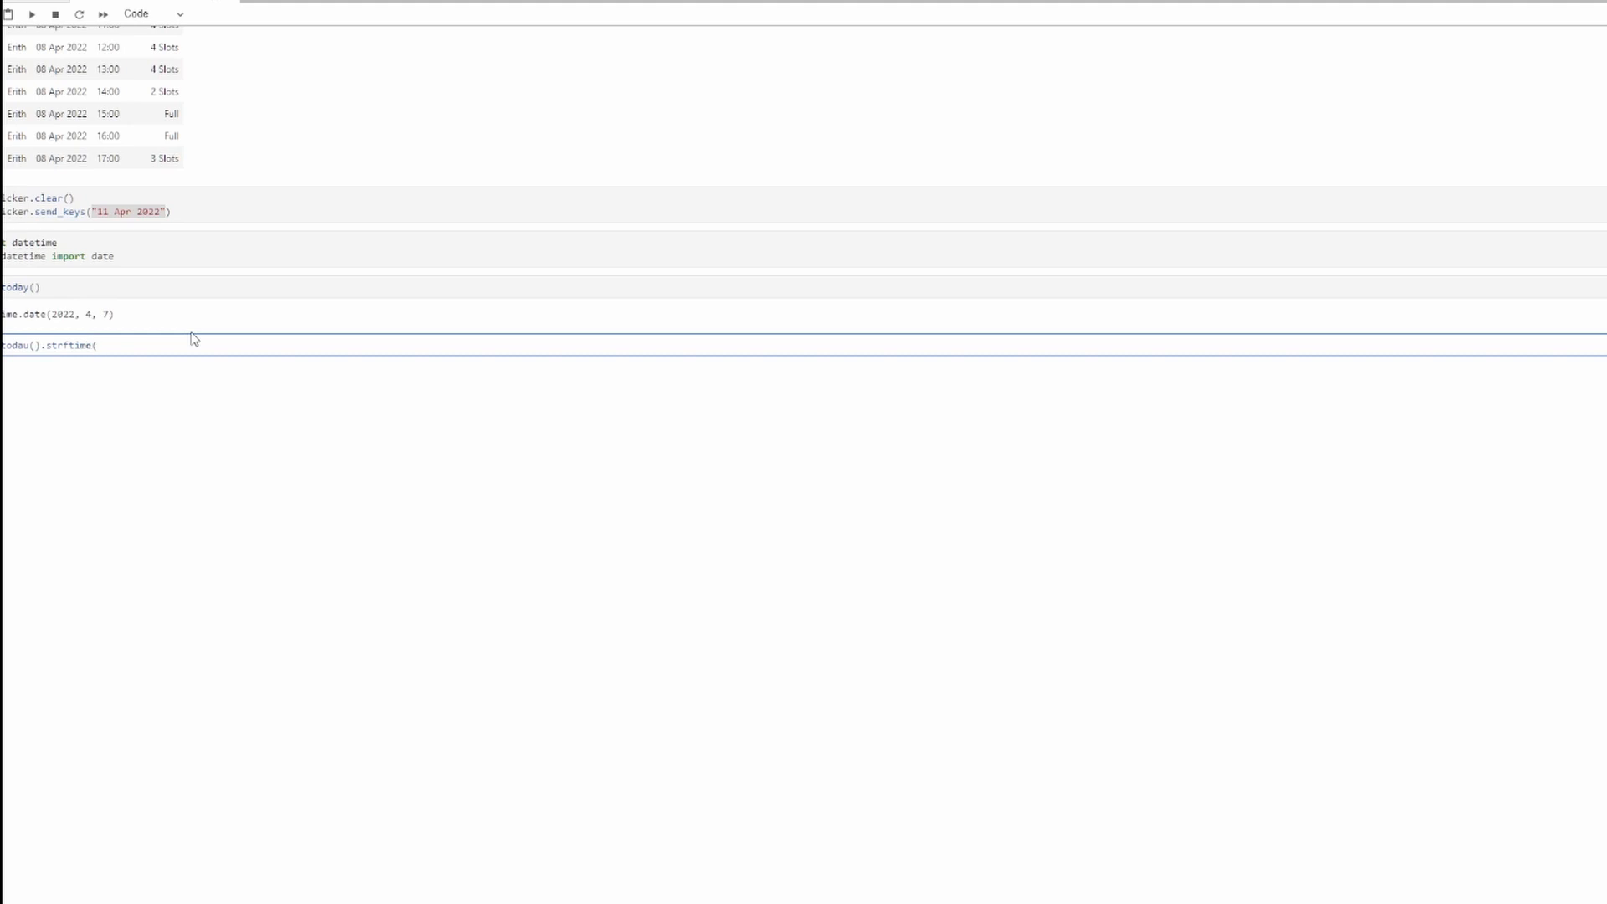
type("\"")
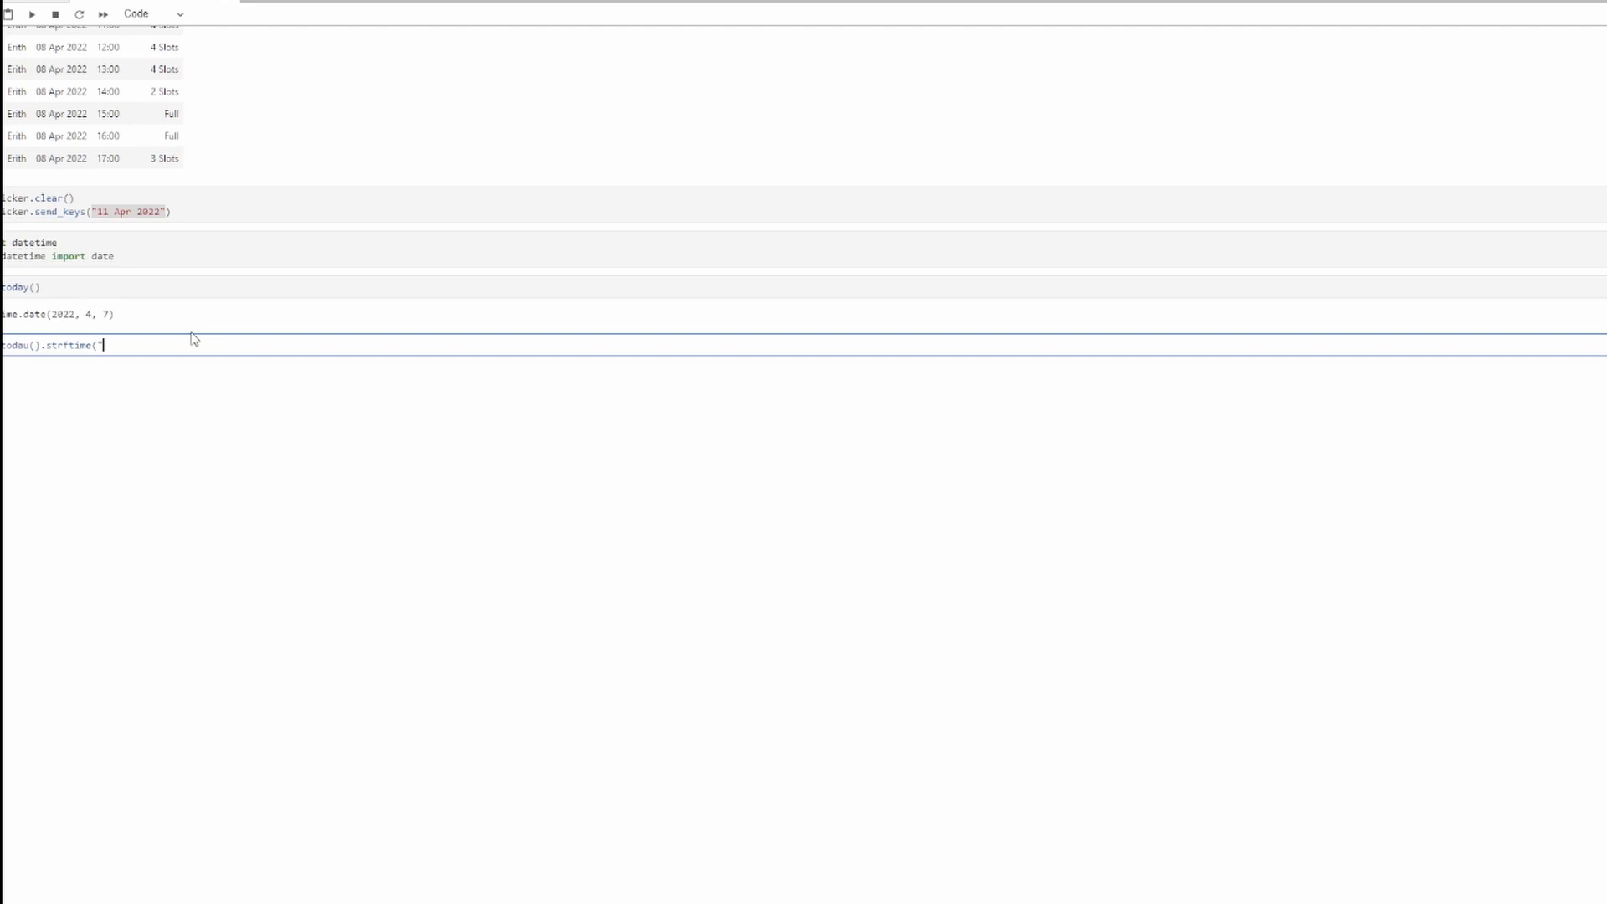
type("%d")
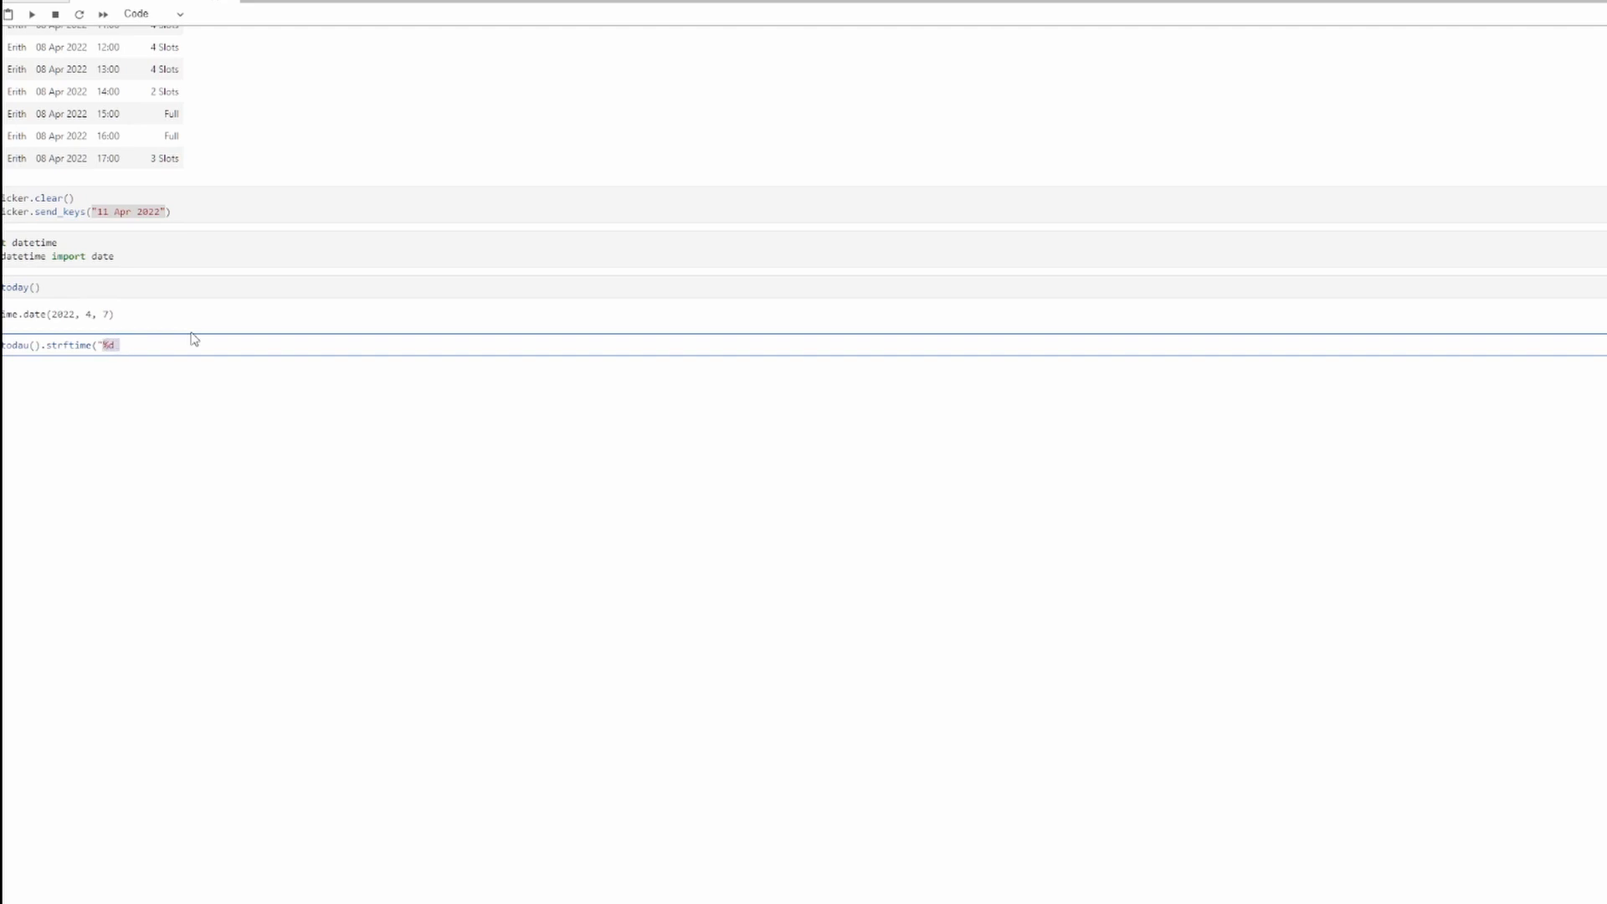
type("%b")
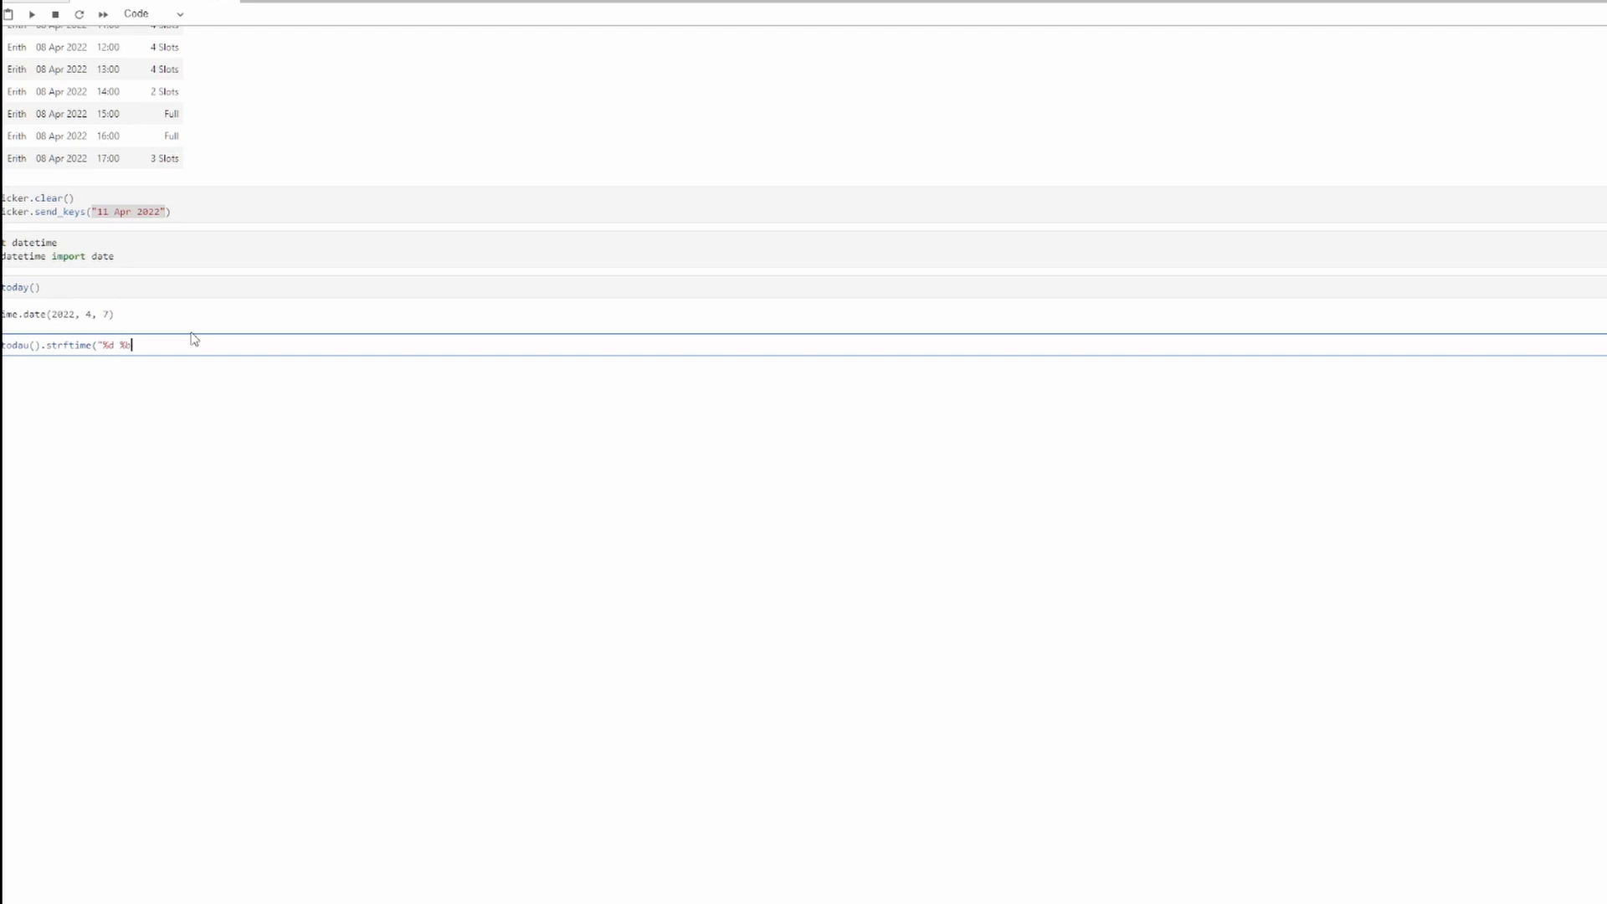
type("%")
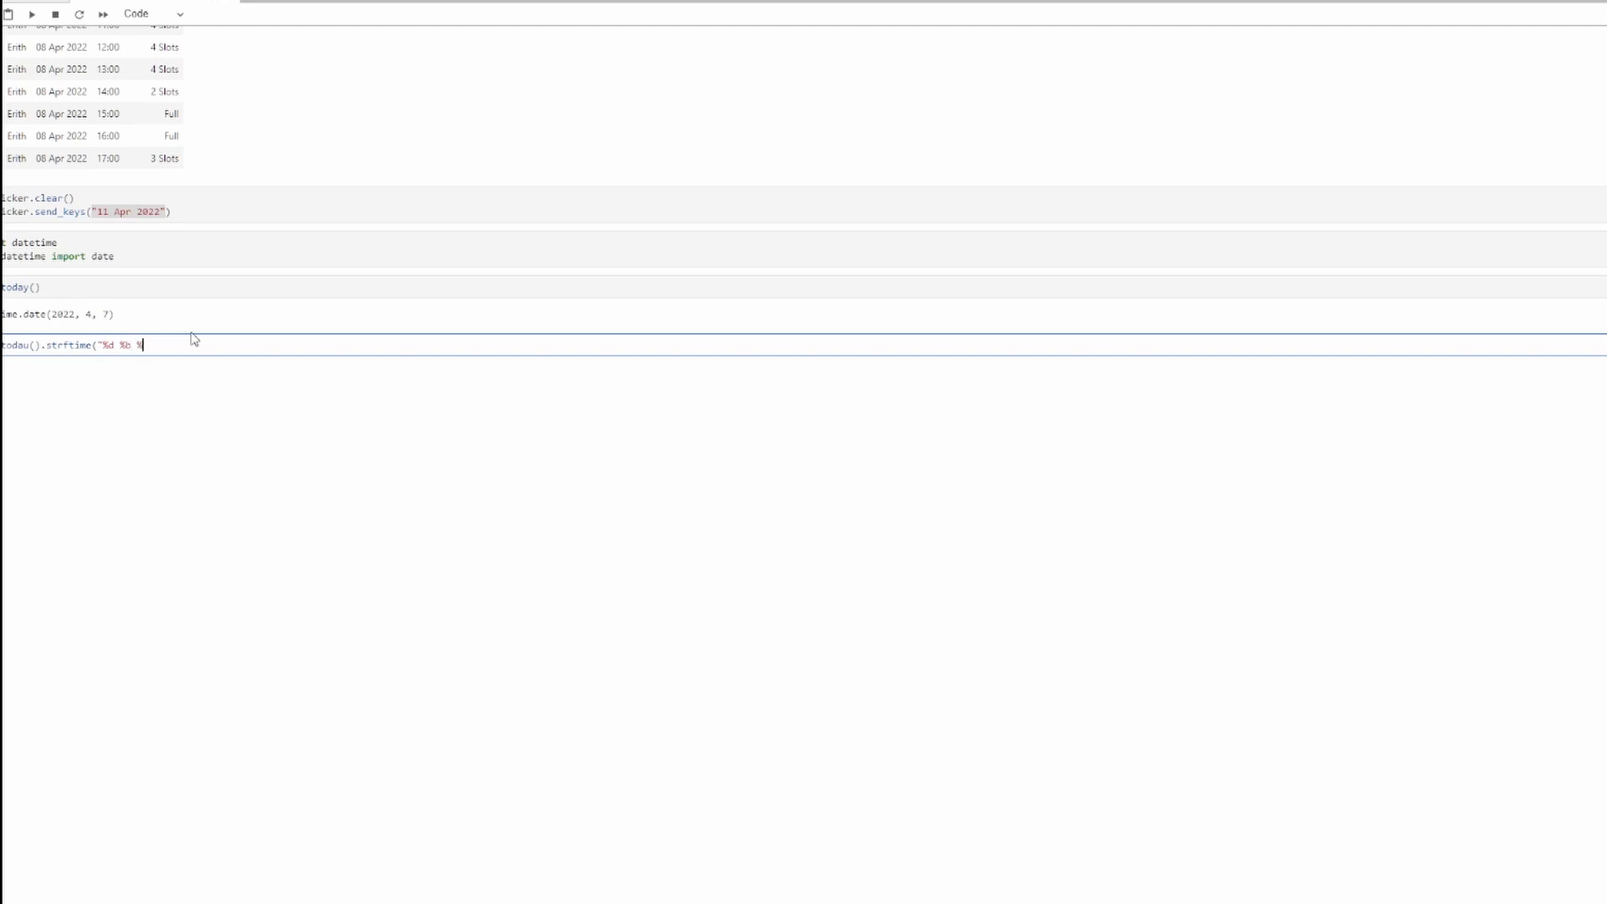
type("Y")
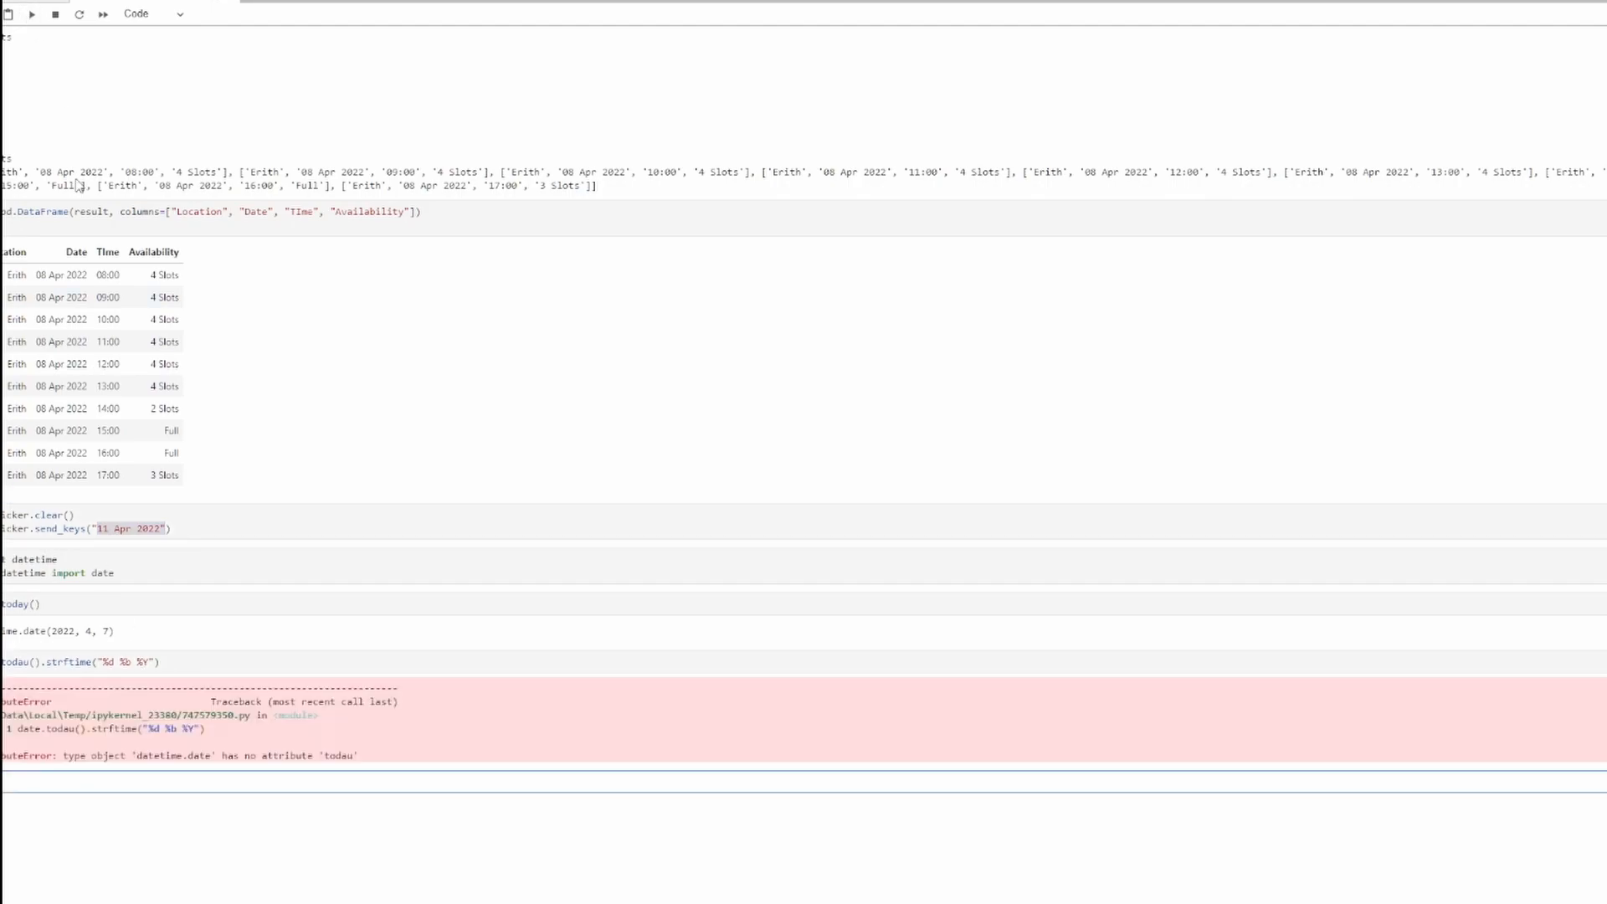
- Fix todau to today, rerun the formatting cell, and send today's formatted date 07 Apr 2022 to the picker
left_click(30, 661)
type("y")
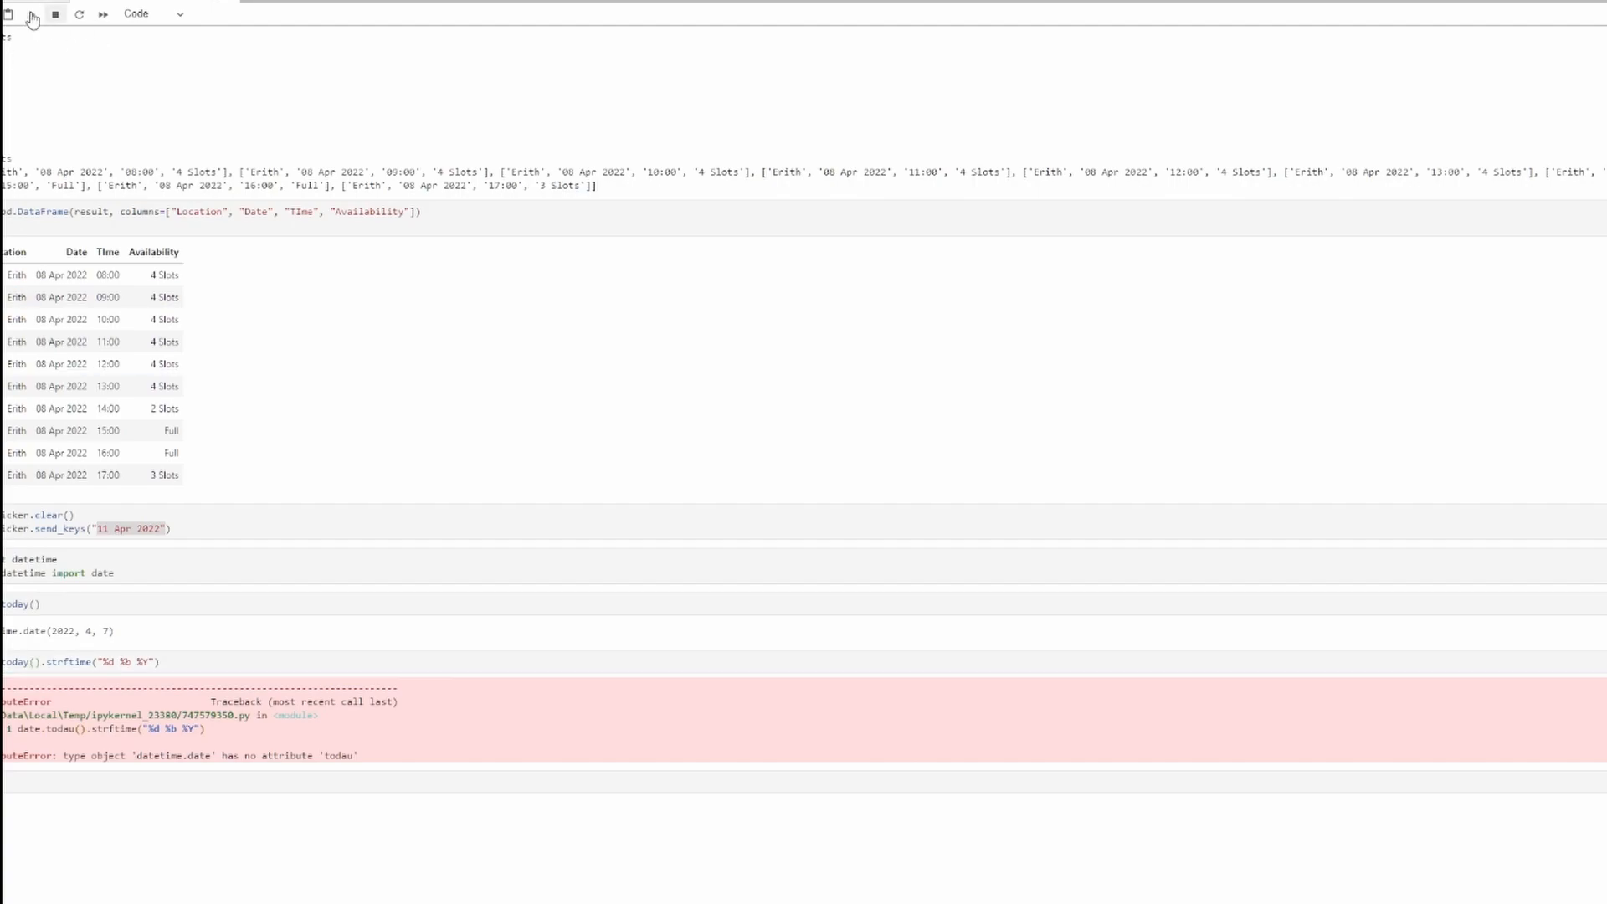
left_click(30, 14)
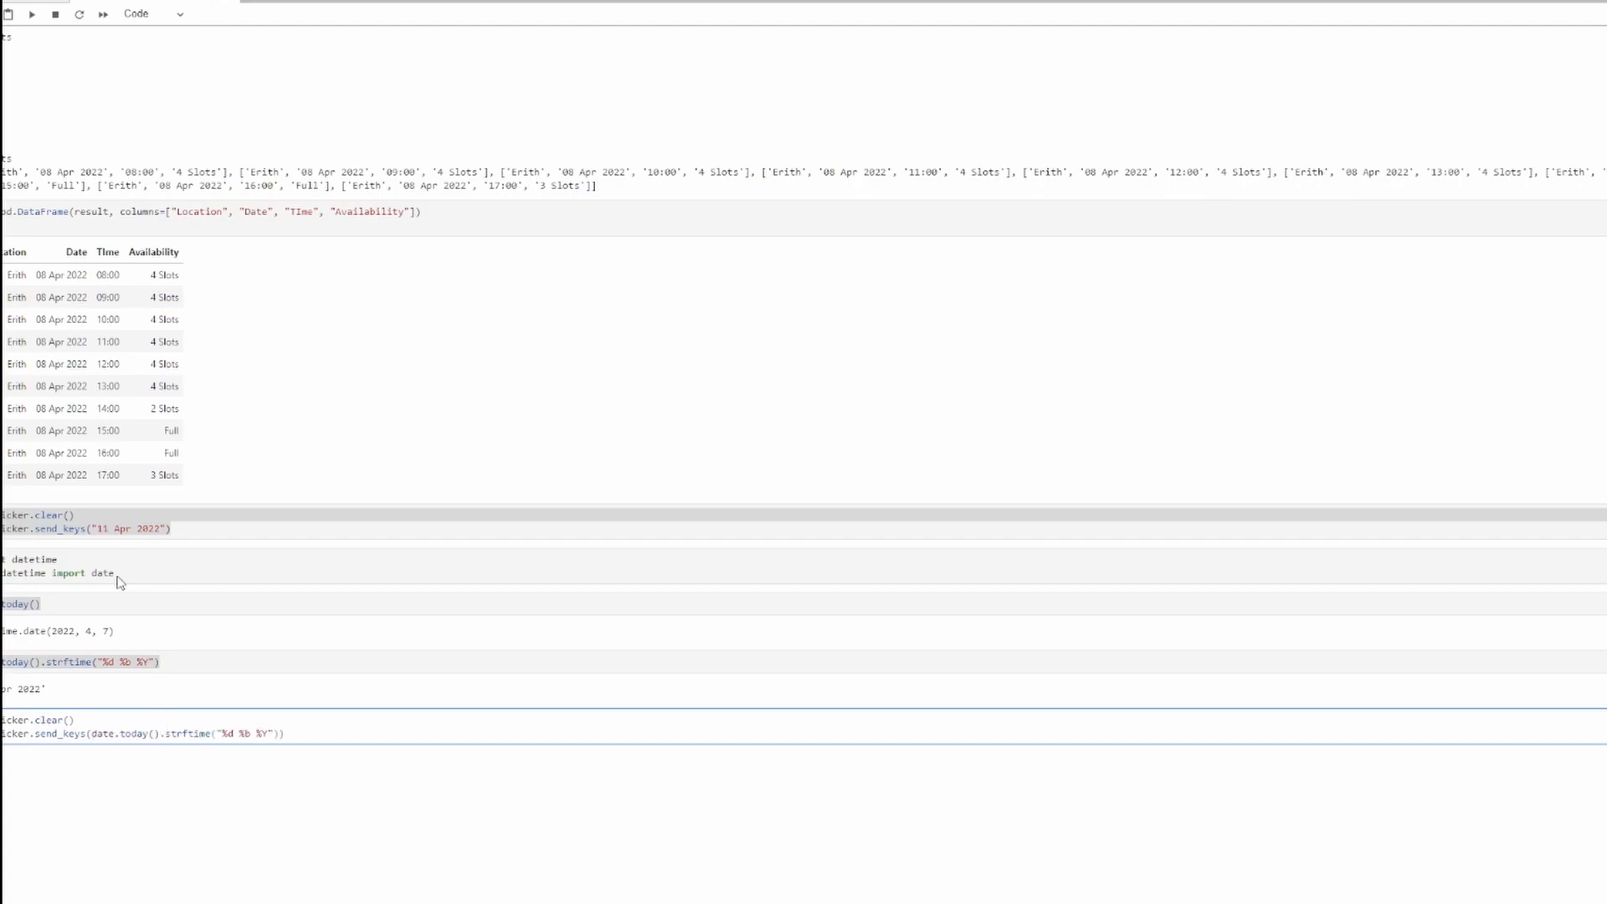
left_click(31, 14)
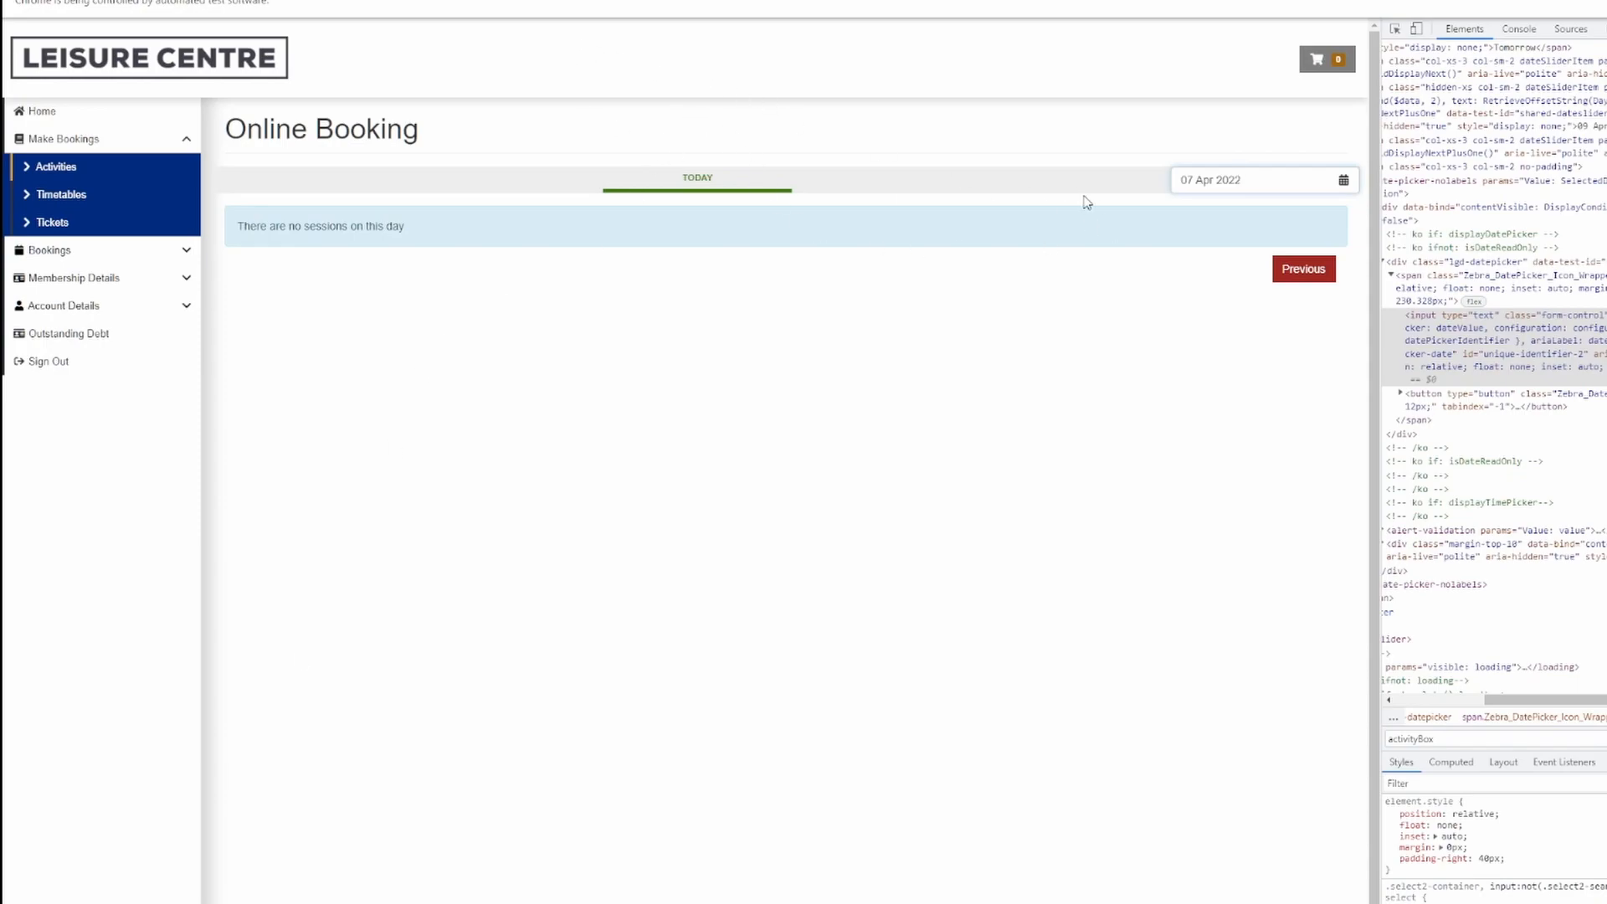
- Switch the booking date from 07 Apr 2022 to 09 Apr 2022 via the calendar to list its badminton sessions
left_click(1262, 179)
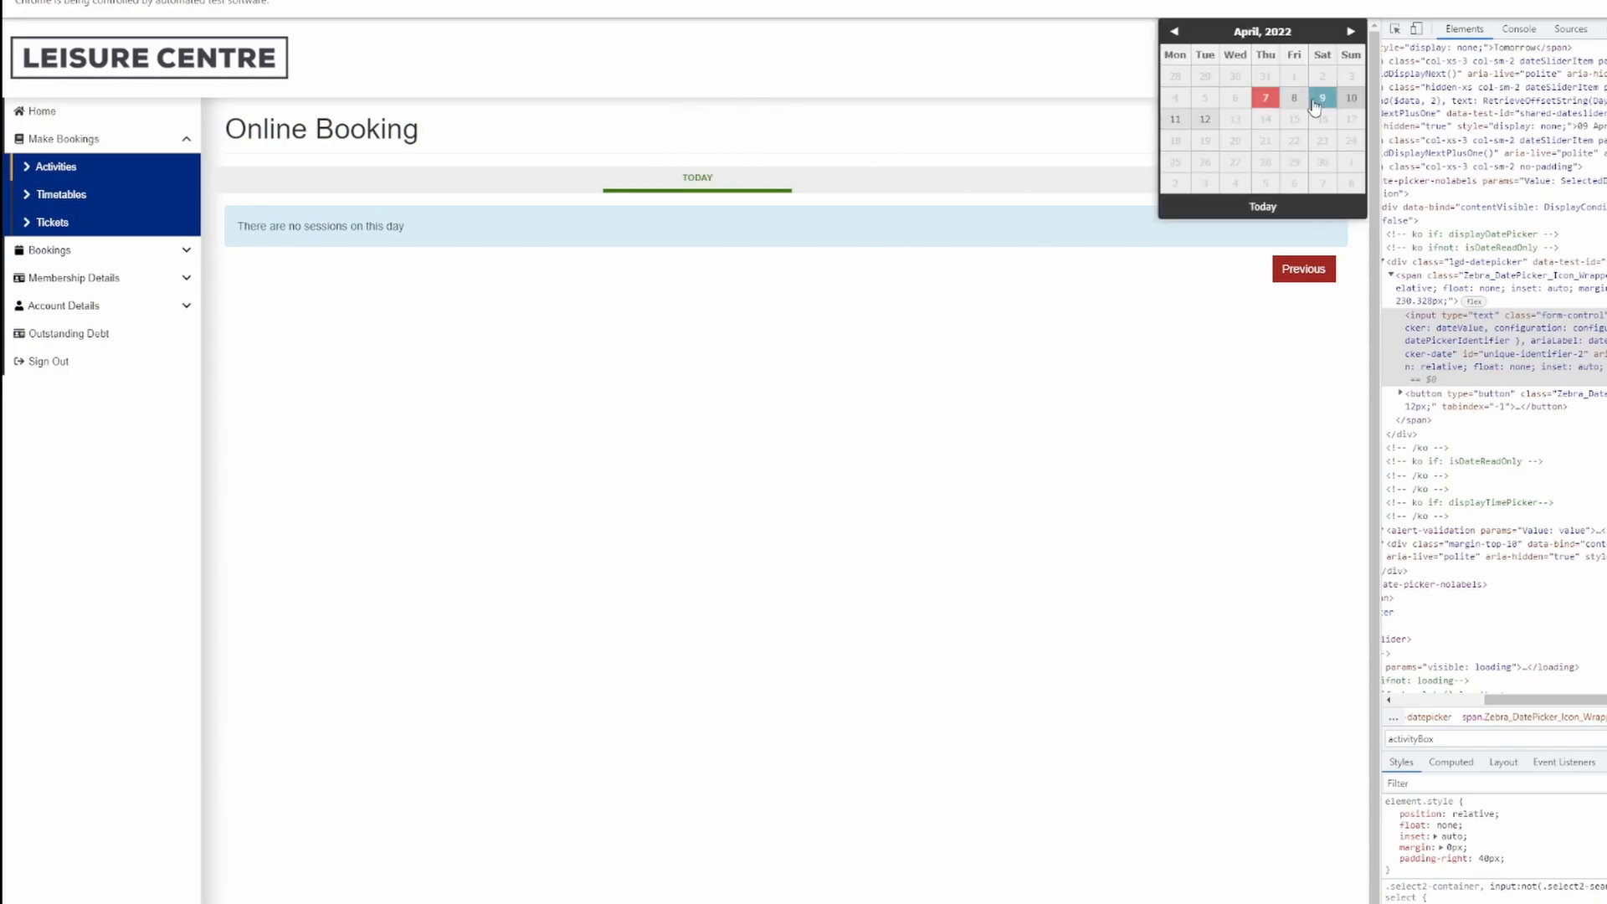
left_click(1320, 97)
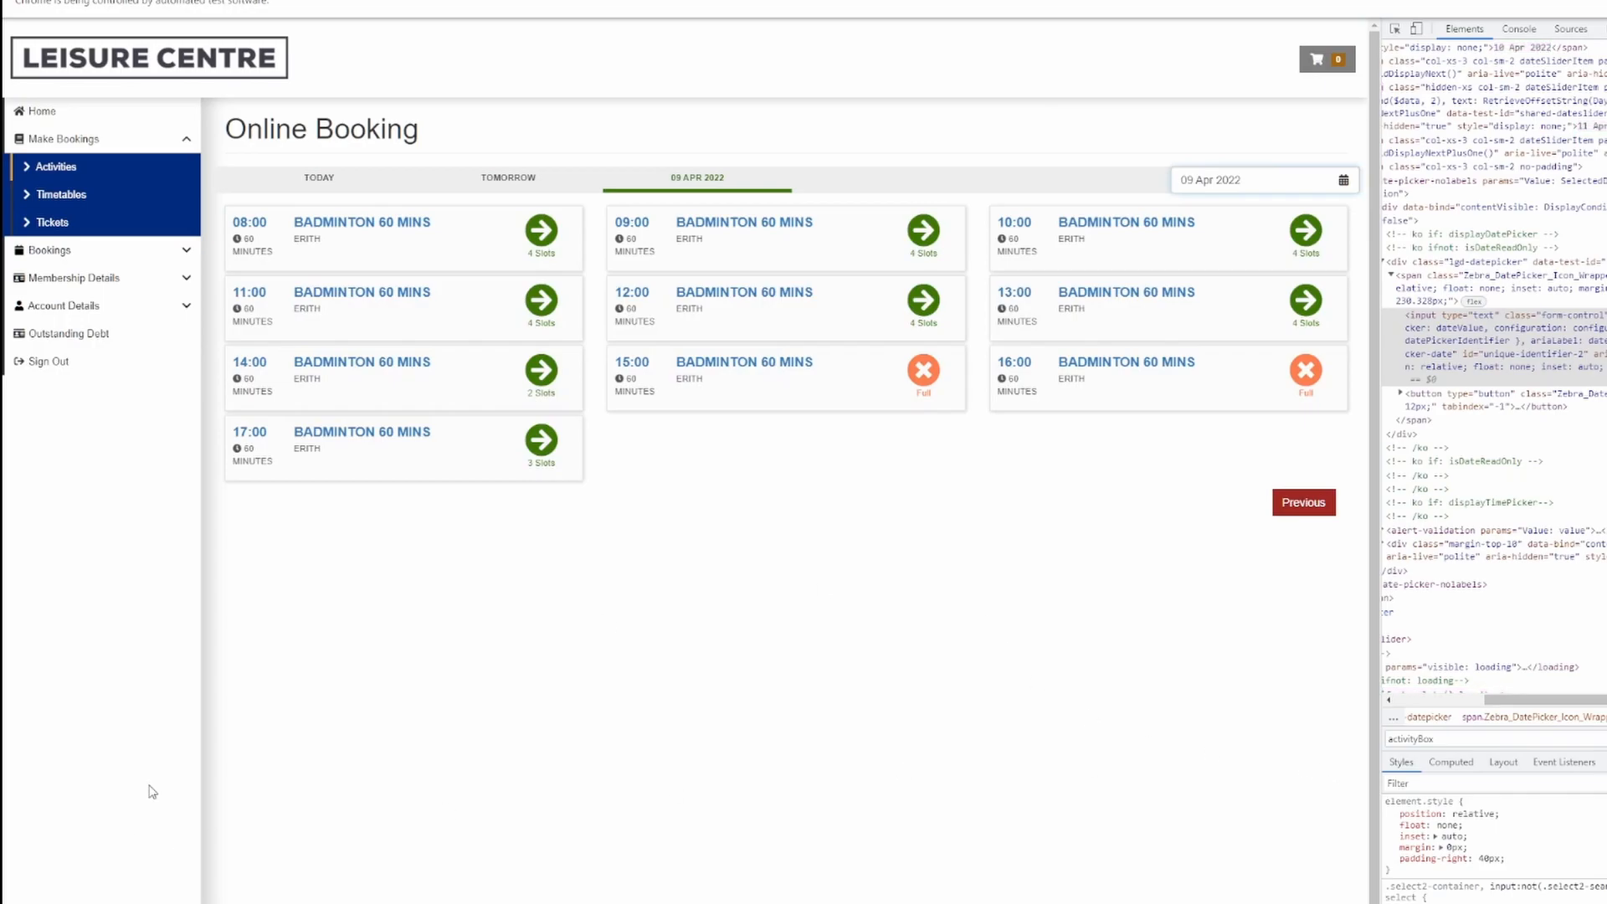
type("07 Apr 2022")
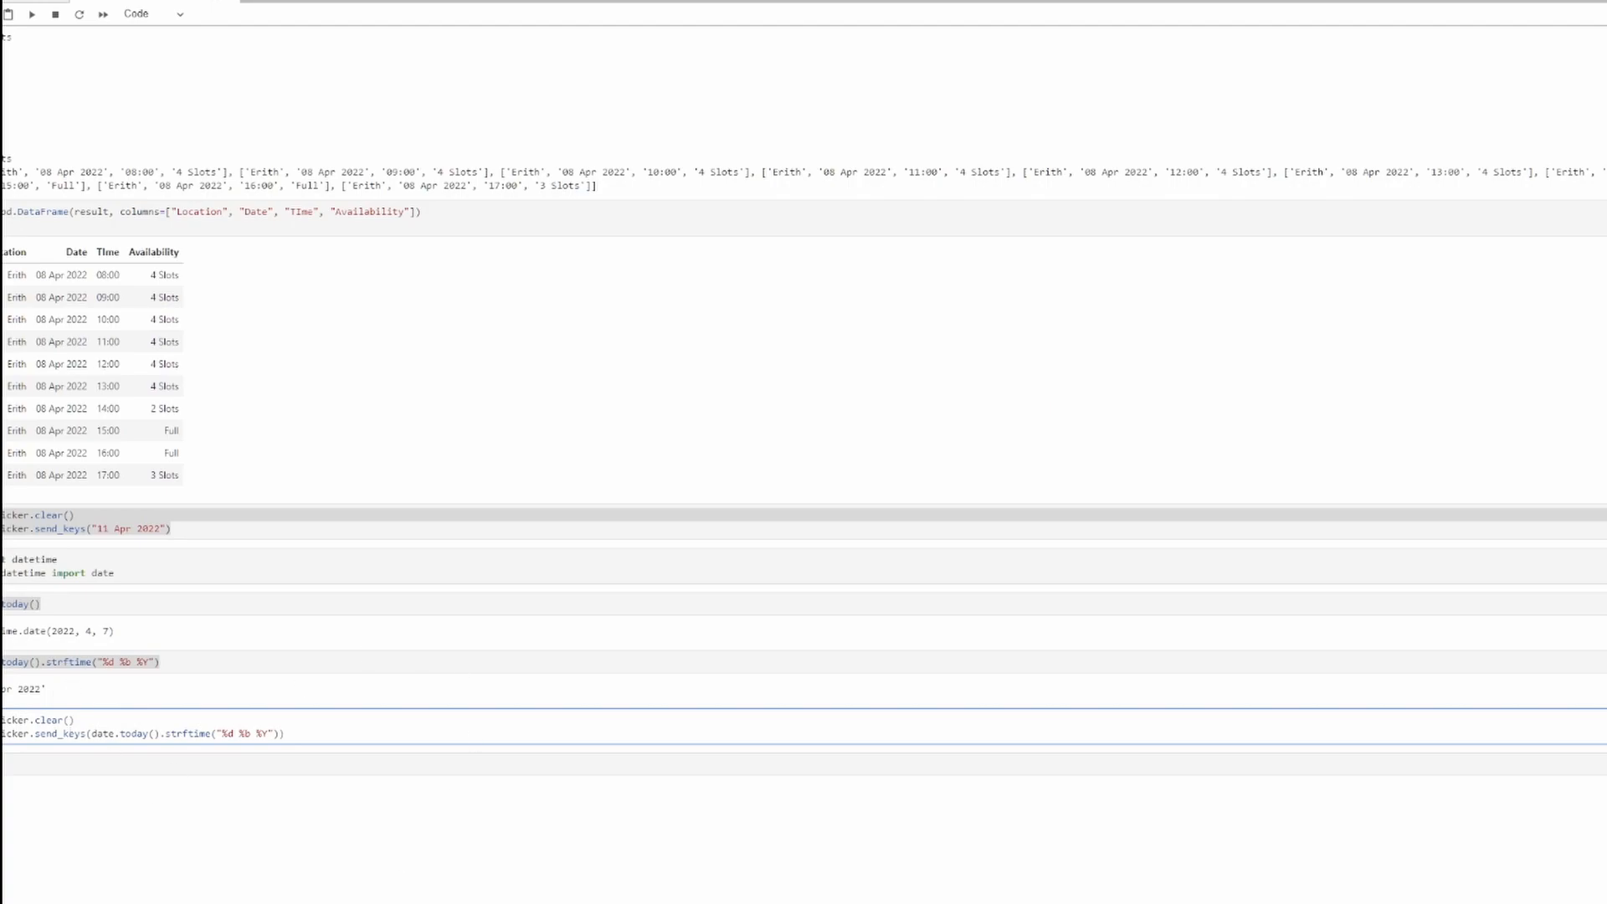
- Compute tomorrow as date.today() plus timedelta(days=1) and send it to the picker formatted with strftime("%d %b %Y")
left_click(280, 733)
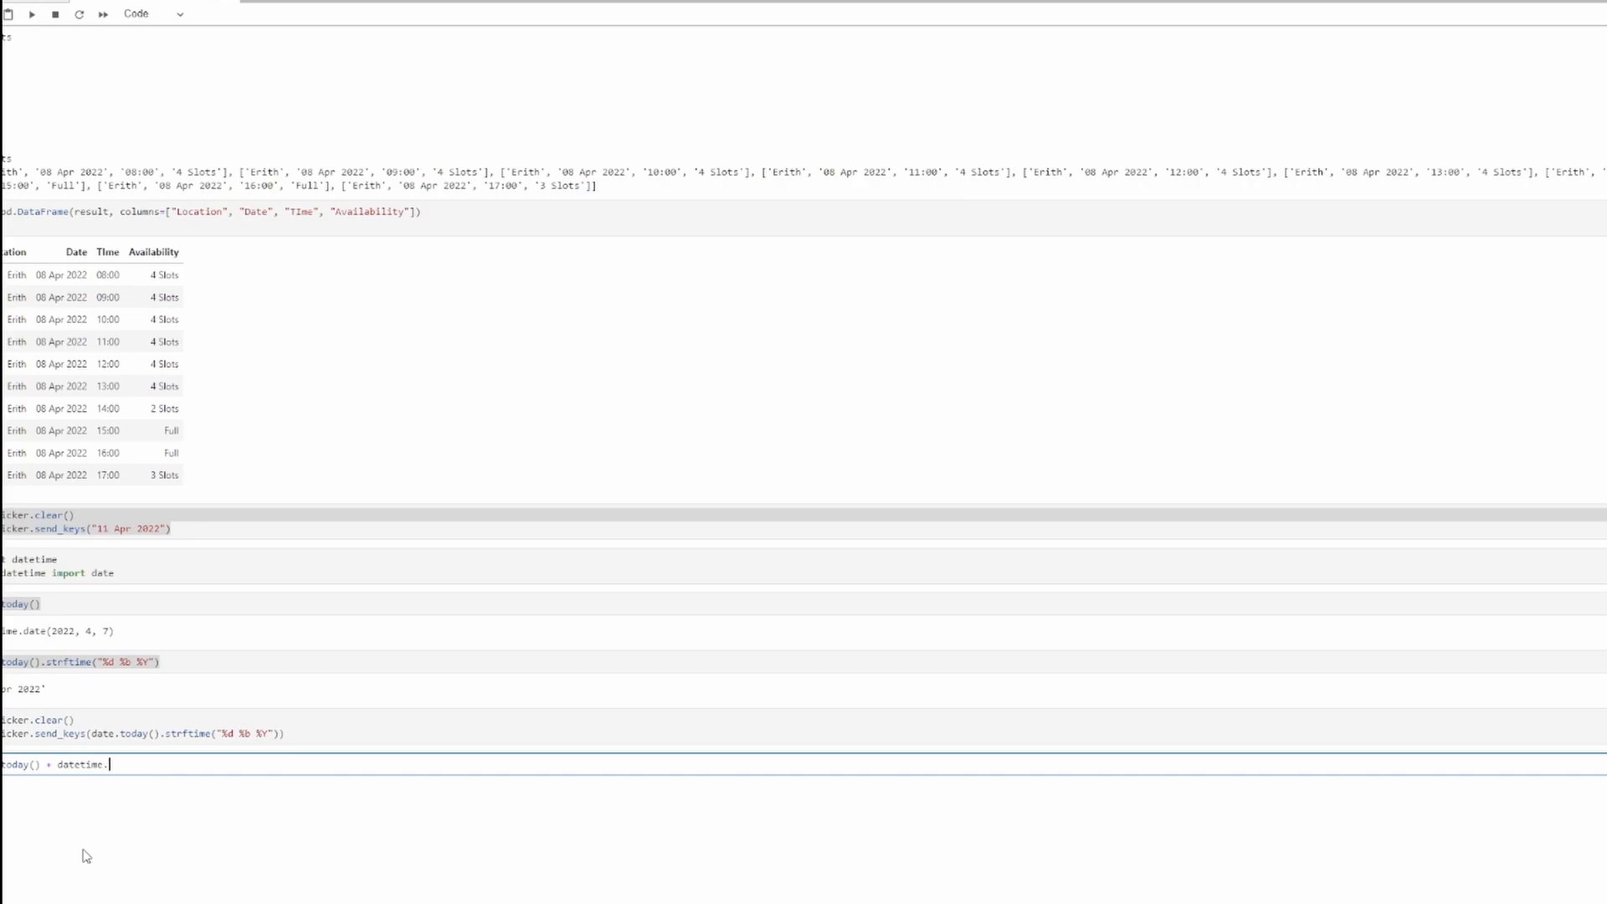
type("timedelta(")
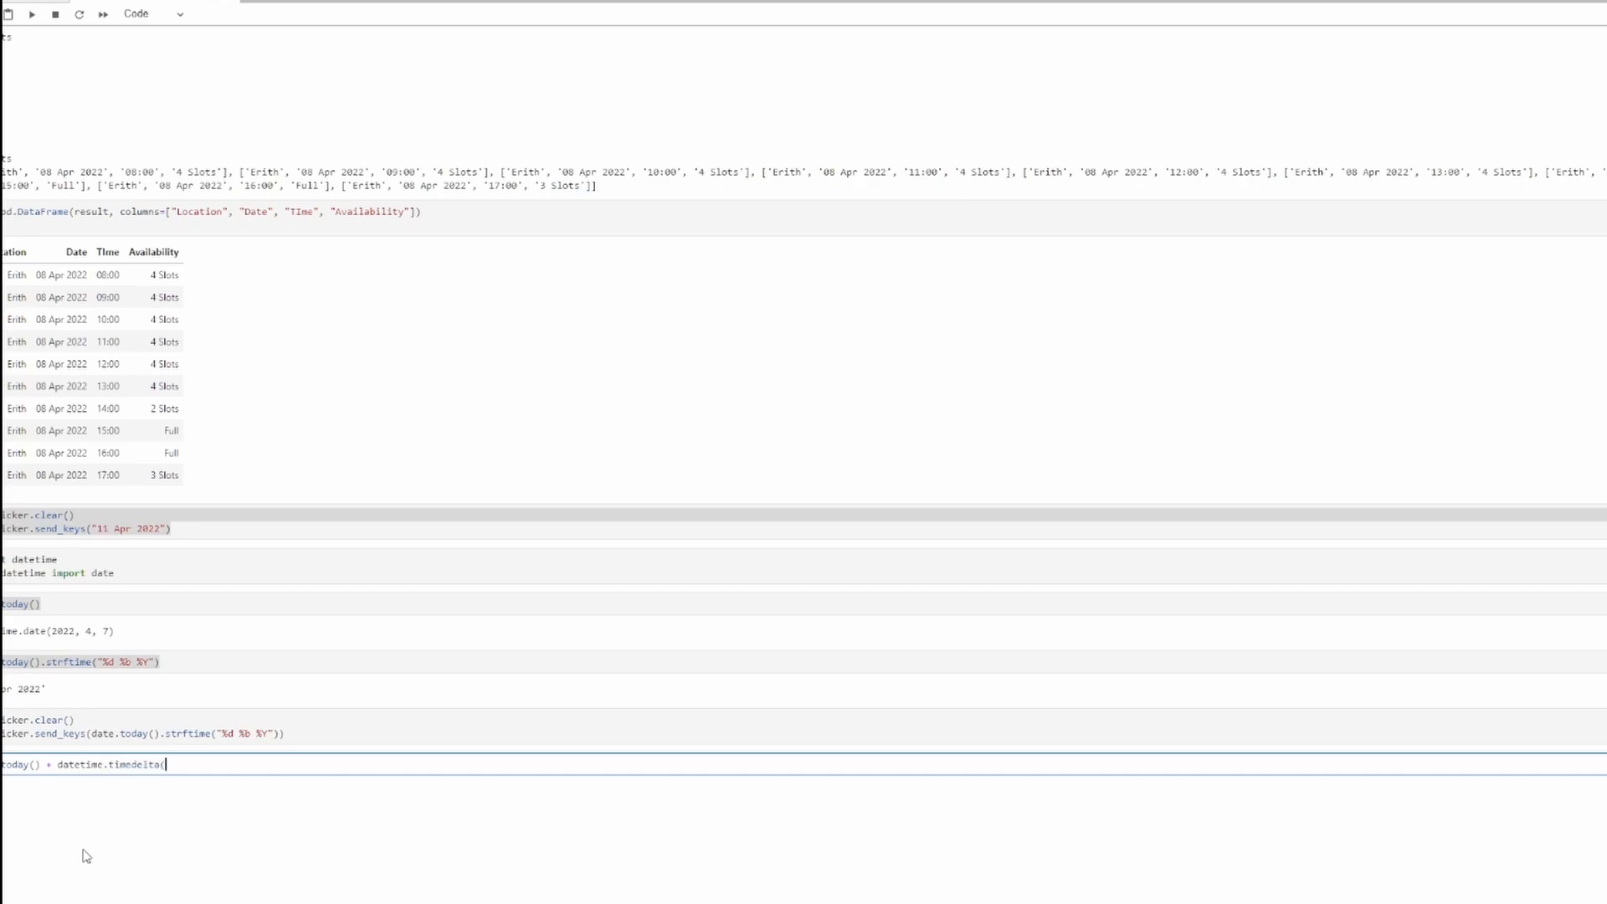
type("days")
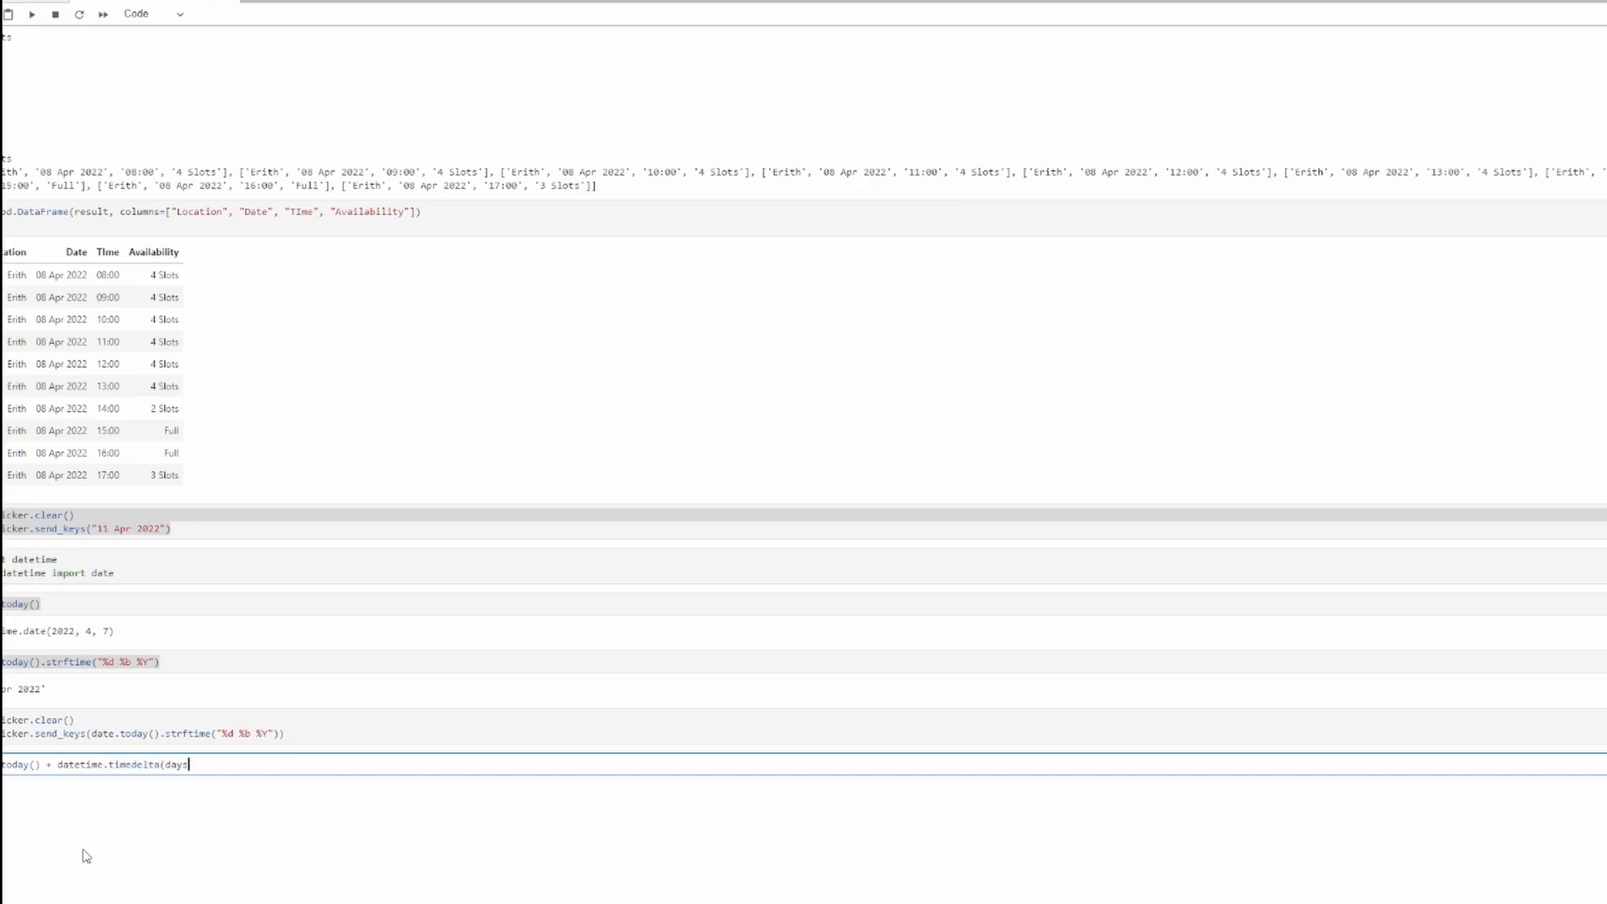
type("-1")
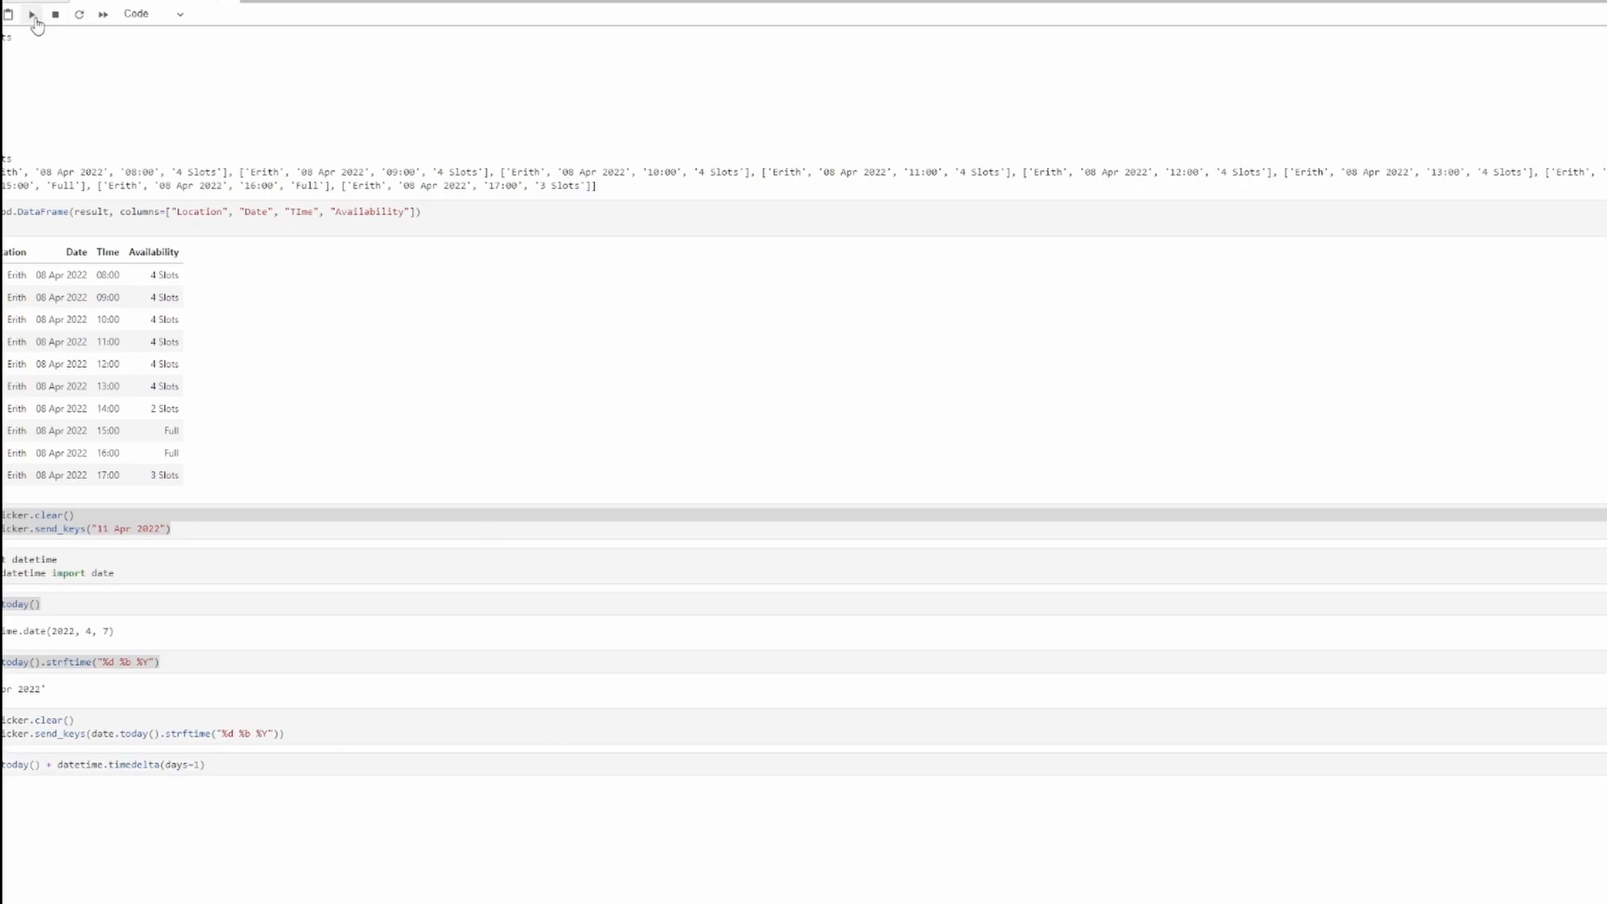
left_click(30, 13)
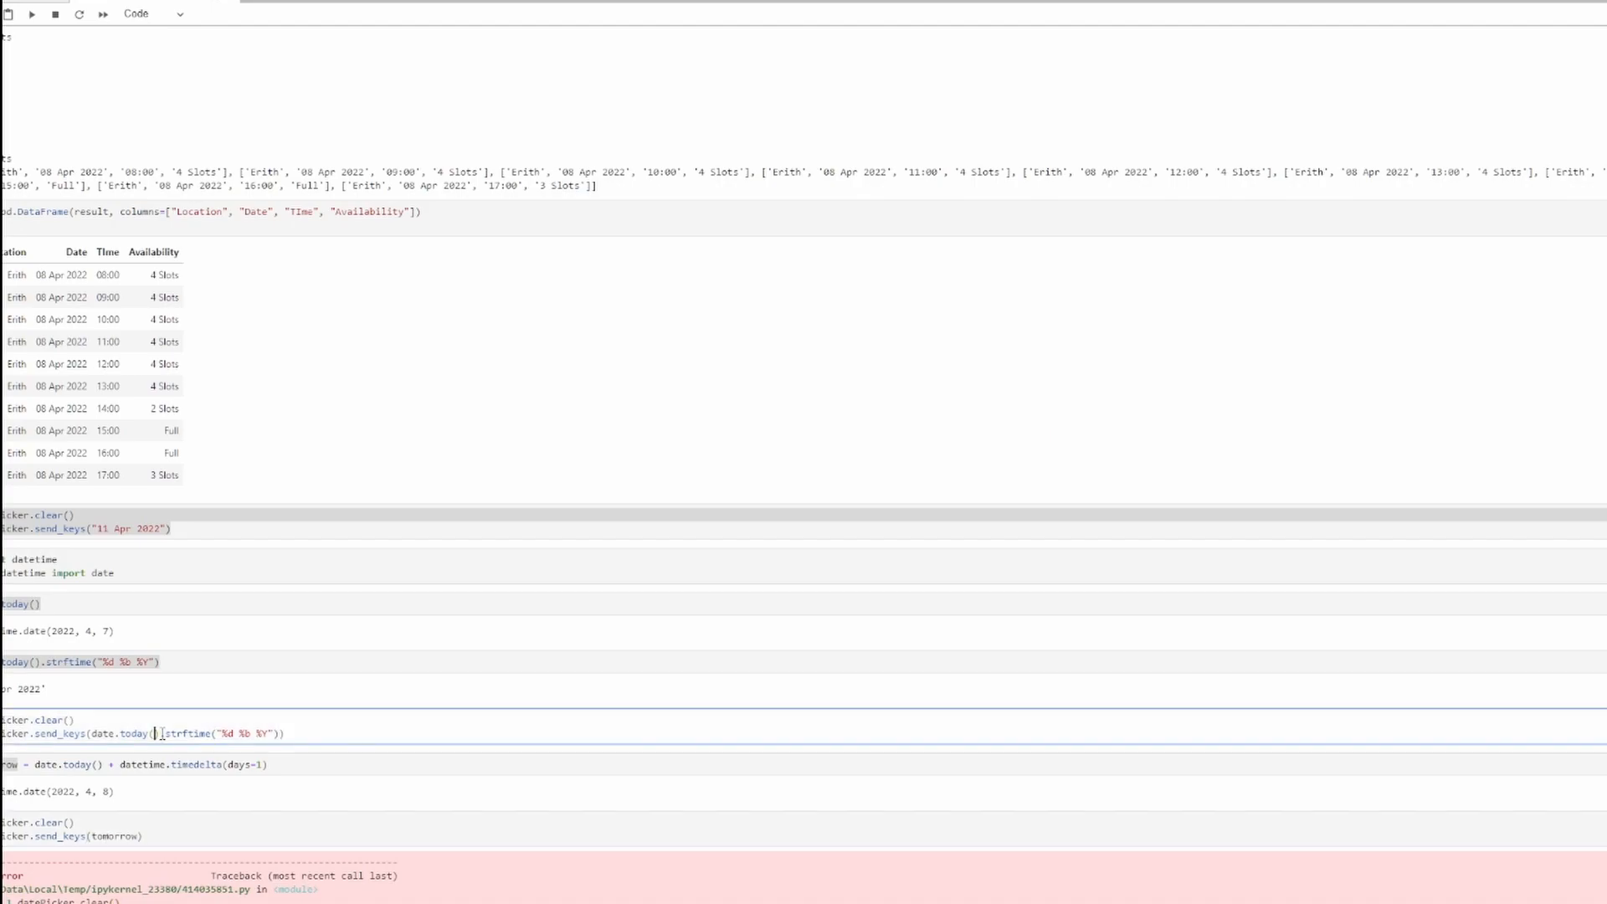
left_click_drag(159, 733, 275, 733)
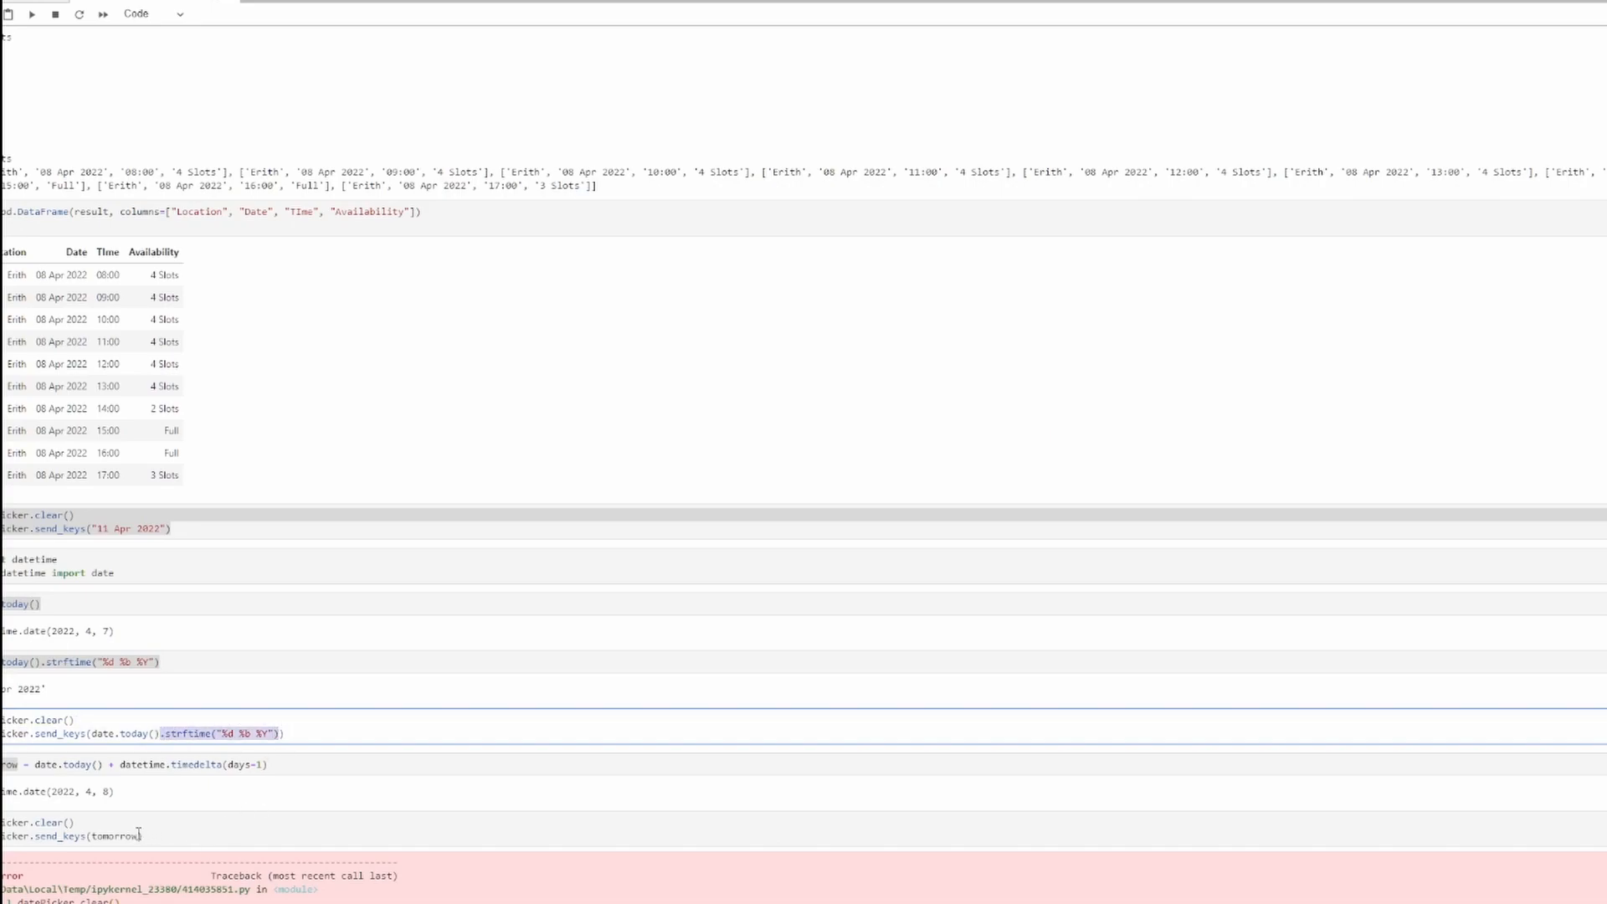
type(".strftime(\"%d %b %Y\")")
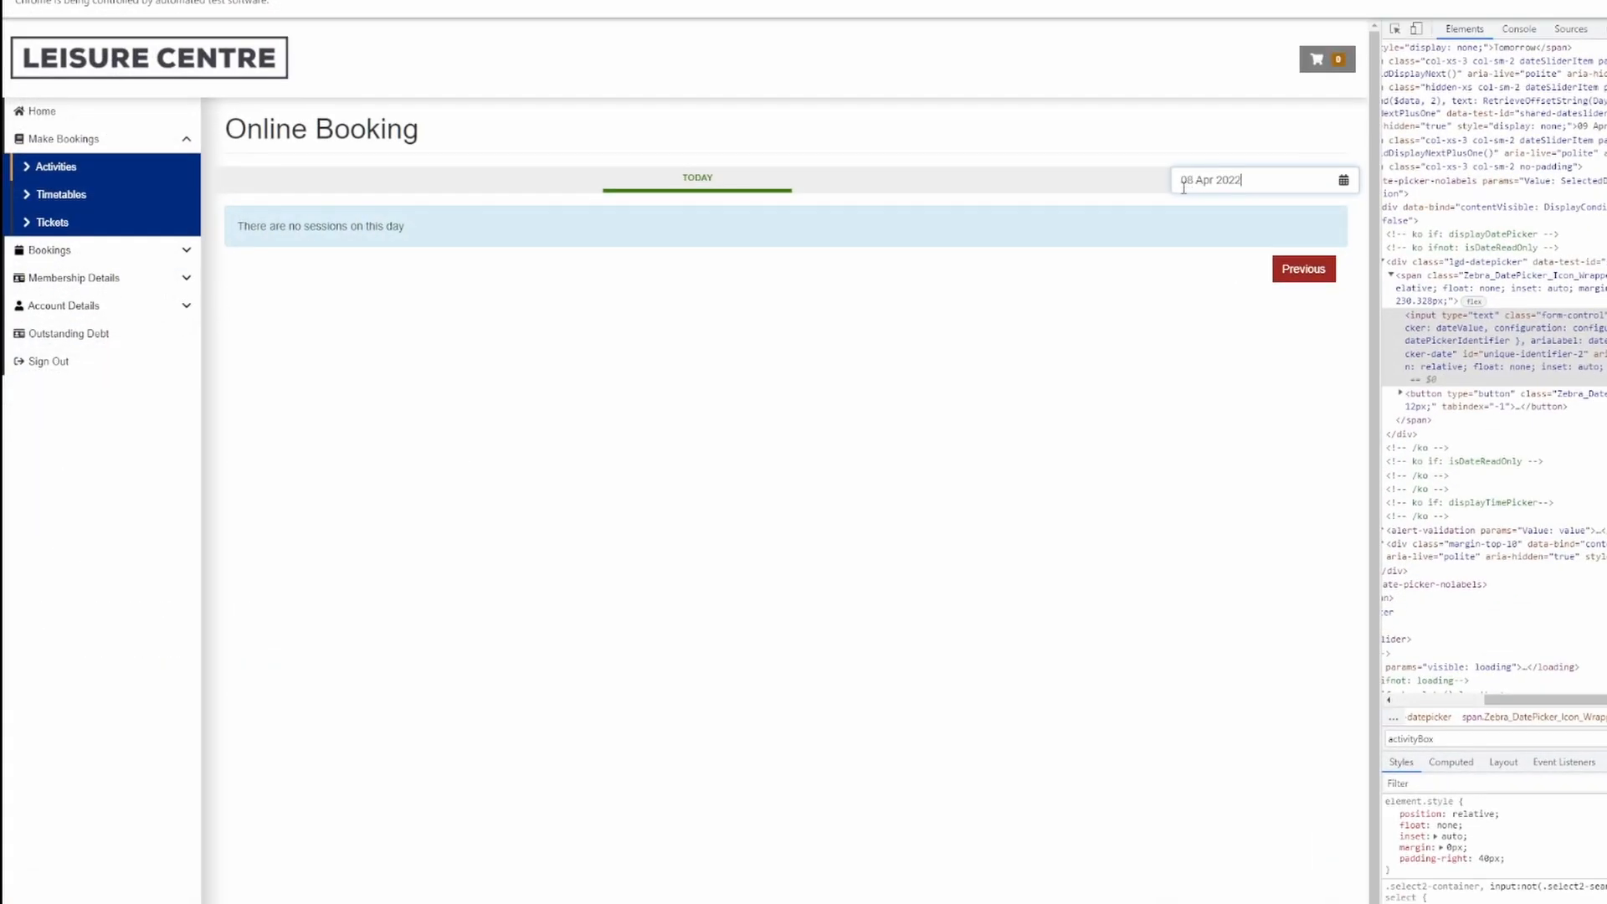
- Add after_tomorrow with timedelta(days=2), send it formatted to the picker, and check the booking page calendar
left_click(696, 176)
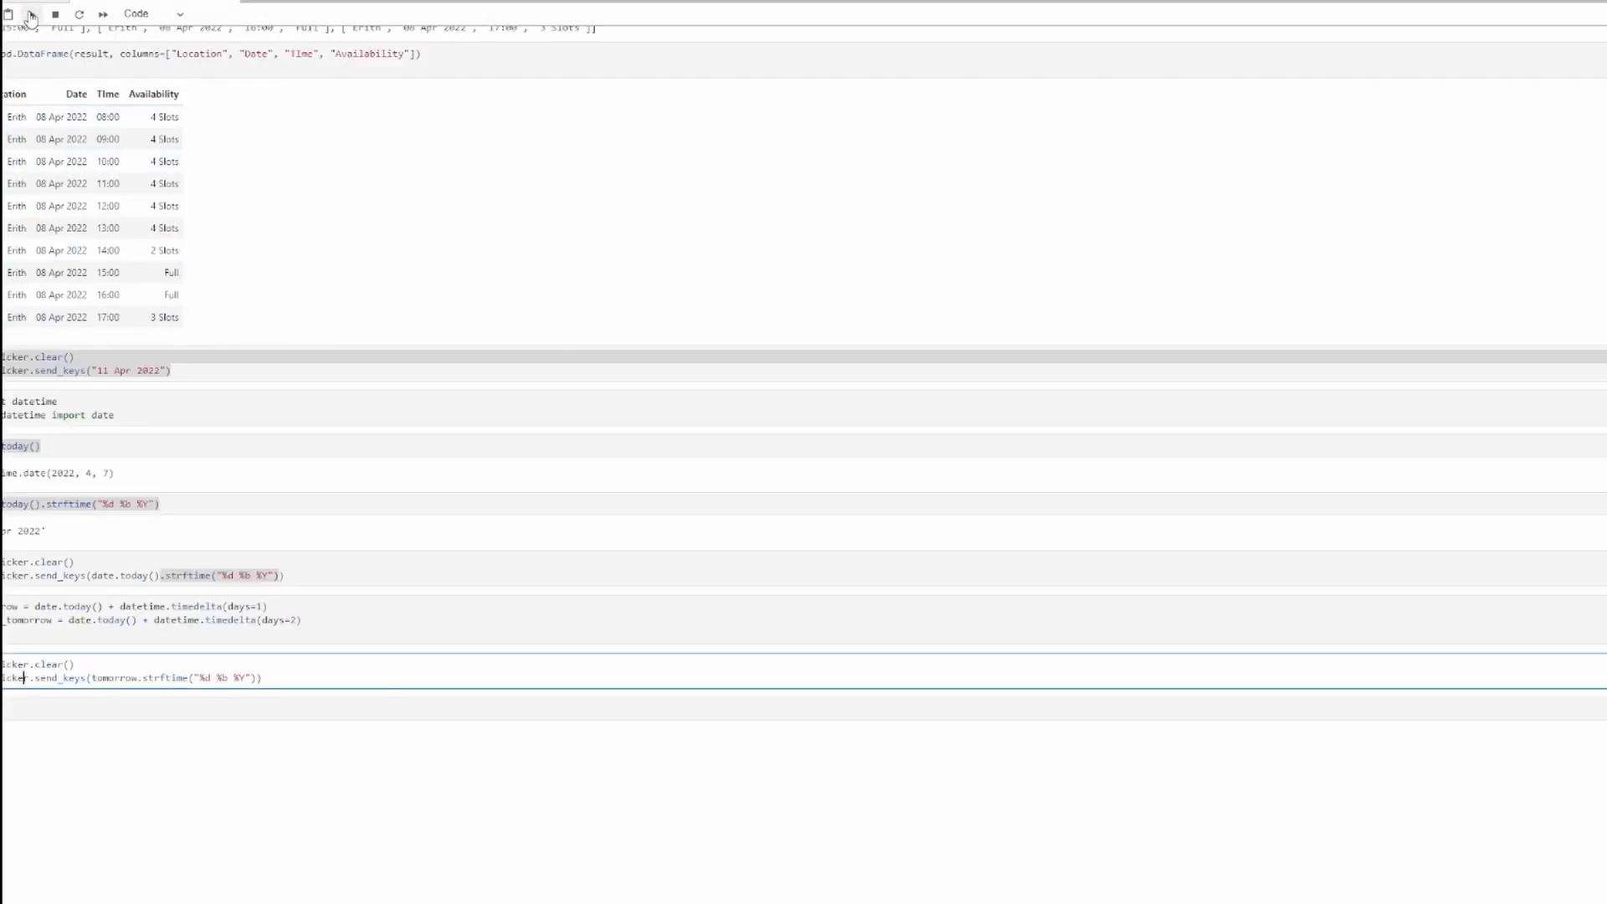
left_click(31, 13)
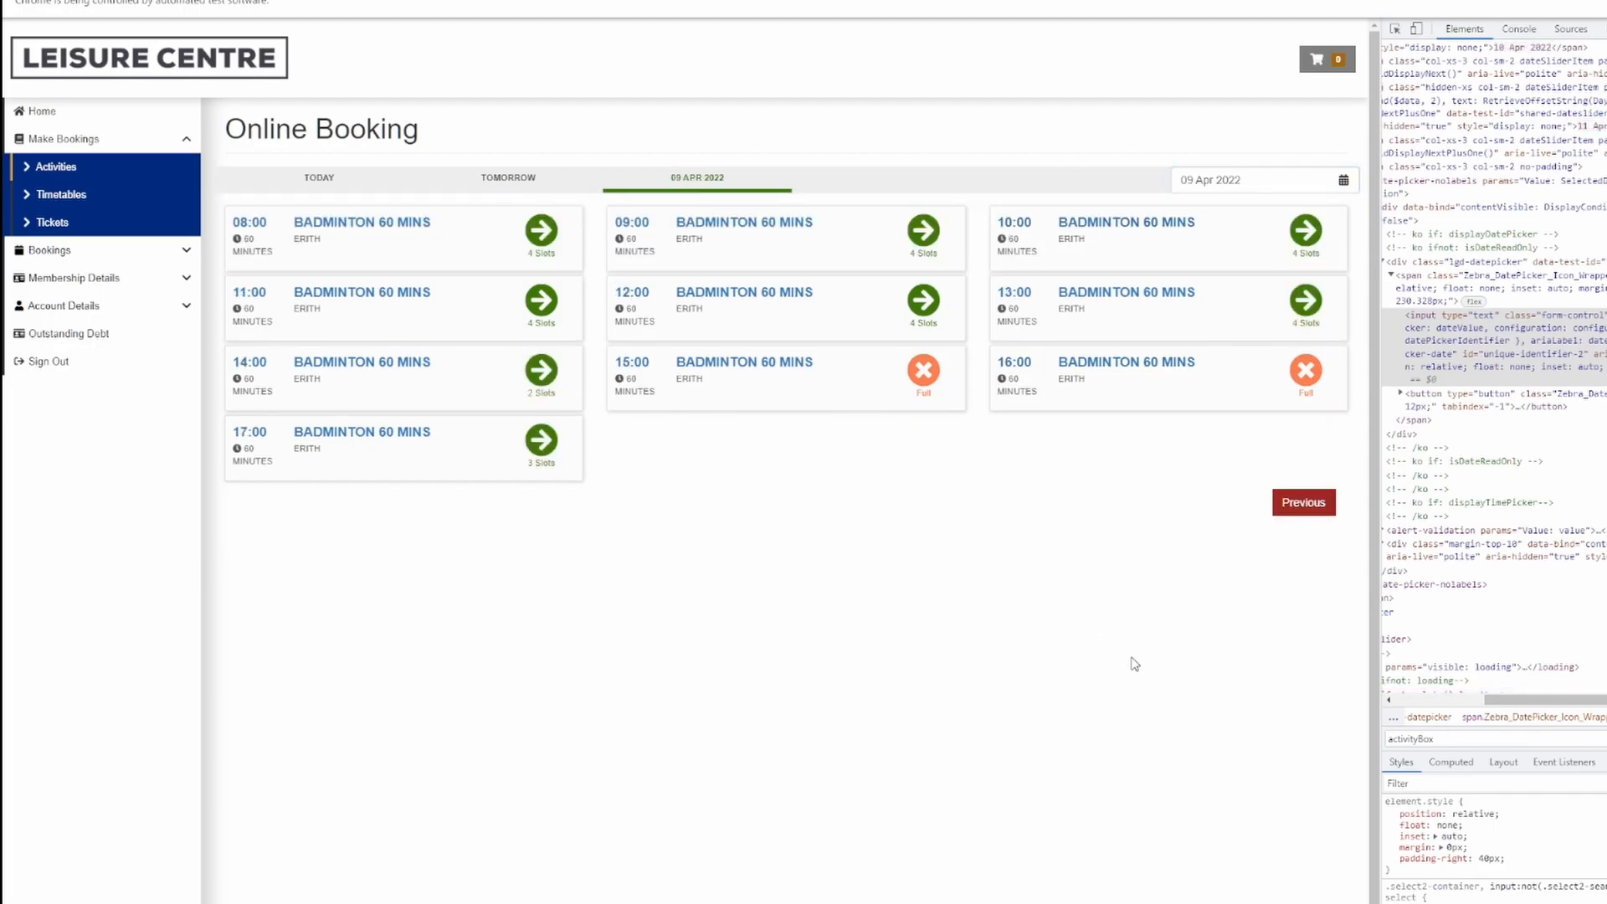
mouse_move(1011, 189)
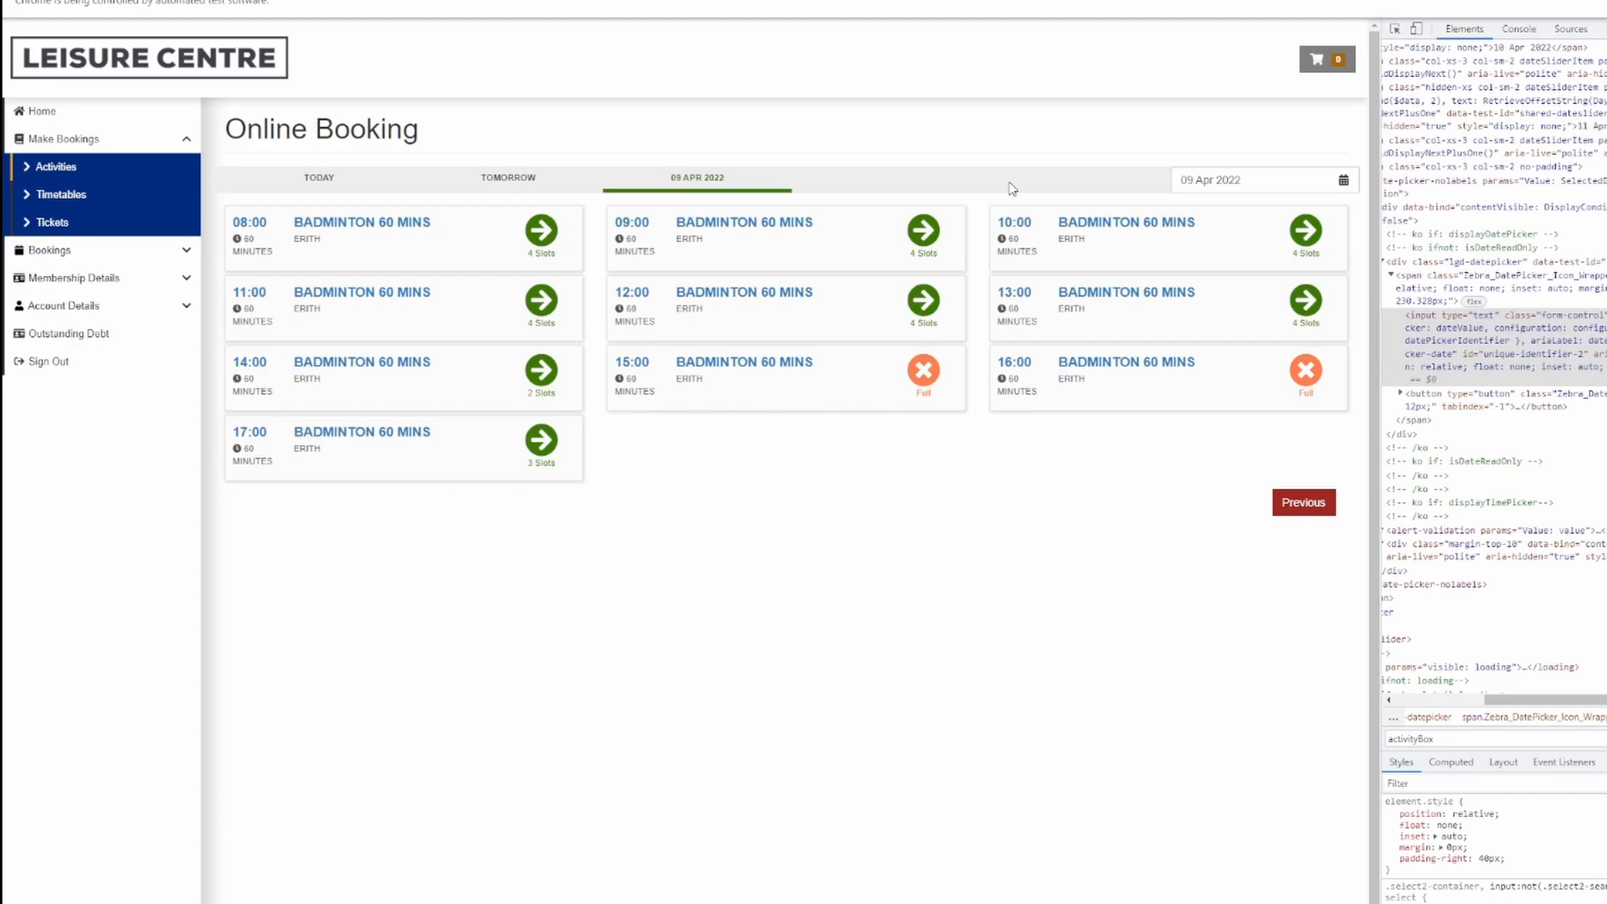
left_click(1261, 180)
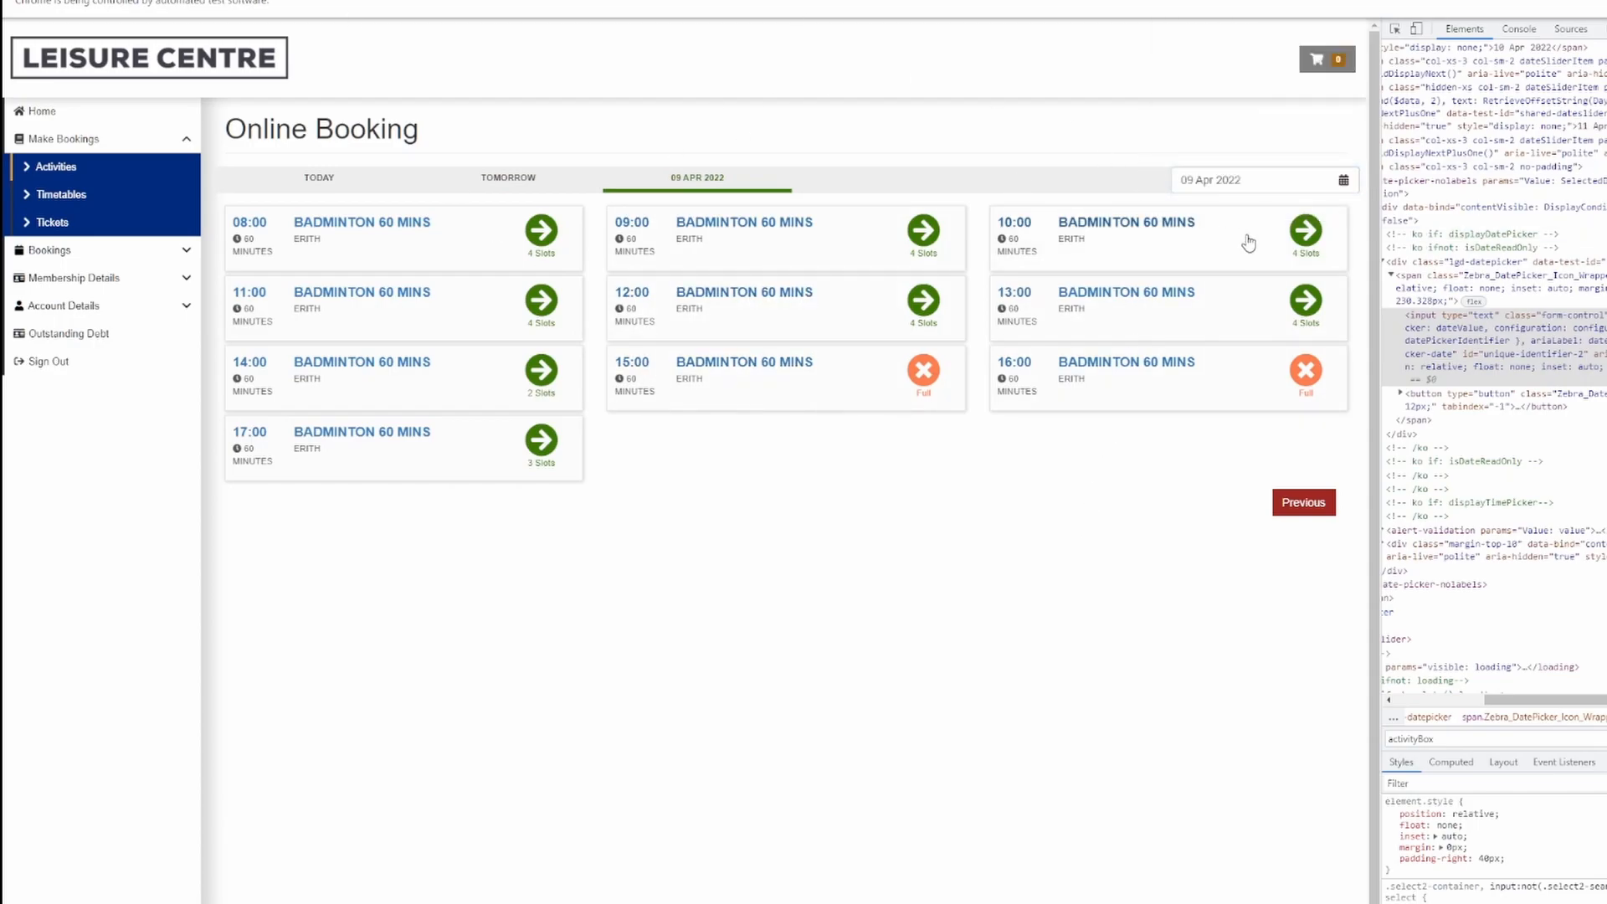
left_click(1262, 179)
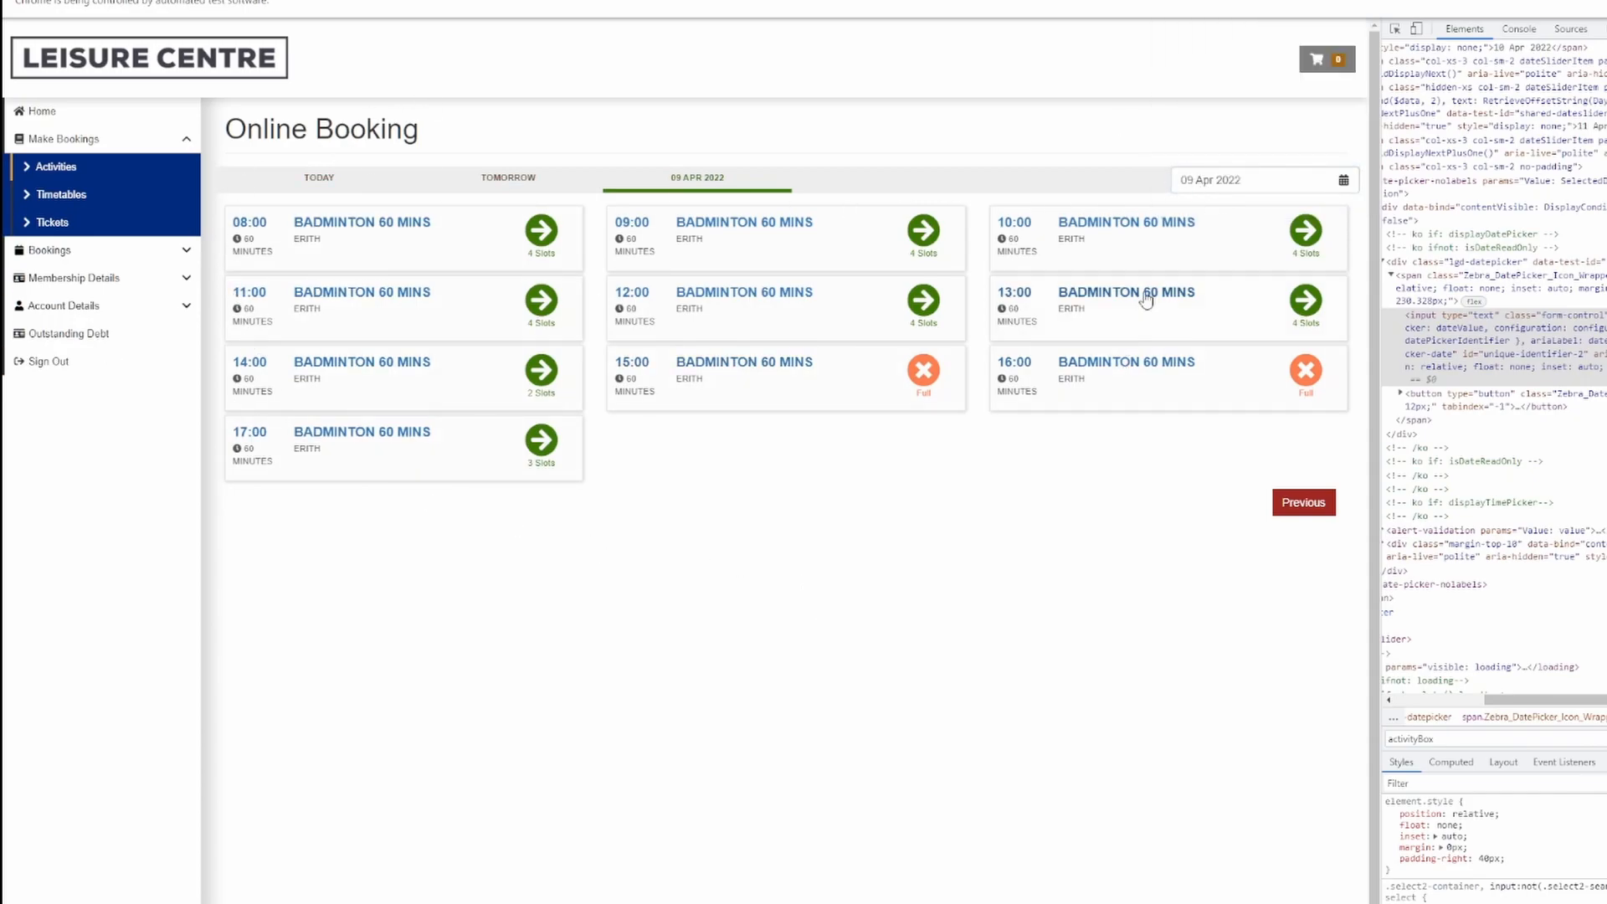
left_click(1260, 179)
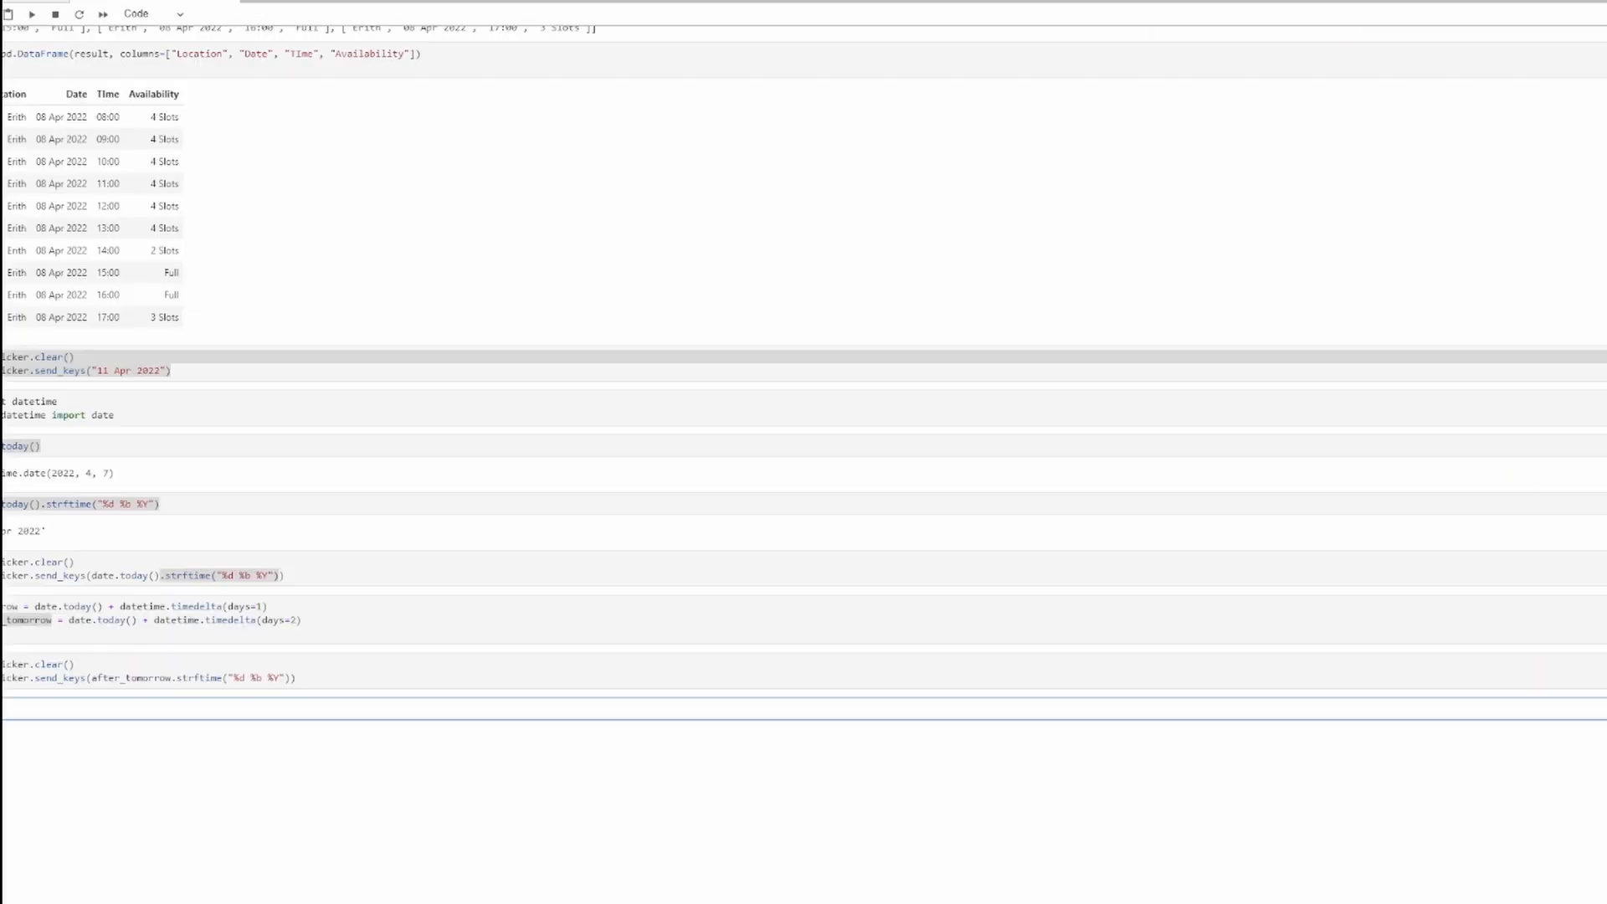
- Import Keys from selenium.webdriver.common.keys and send Keys.TAB after entering the two-days-ahead date
type("icker")
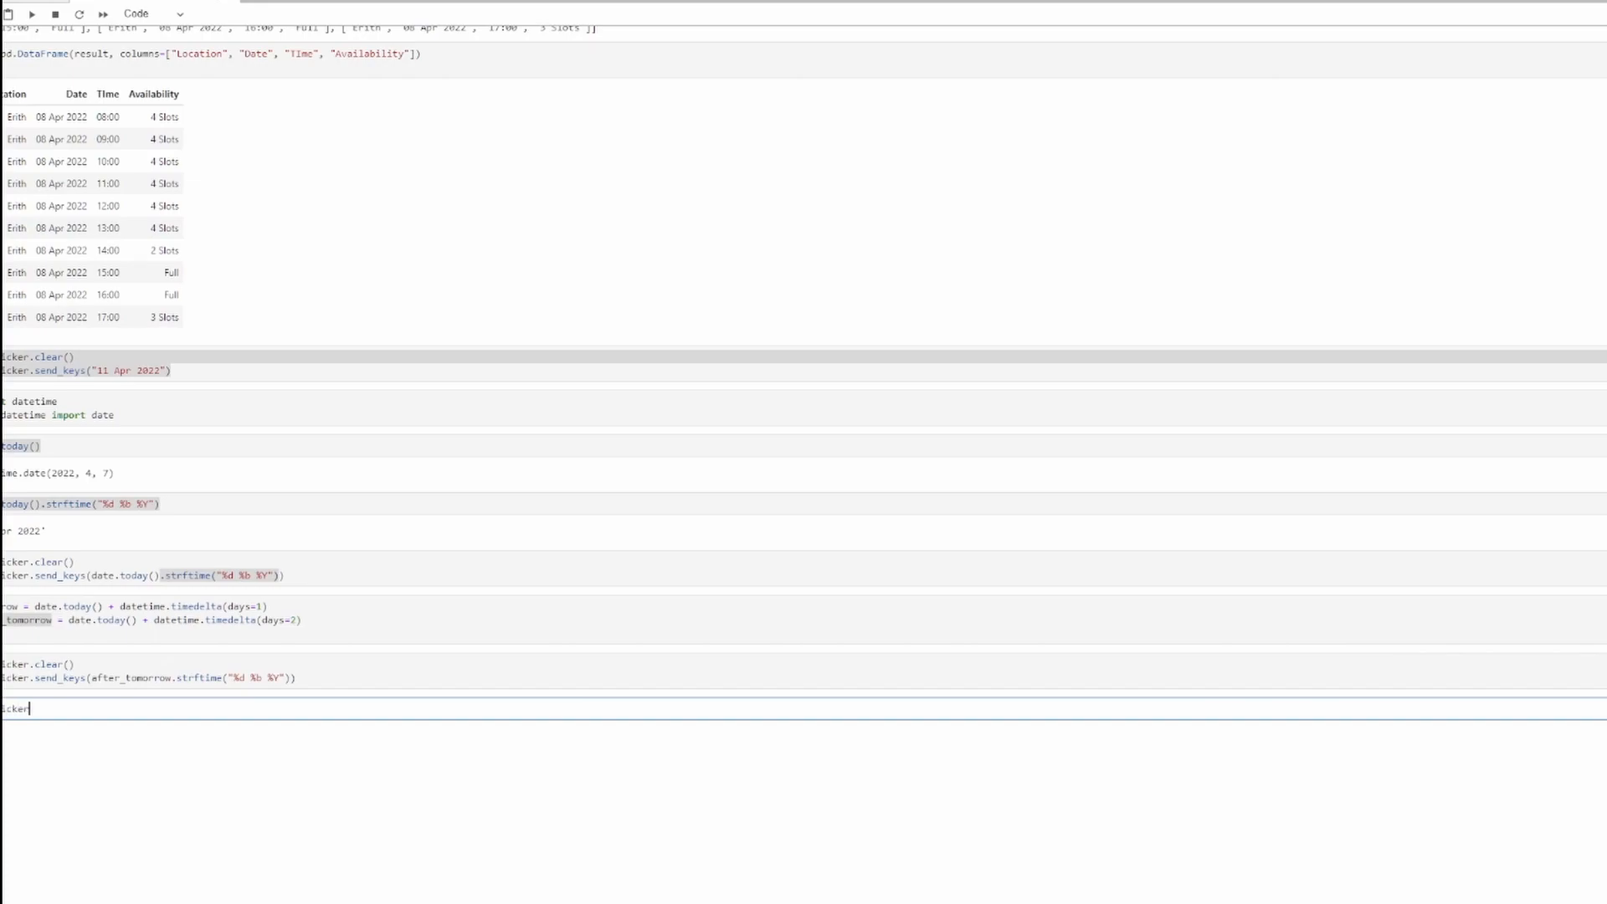
type(".send_keys")
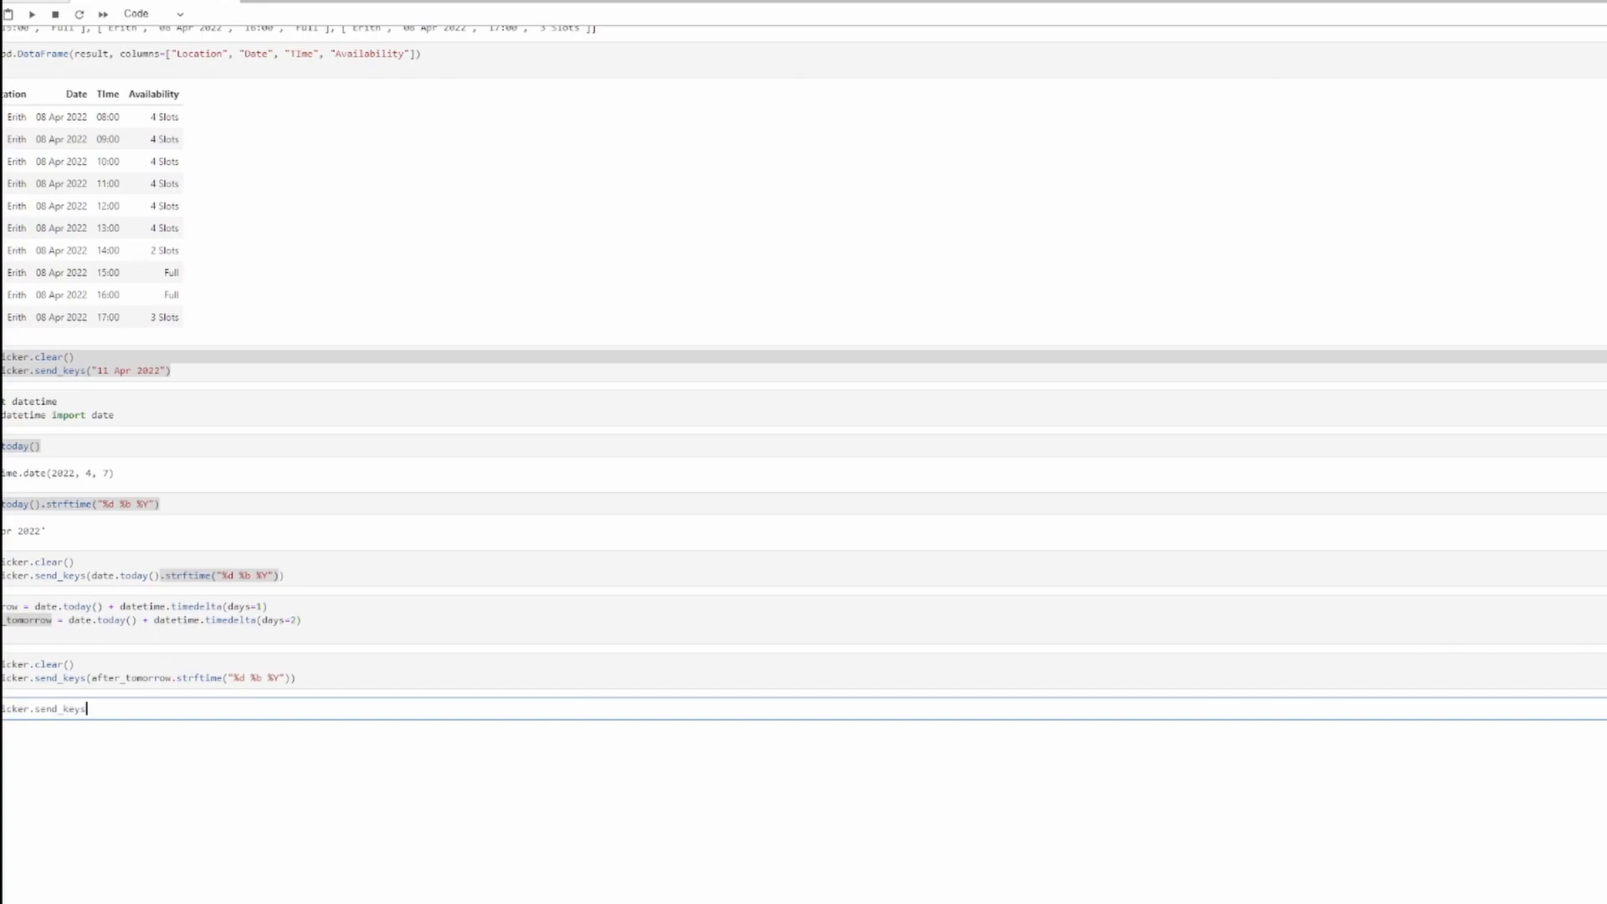
type("(")
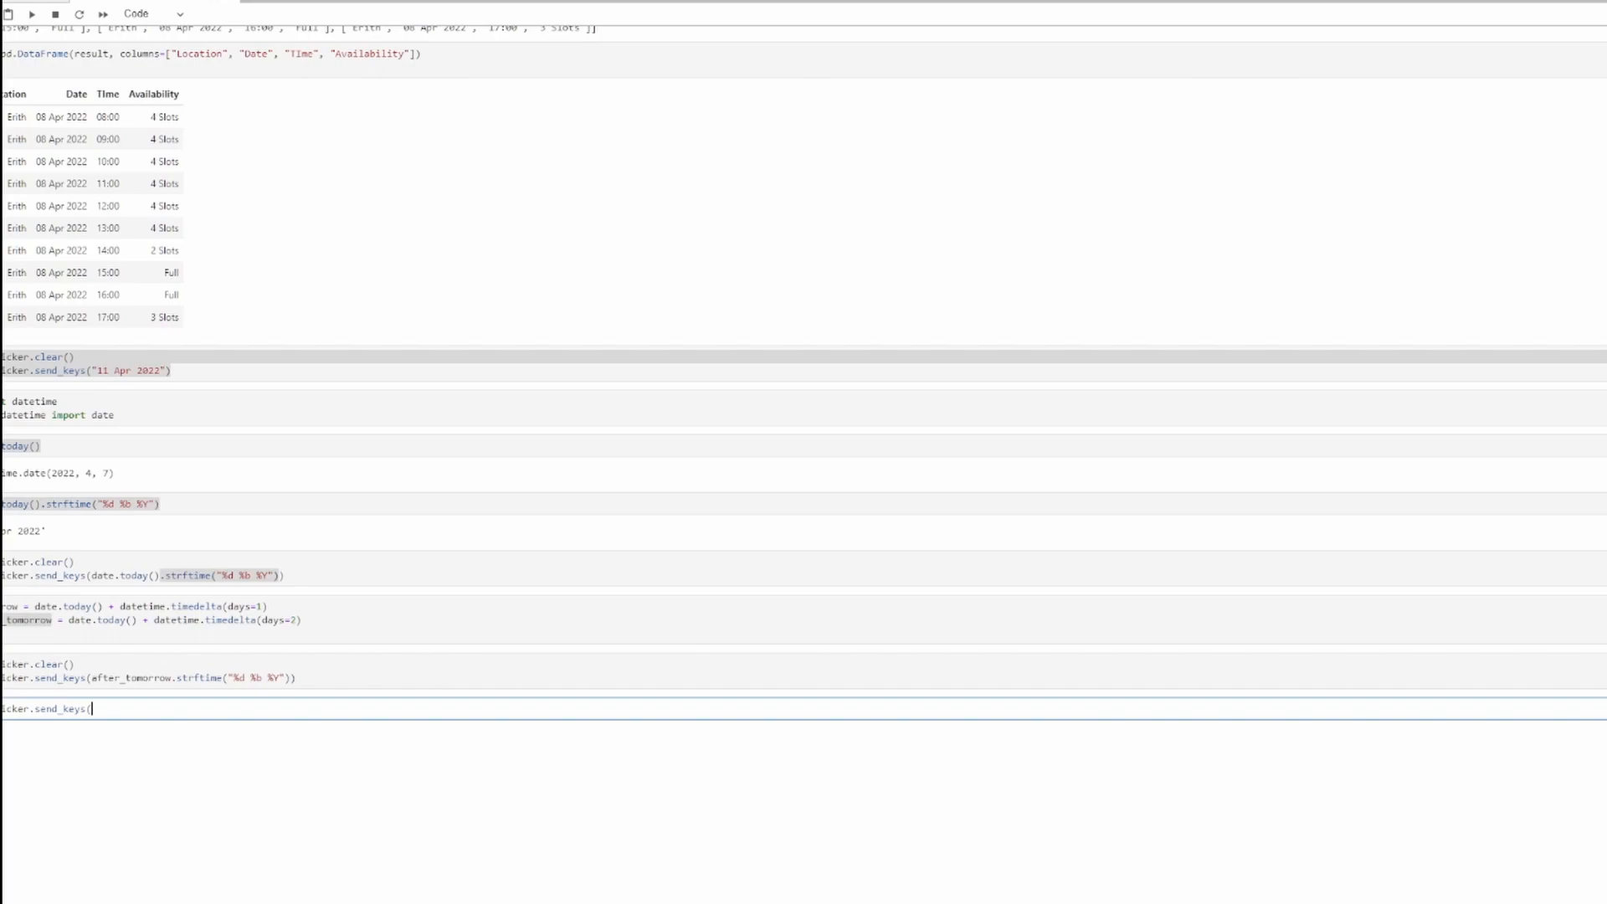
type("Keys")
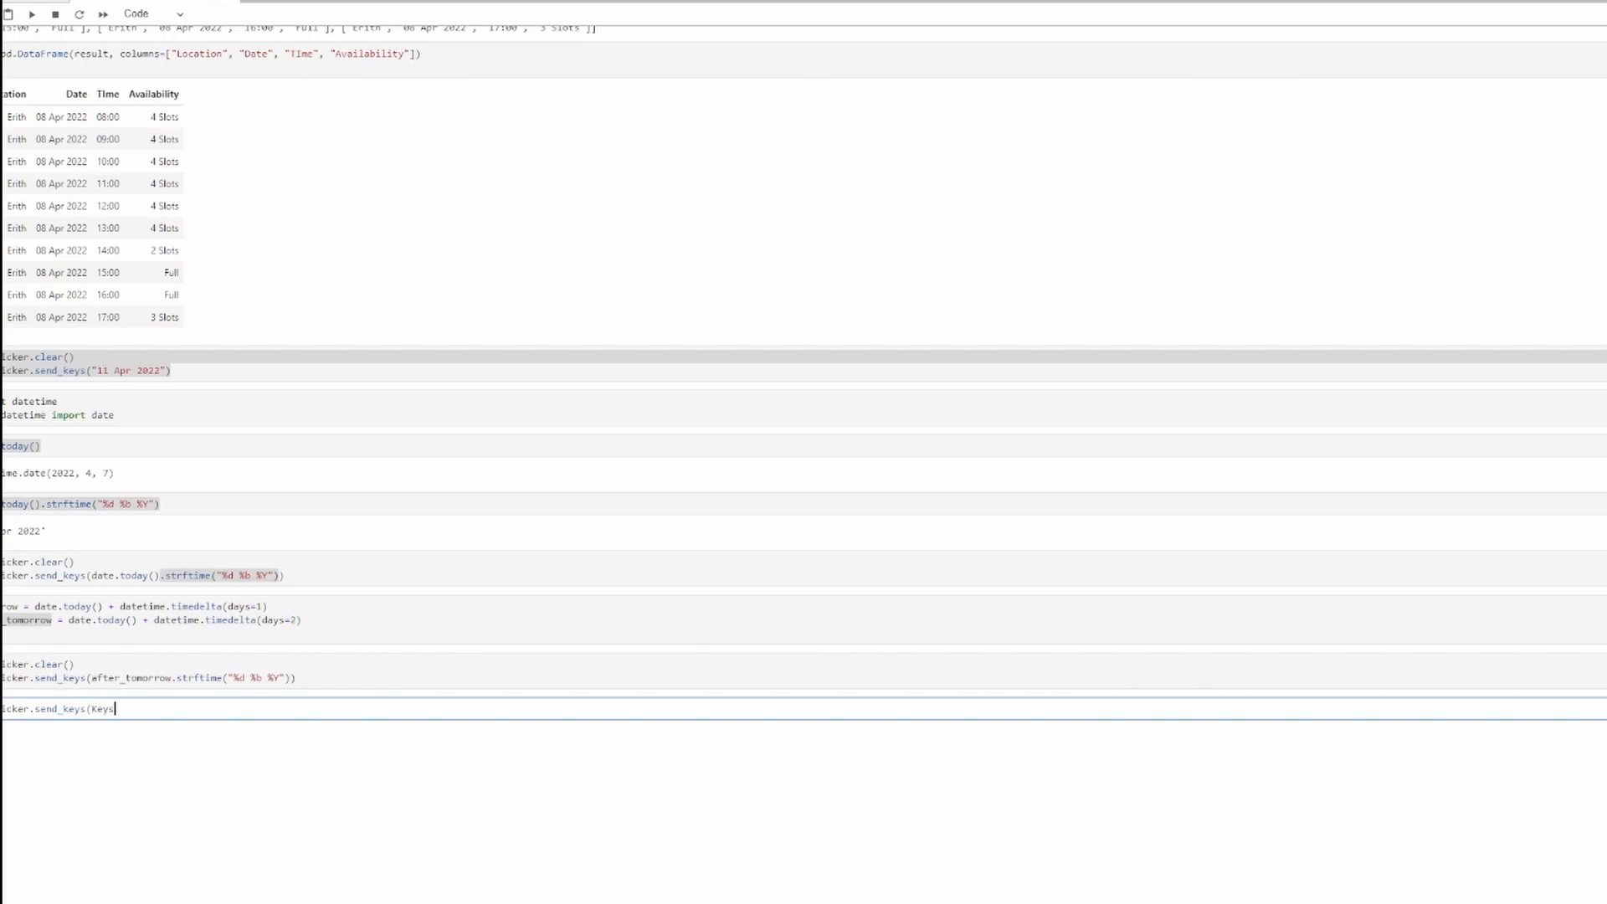
type(".TAB")
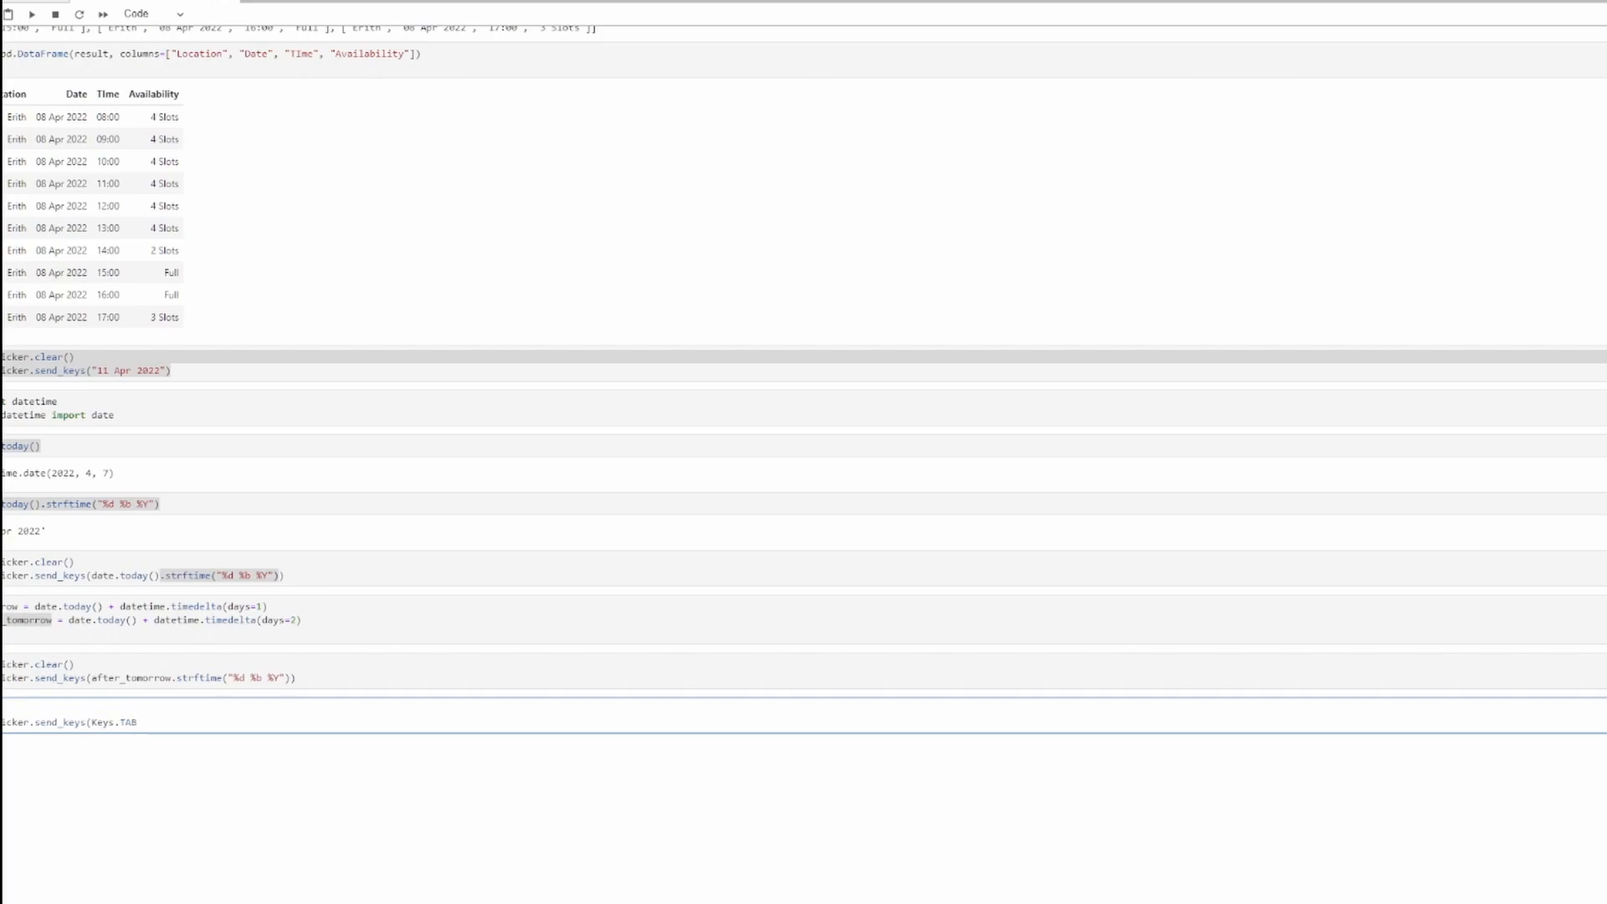
type("selenium.webdriver.commons.keys import")
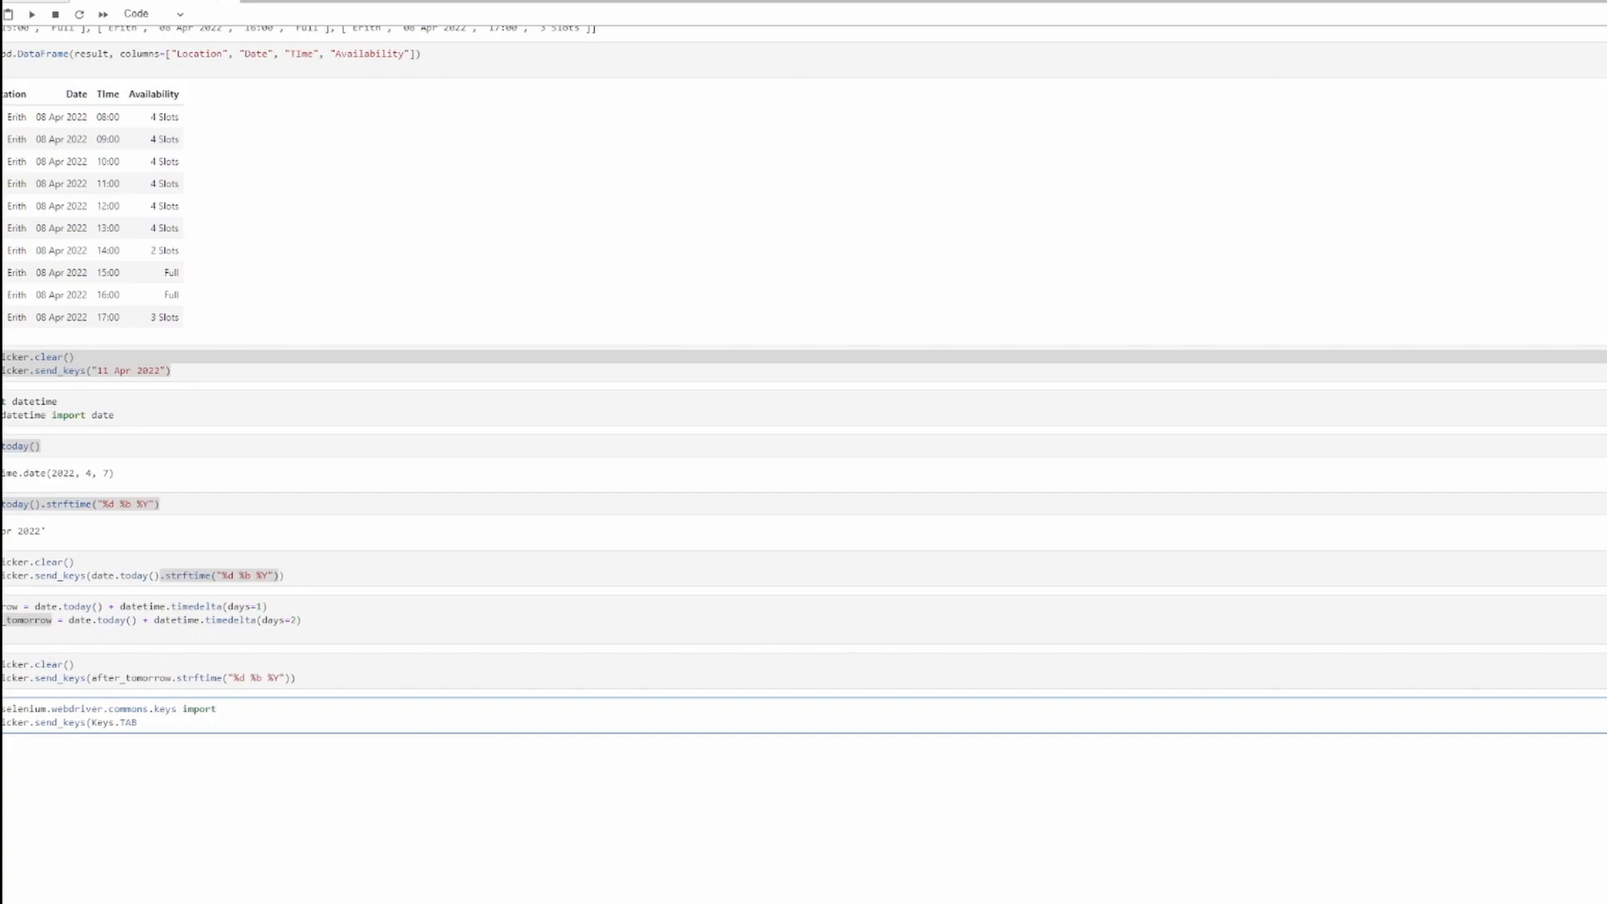
type("Keys")
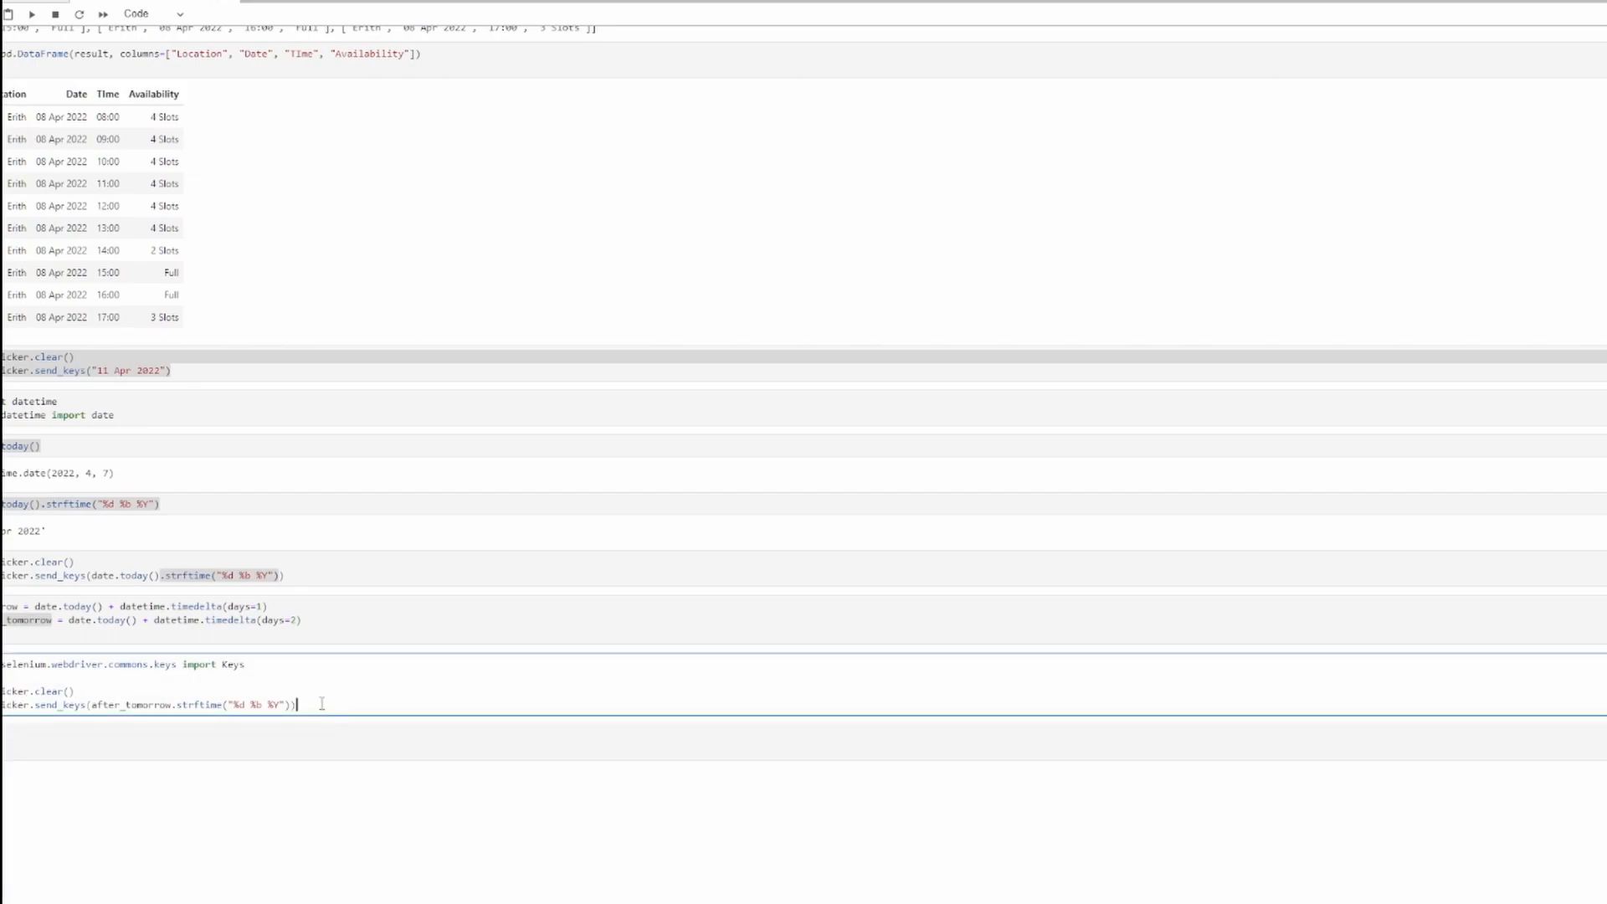
type("icker.send_keys(Keys.TAB)")
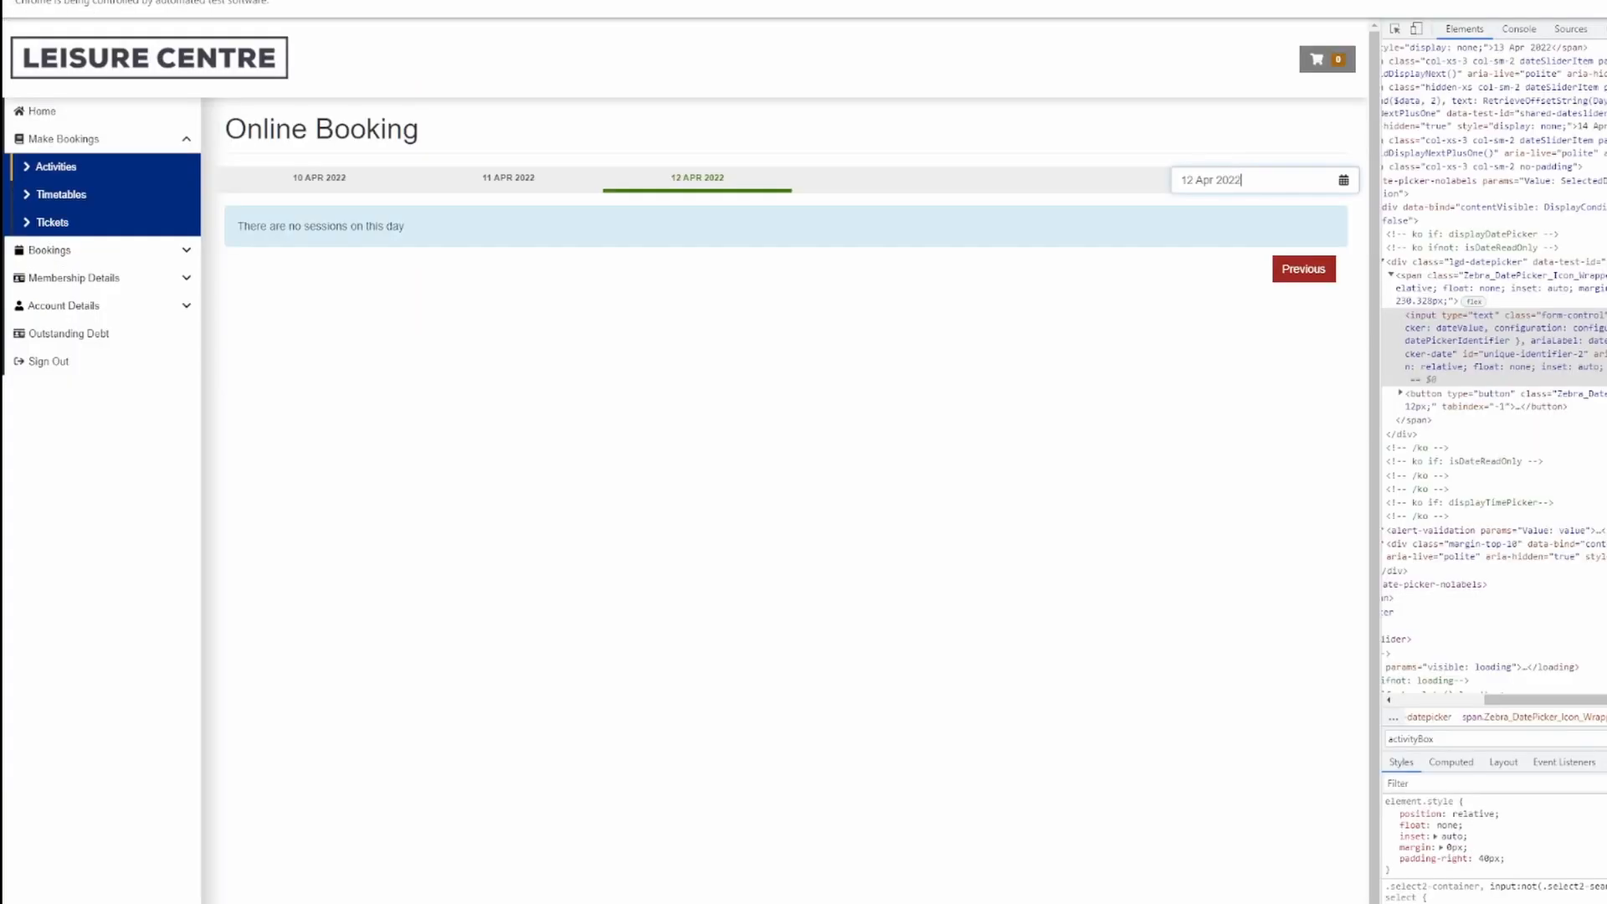
- Step the booking page back from 12 Apr through 10 Apr to 09 Apr 2022 with its ten Erith sessions
left_click(1302, 268)
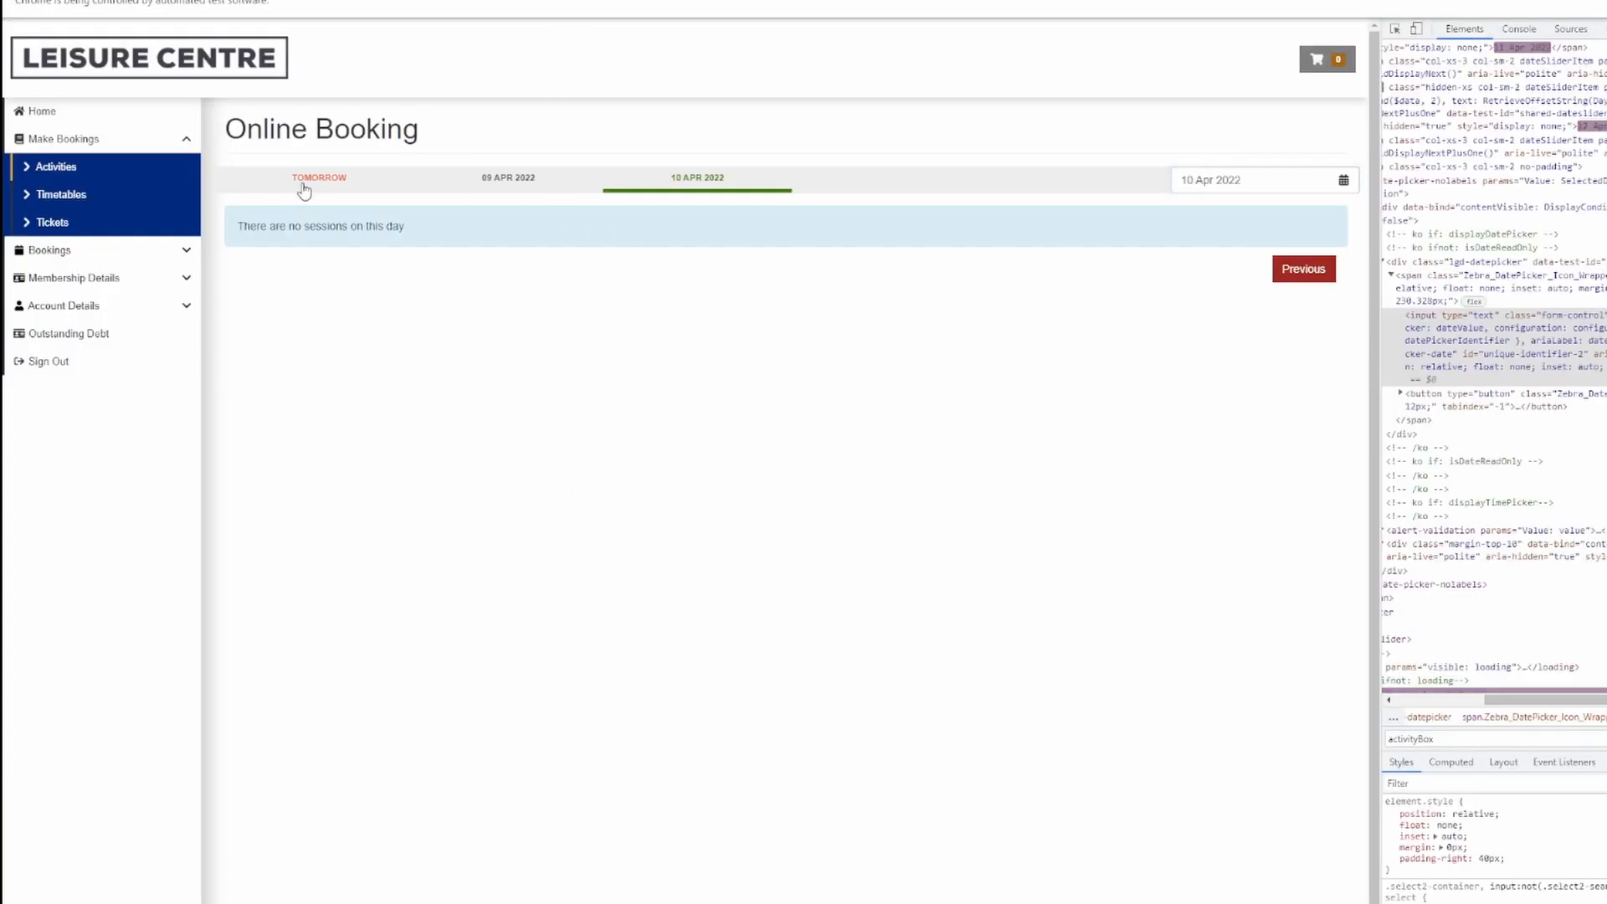
left_click(1302, 268)
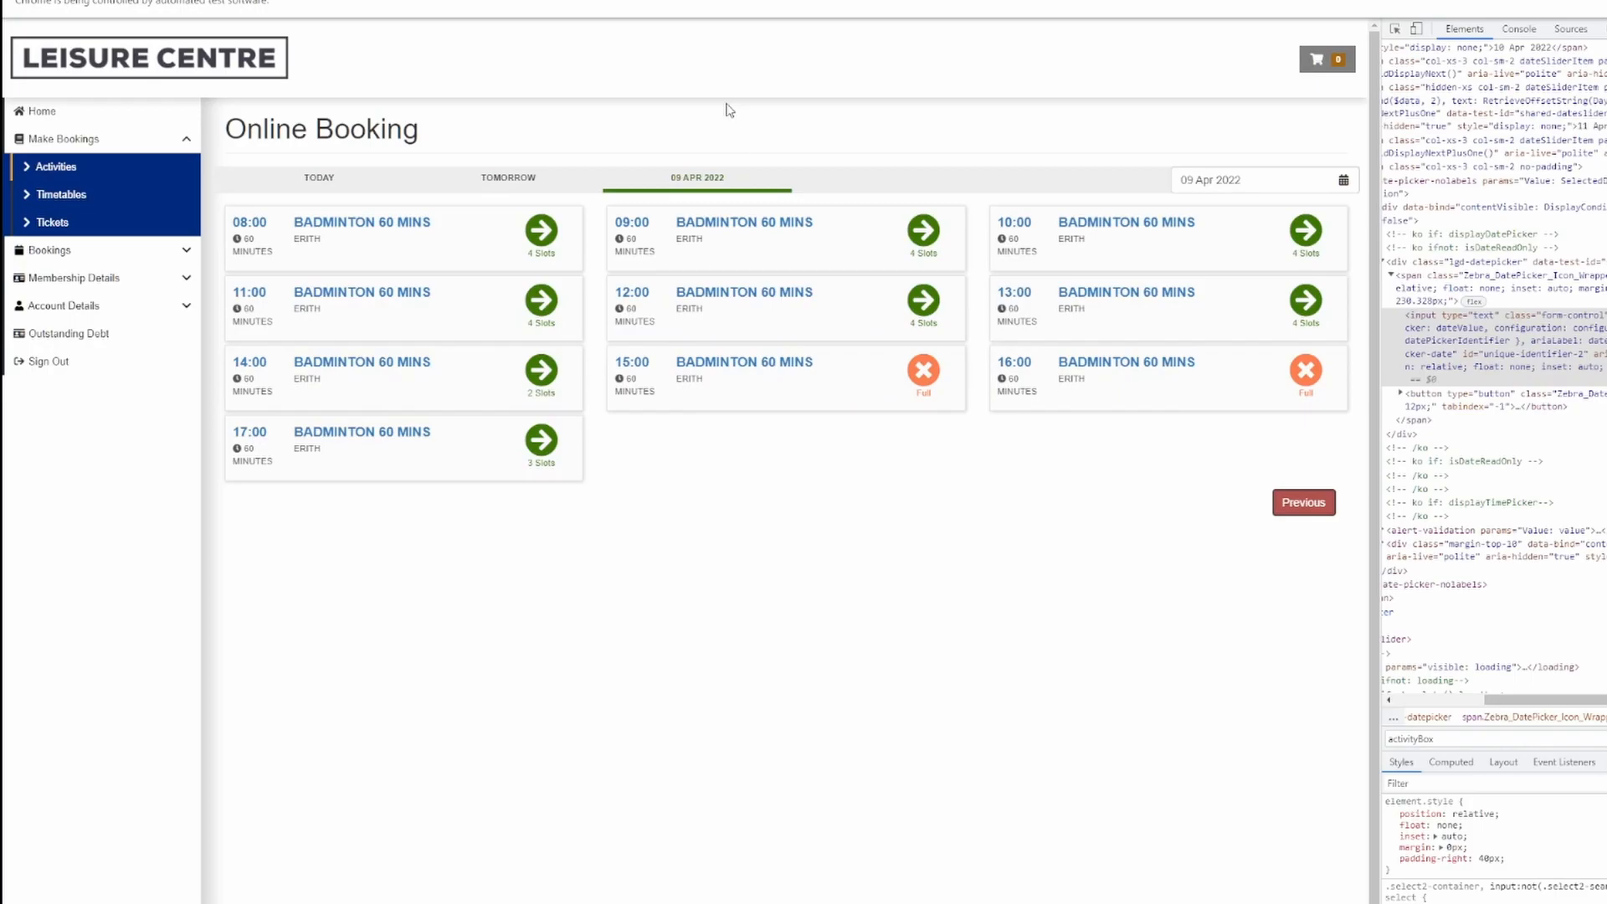
mouse_move(1083, 717)
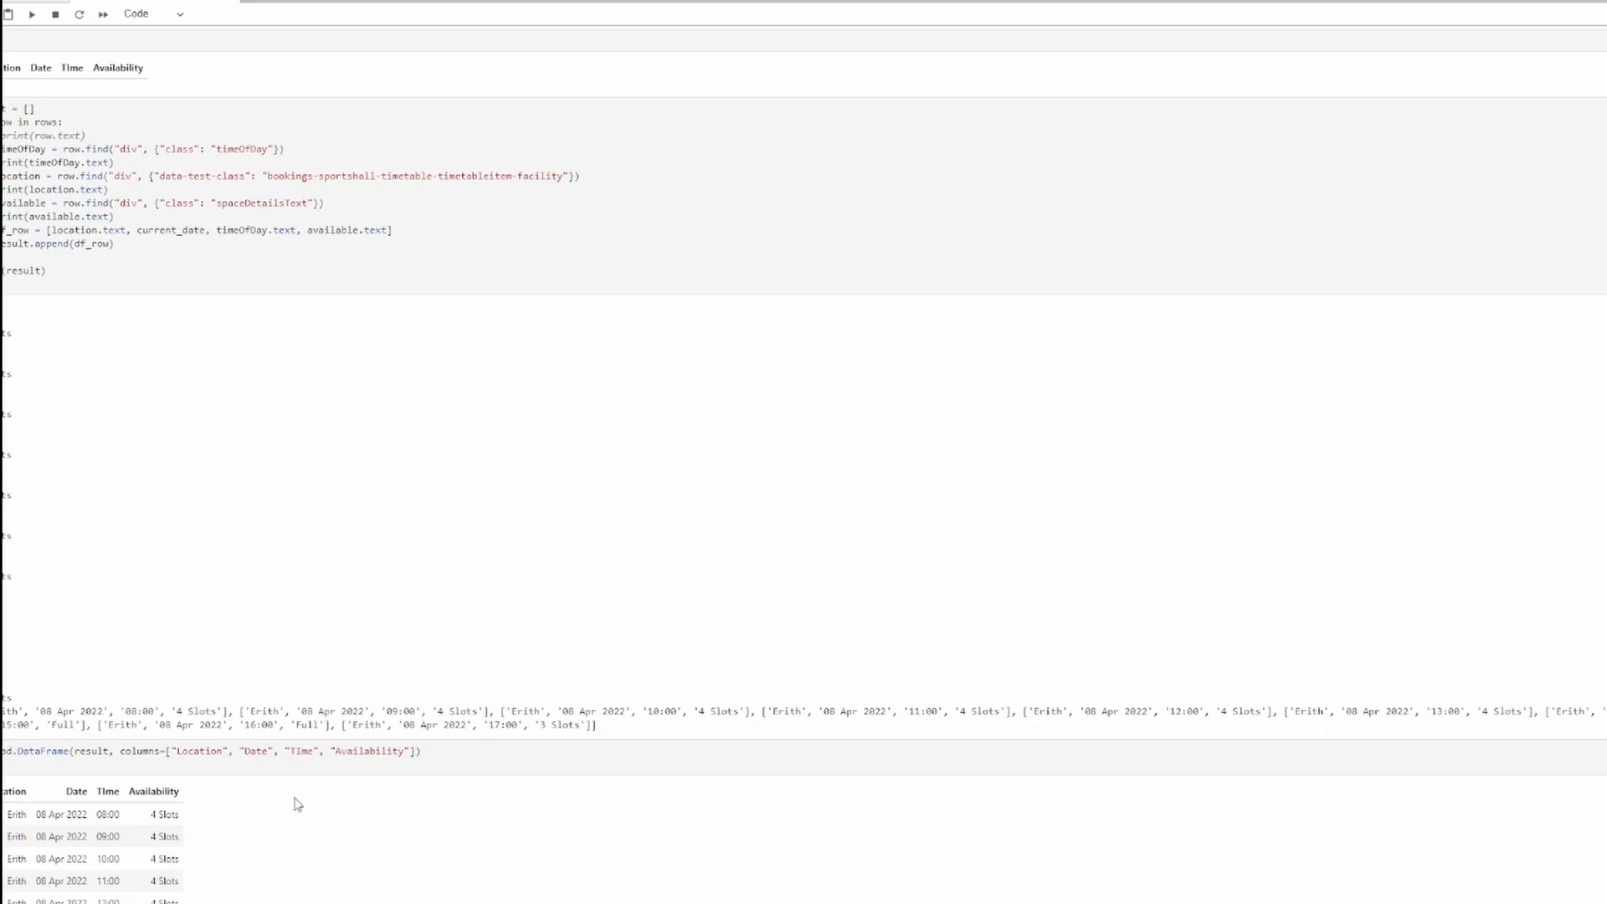
scroll("down", 3)
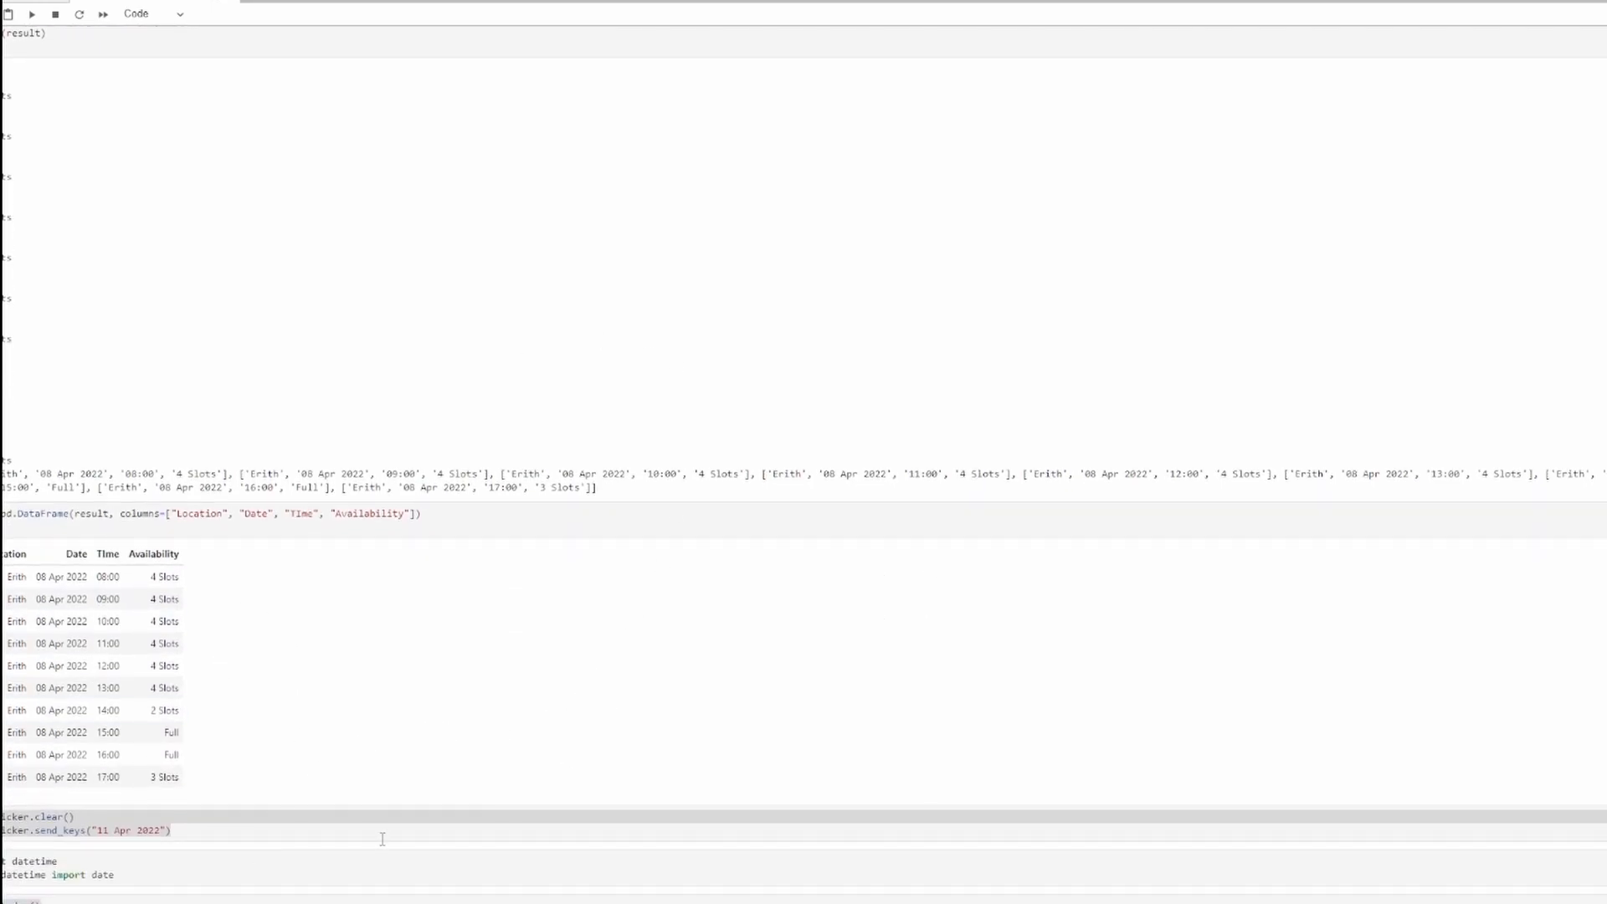
mouse_move(352, 783)
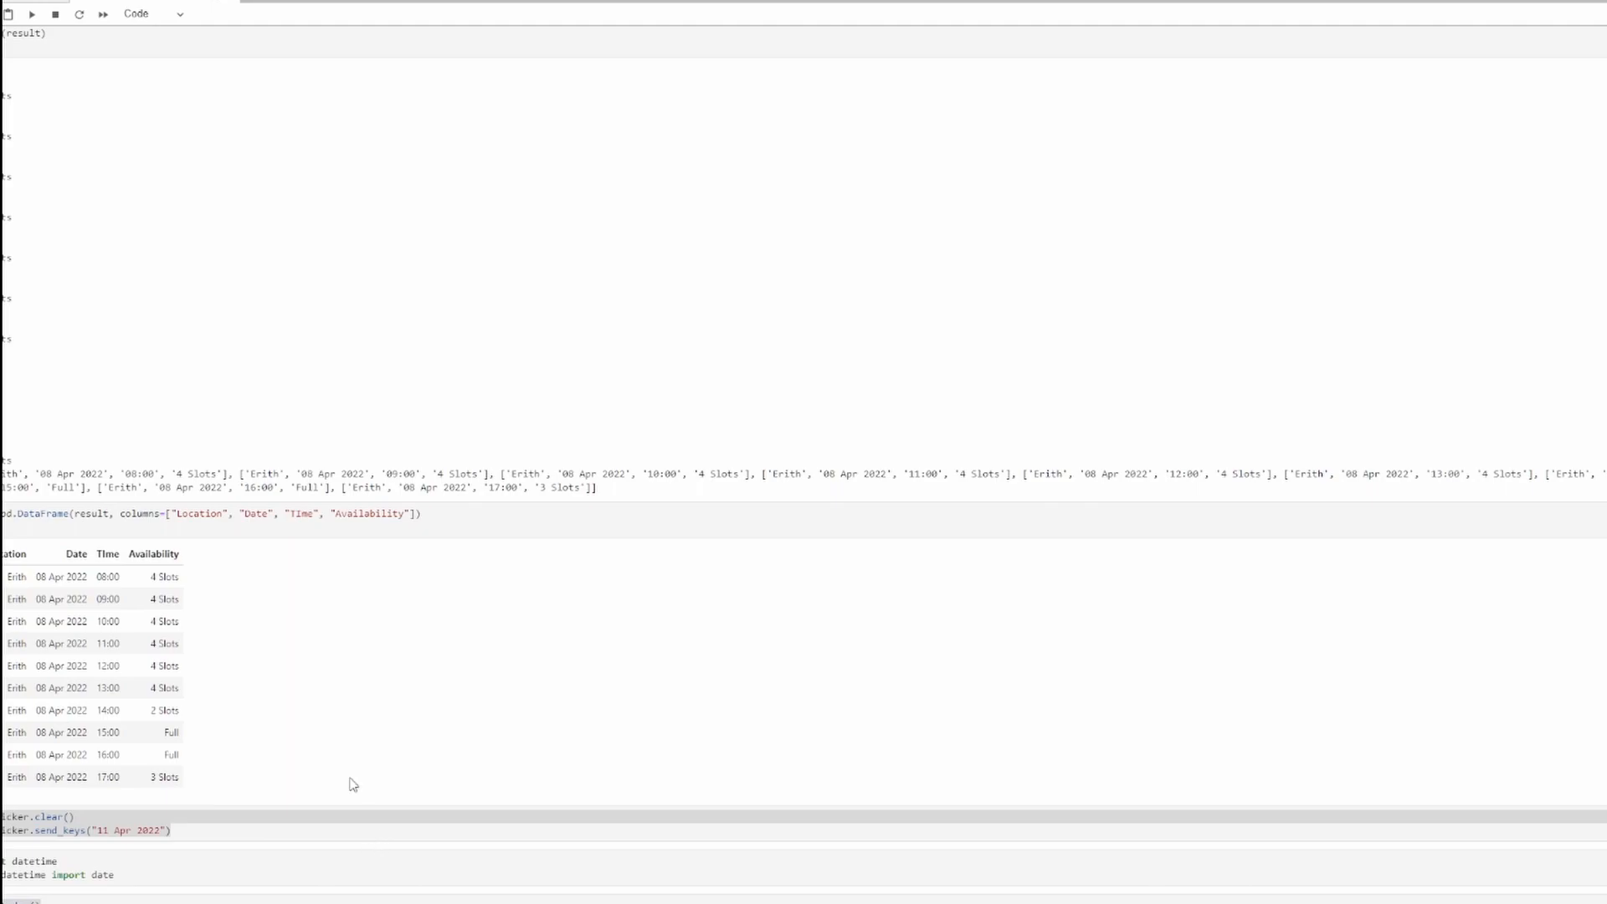
mouse_move(367, 642)
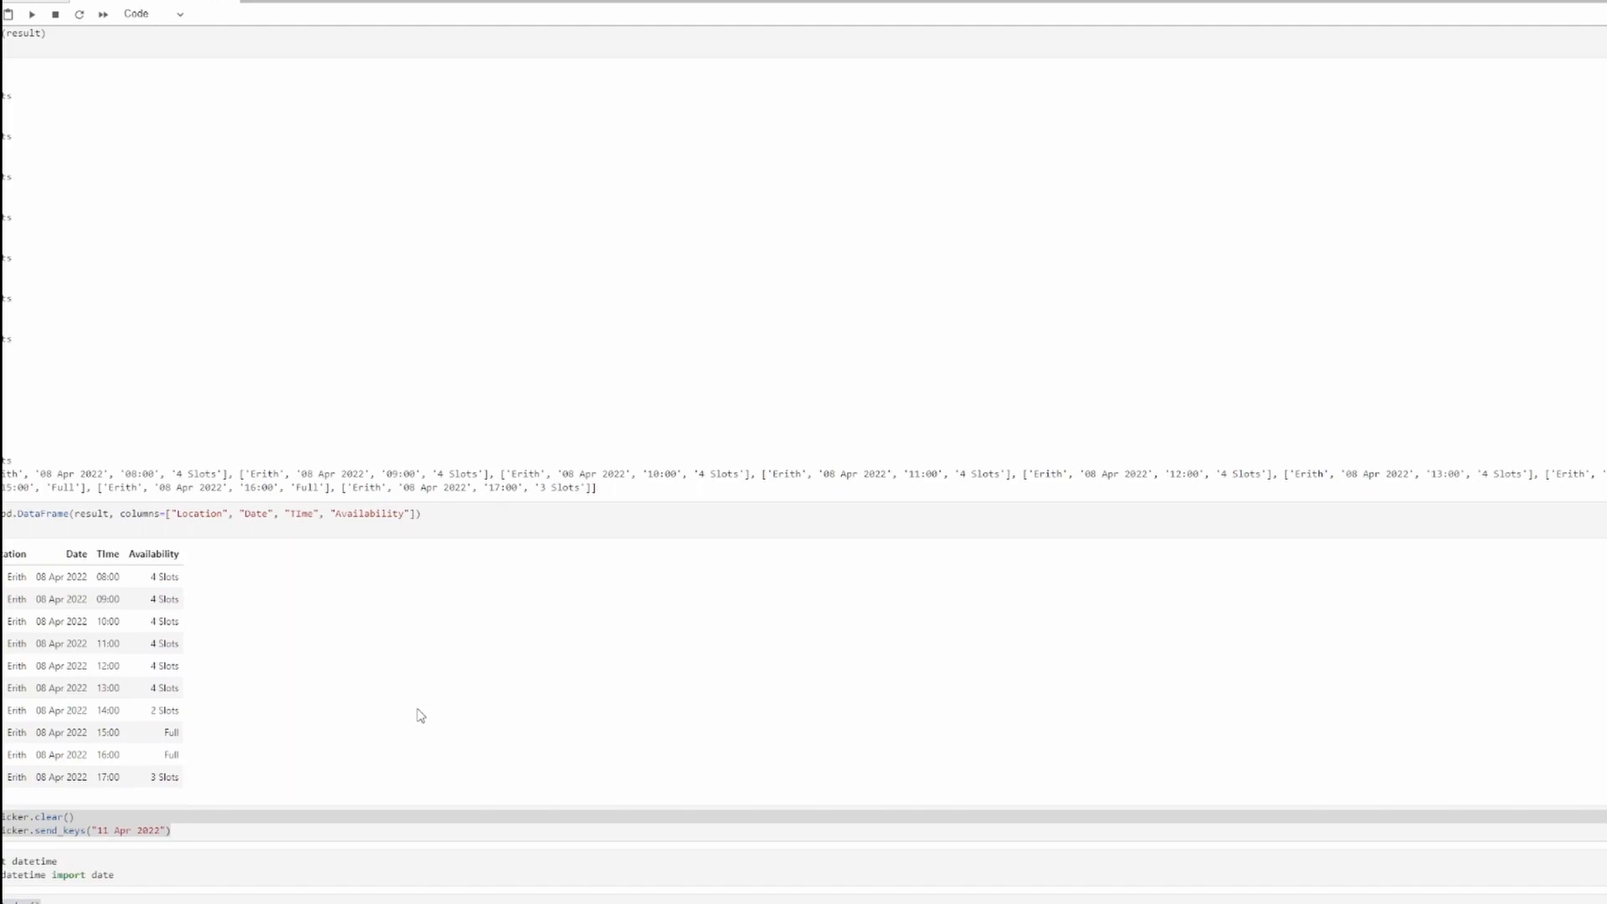
mouse_move(847, 755)
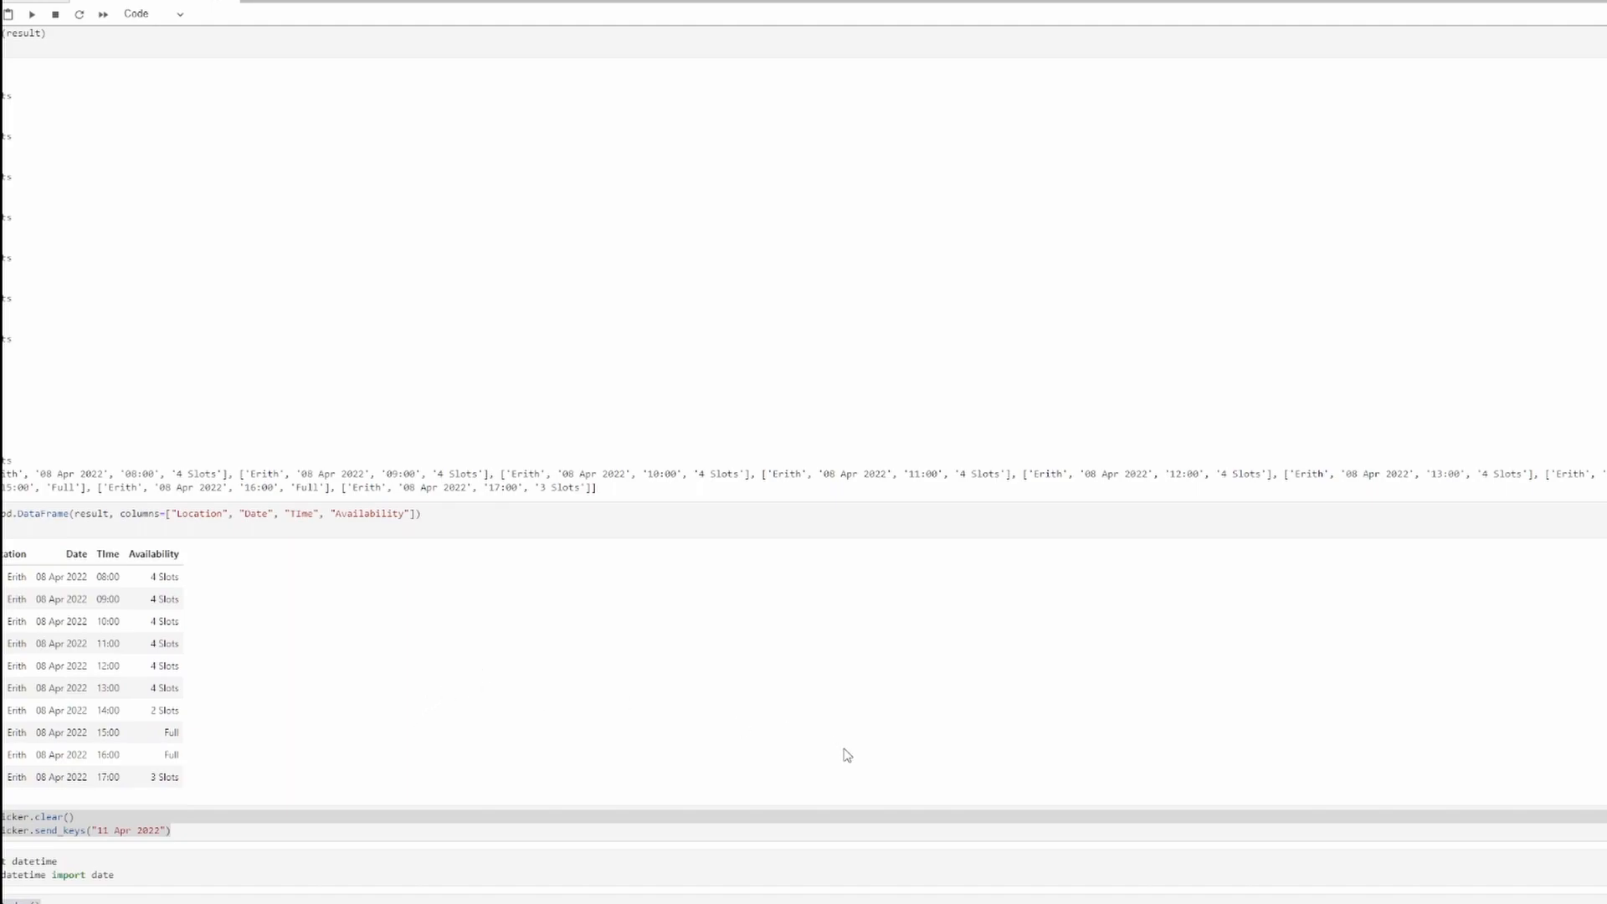